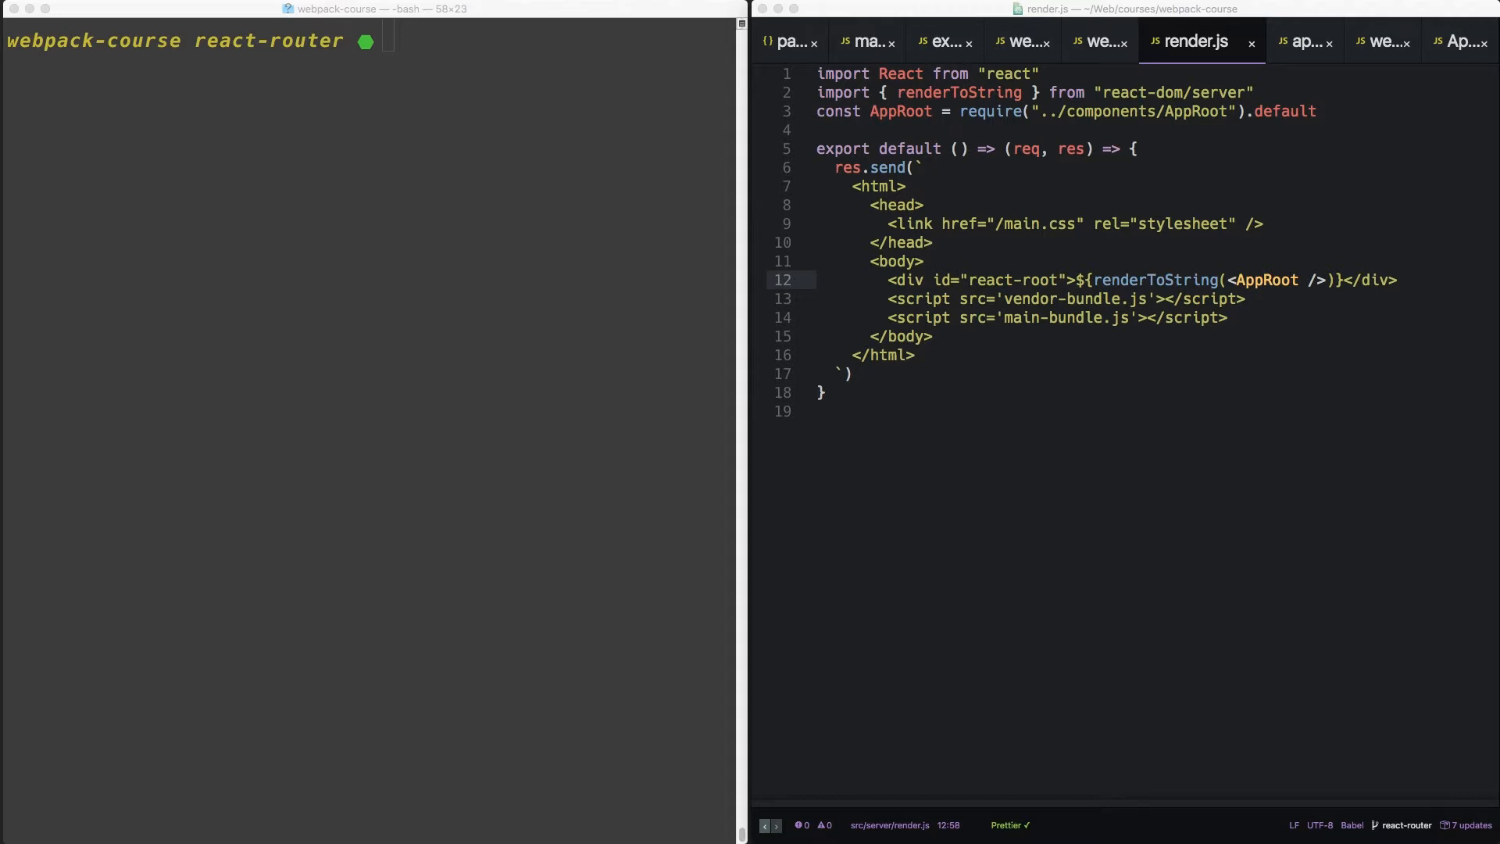
- Run npm i react-router react-router-dom in the webpack-course terminal
left_click(440, 358)
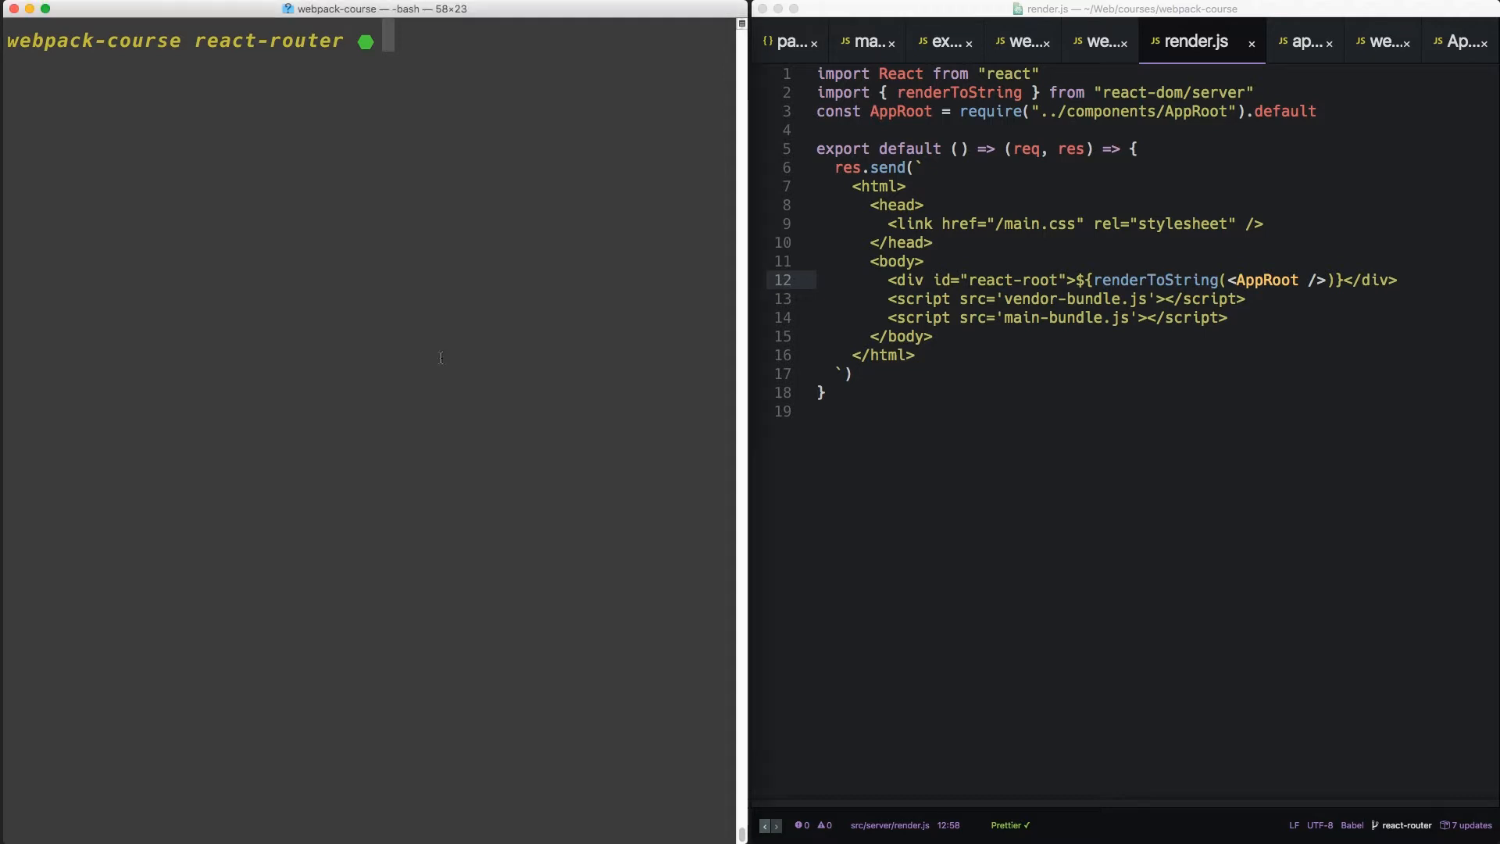
type("npm i")
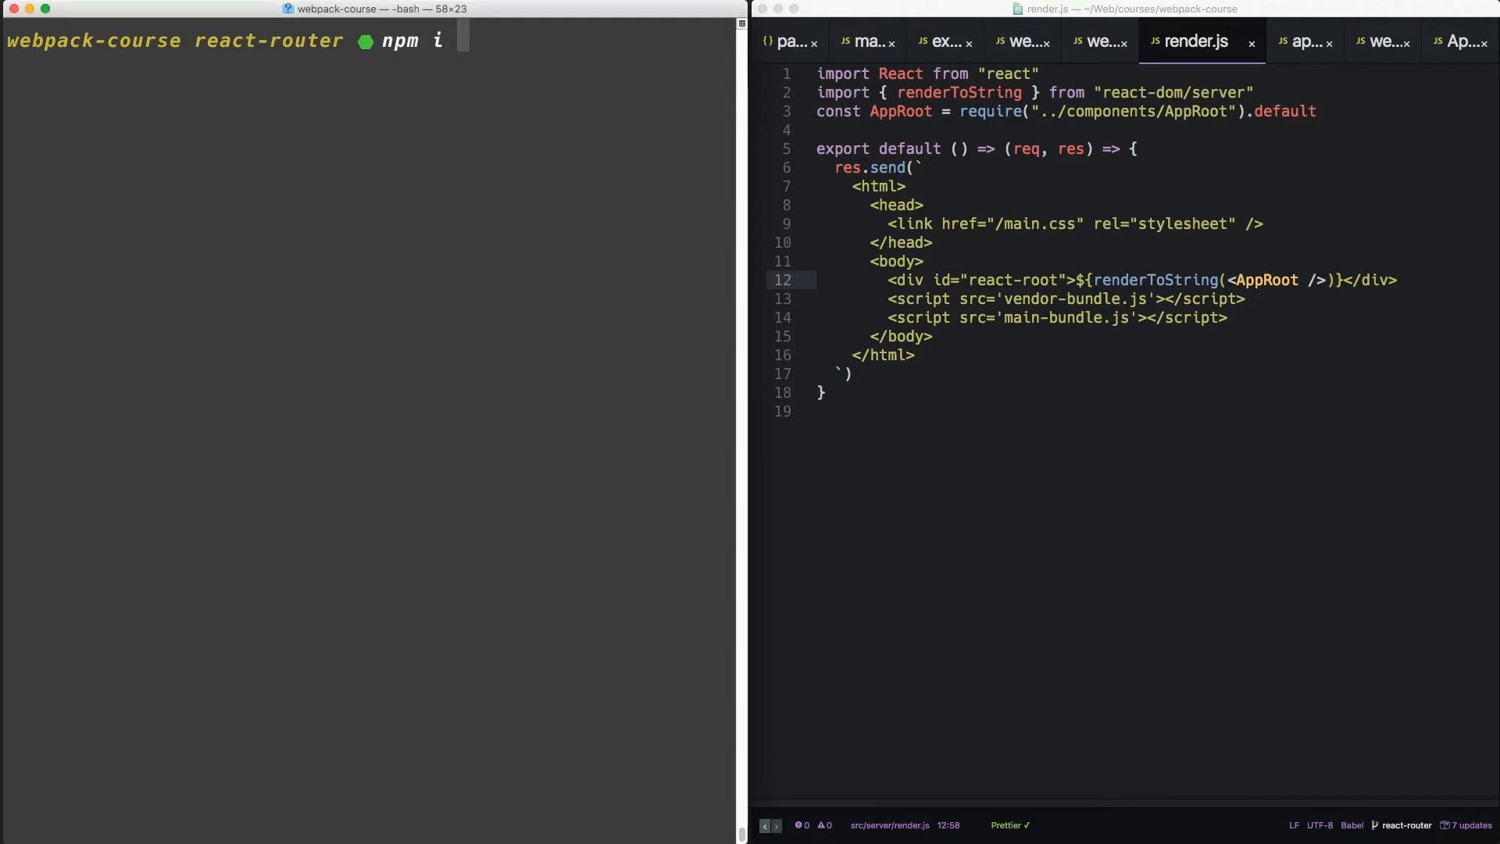
type("react-route")
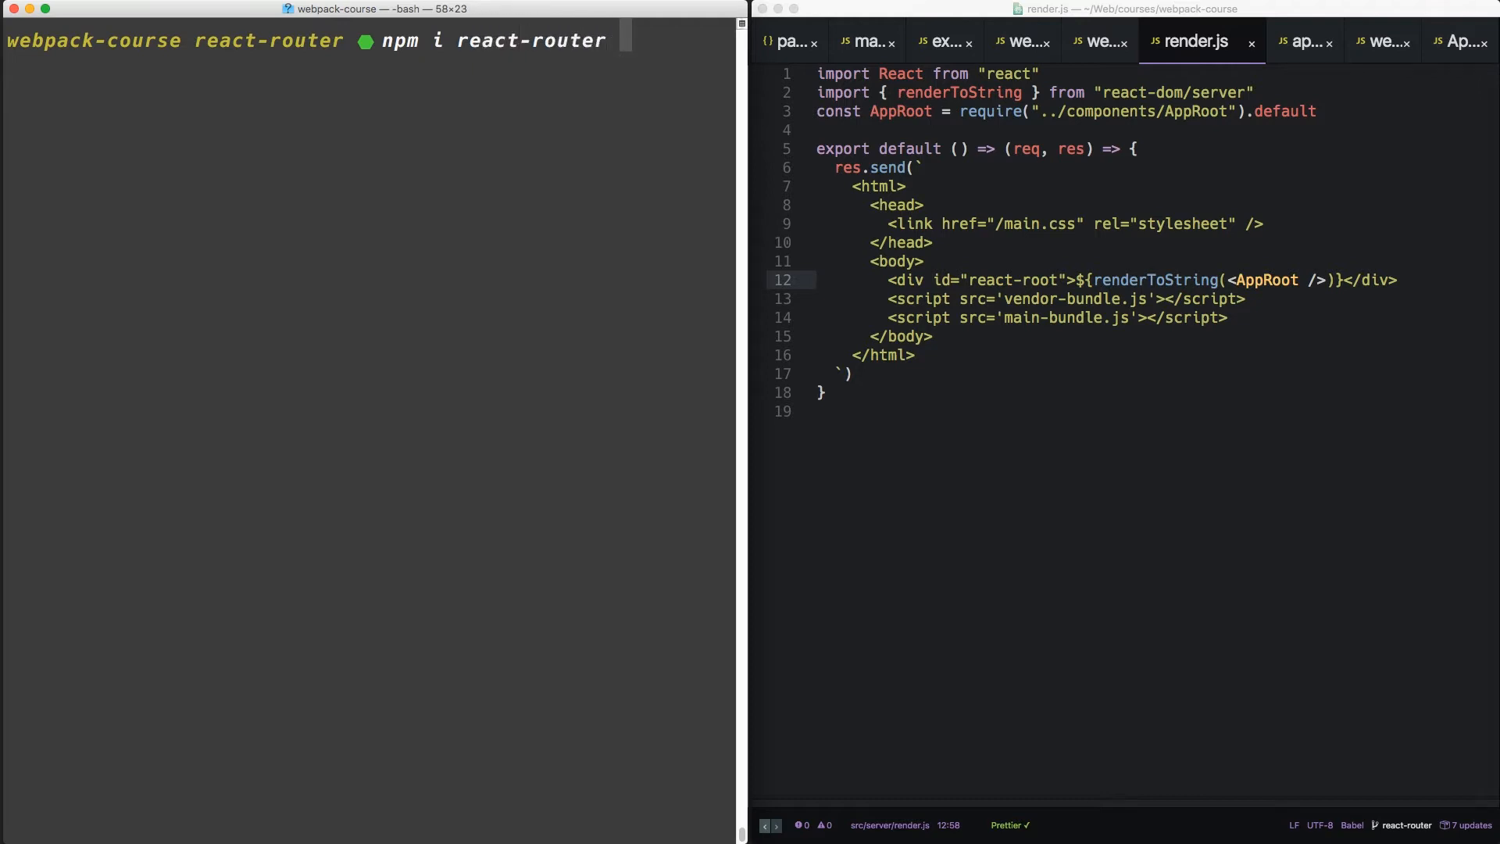
type("react-router-dom")
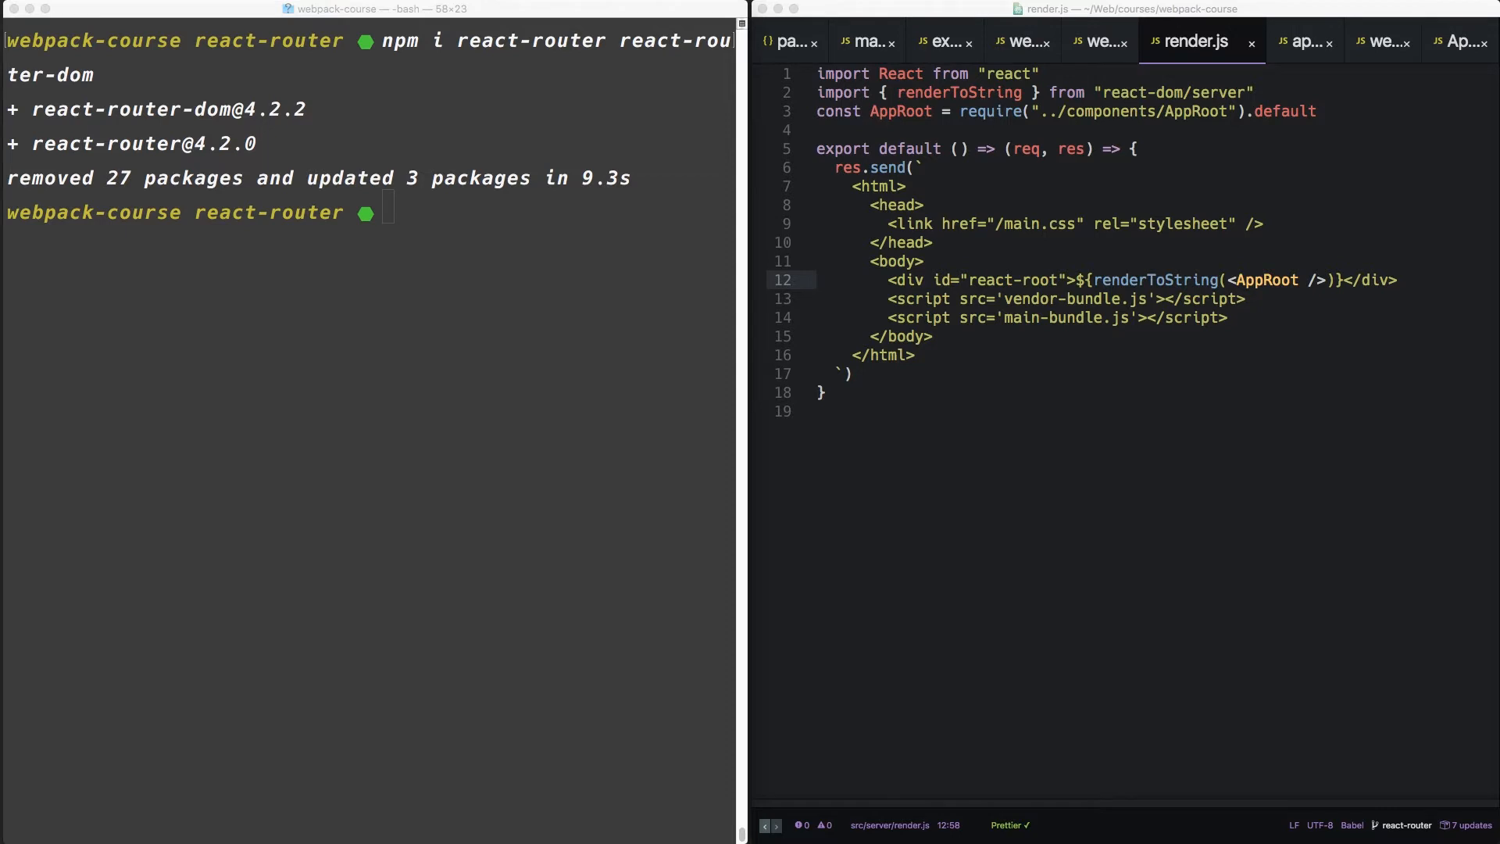
mouse_move(995, 175)
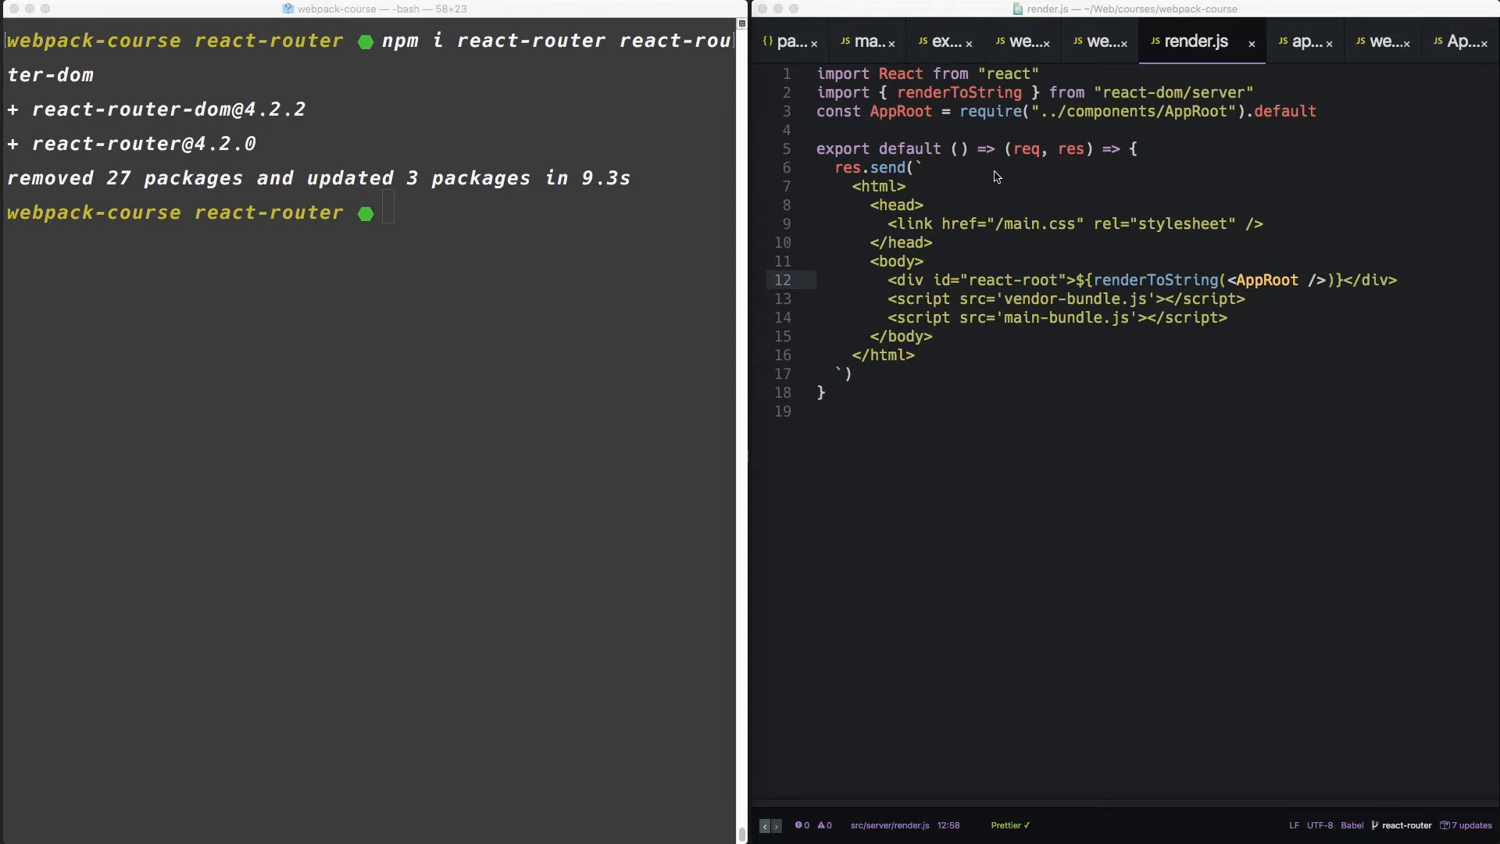
mouse_move(1015, 228)
type("app")
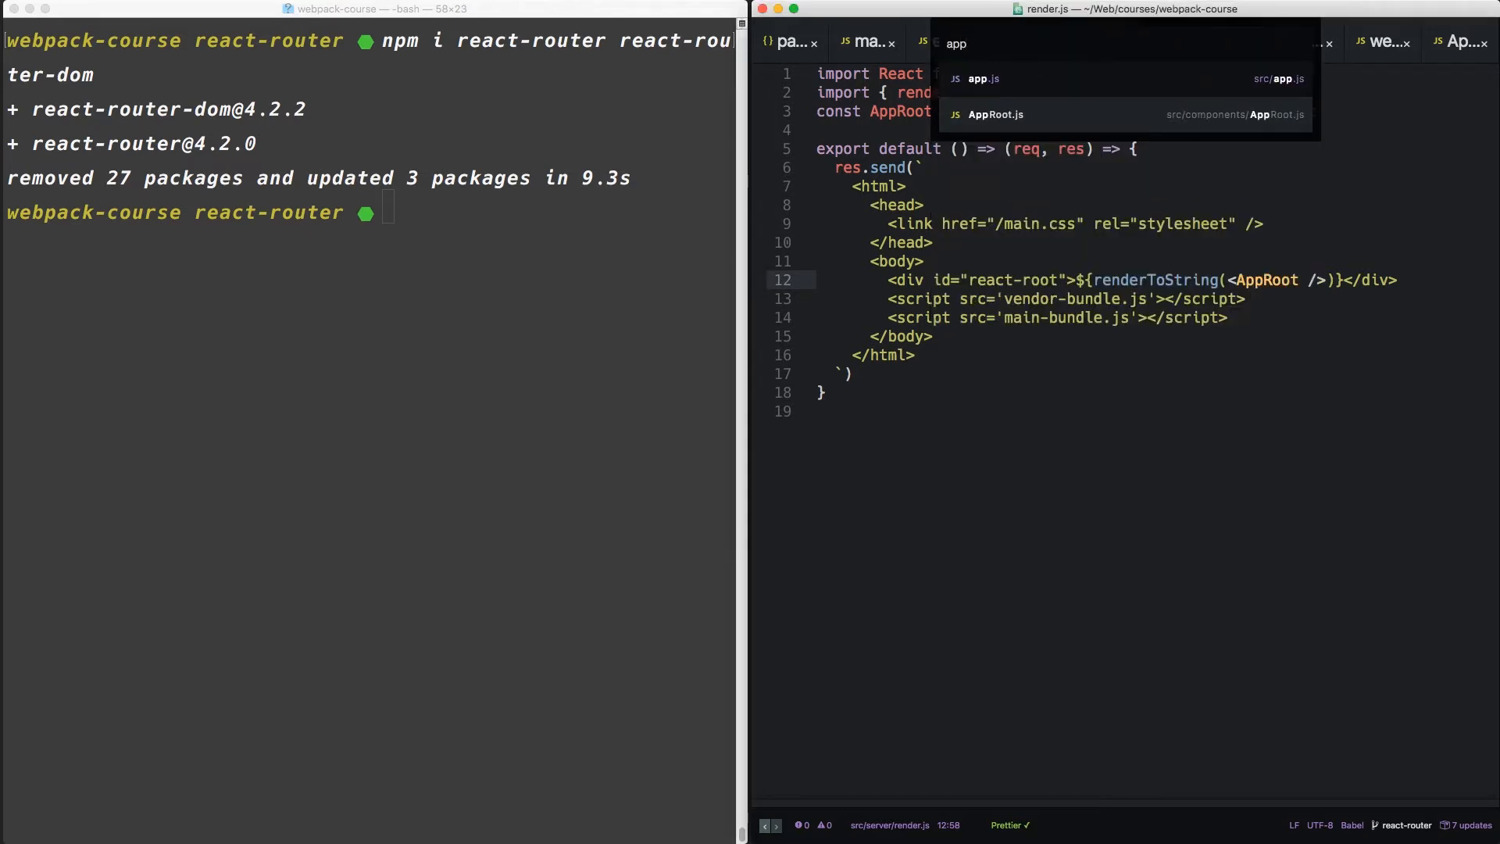
- In AppRoot.js, wrap the profile markup in an About arrow component and declare a Gallery component
left_click(998, 114)
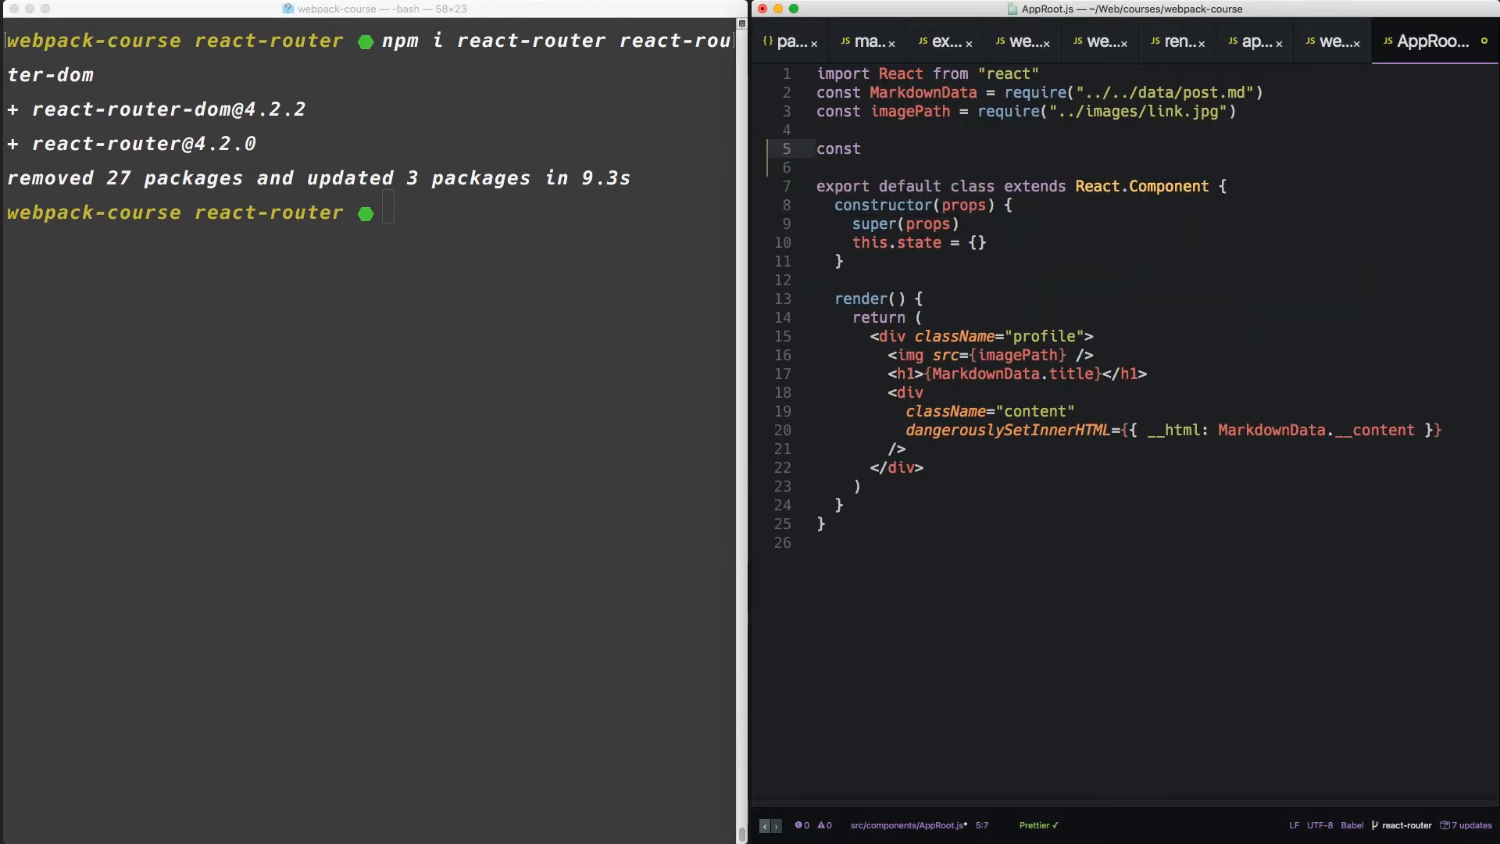
type("About = () => (")
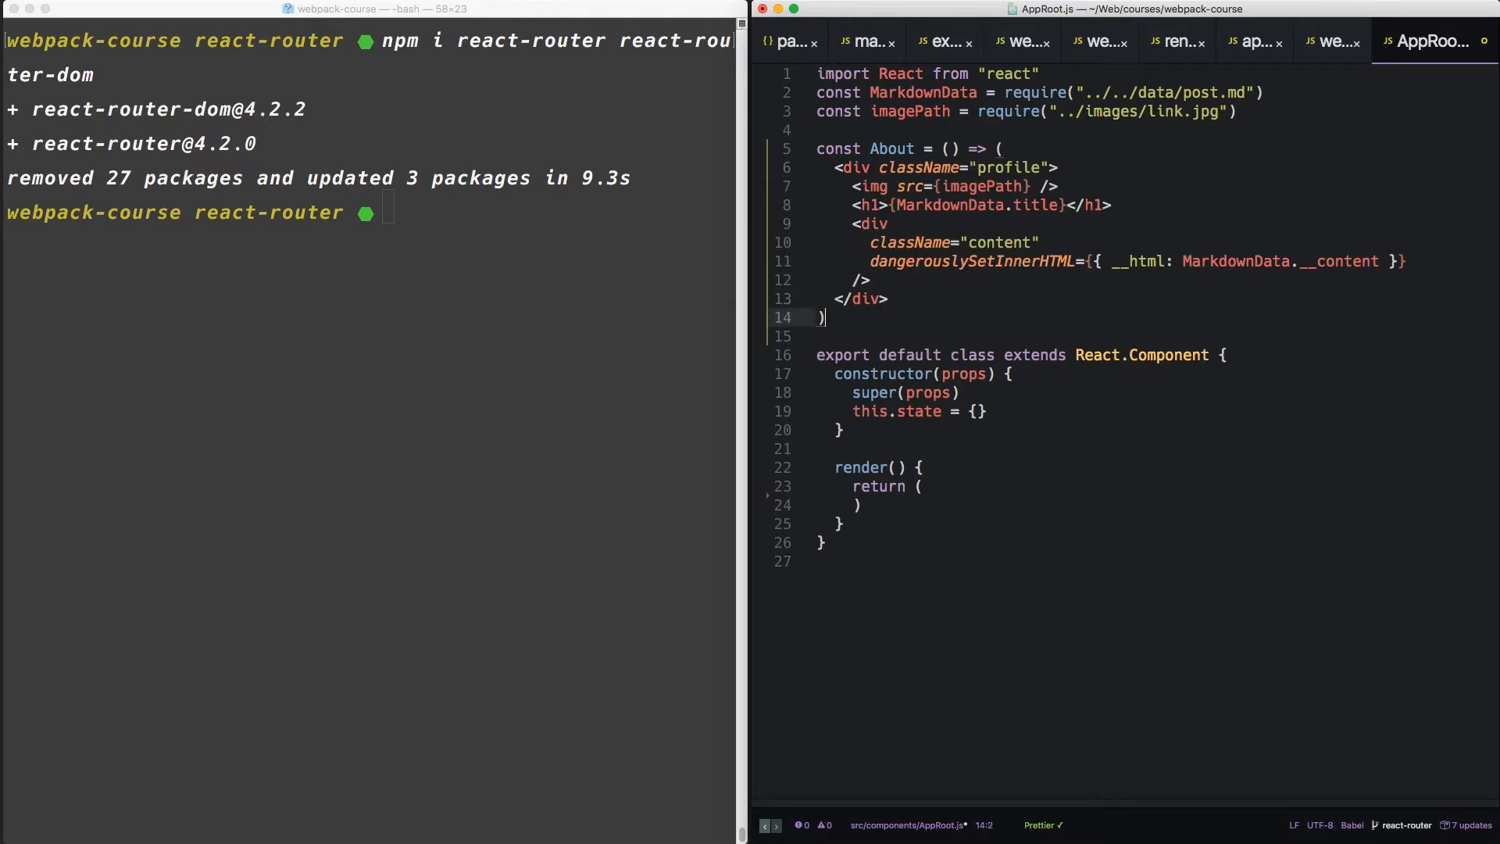
left_click(821, 316)
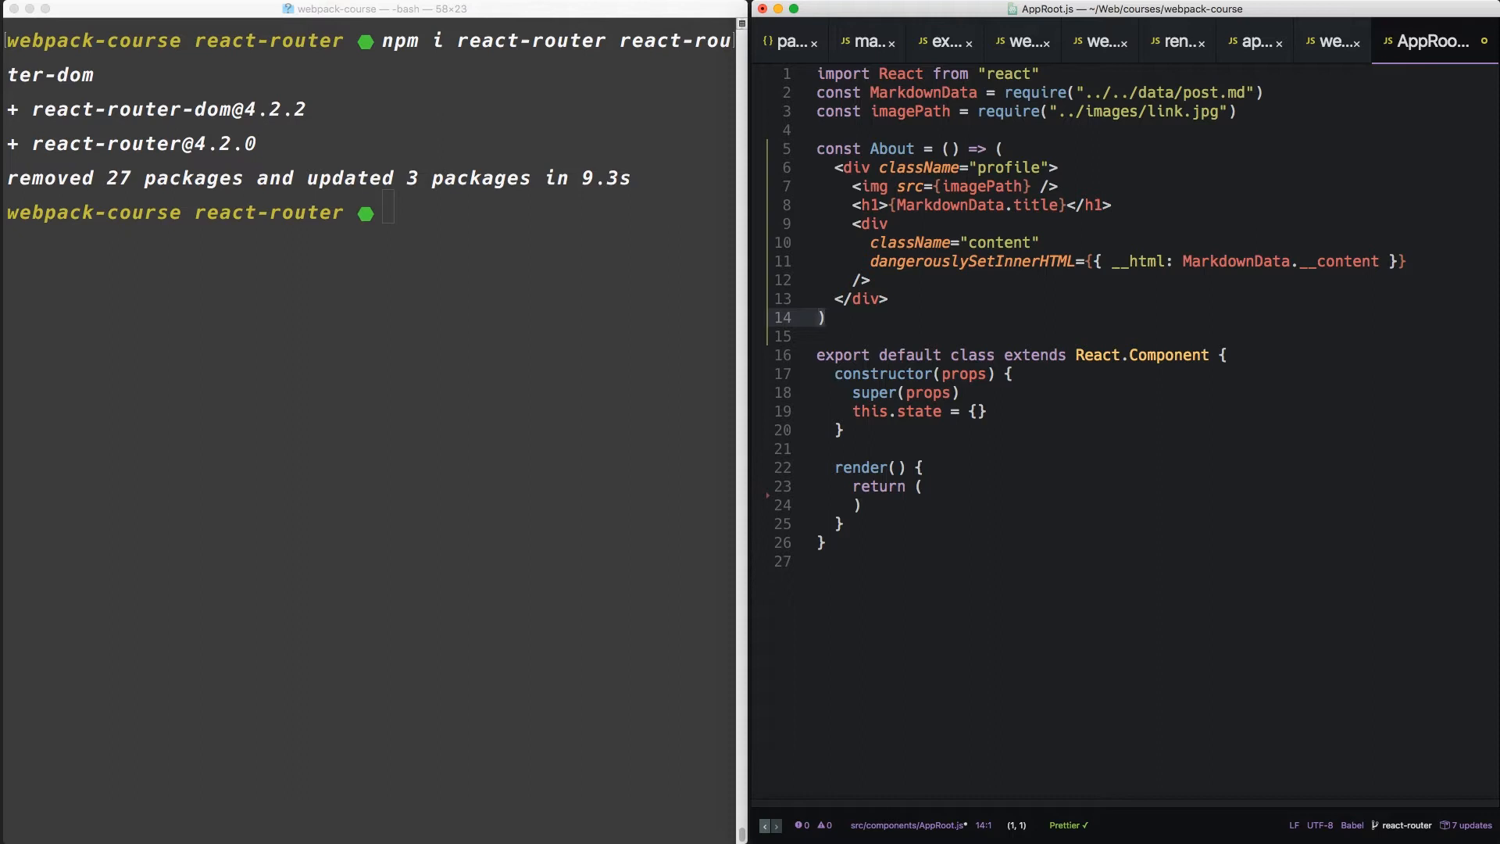
type("const")
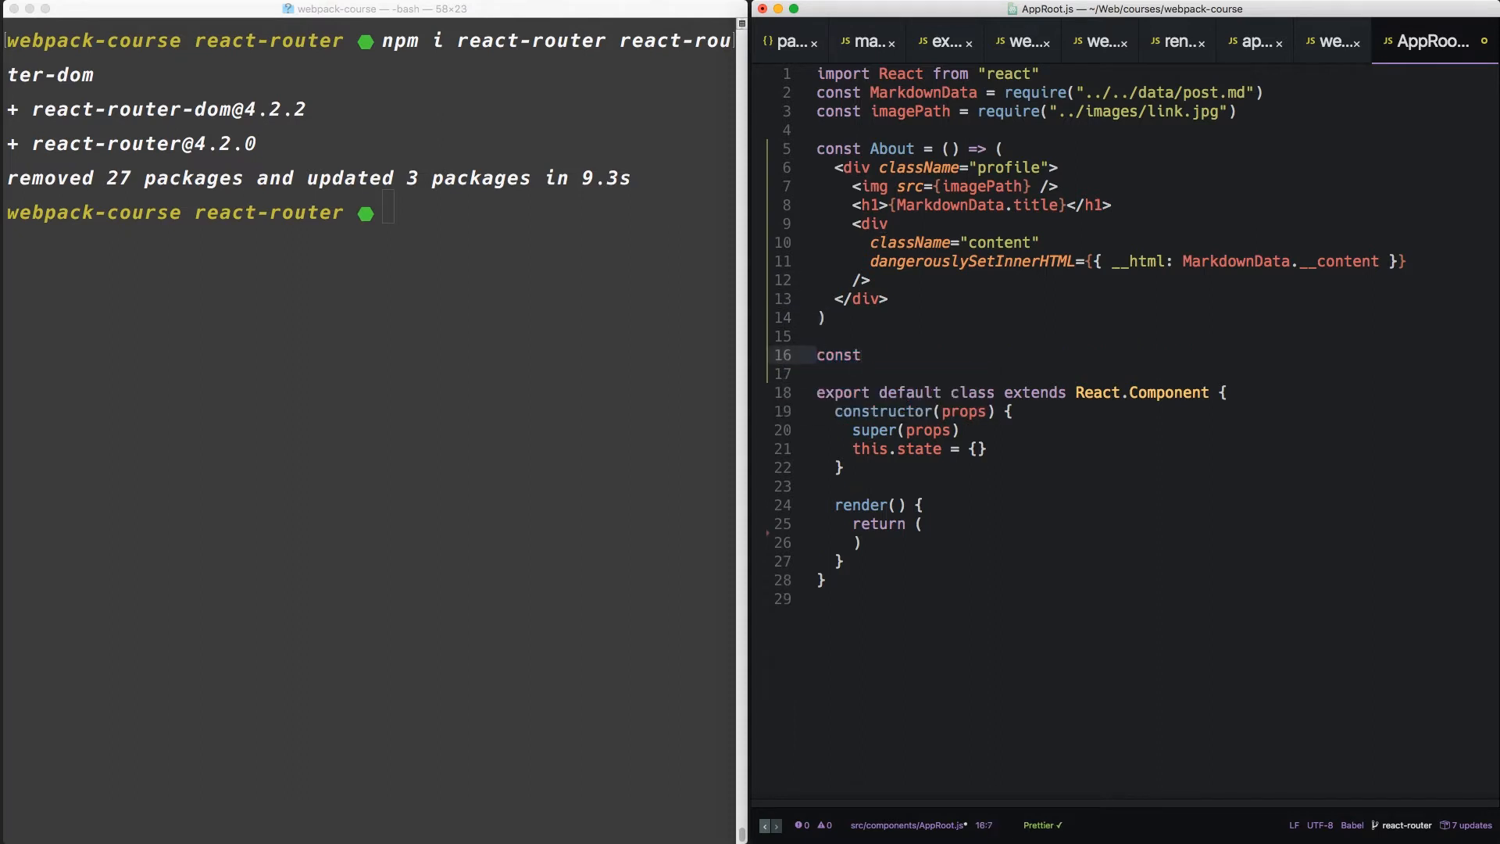
type("Gallery =")
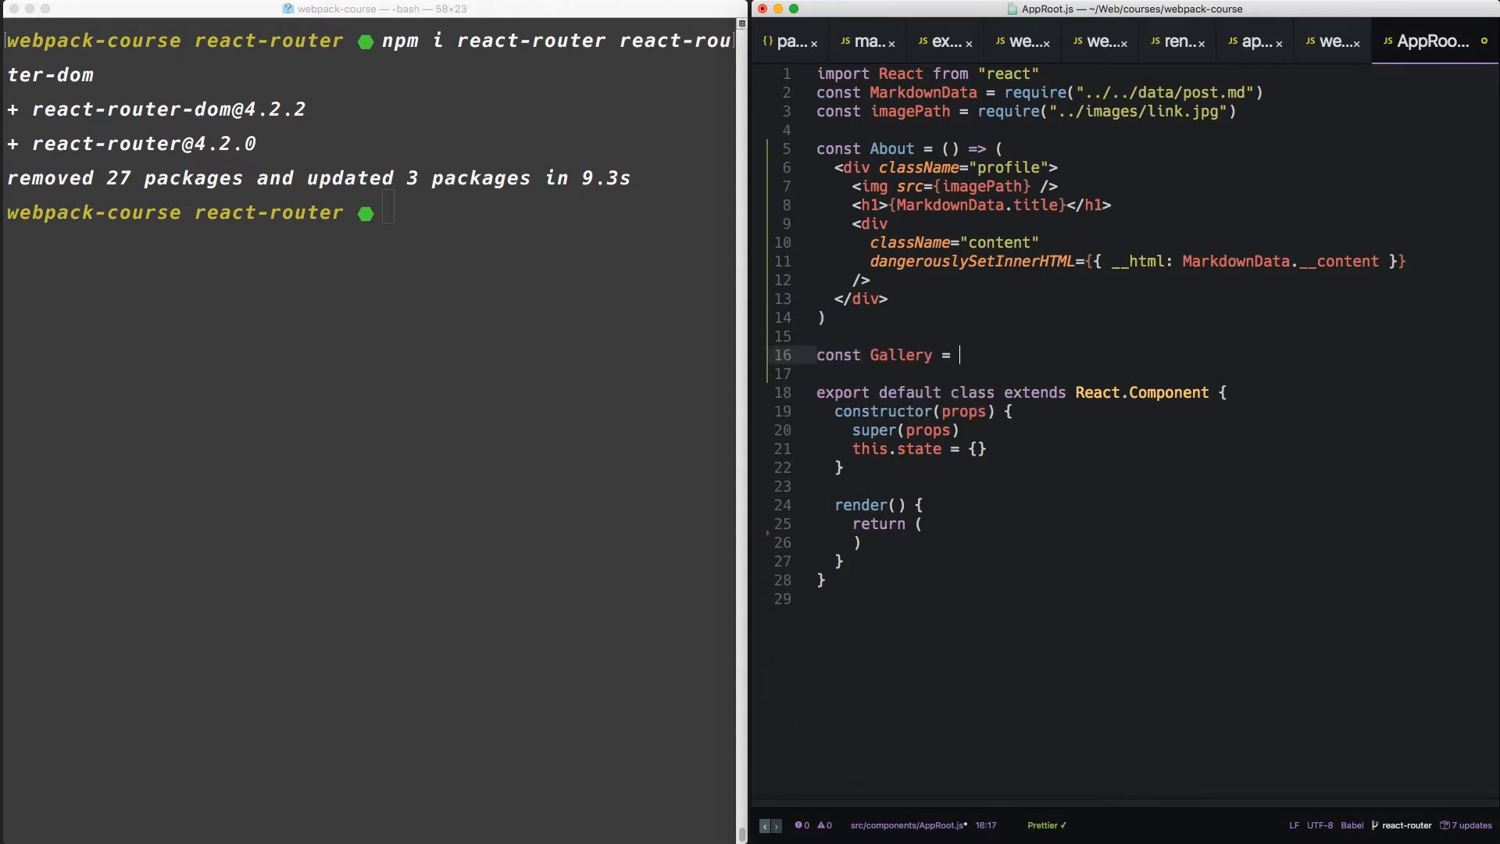
type("() => ()")
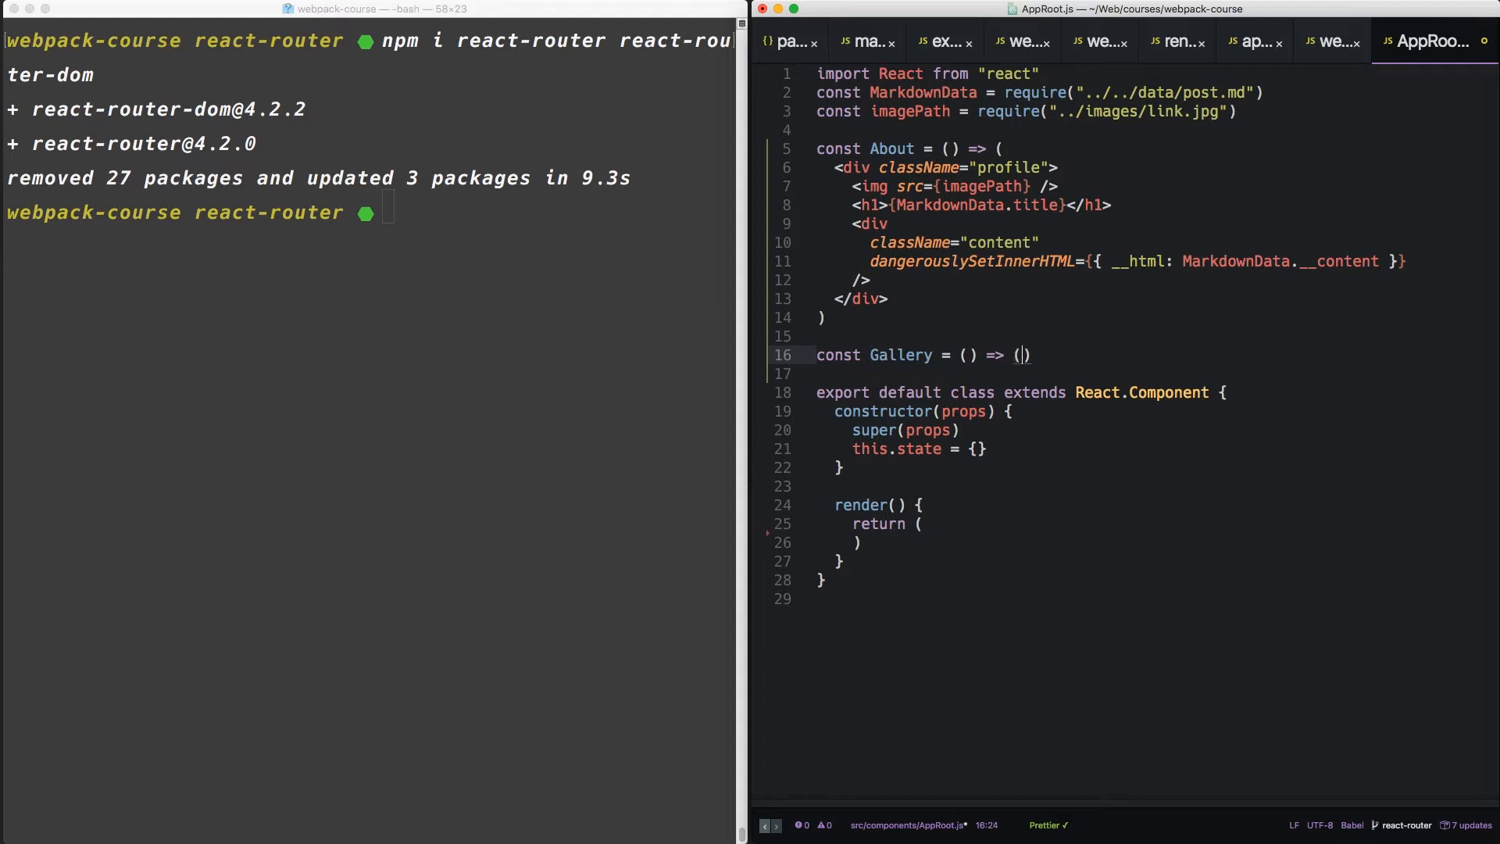
- Give Gallery an h1 heading inside a div and add a matching Article component
type("<div></div>")
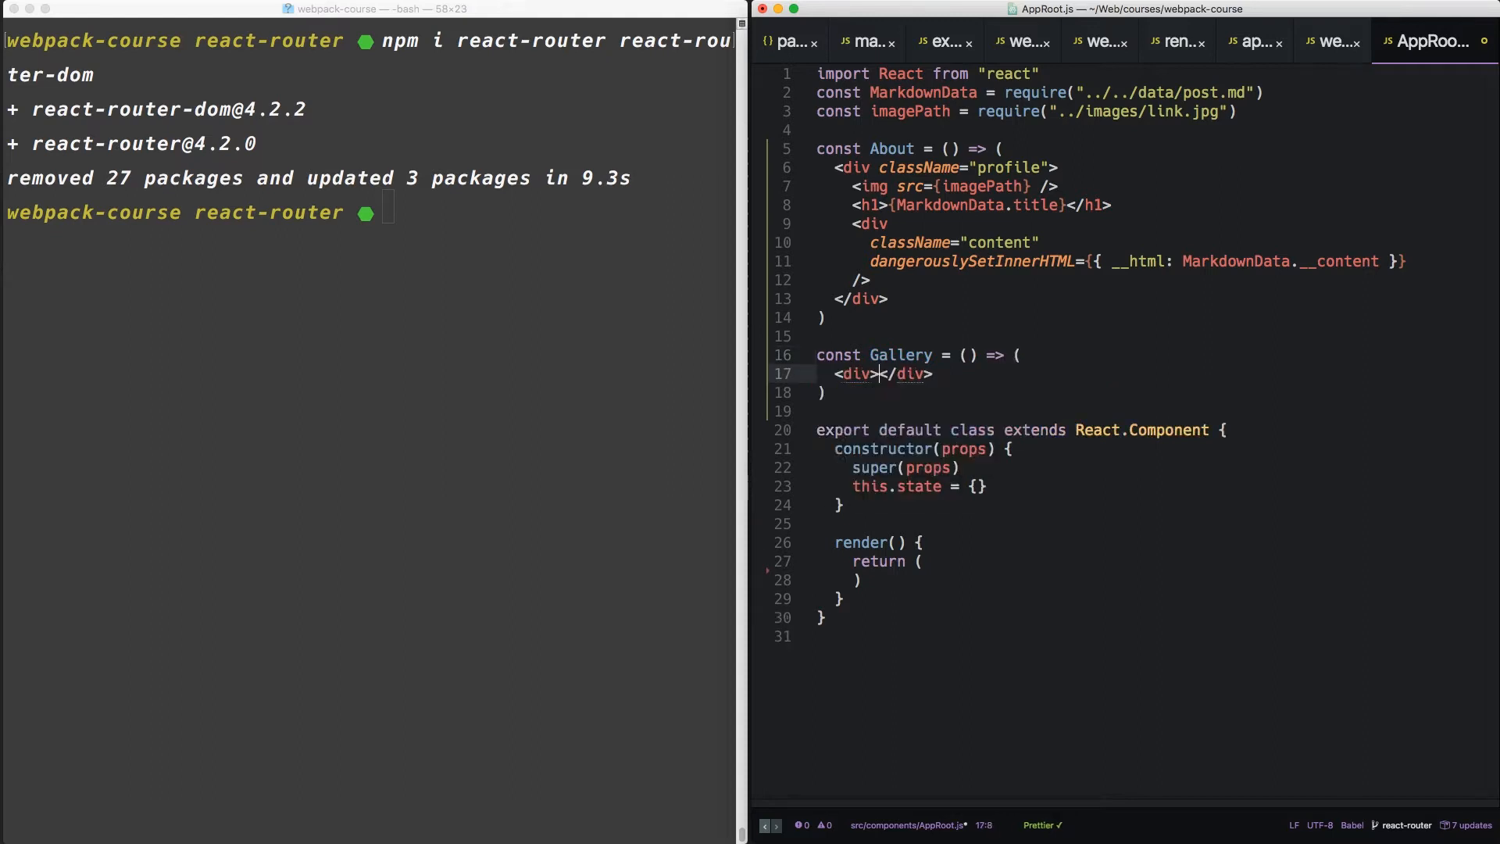
type("<h1")
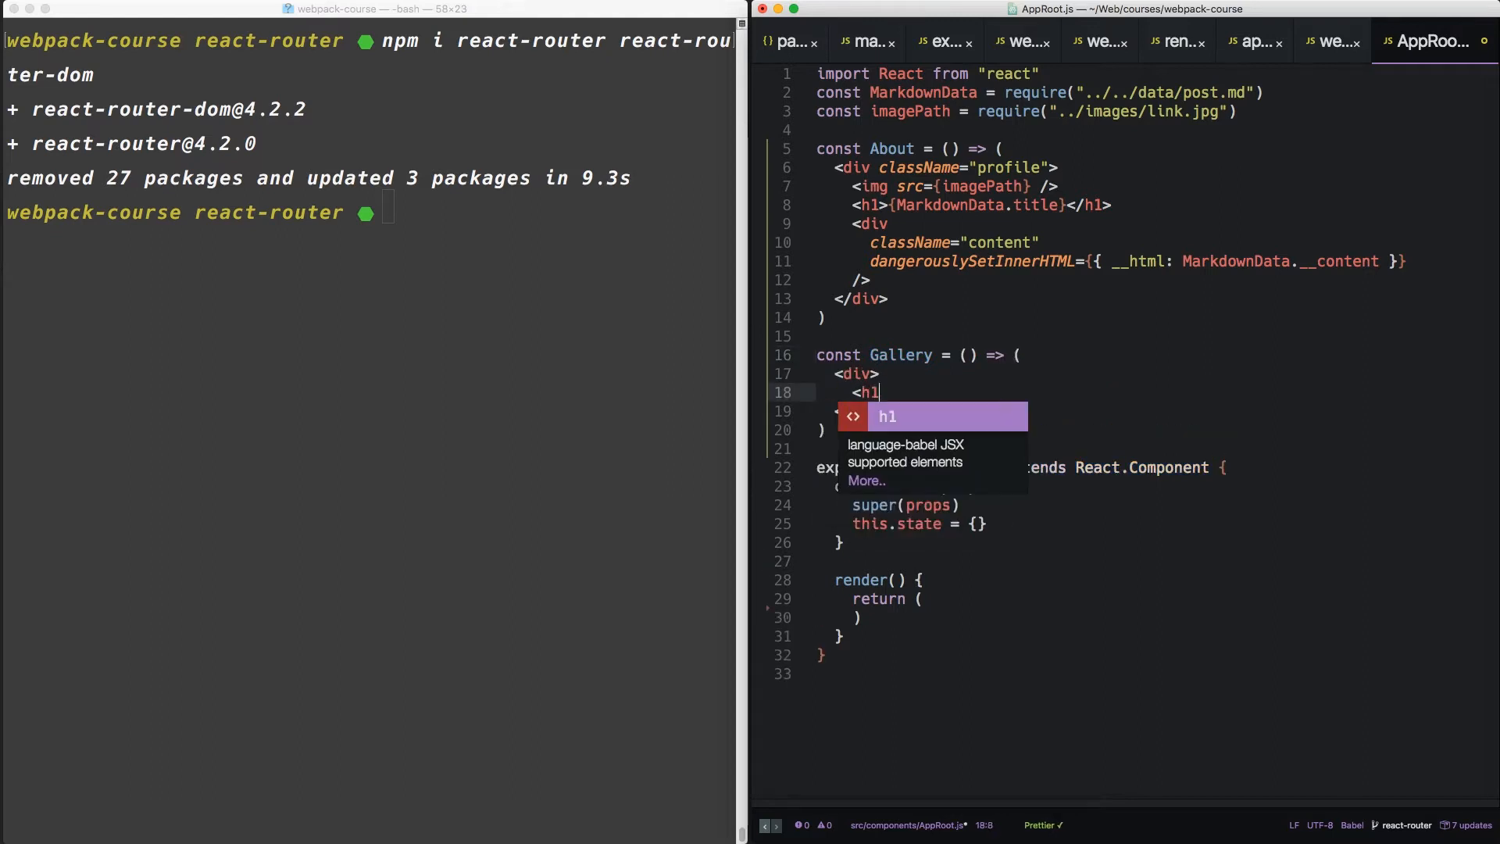
type("Gallery</h1>")
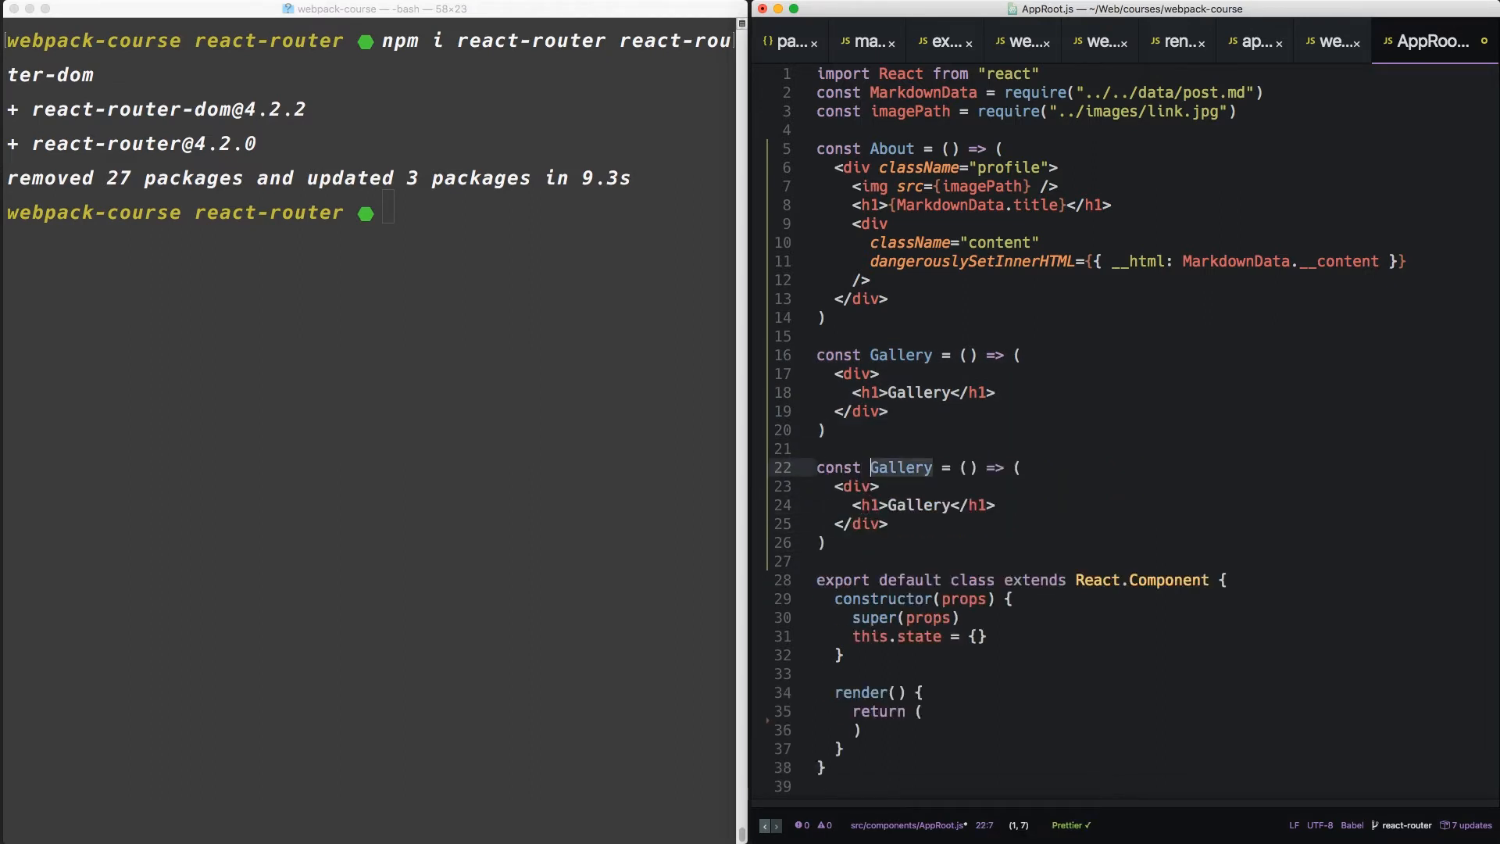
type("Ar")
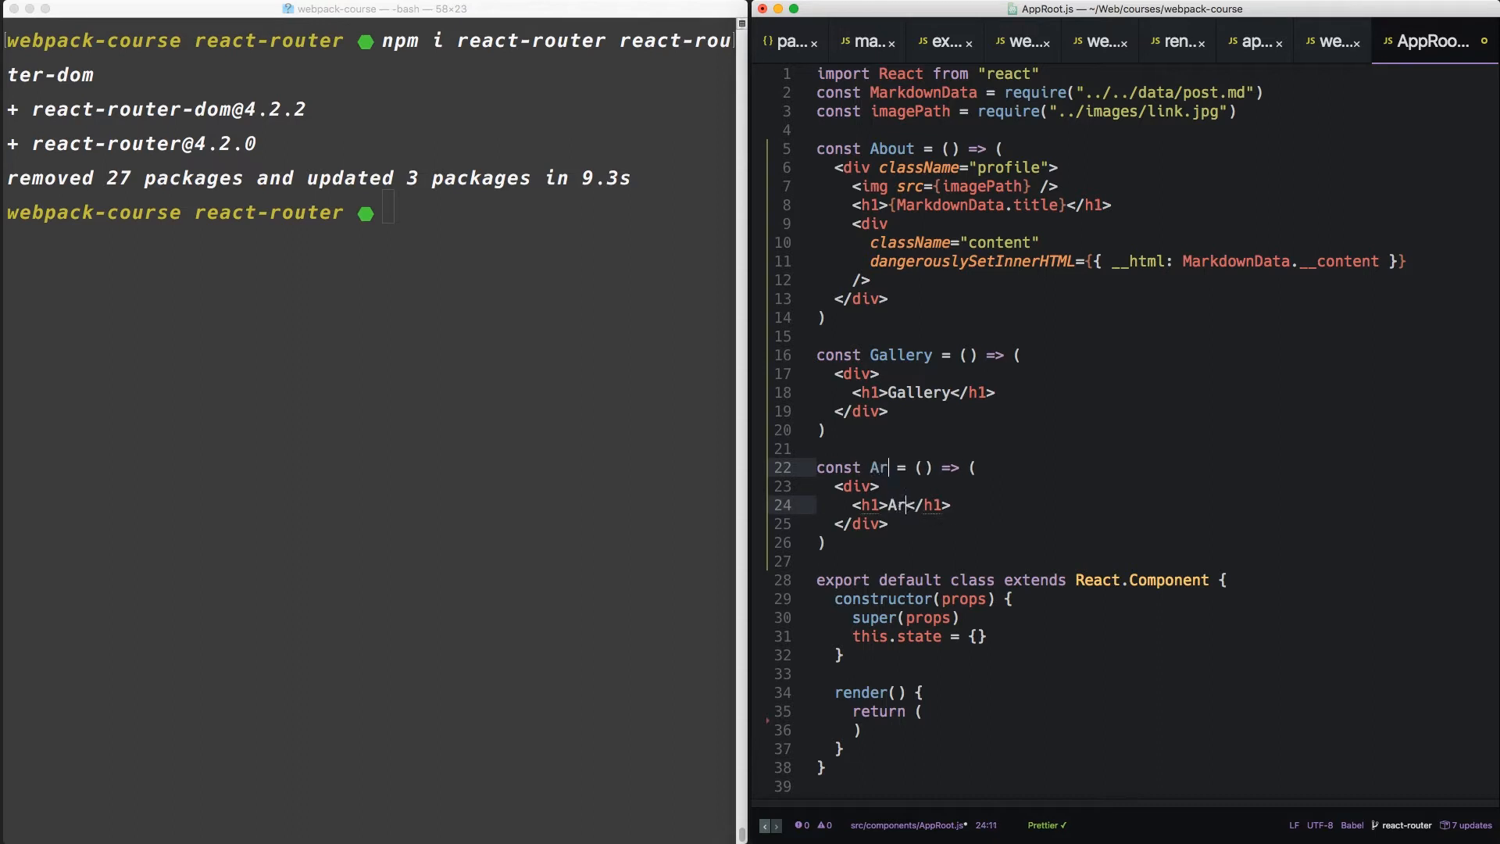
type("ticle")
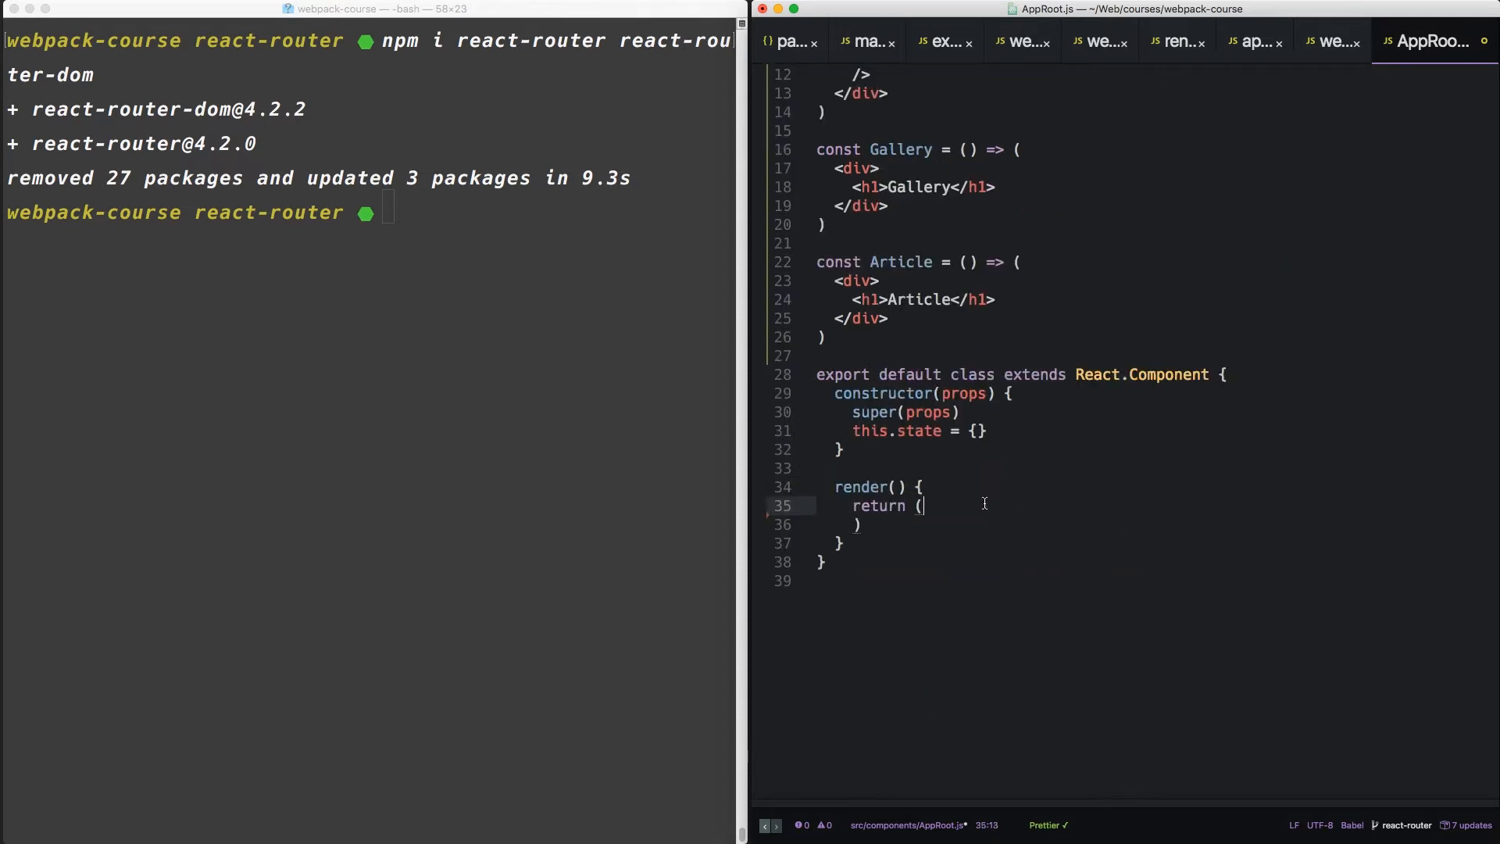
- Wrap the render output in a Router with an outer div and a nav-class div
key("enter")
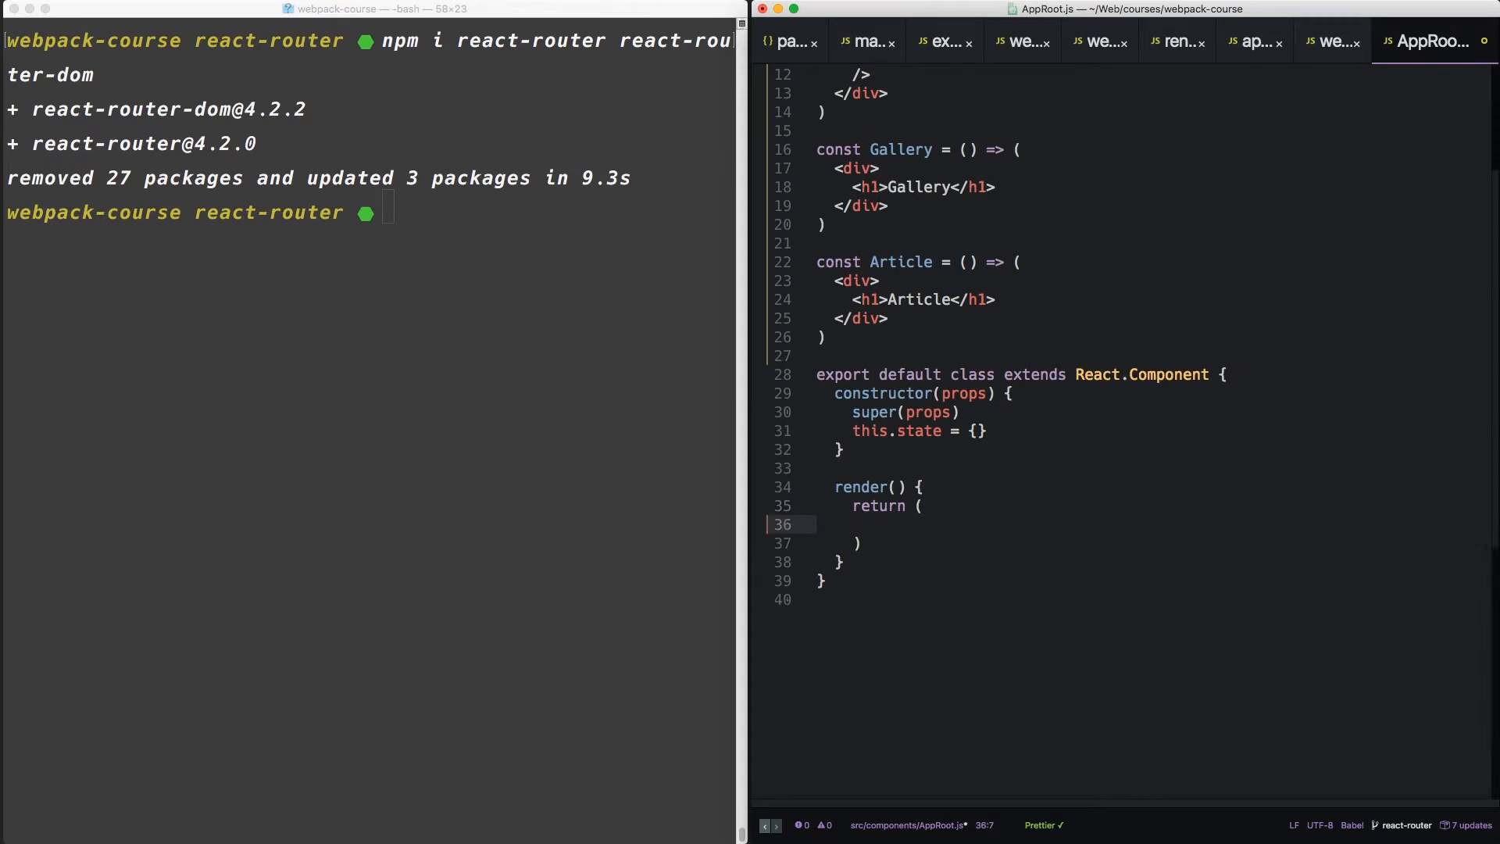
type("<Router>")
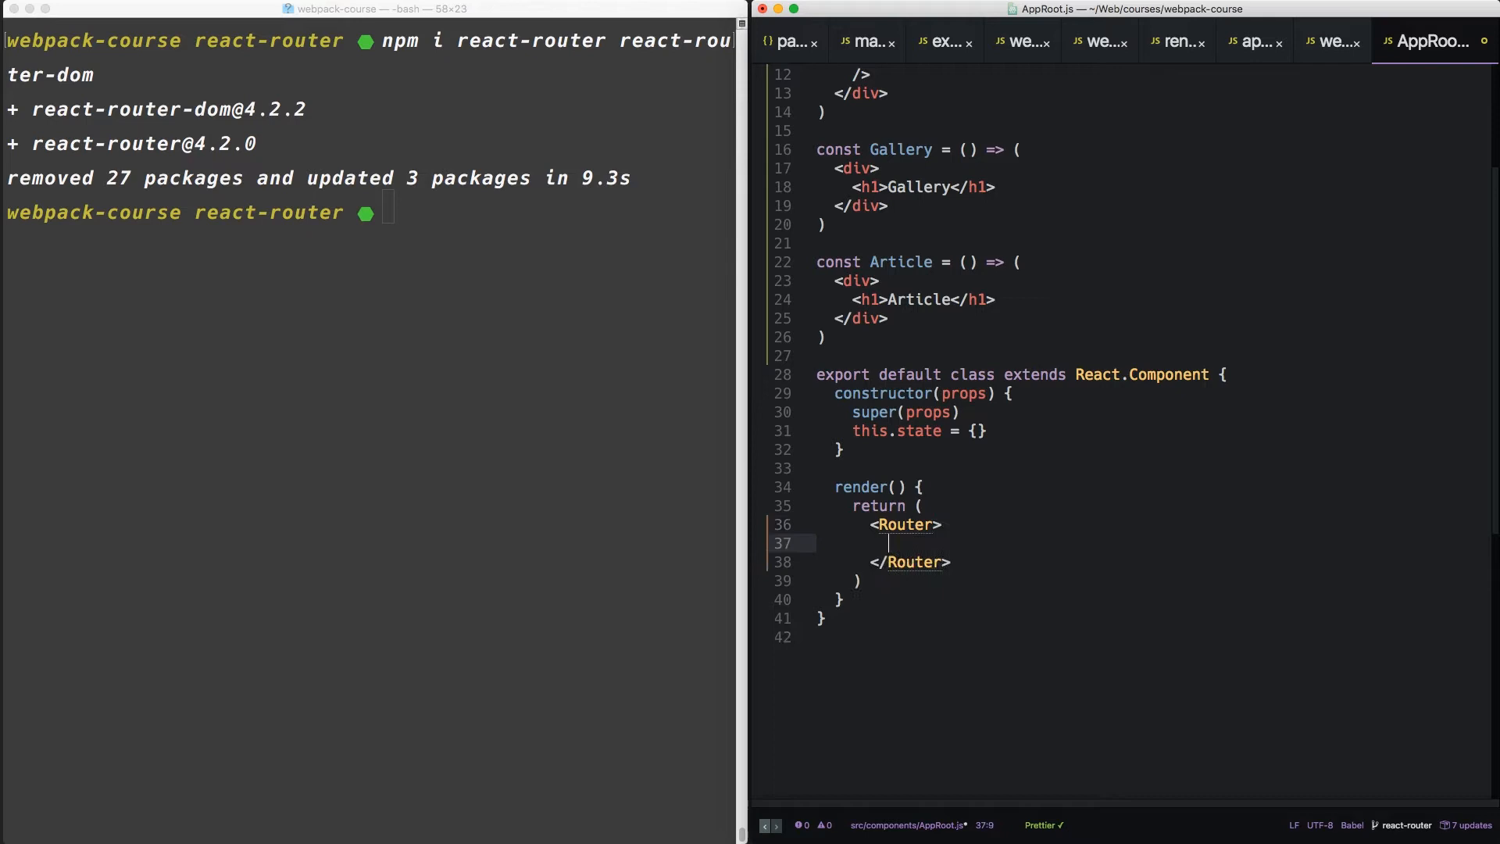
type("<div></div>")
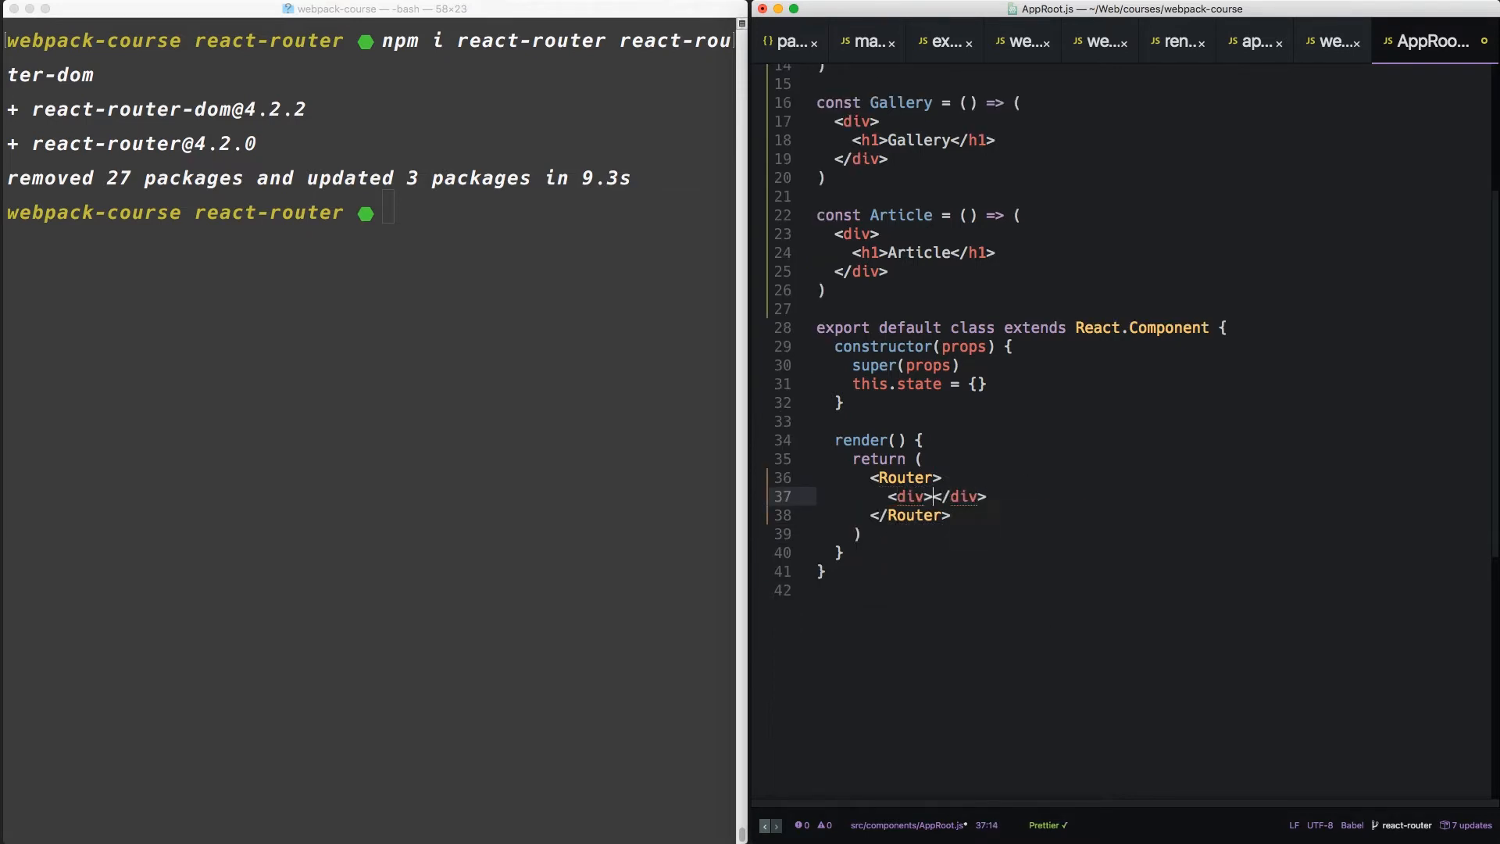
key("Enter")
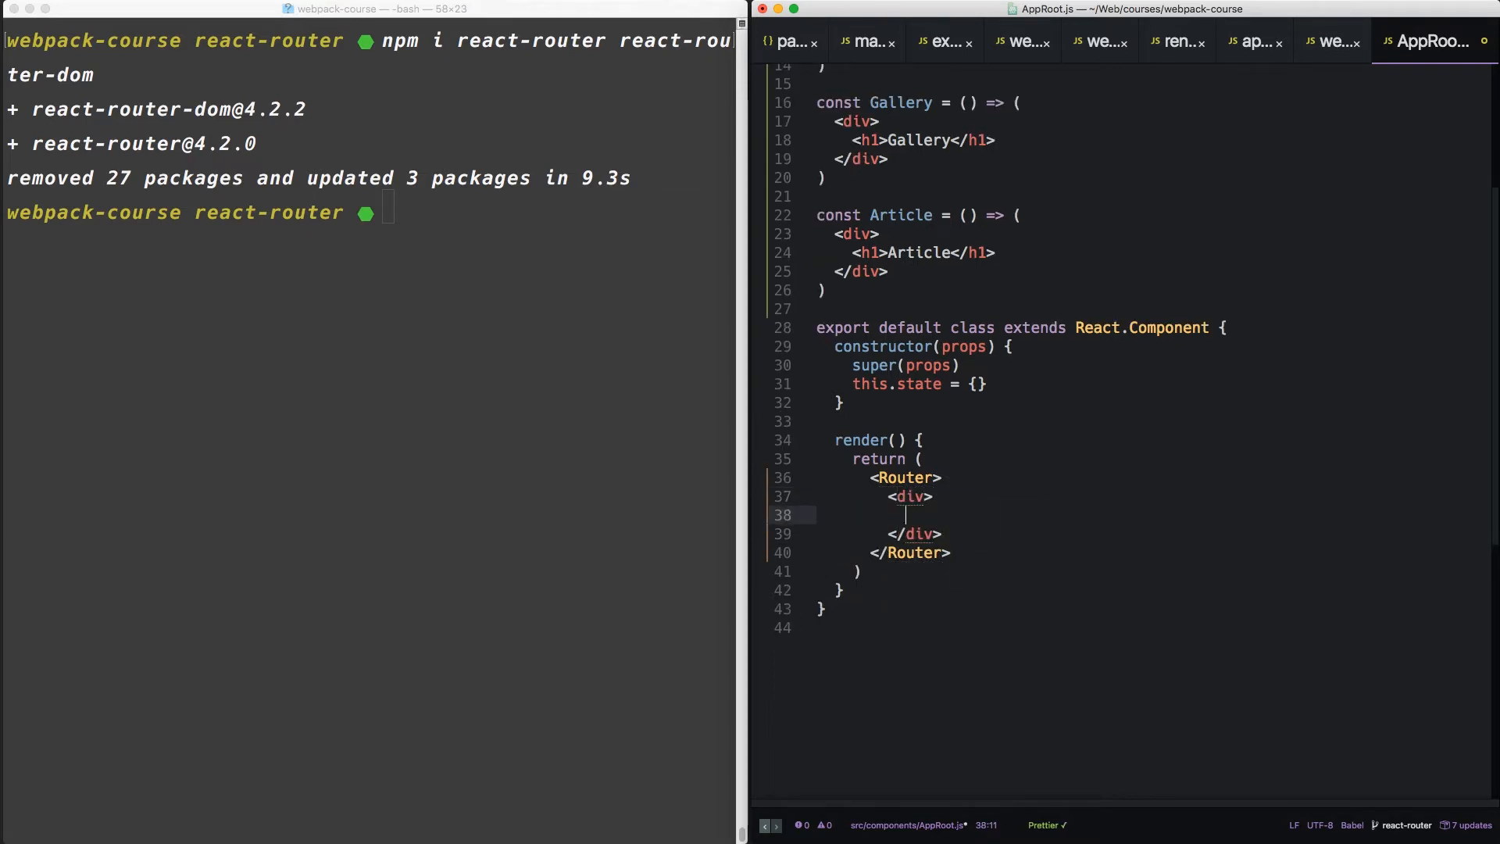
type("<div></div>")
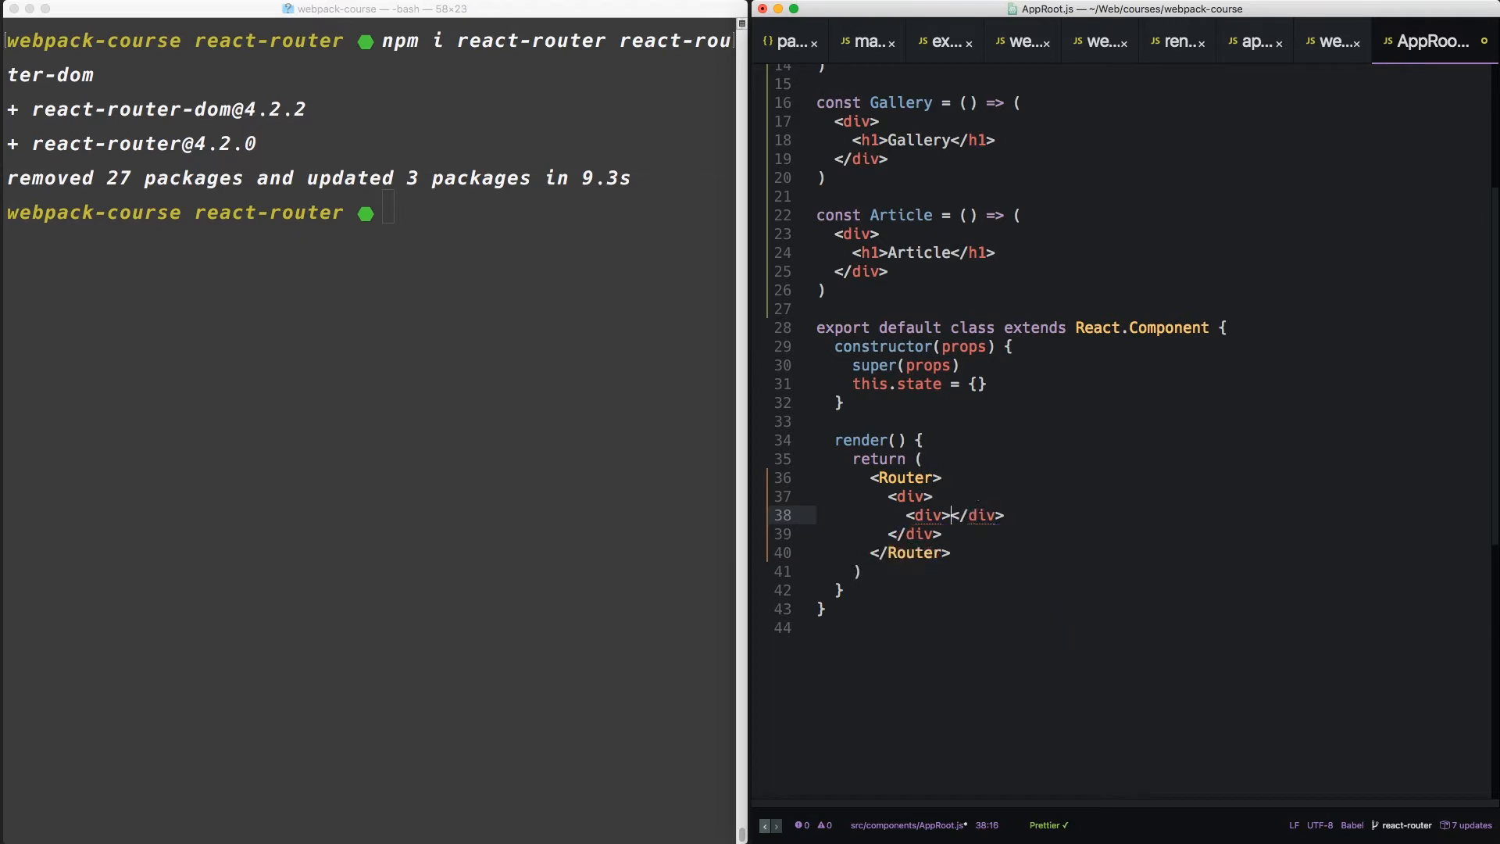
type("className=\"nav\">")
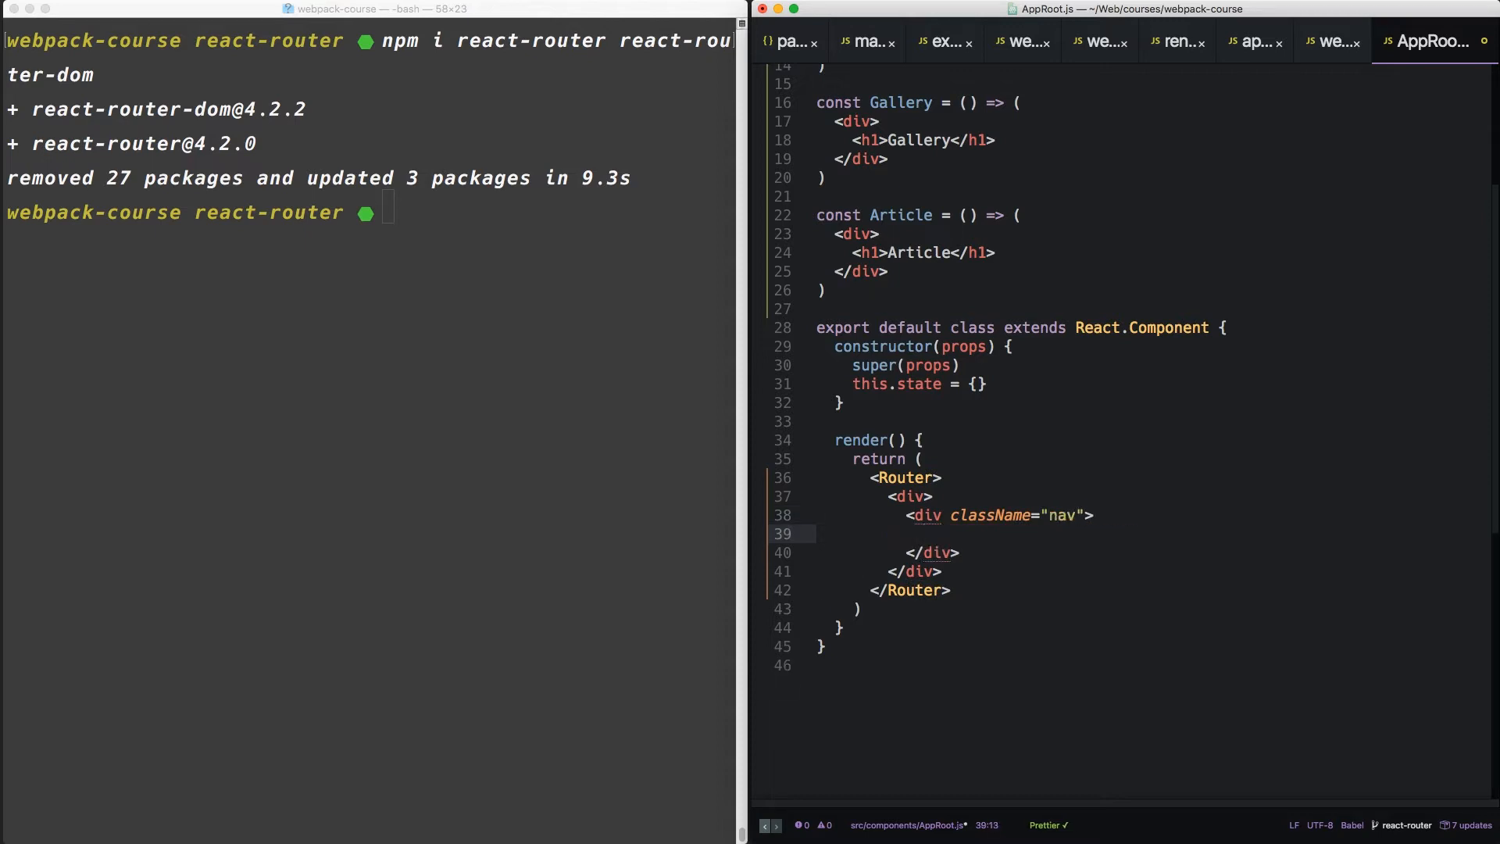
- Add Links to Gallery at /, About at /about and Article at /article
type("<L")
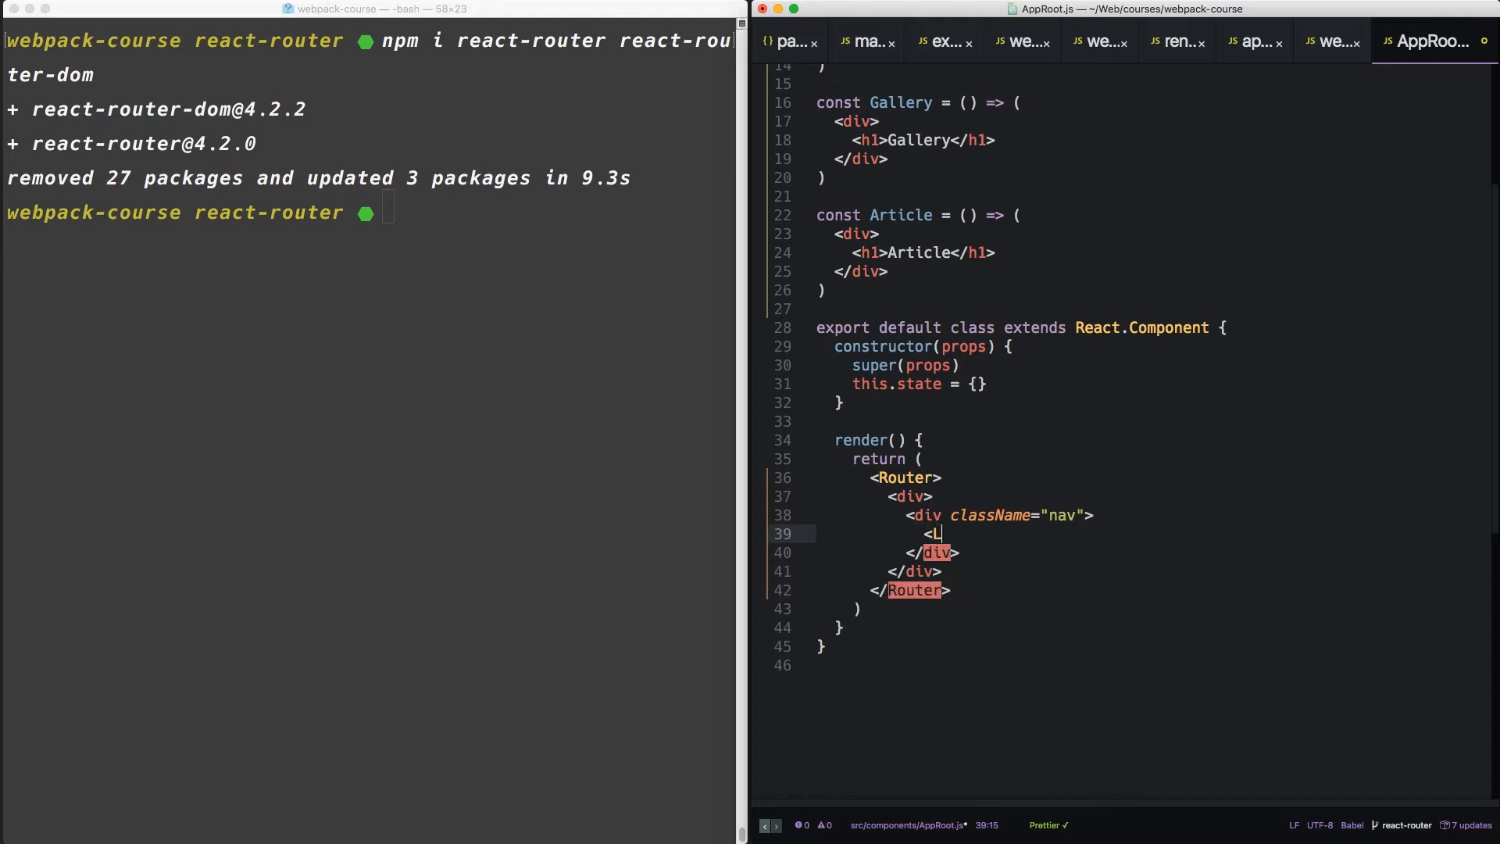
type("ink to")
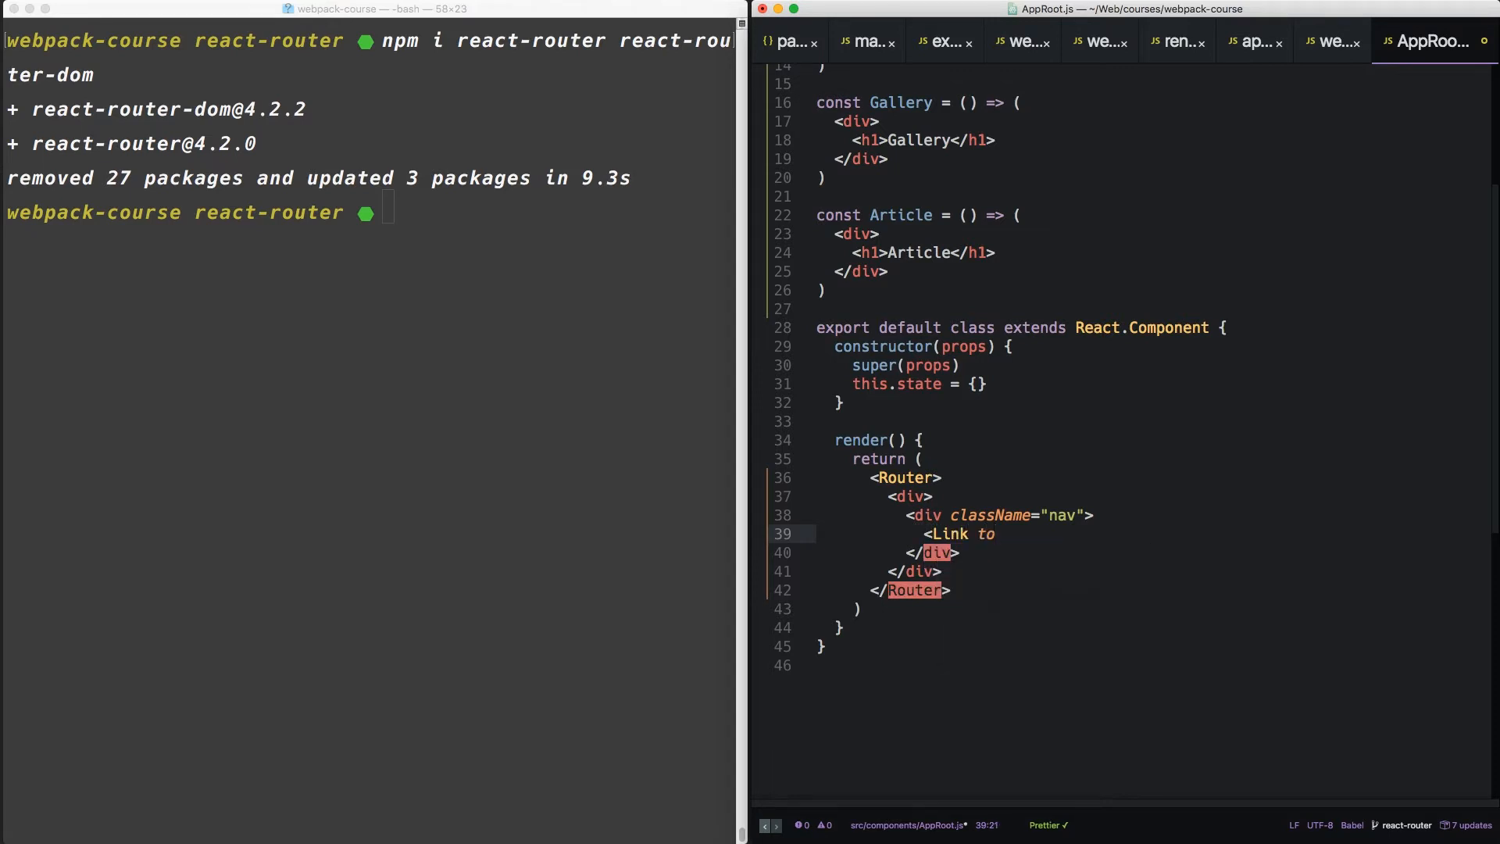
type("=\"/\"")
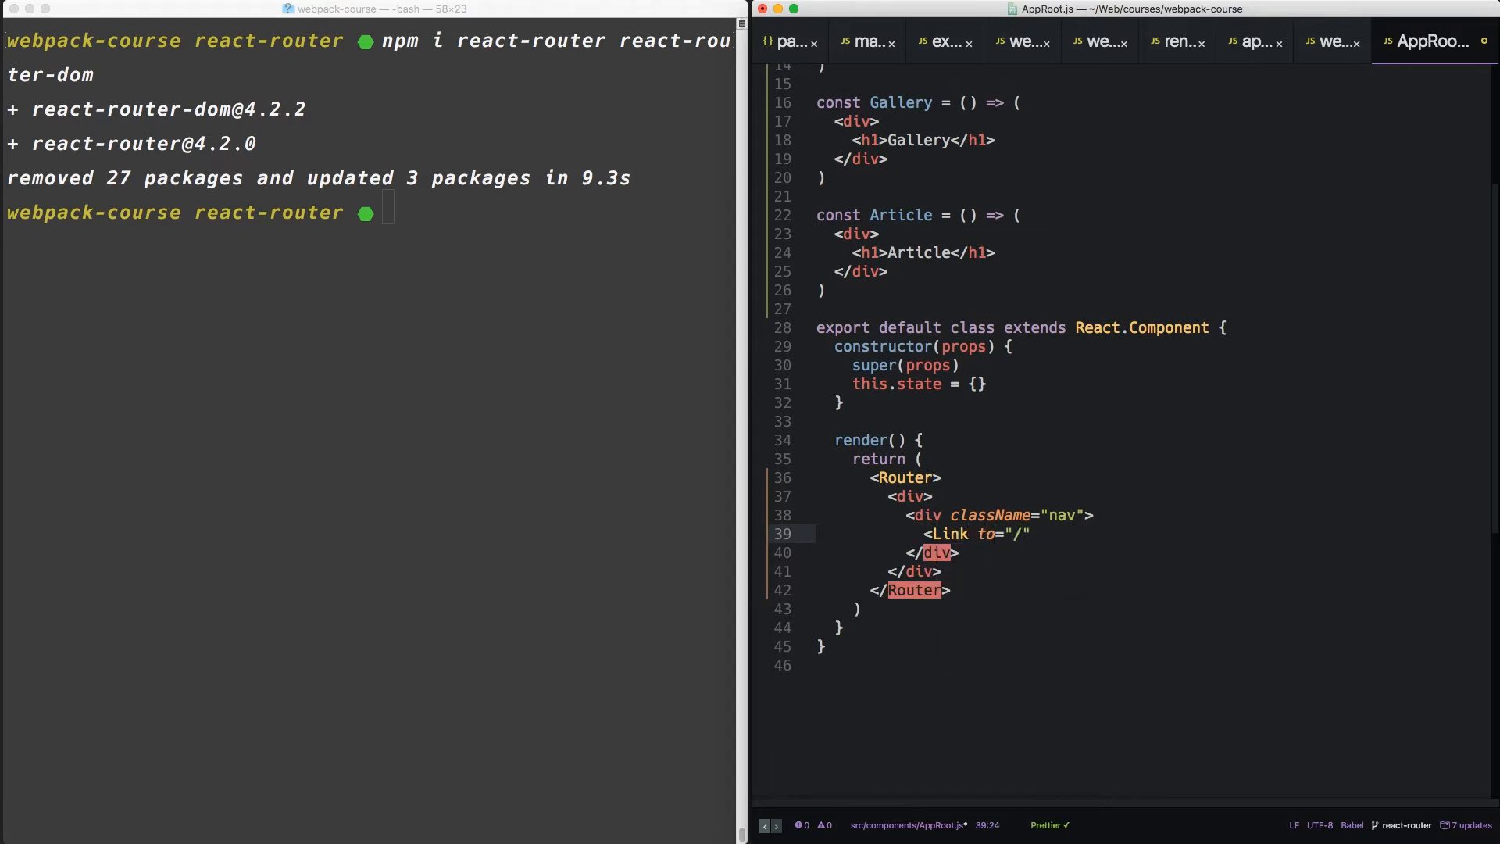
type("></Link>")
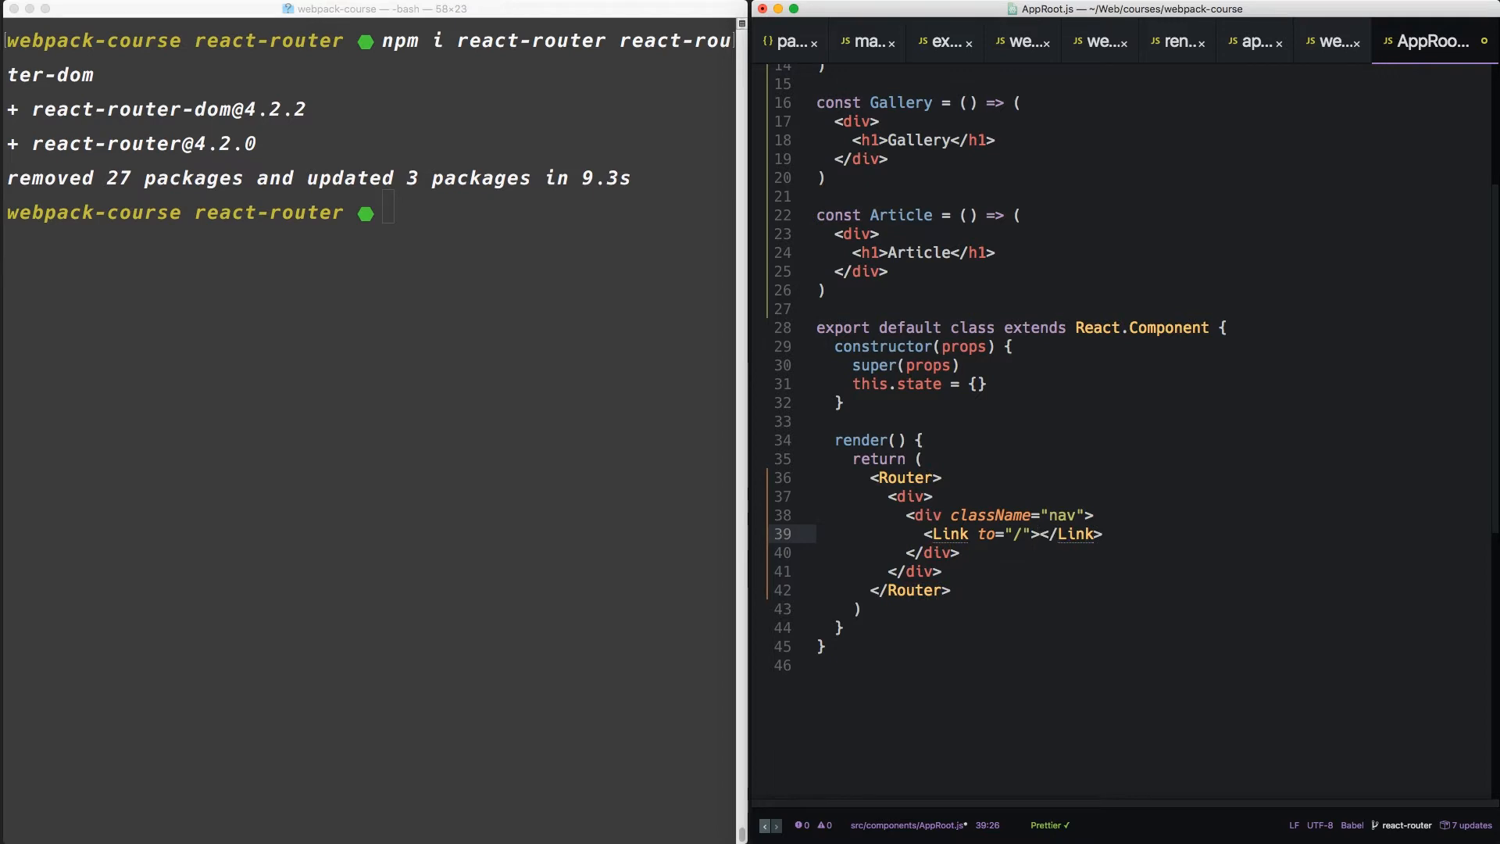
type("Gallery")
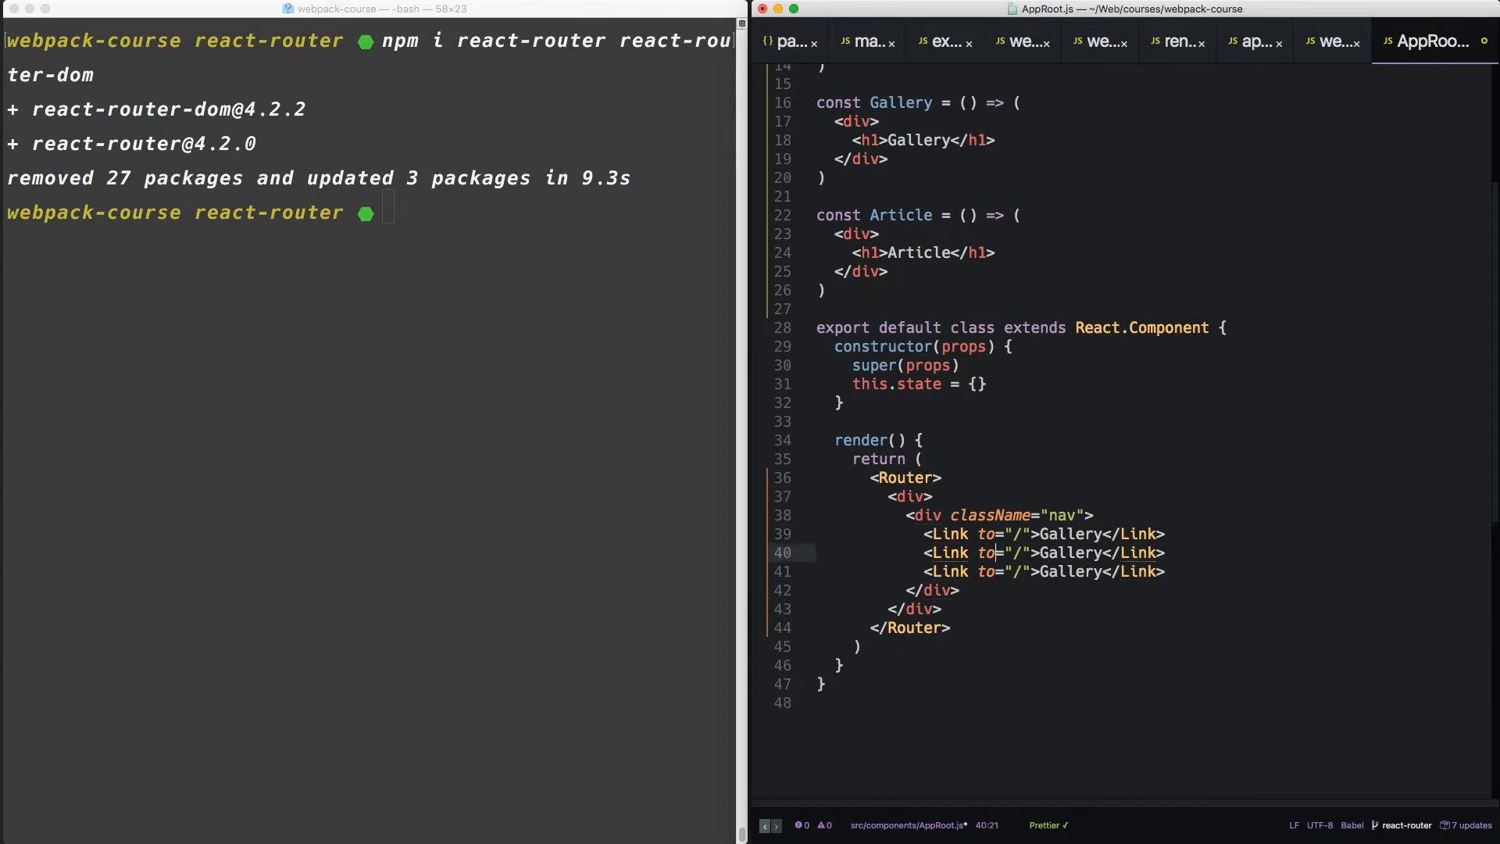
type("about")
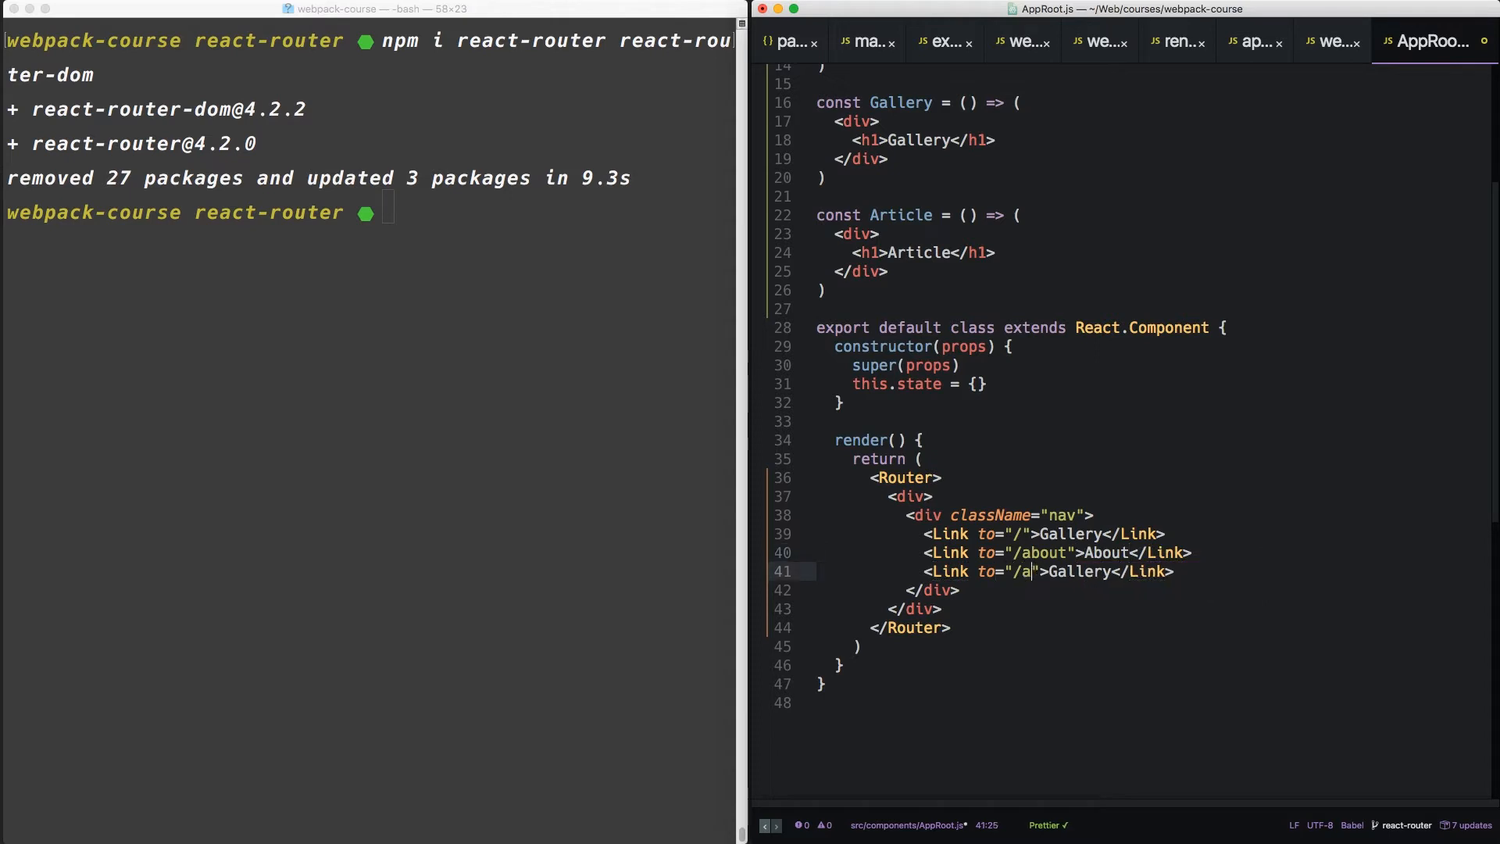
type("rticle")
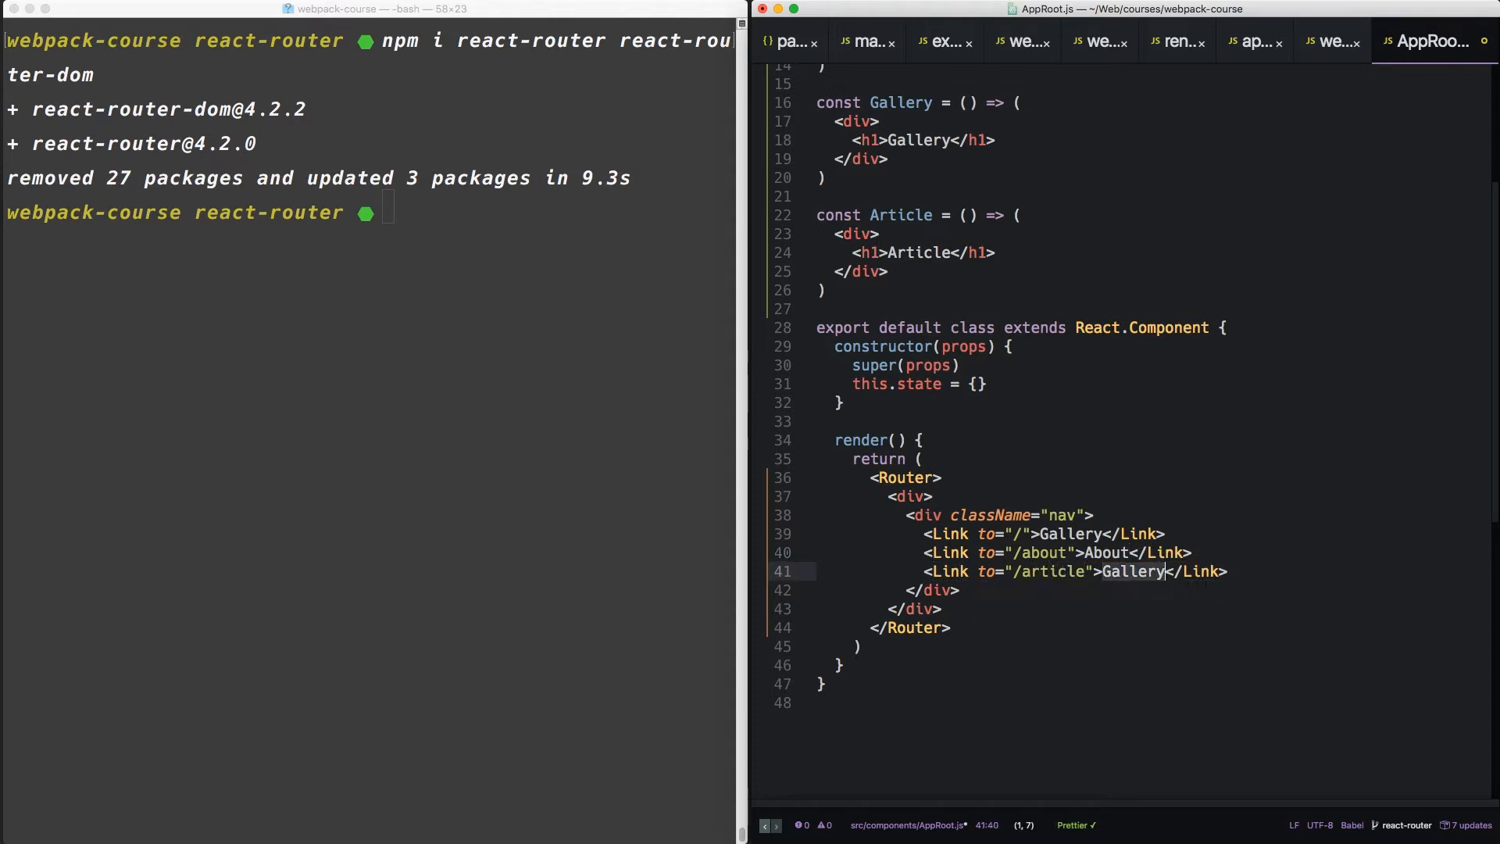
type("Artic")
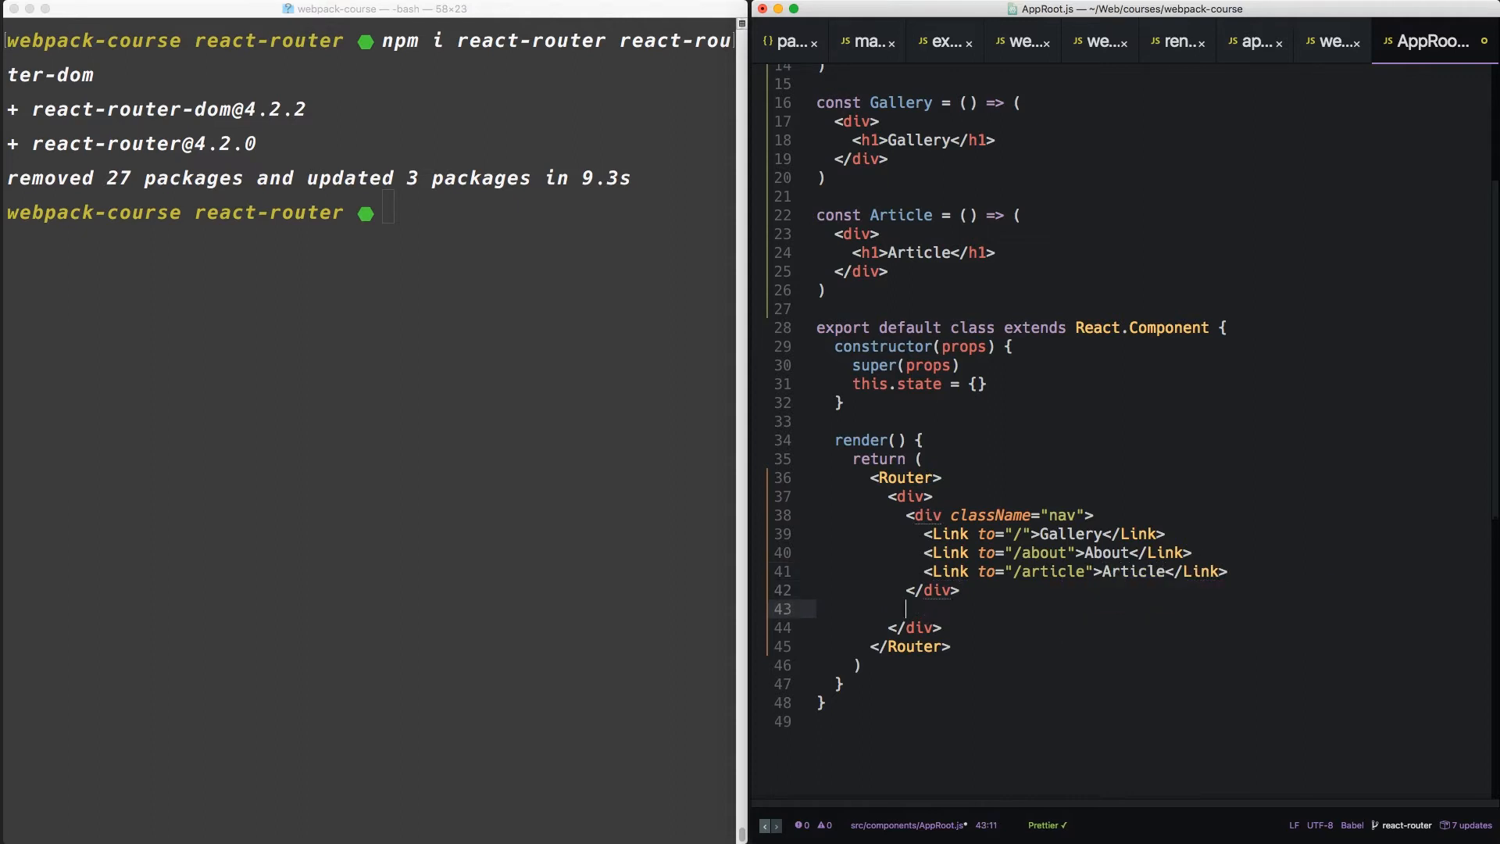
- Add Route elements: exact / to Gallery, /about to About, /article to Article
type("<R")
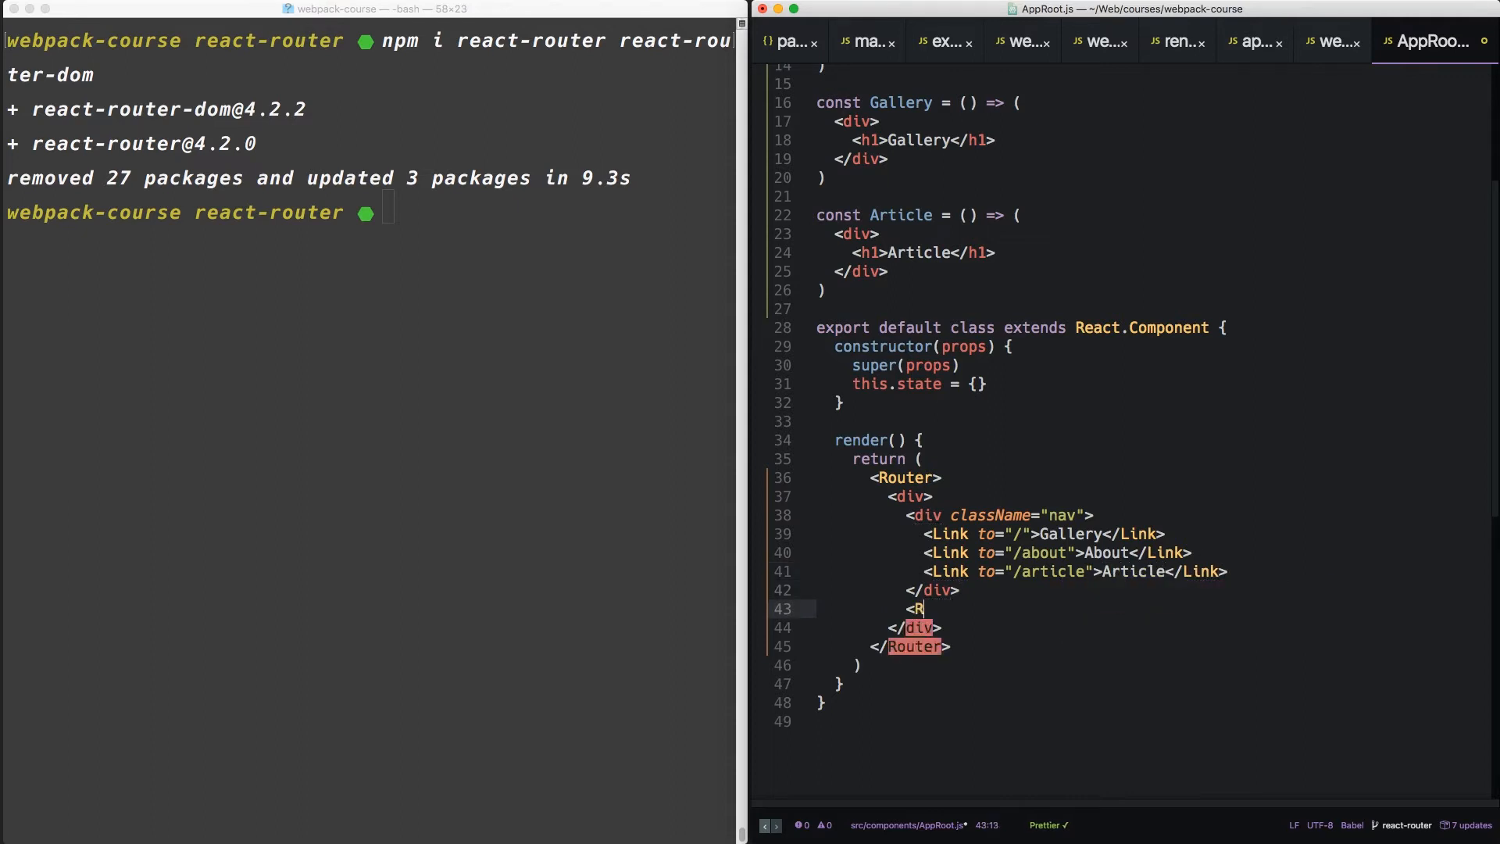
type("oute exact path=\"/")
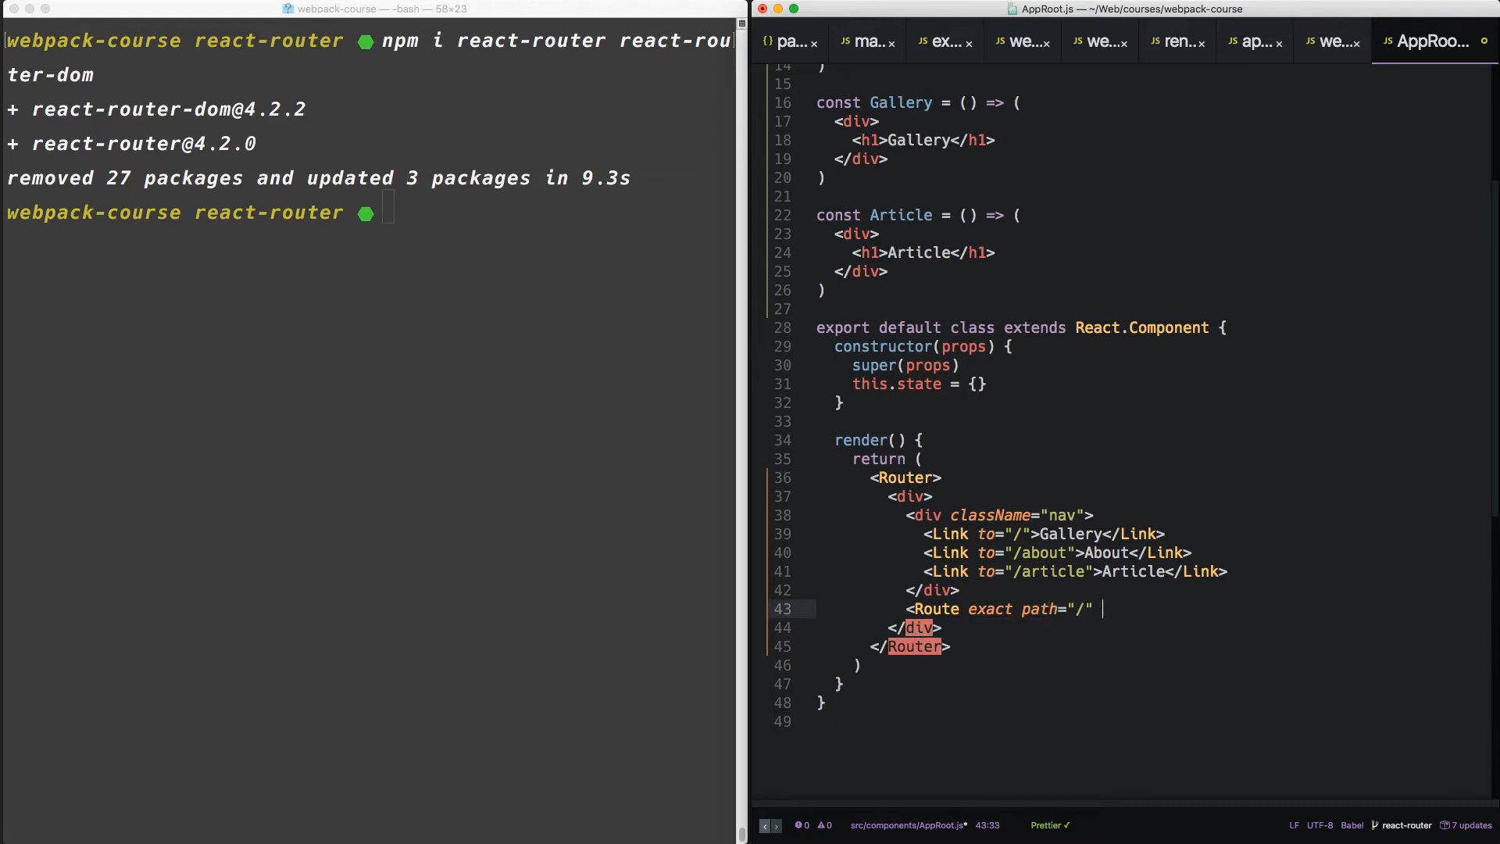
type("component={} />")
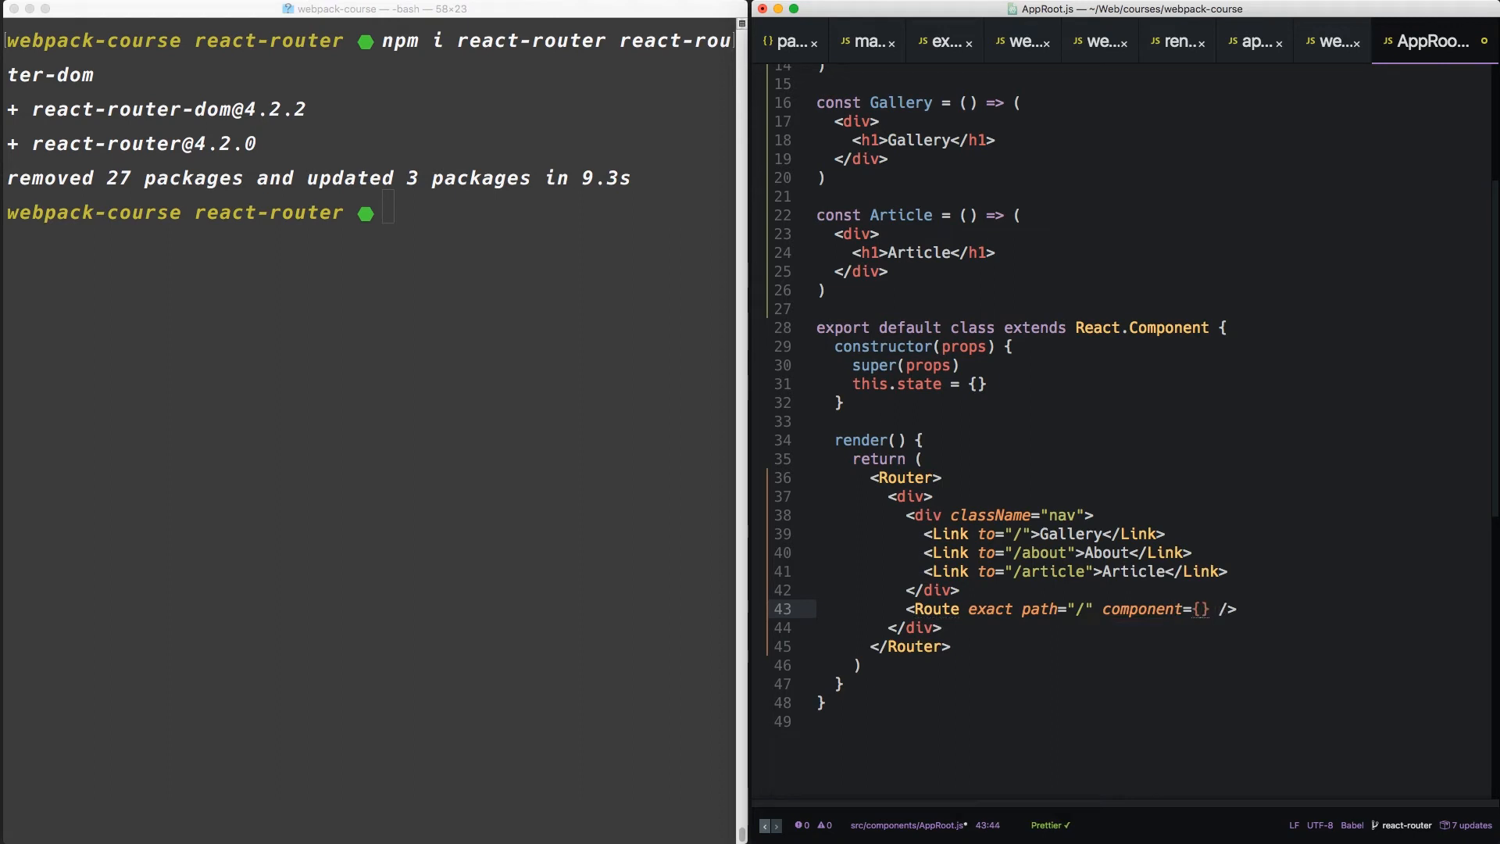
type("Gallery")
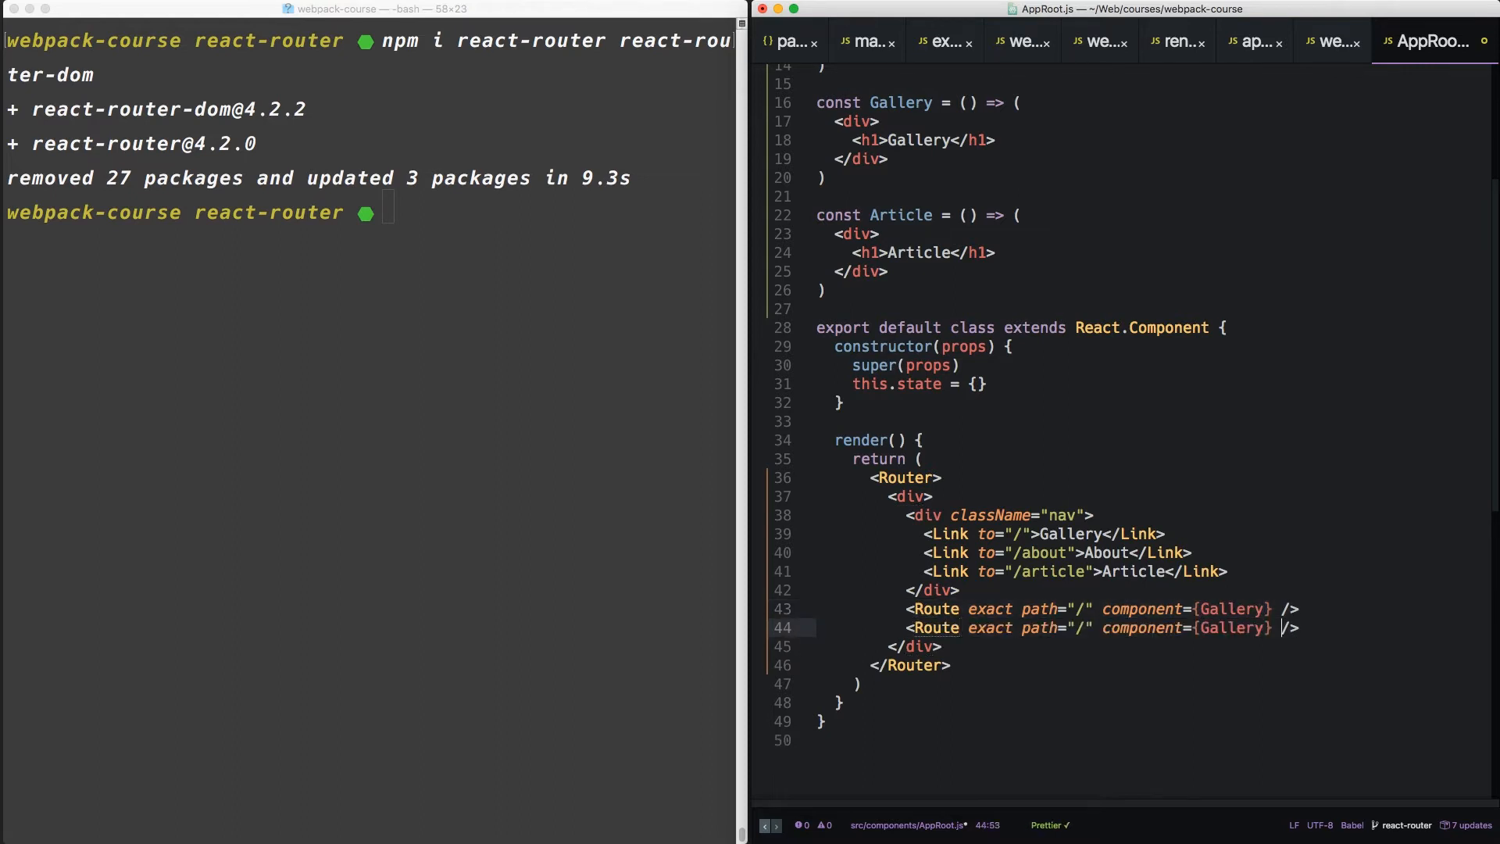
type("About")
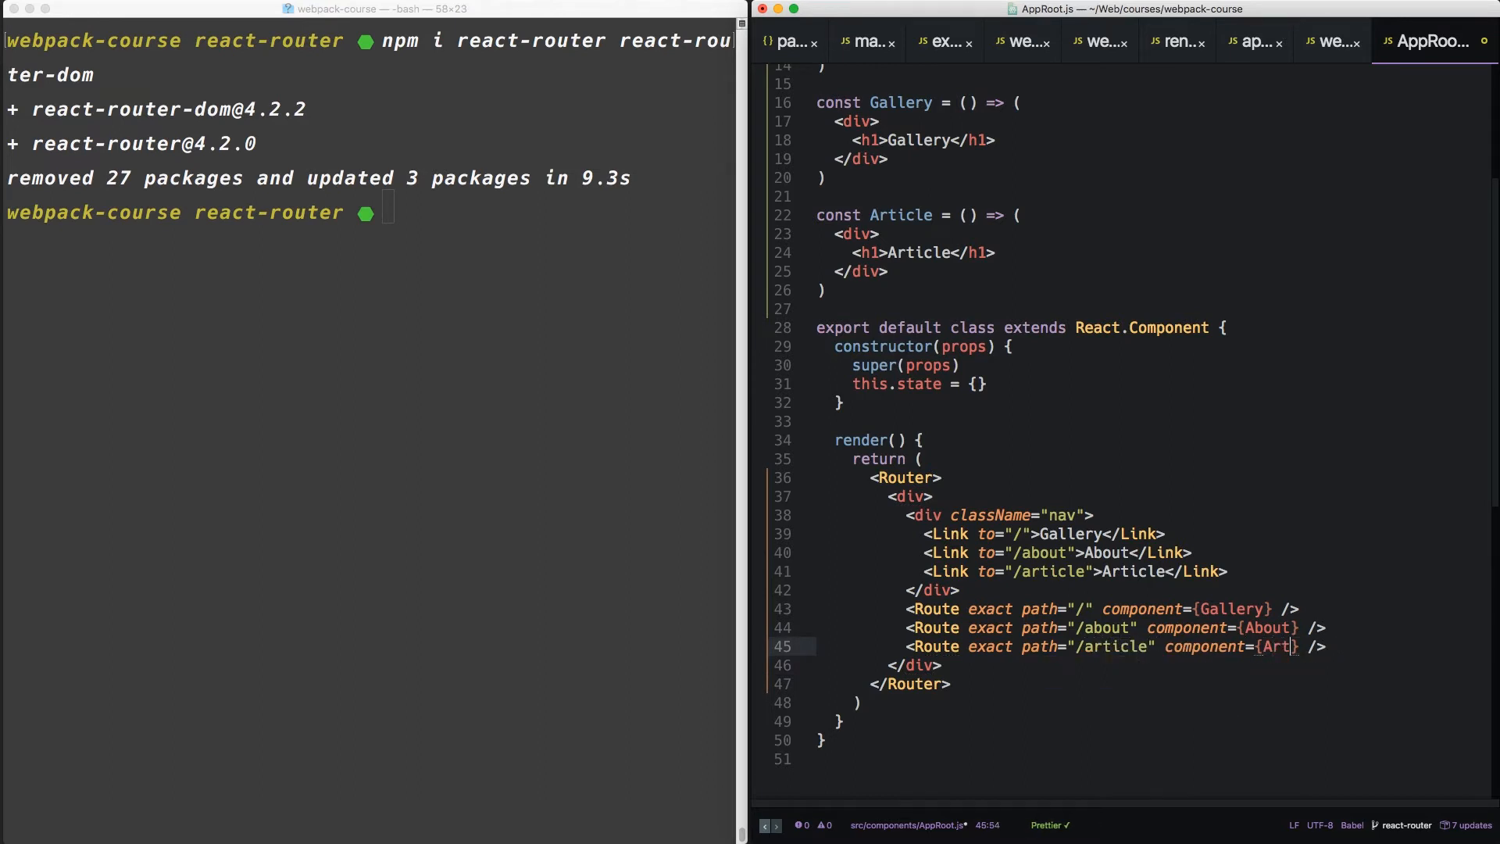
type("icle")
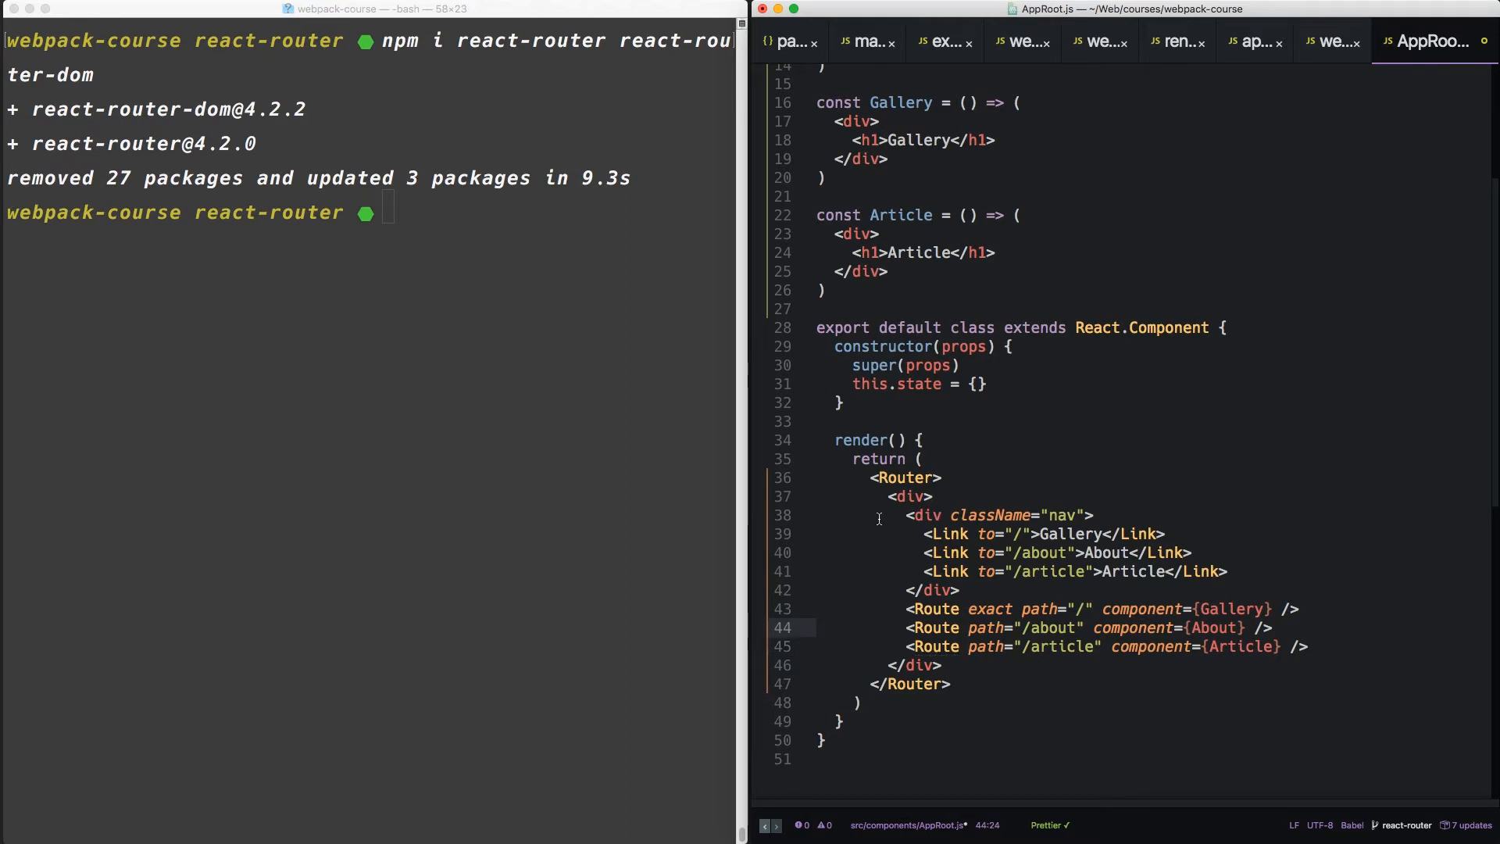
- Import BrowserRouter as Router, Route and Link from react-router-dom, then begin an npm run command
scroll("up", 3)
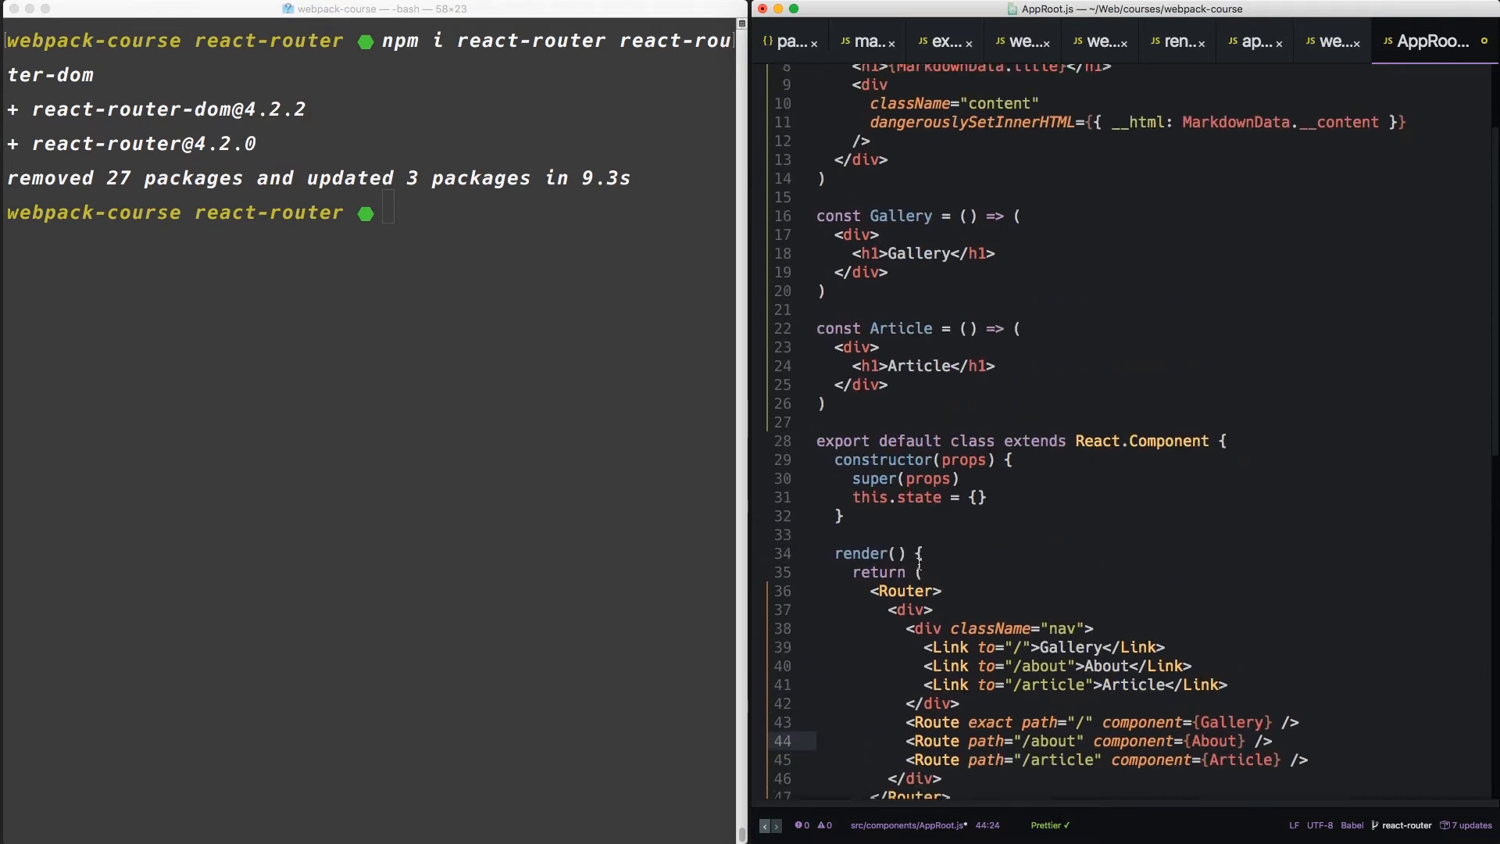
scroll("up", 3)
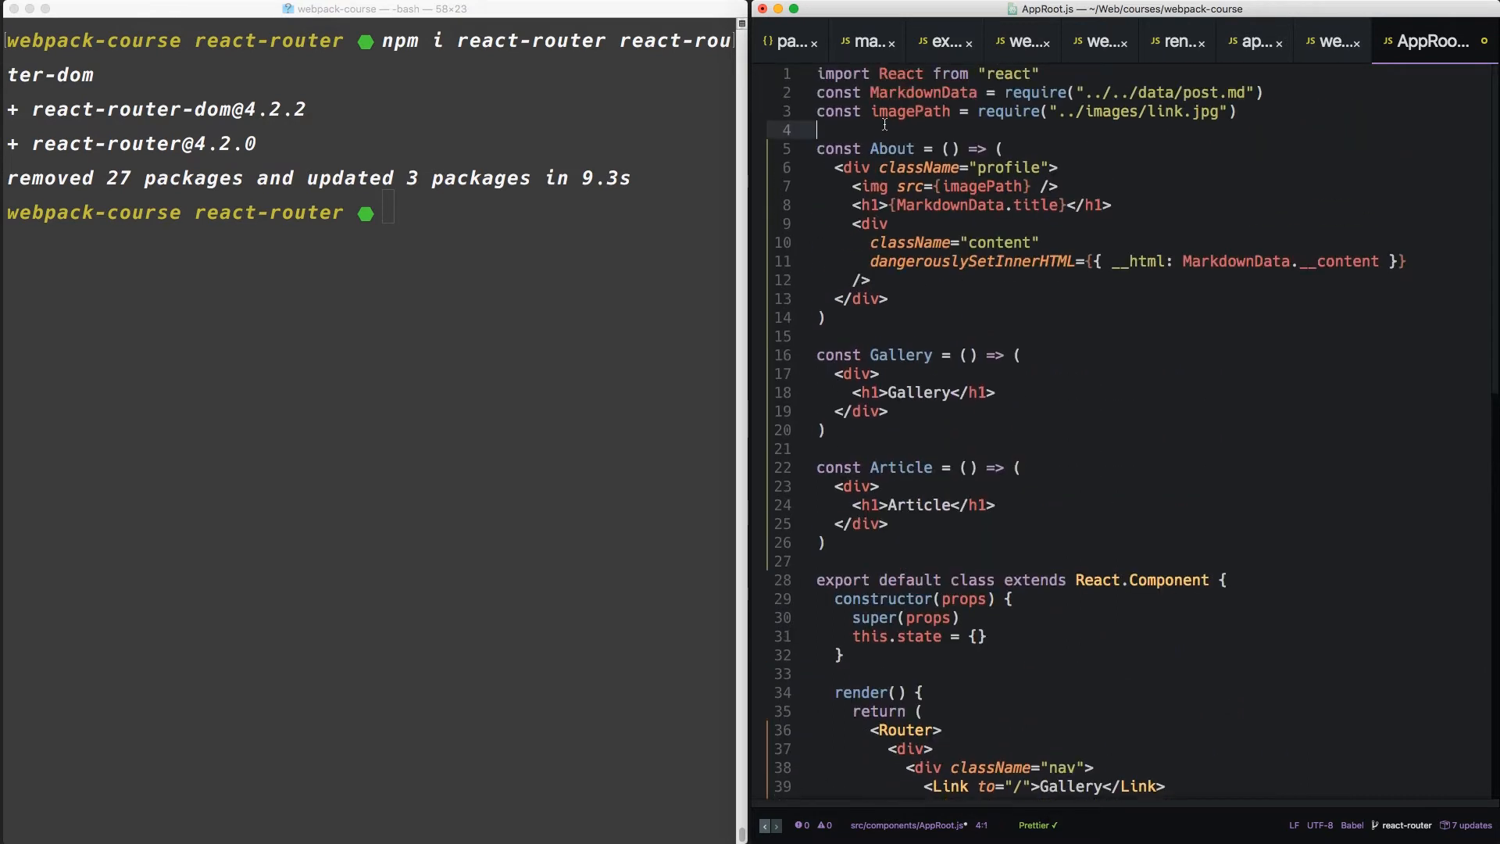
type("import { B")
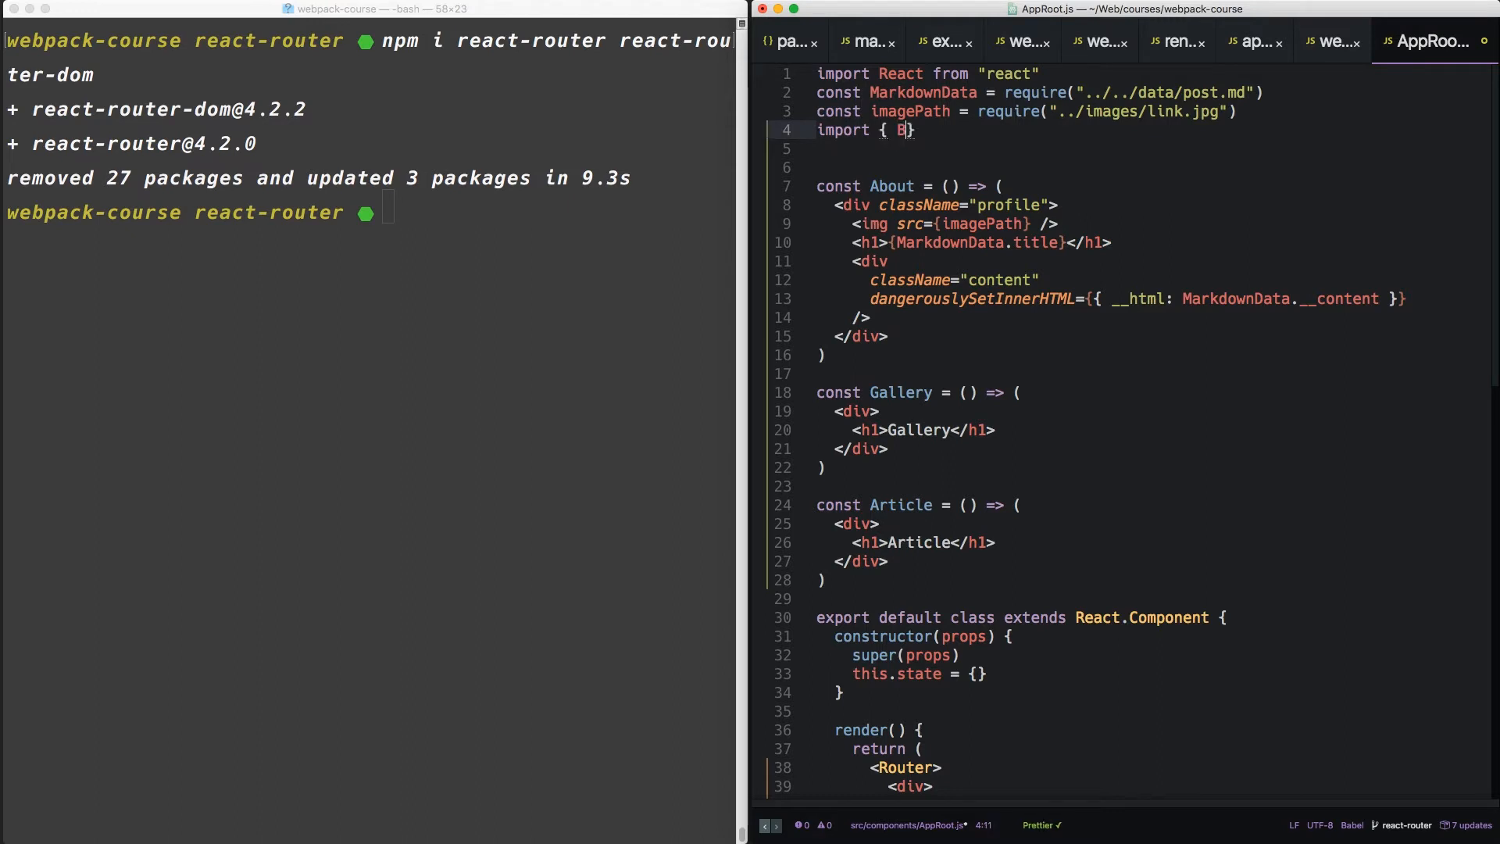
type("rowserRout")
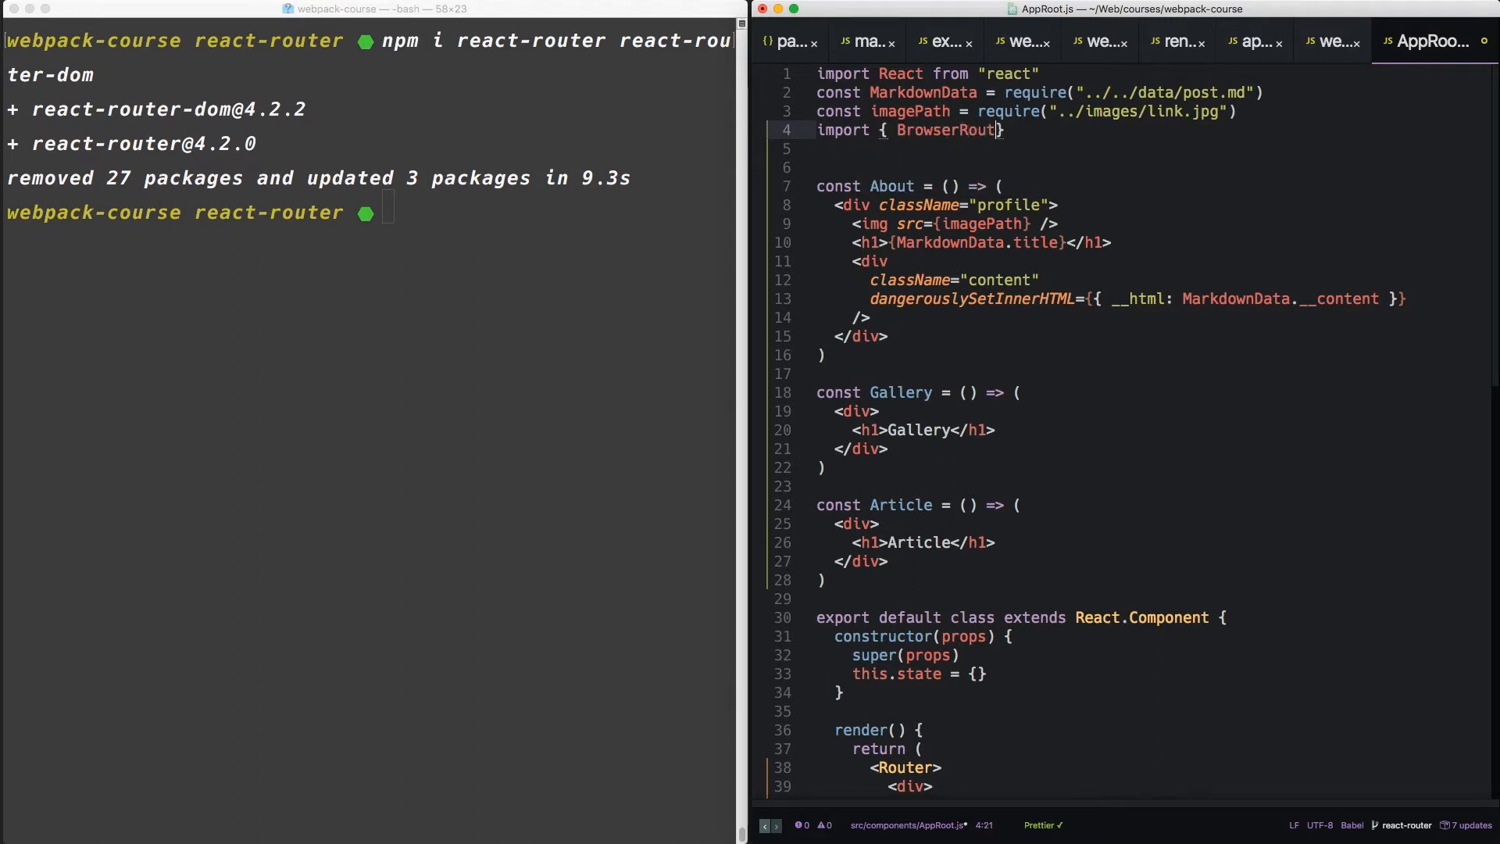
type("as Rou")
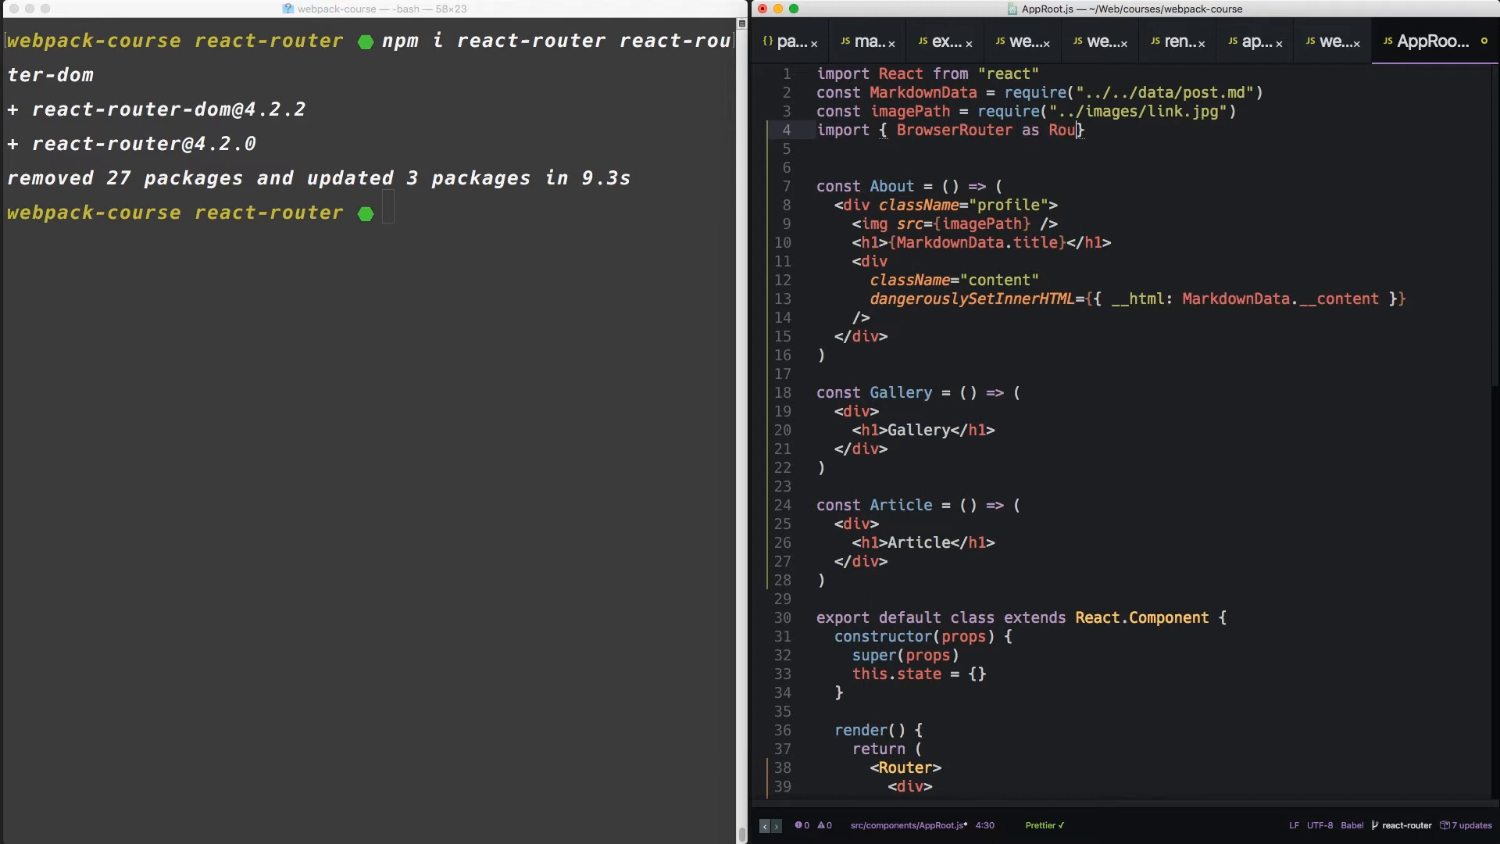
type("ter")
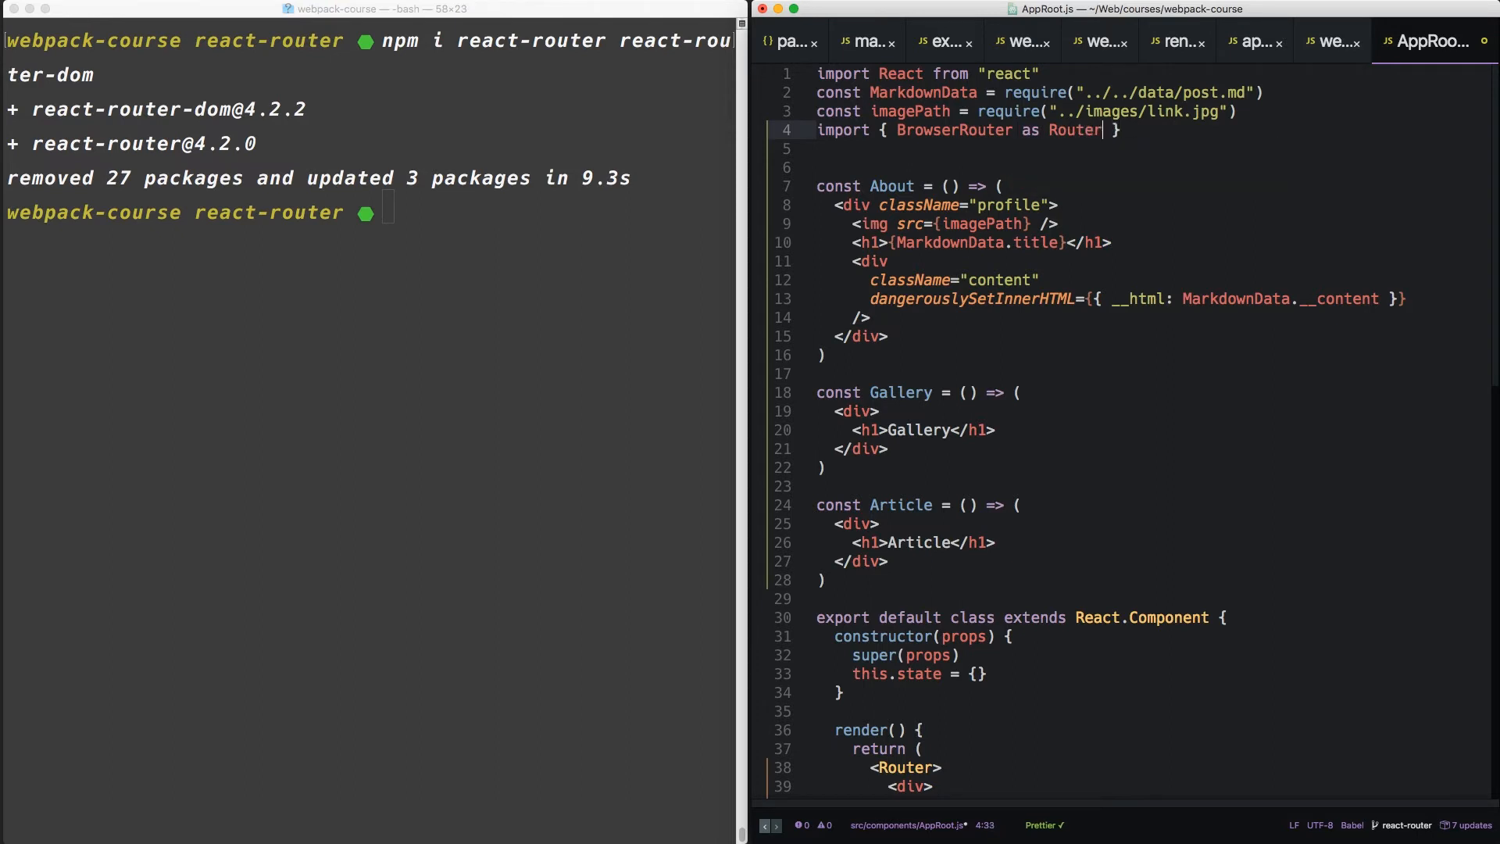
type(", Route, Link")
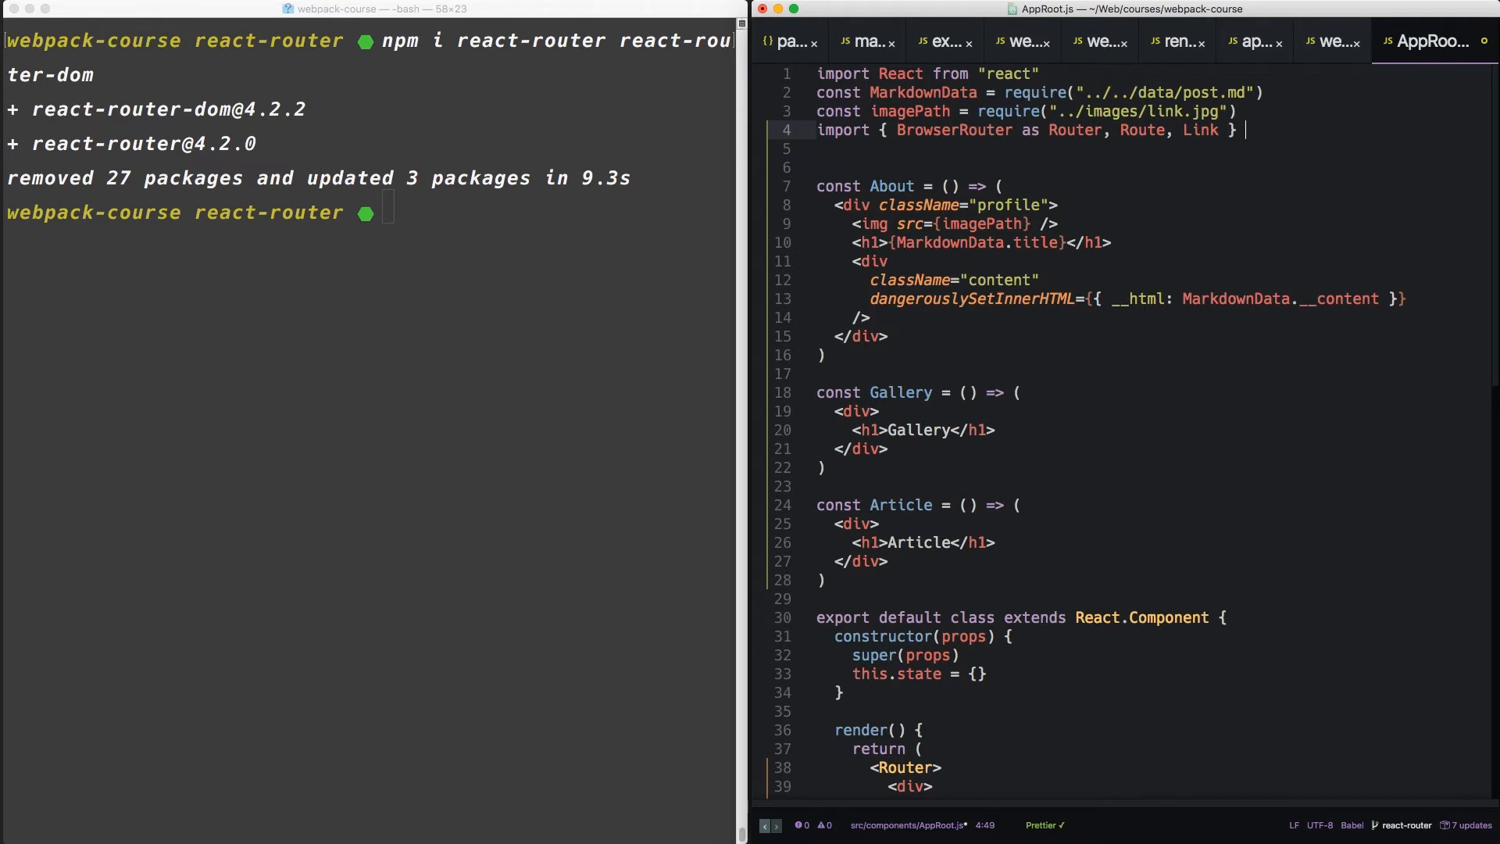
type("from \"r\"")
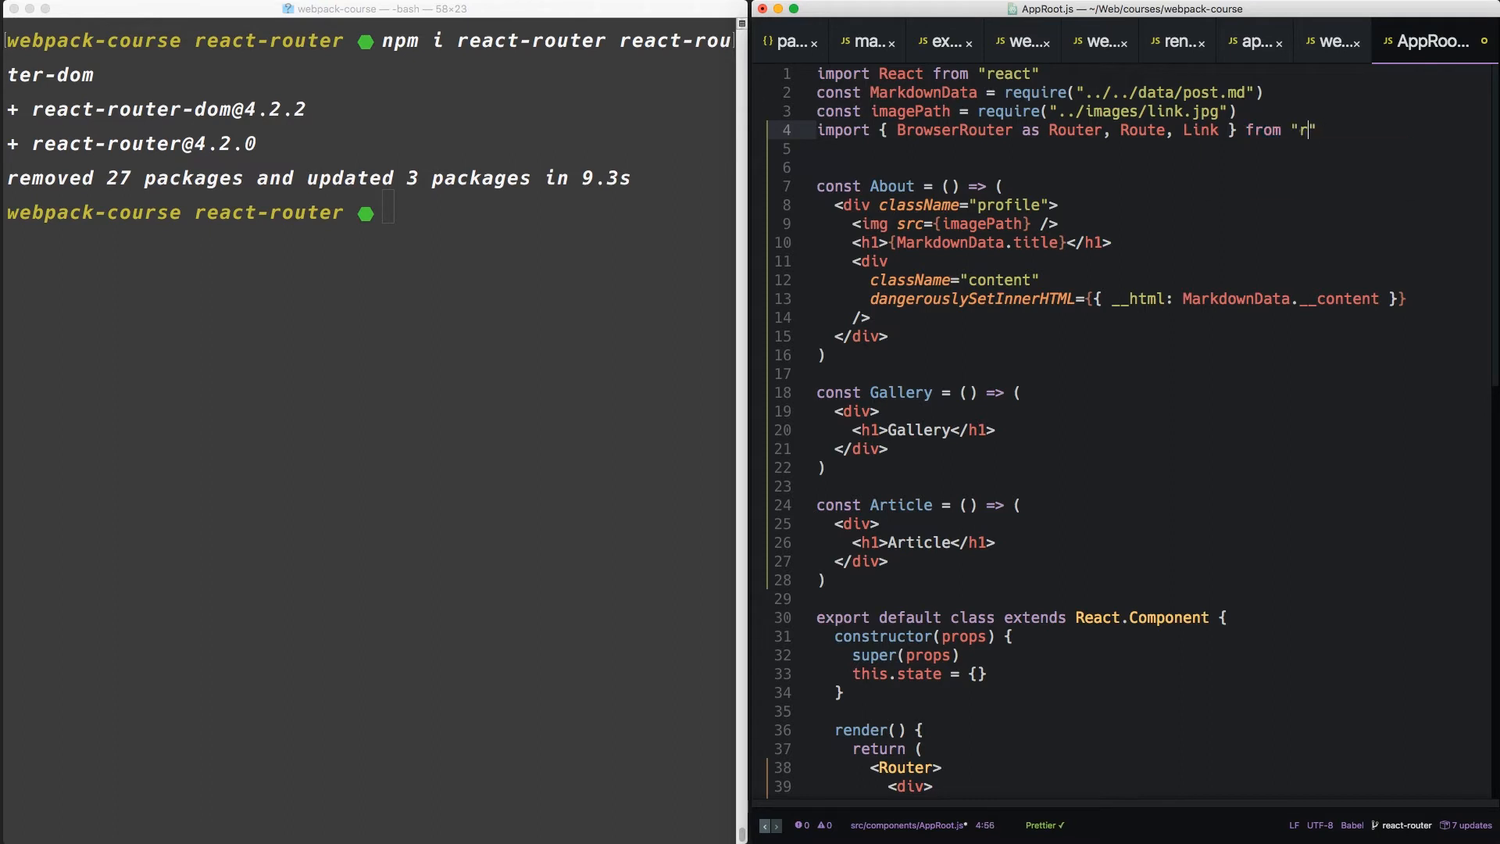
type("eact-router-dom")
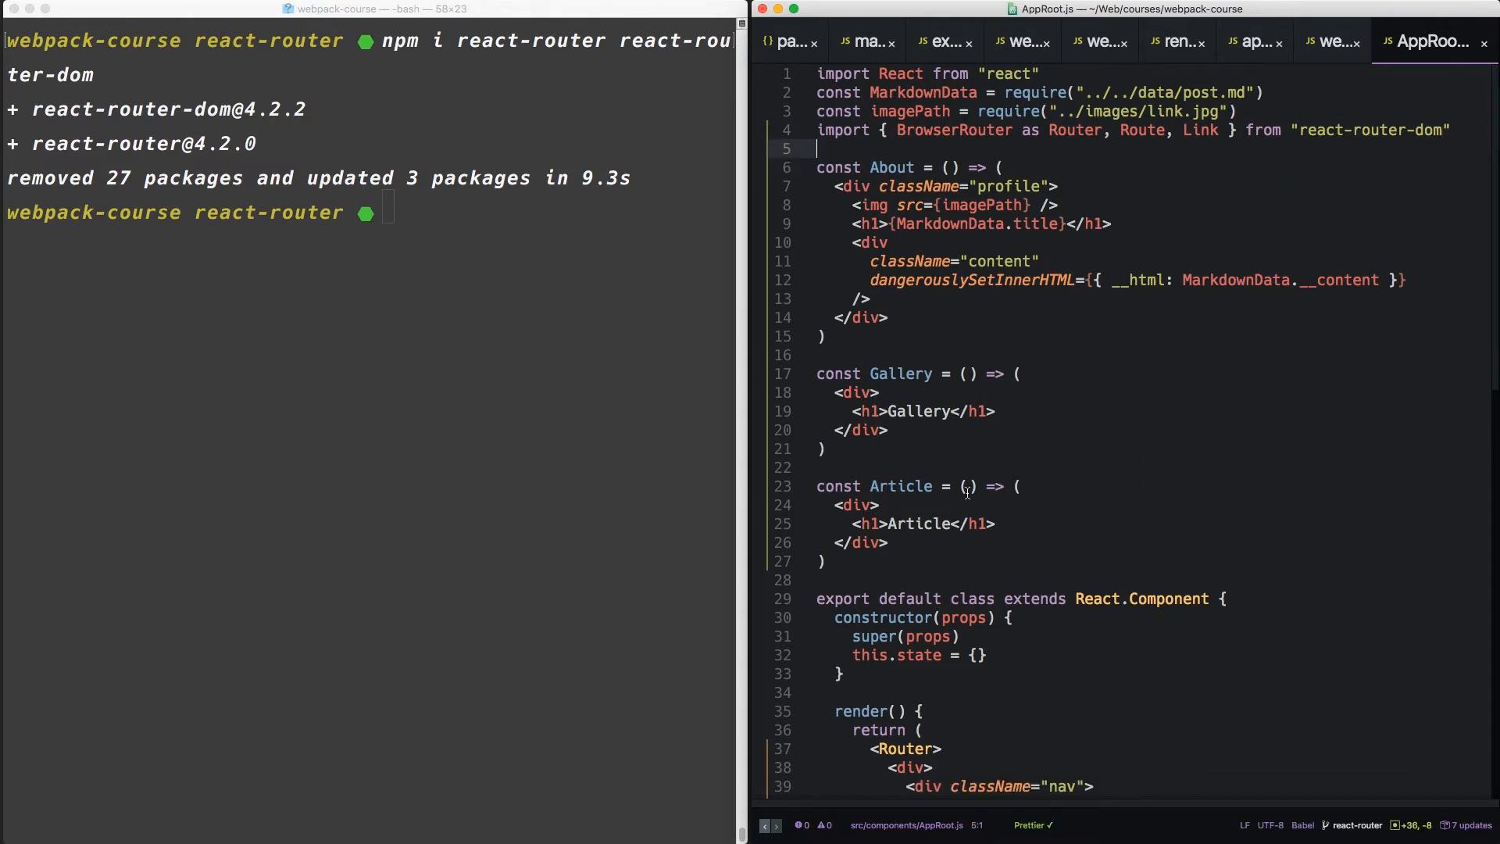
type("npm run")
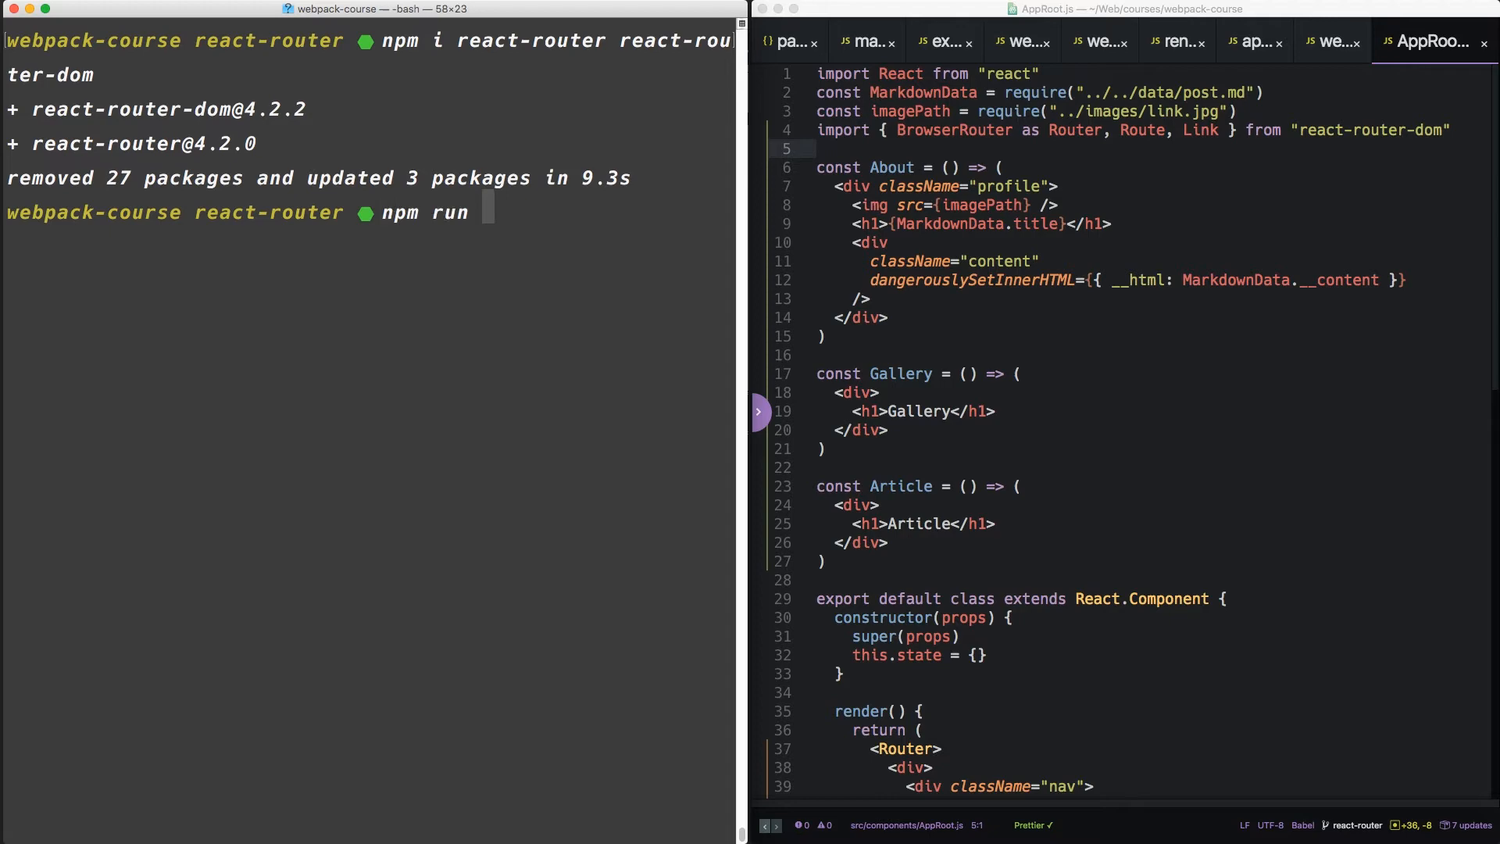
- Start the dev server with npm run dev
type("dev")
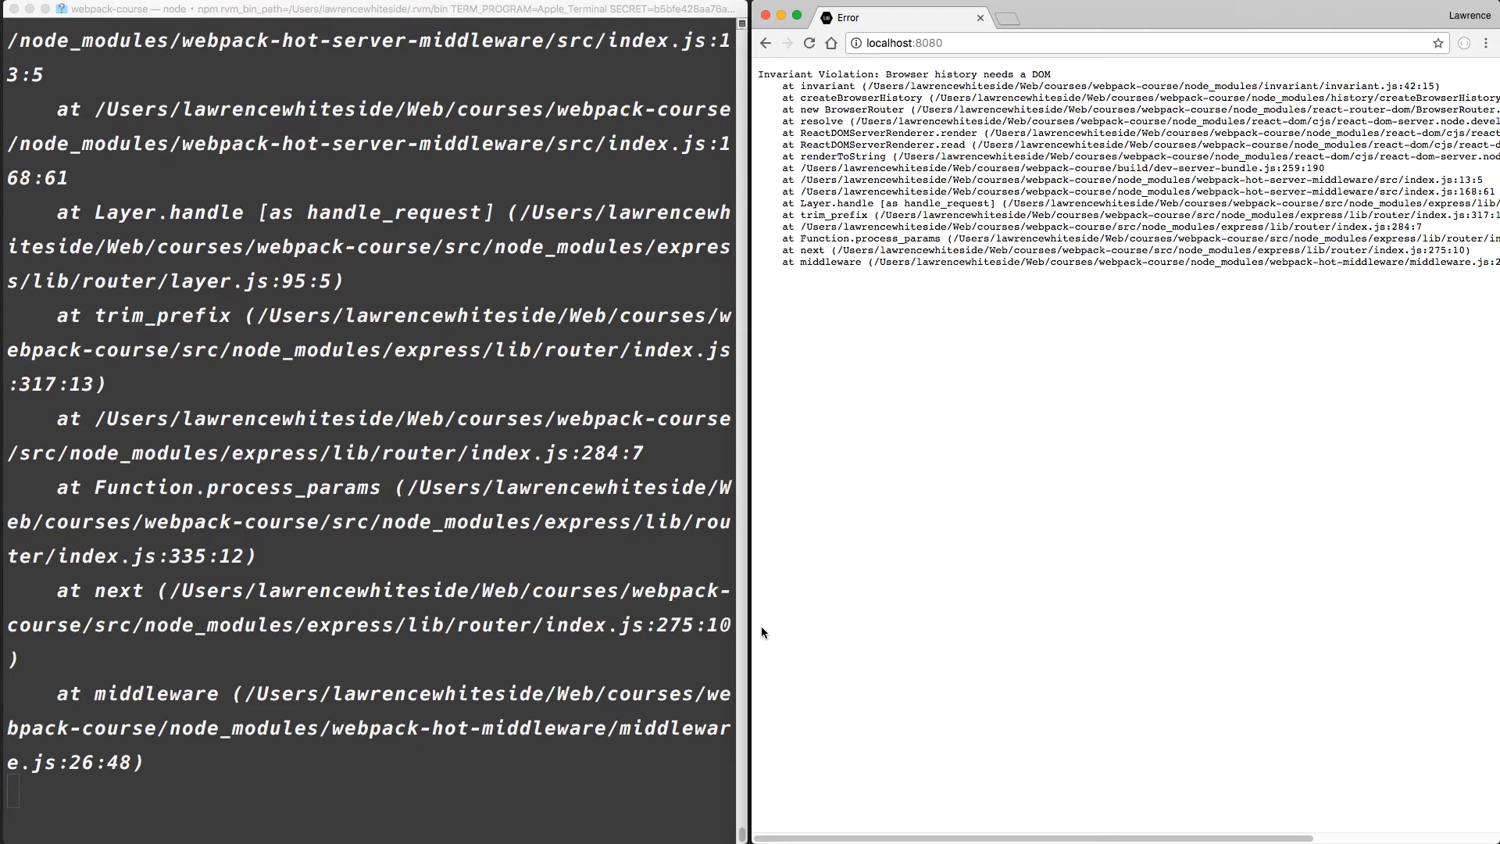
mouse_move(912, 248)
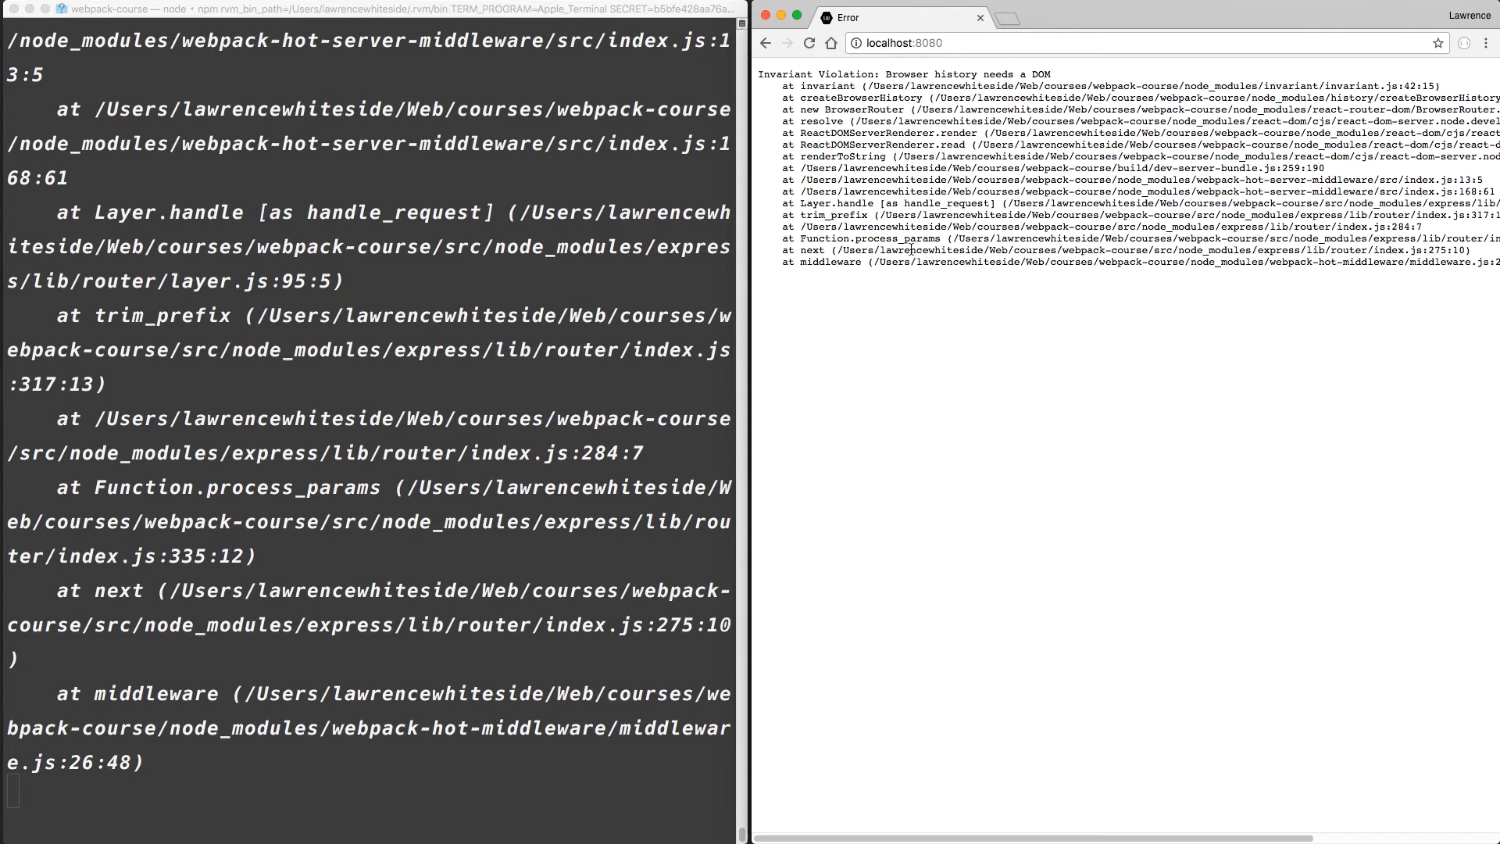
mouse_move(846, 300)
type("de")
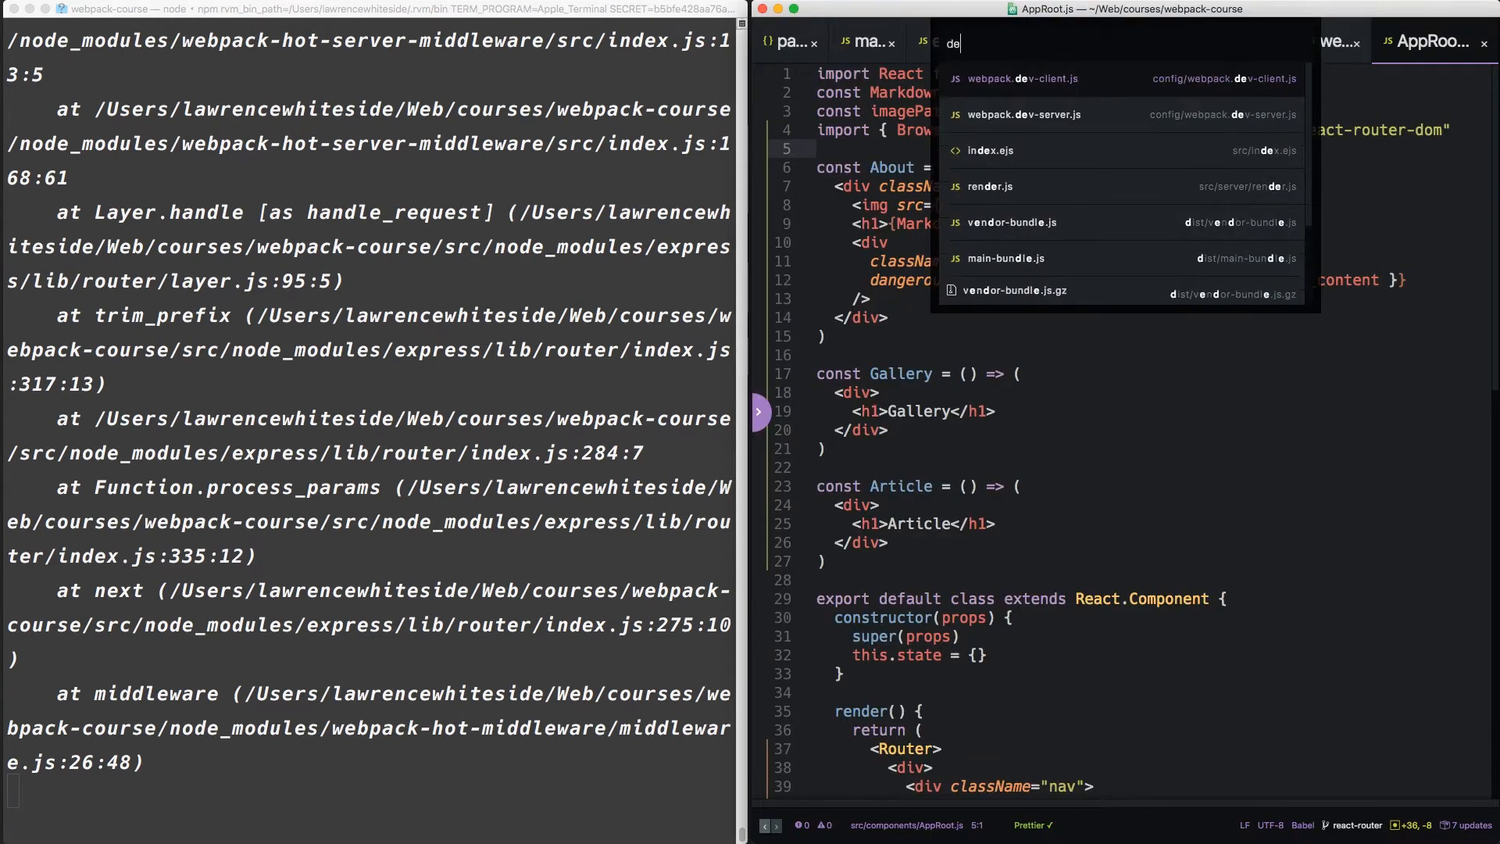
- Open webpack.dev-client.js from the fuzzy finder and scroll through it
left_click(1022, 78)
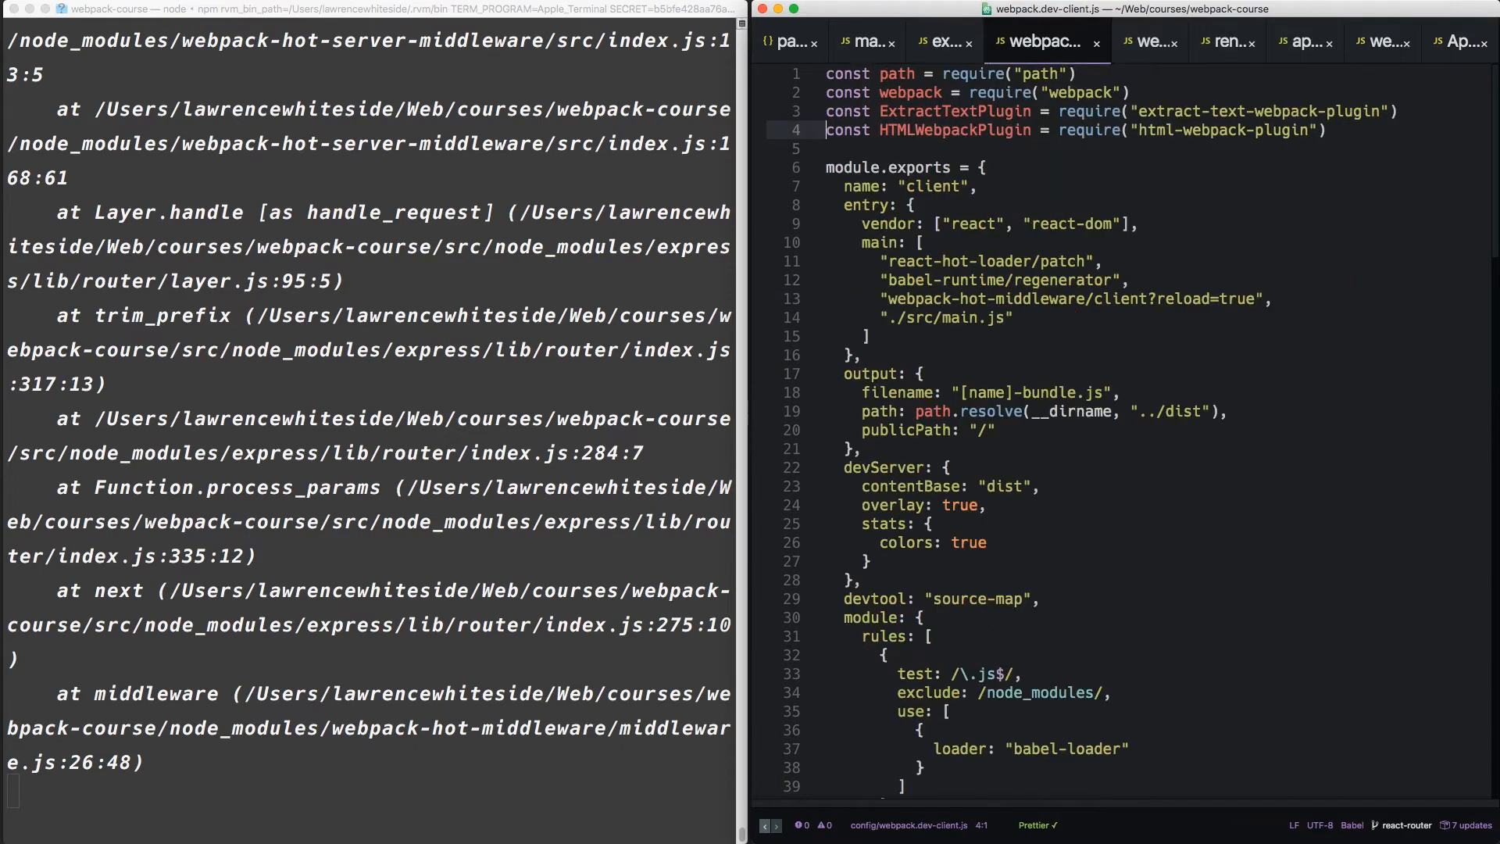
scroll("down", 3)
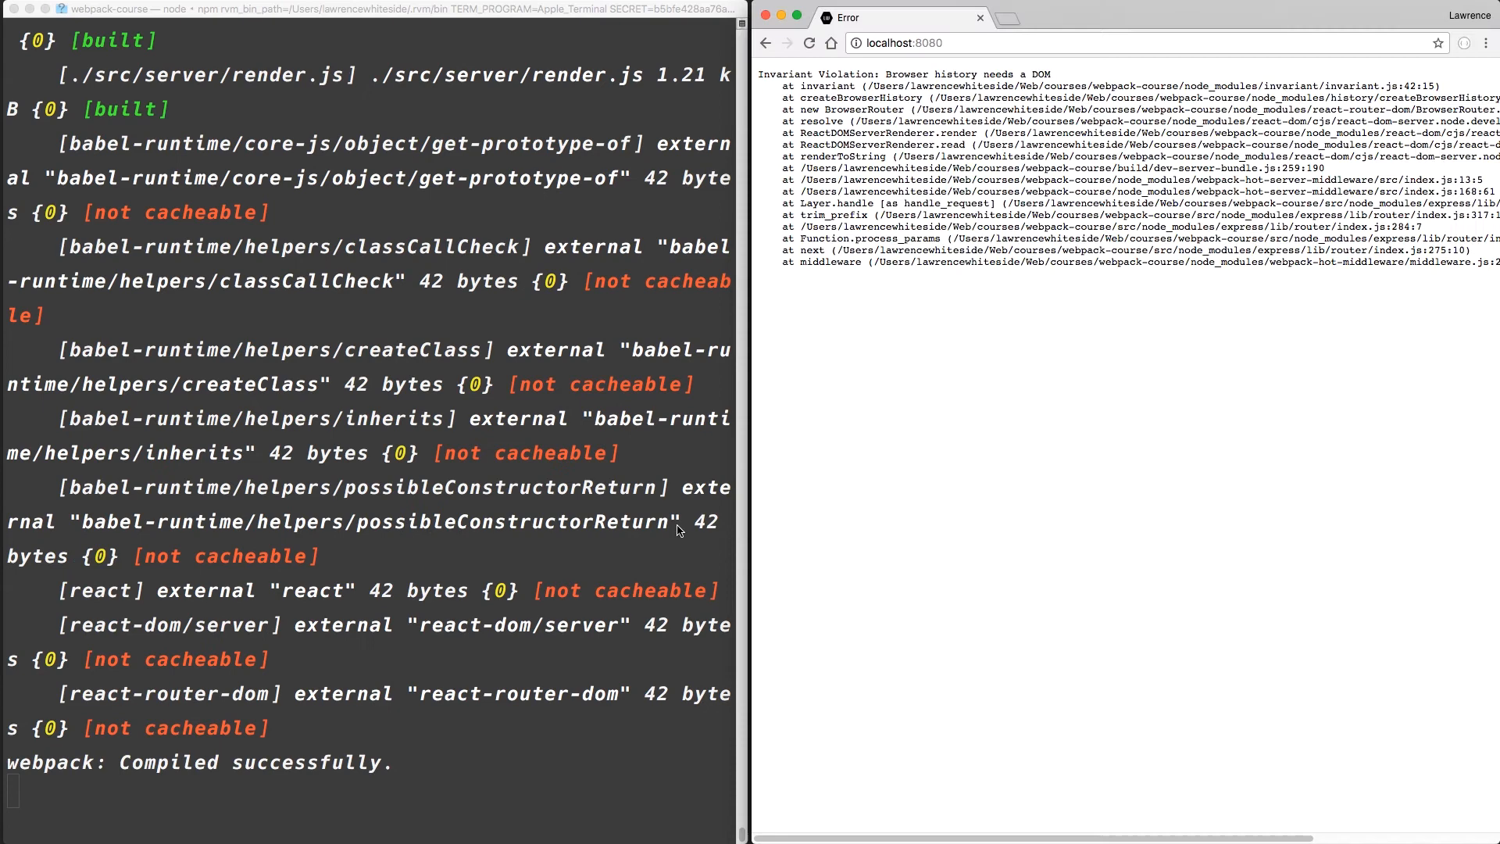
- Reload localhost:8080, navigate to About and back to Gallery, and scroll the /article source error
left_click(809, 42)
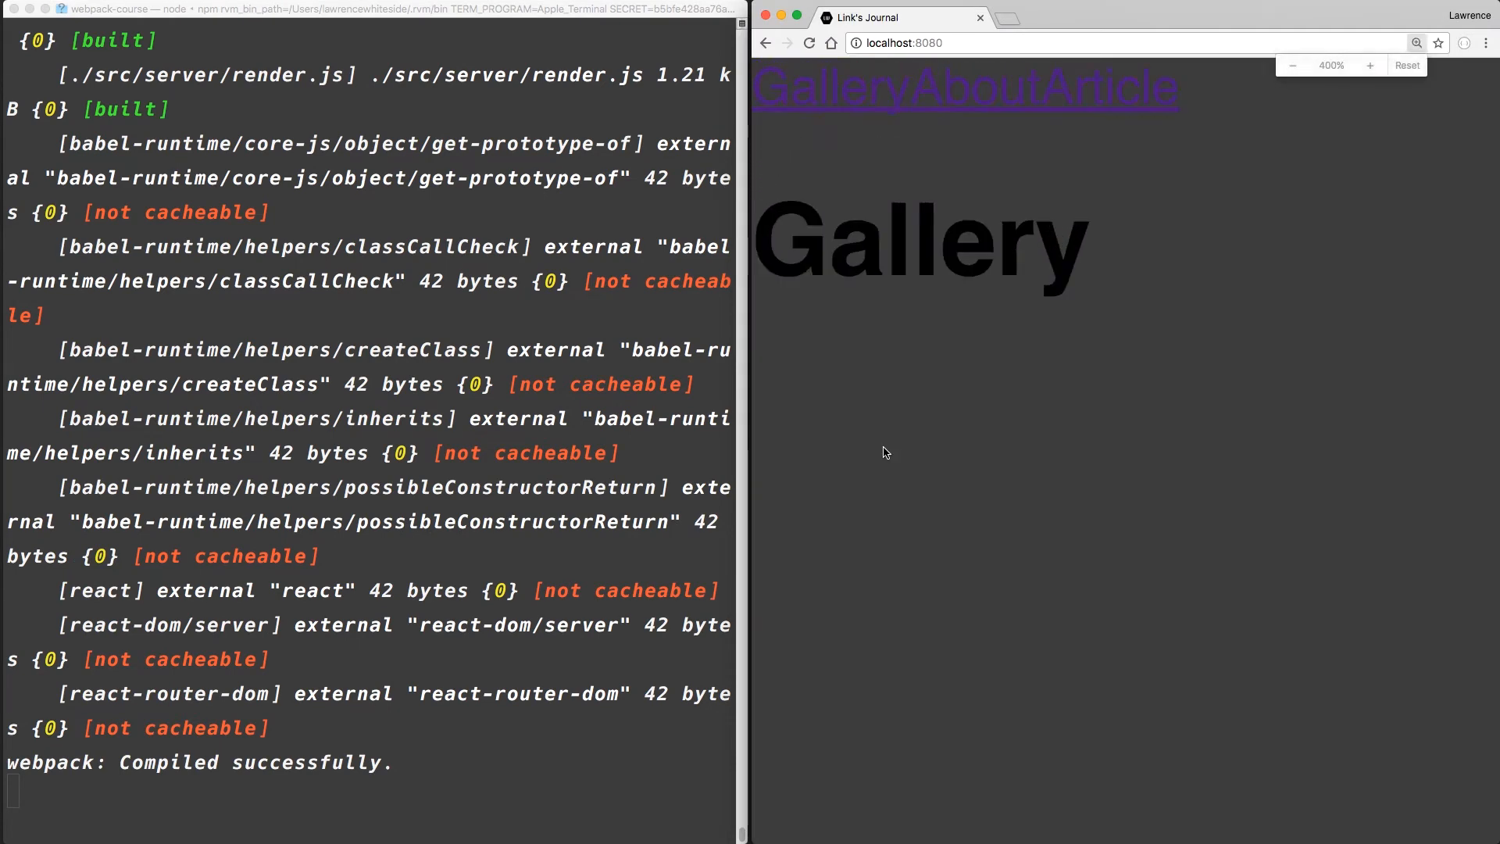
mouse_move(976, 101)
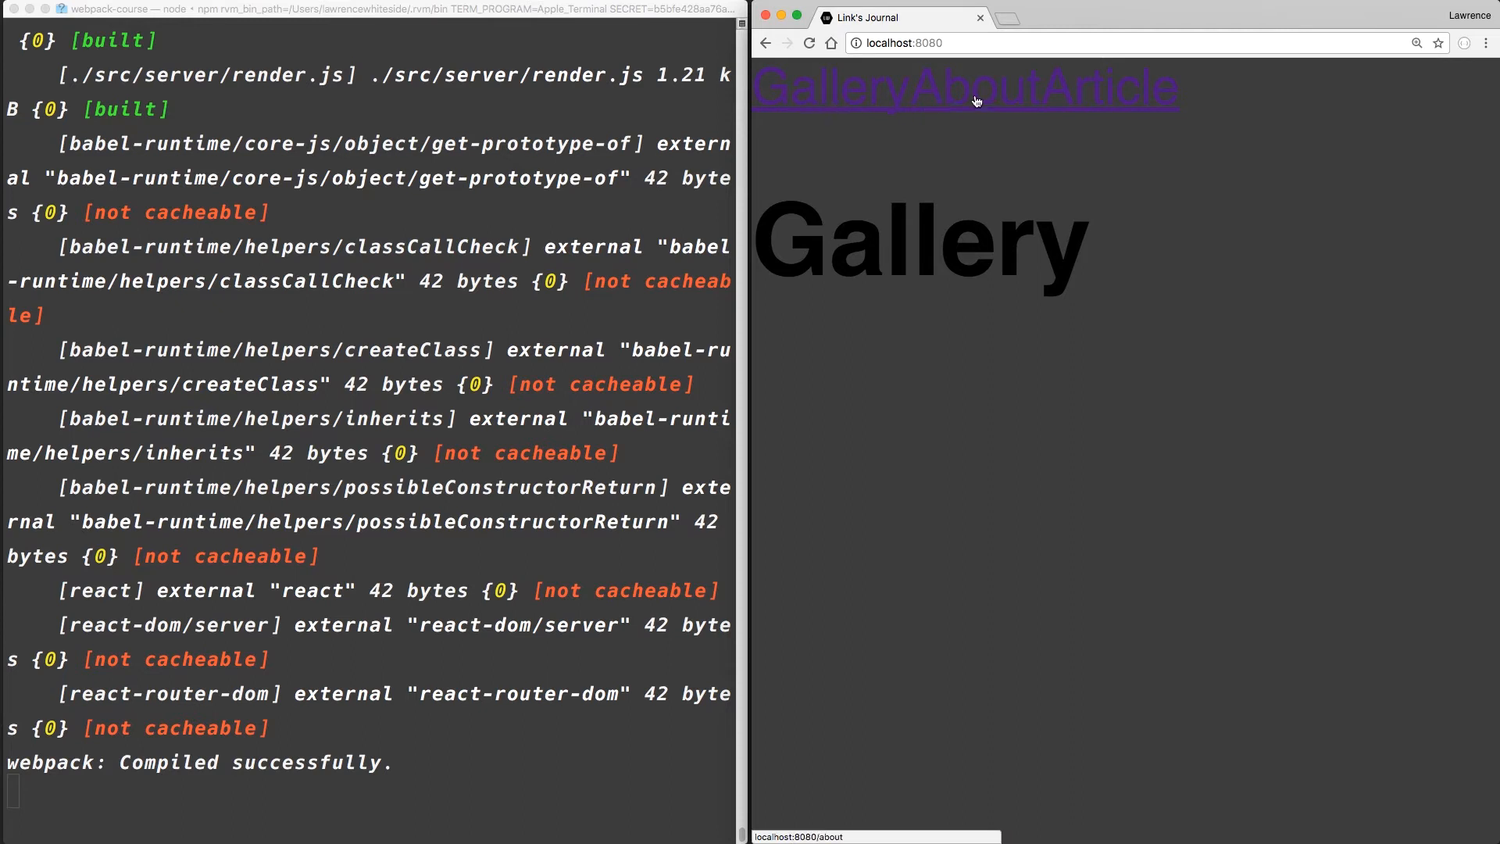
mouse_move(976, 106)
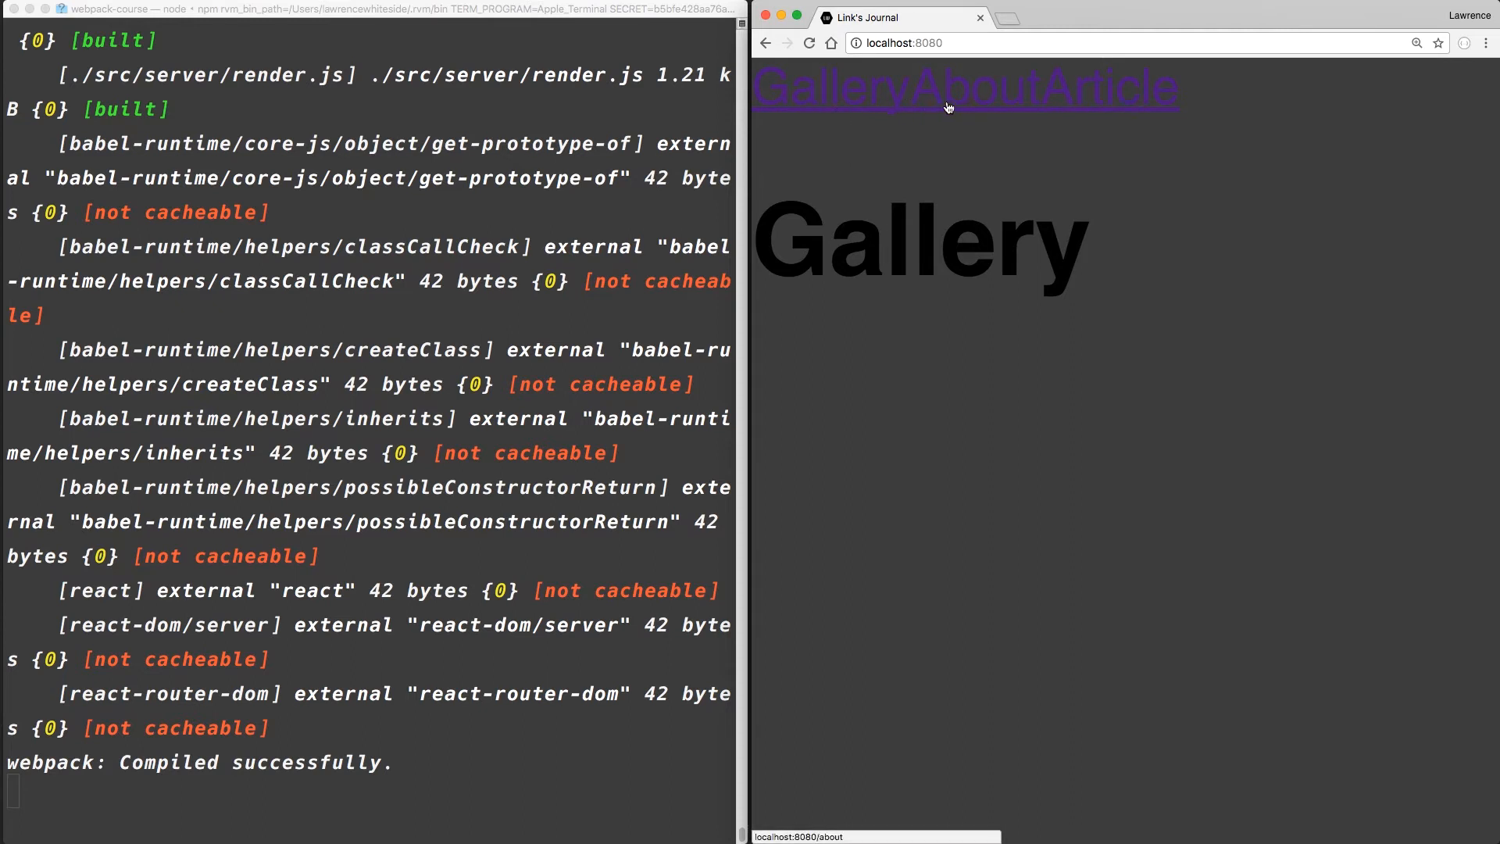
left_click(988, 87)
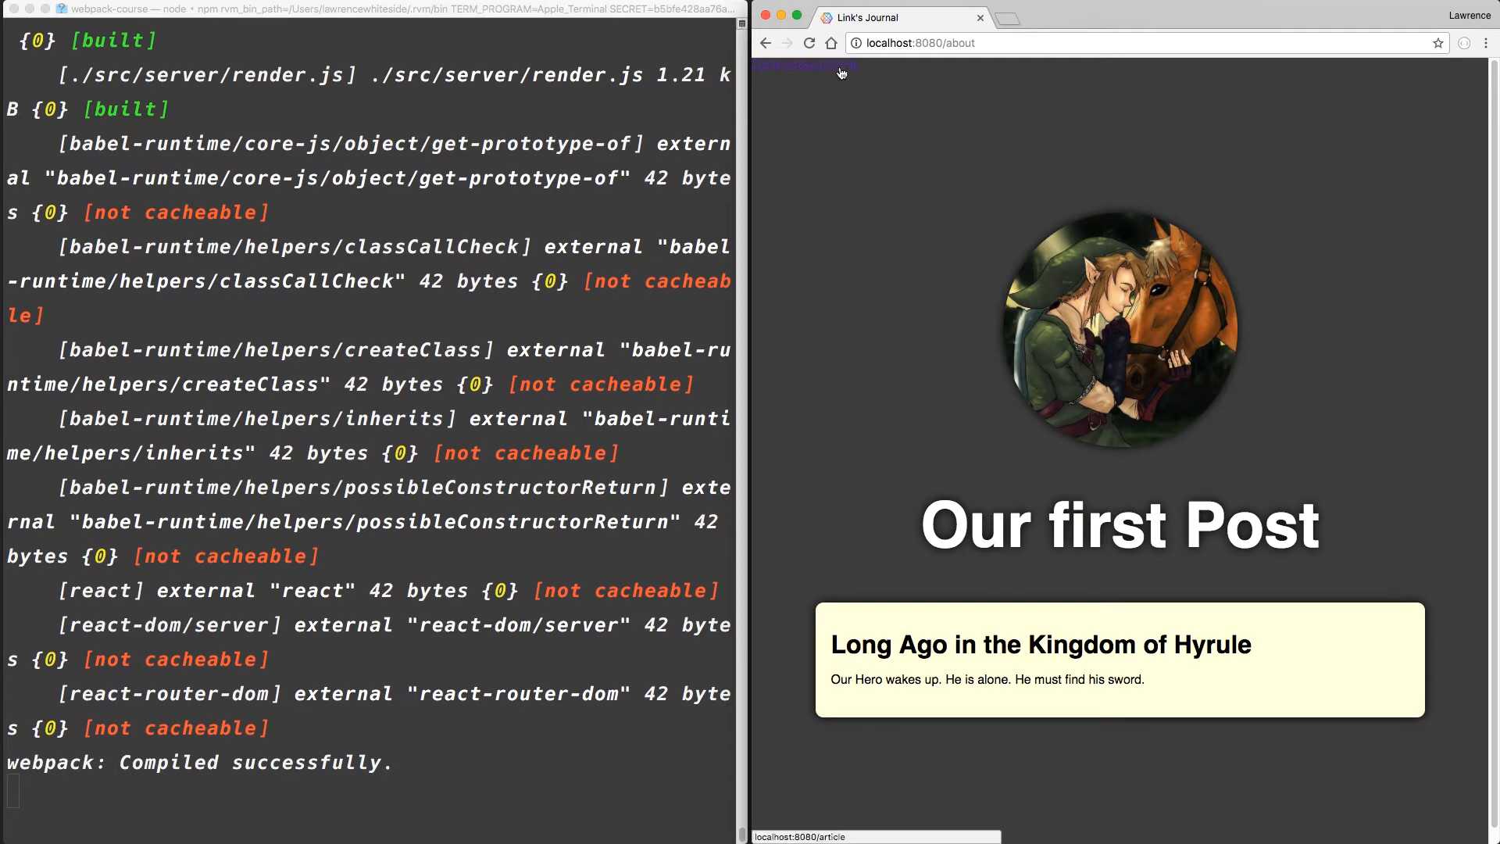
left_click(802, 67)
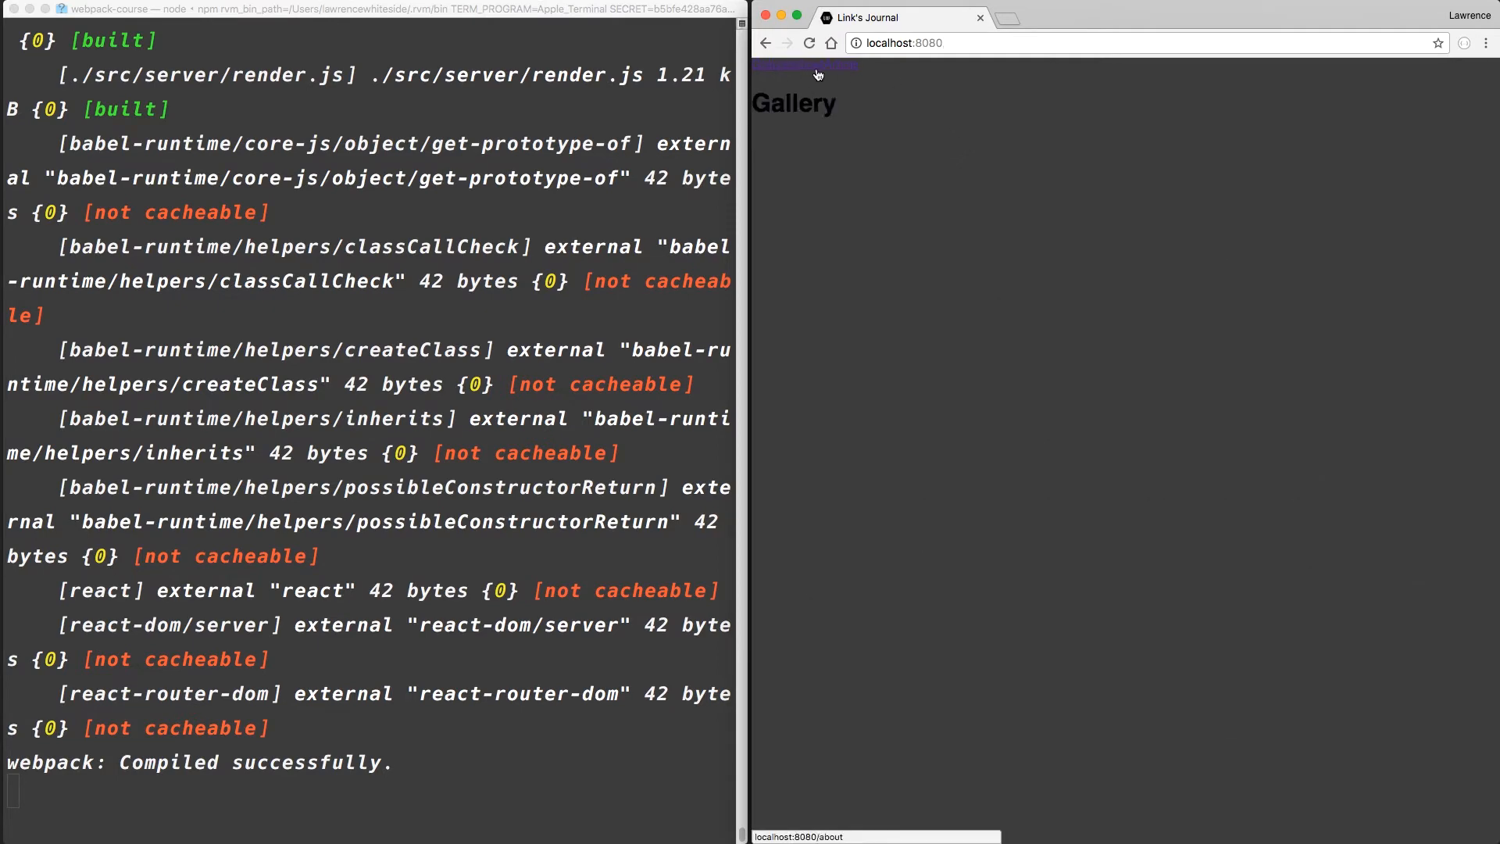
left_click(804, 65)
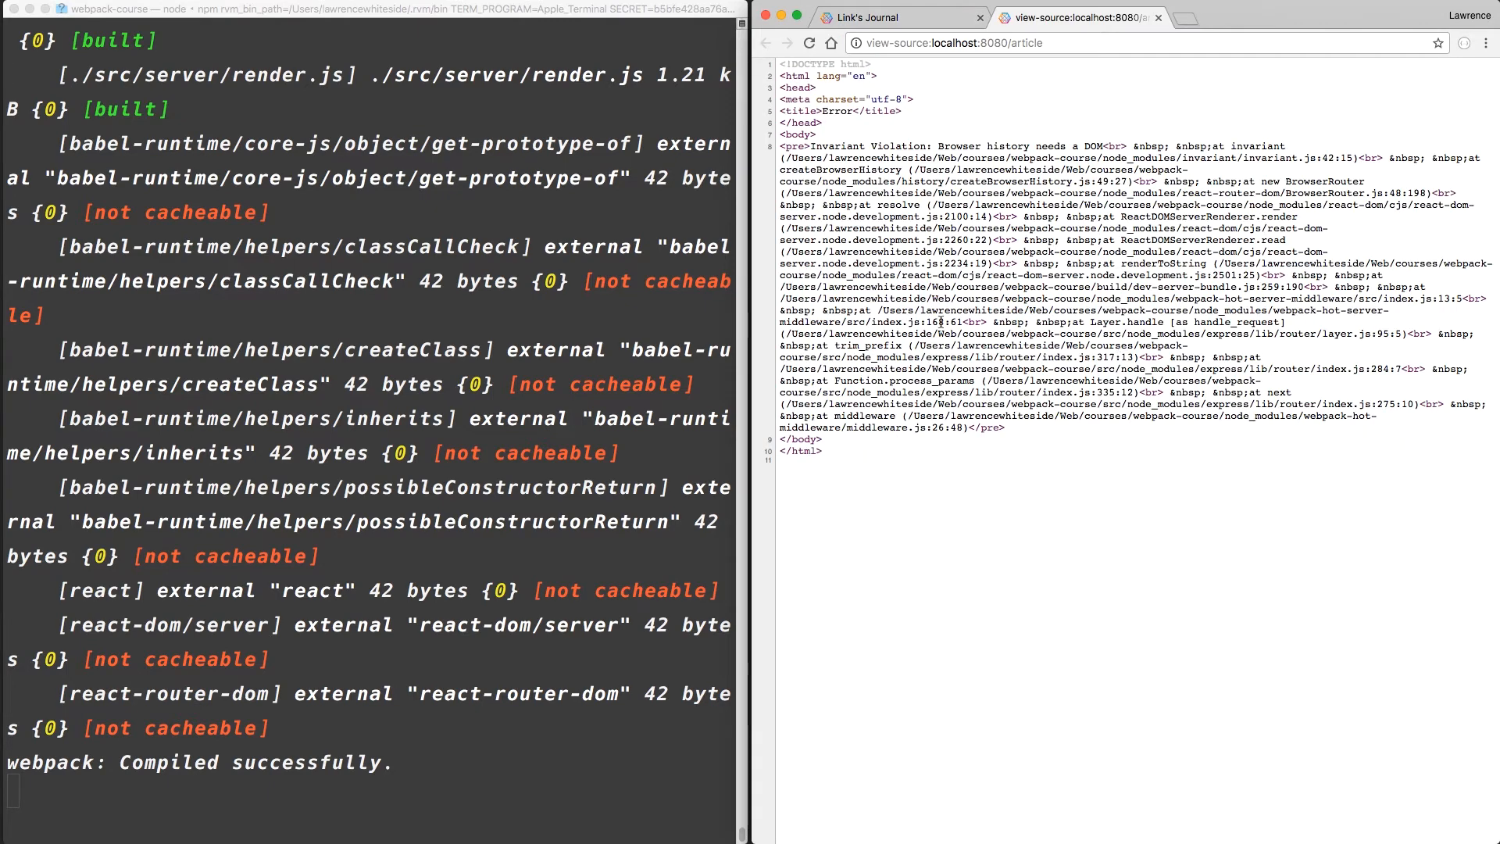
scroll("down", 3)
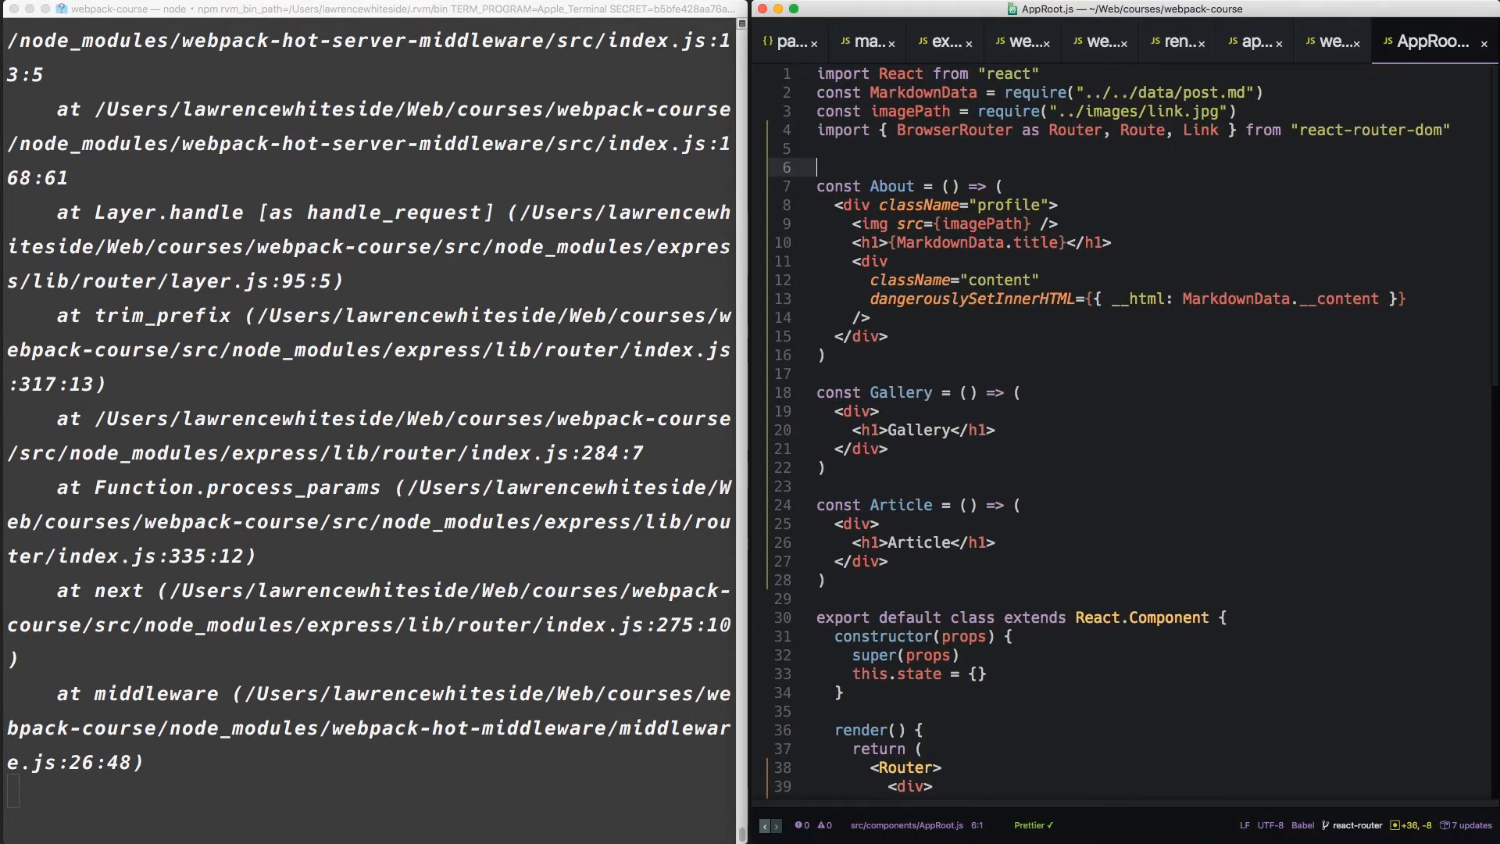
- Add import "./nav.css" to AppRoot.js and create src/components/nav.css with touch
type("import \"")
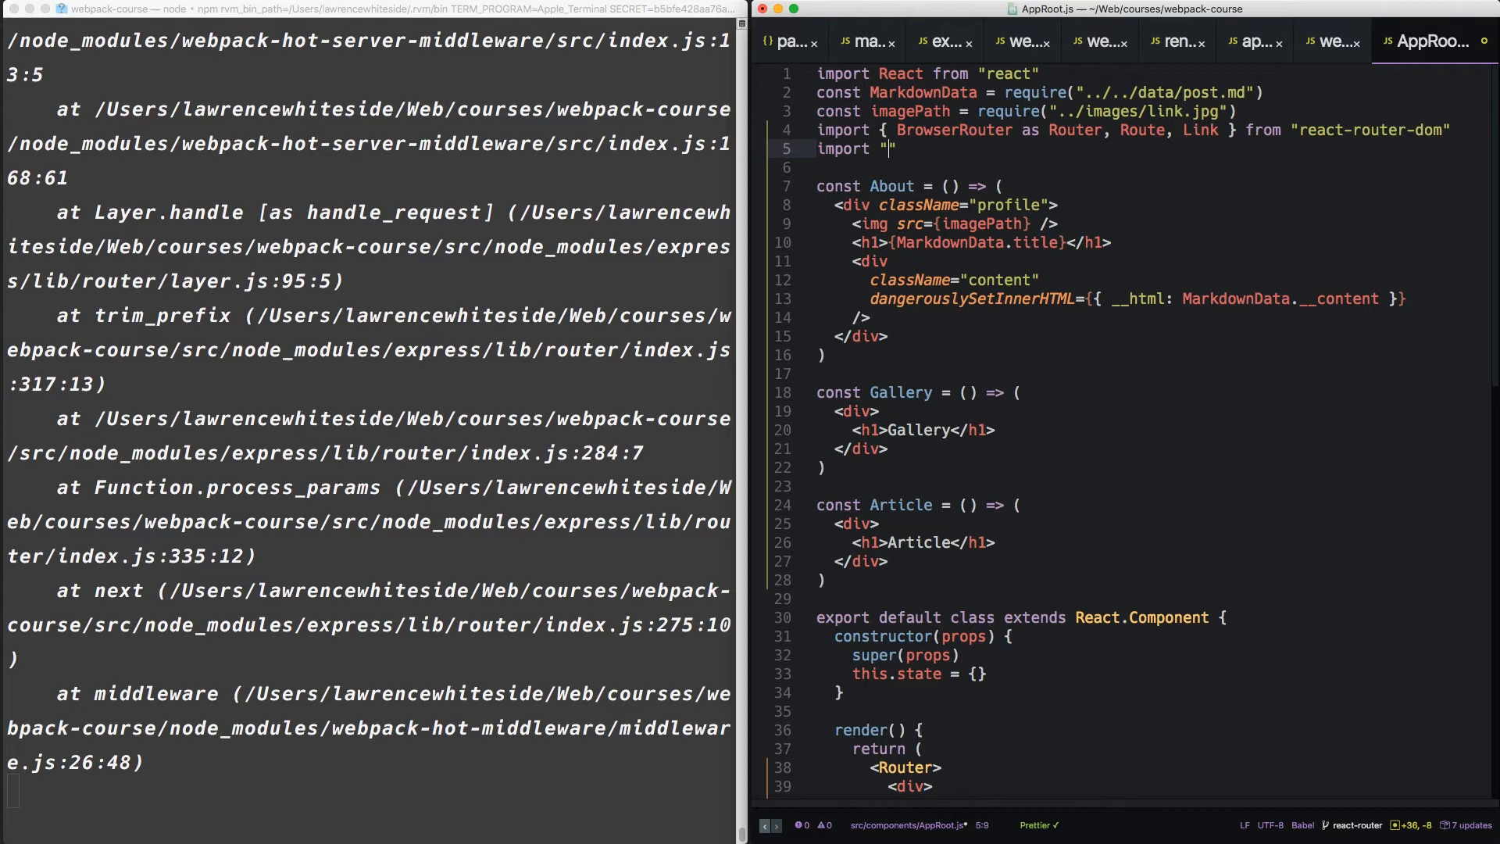
type("./nav.css")
left_click(368, 796)
type("touch src/c")
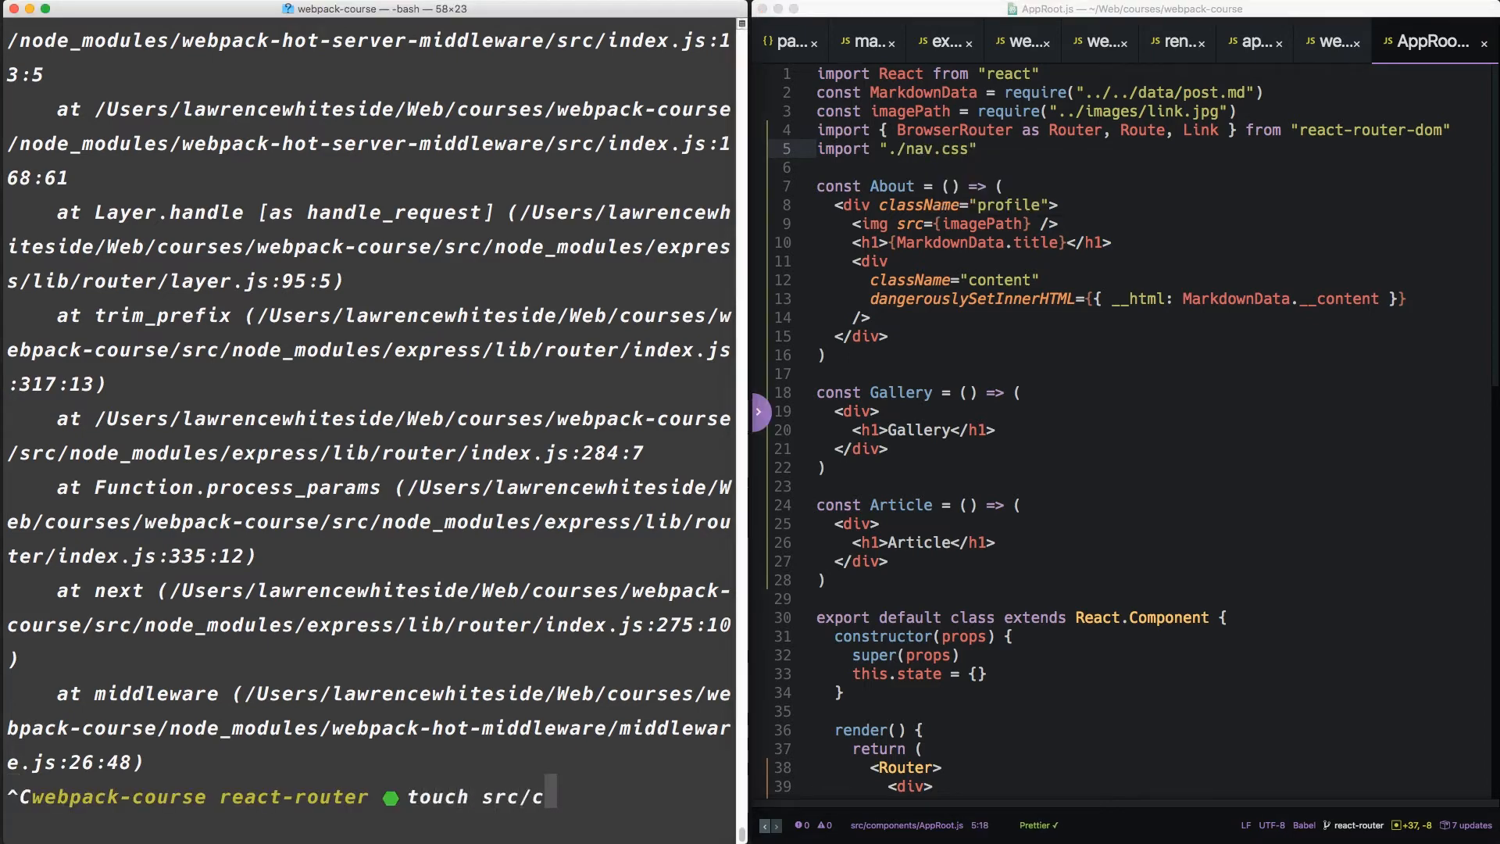
type("omponents/na")
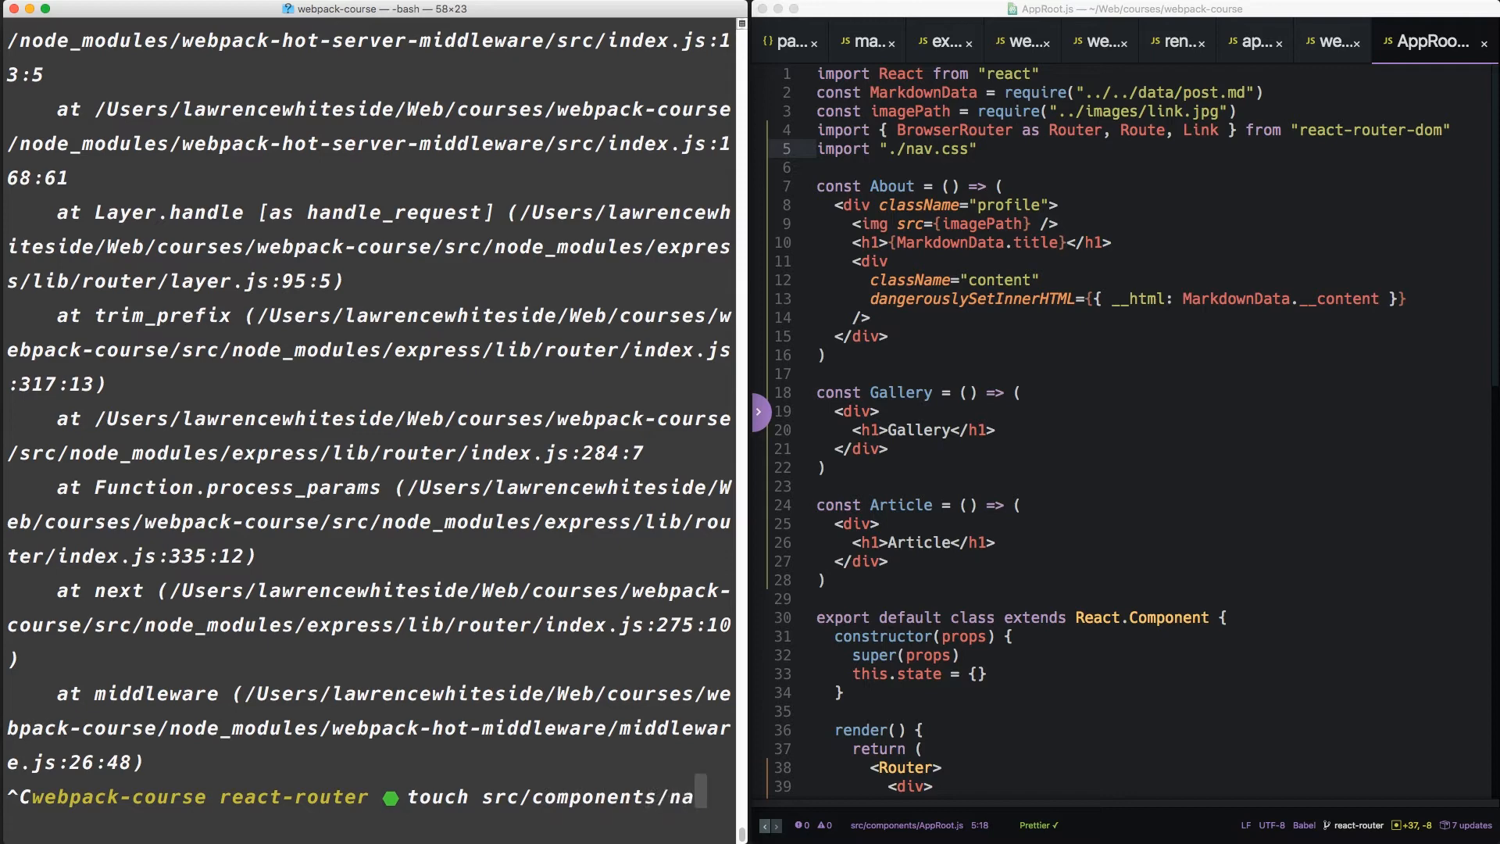
key("Return")
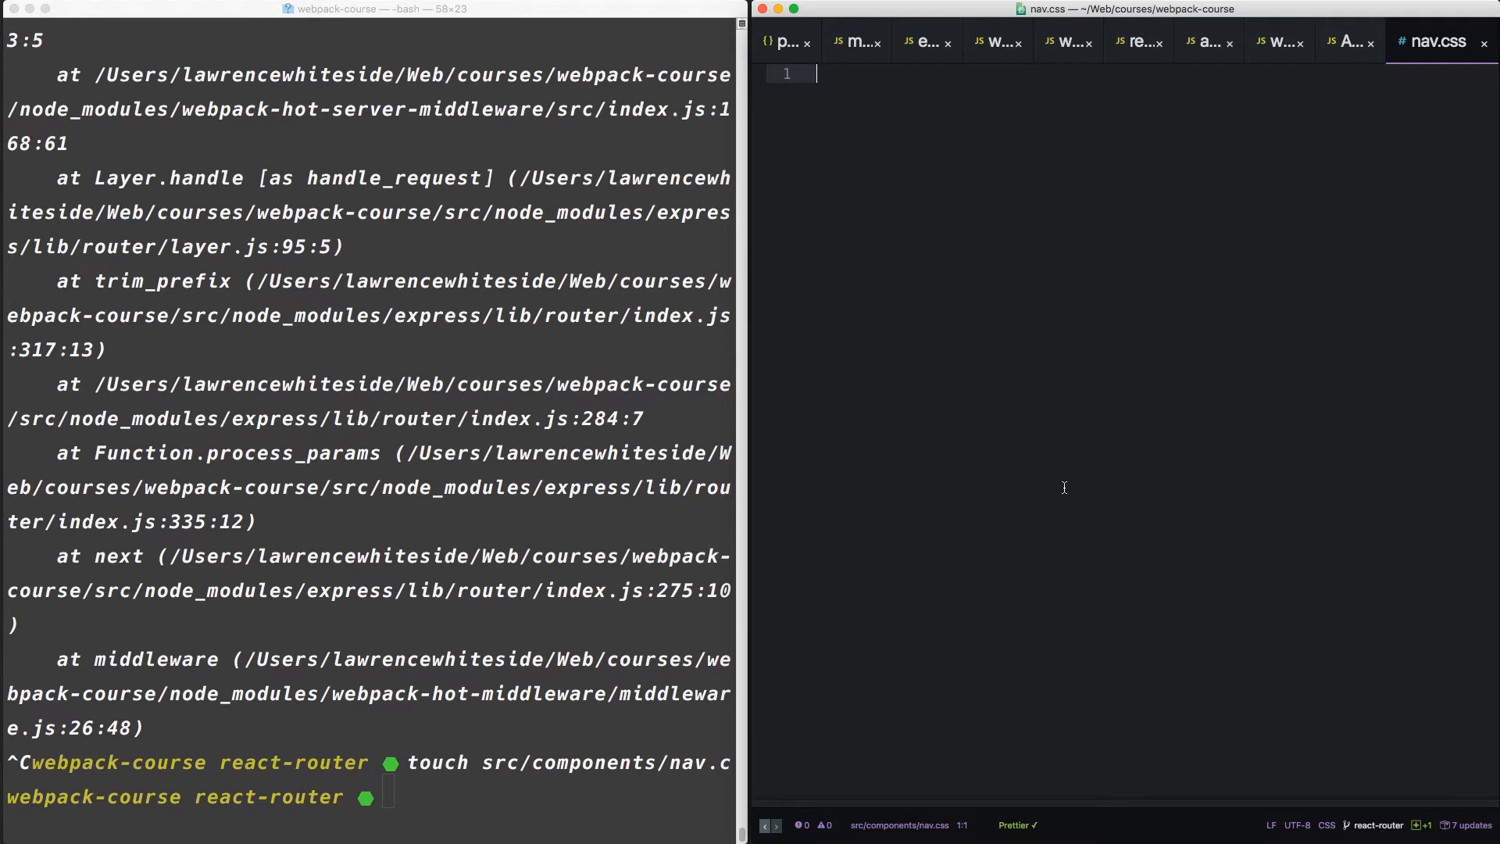
- Write a .nav rule: width 100%, line-height 2em, black background
type(".nav {")
type("width")
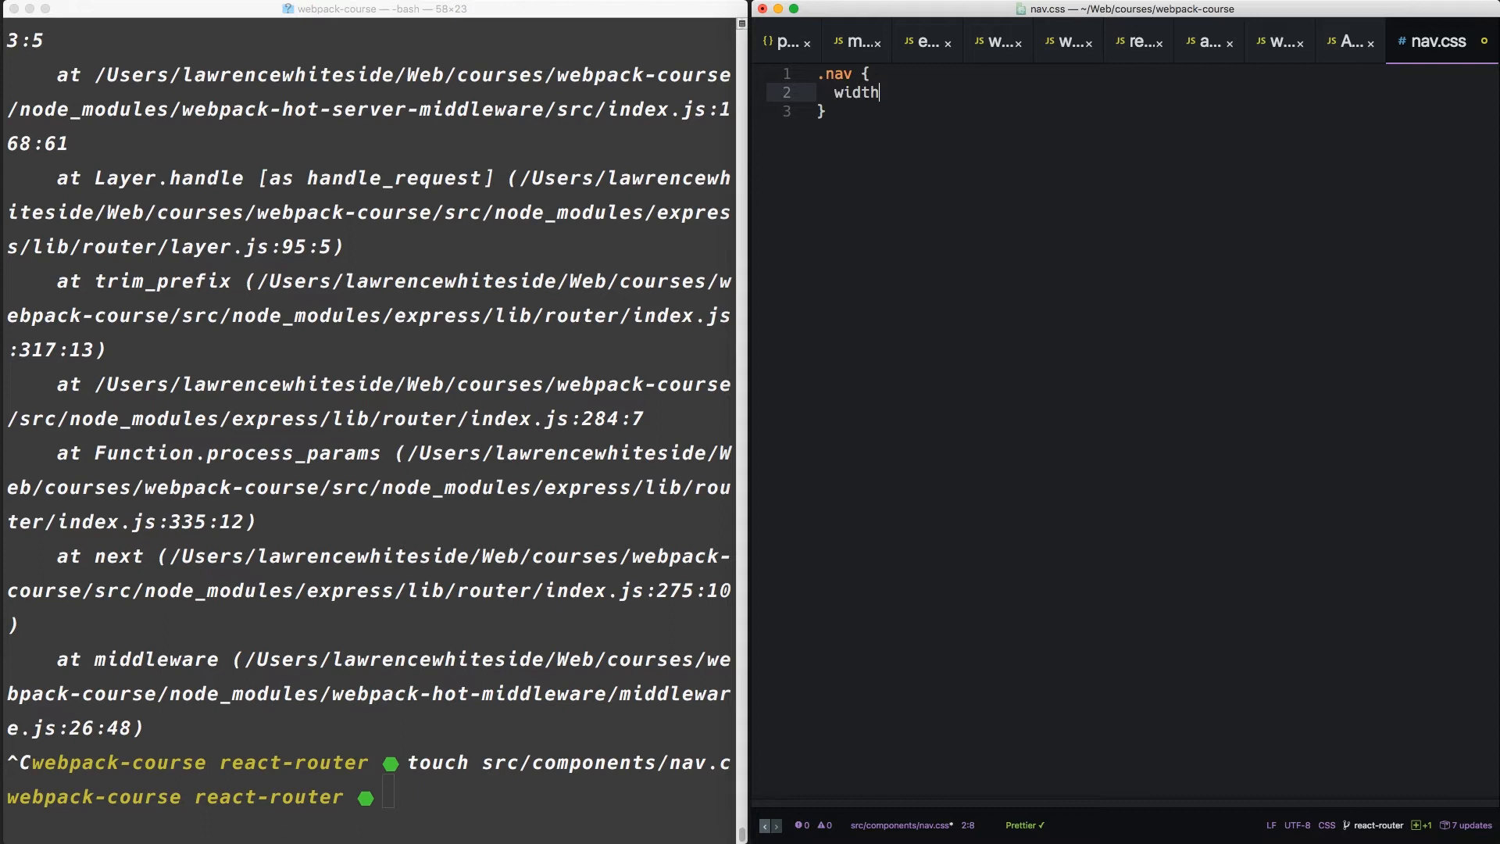
type(": 100%;")
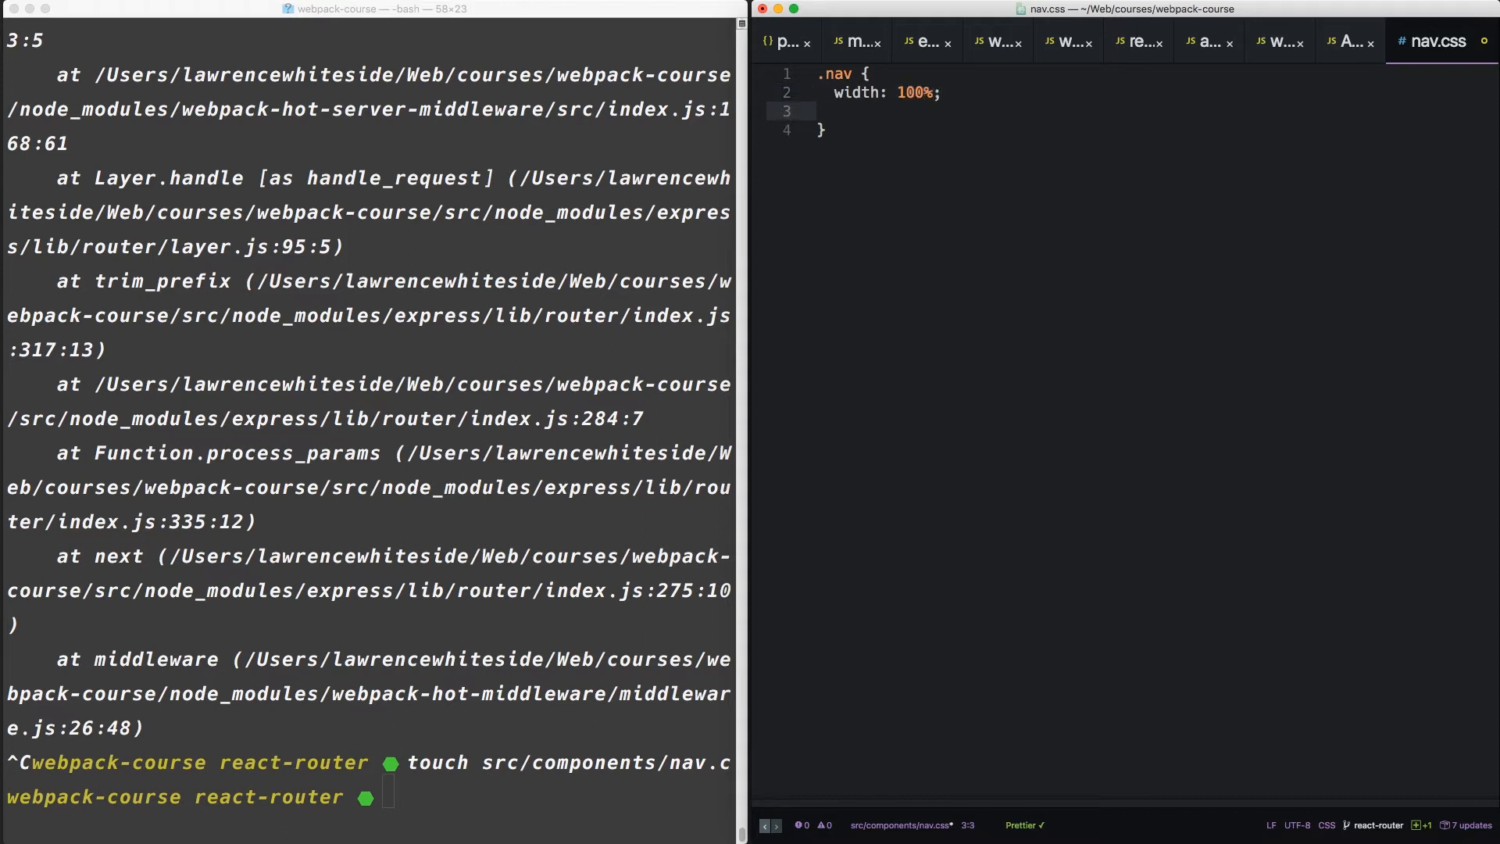
type("line-height: 2;")
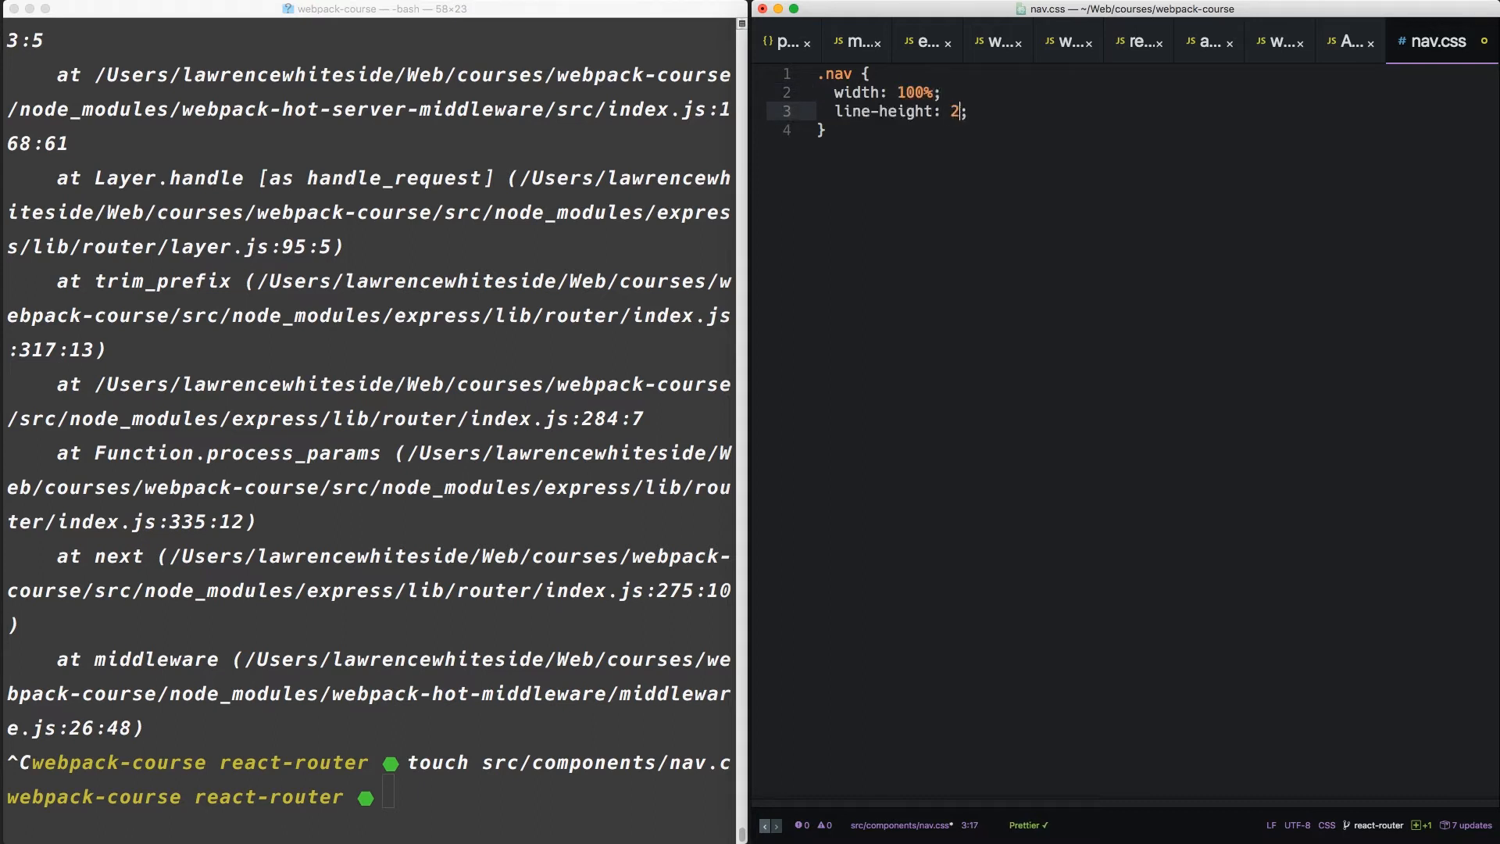
type("em")
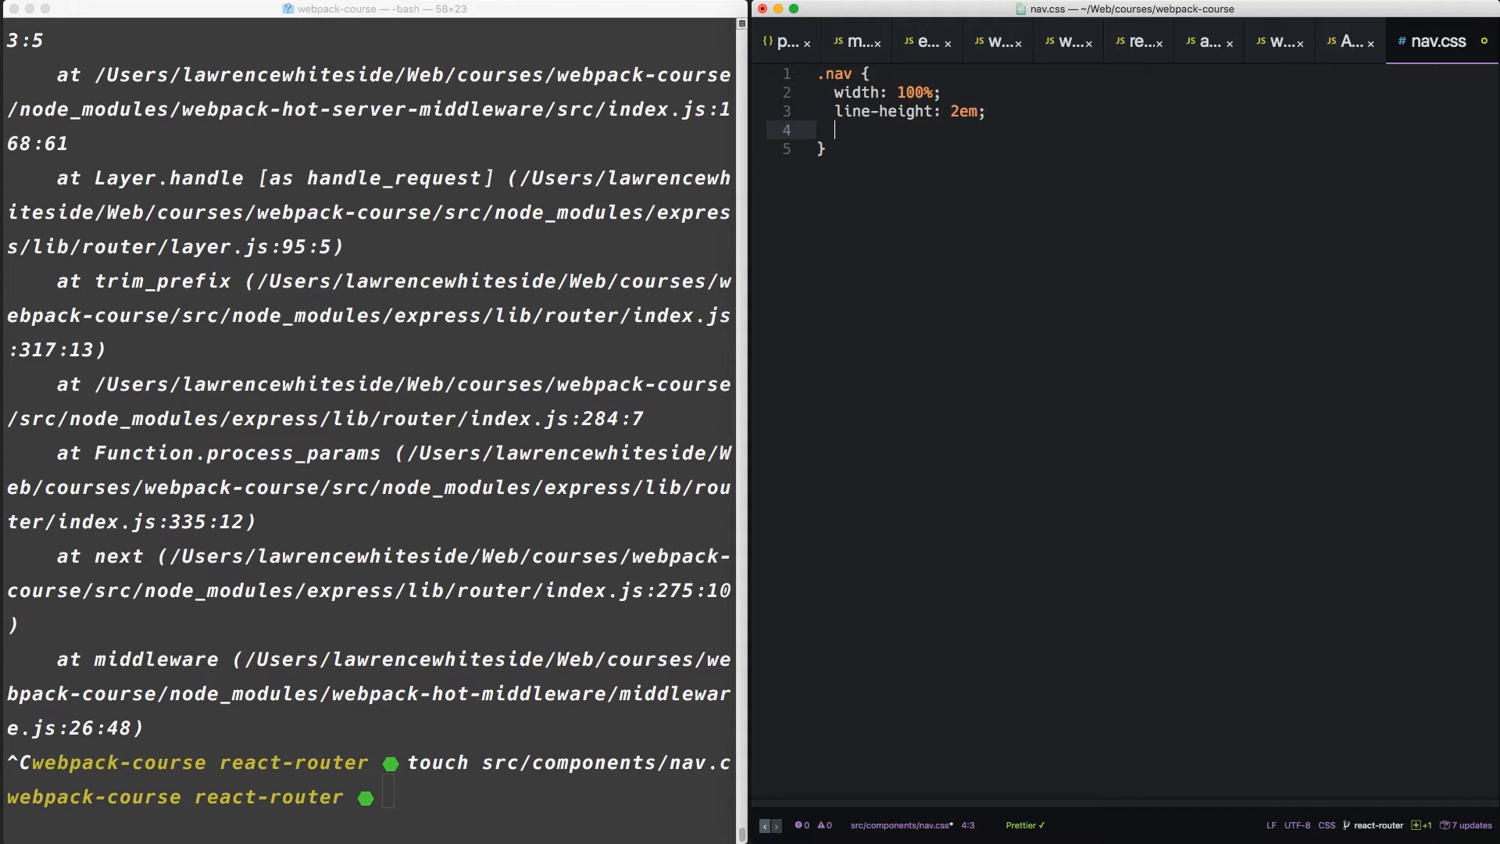
type("background-color: b;")
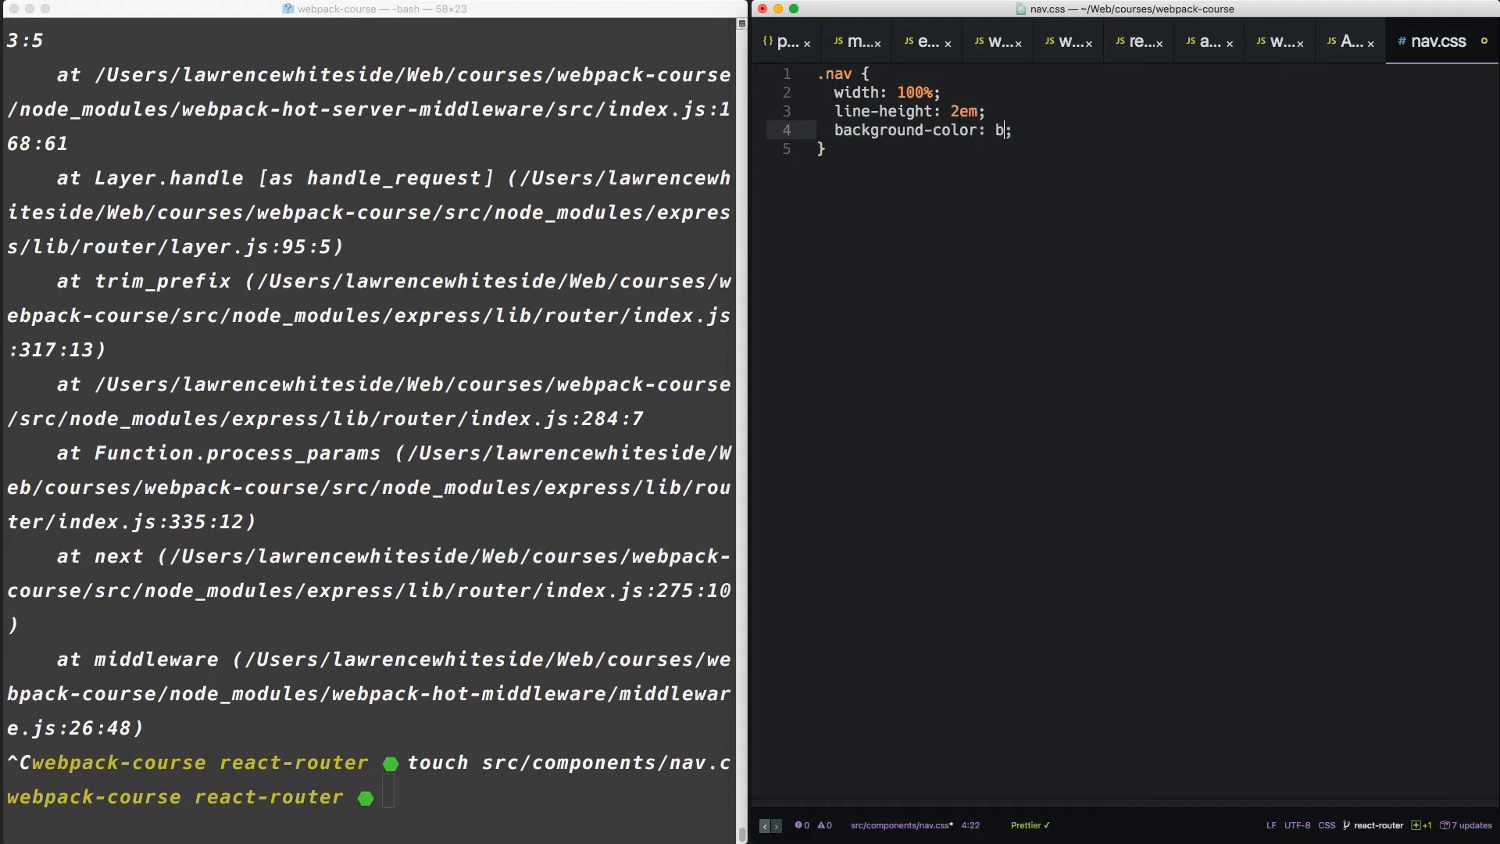
type("lack;")
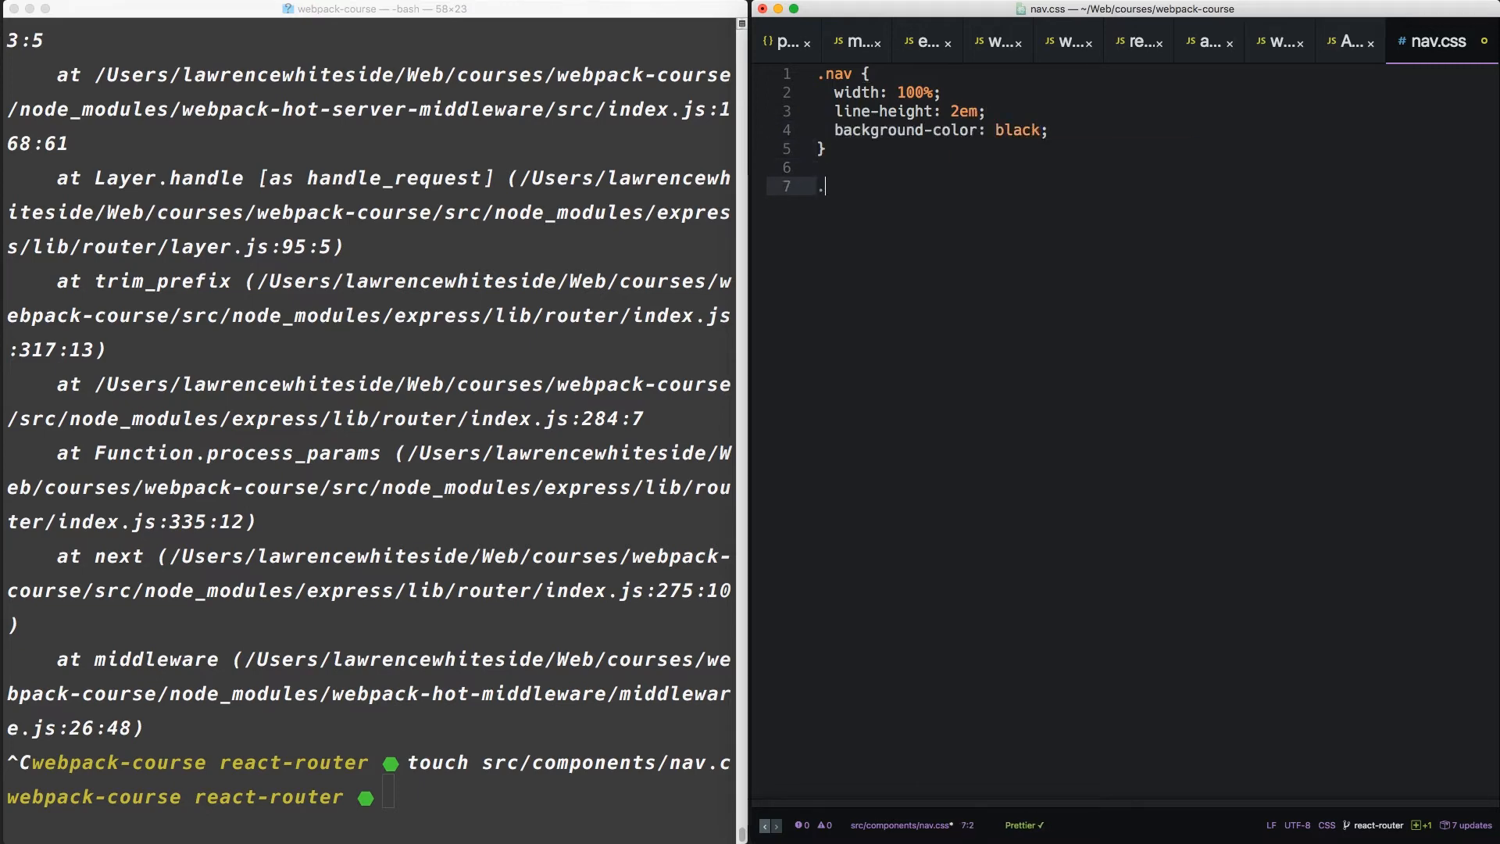
- Write a .nav a rule: white color, no text decoration, padding 0 20px
type("nav a {")
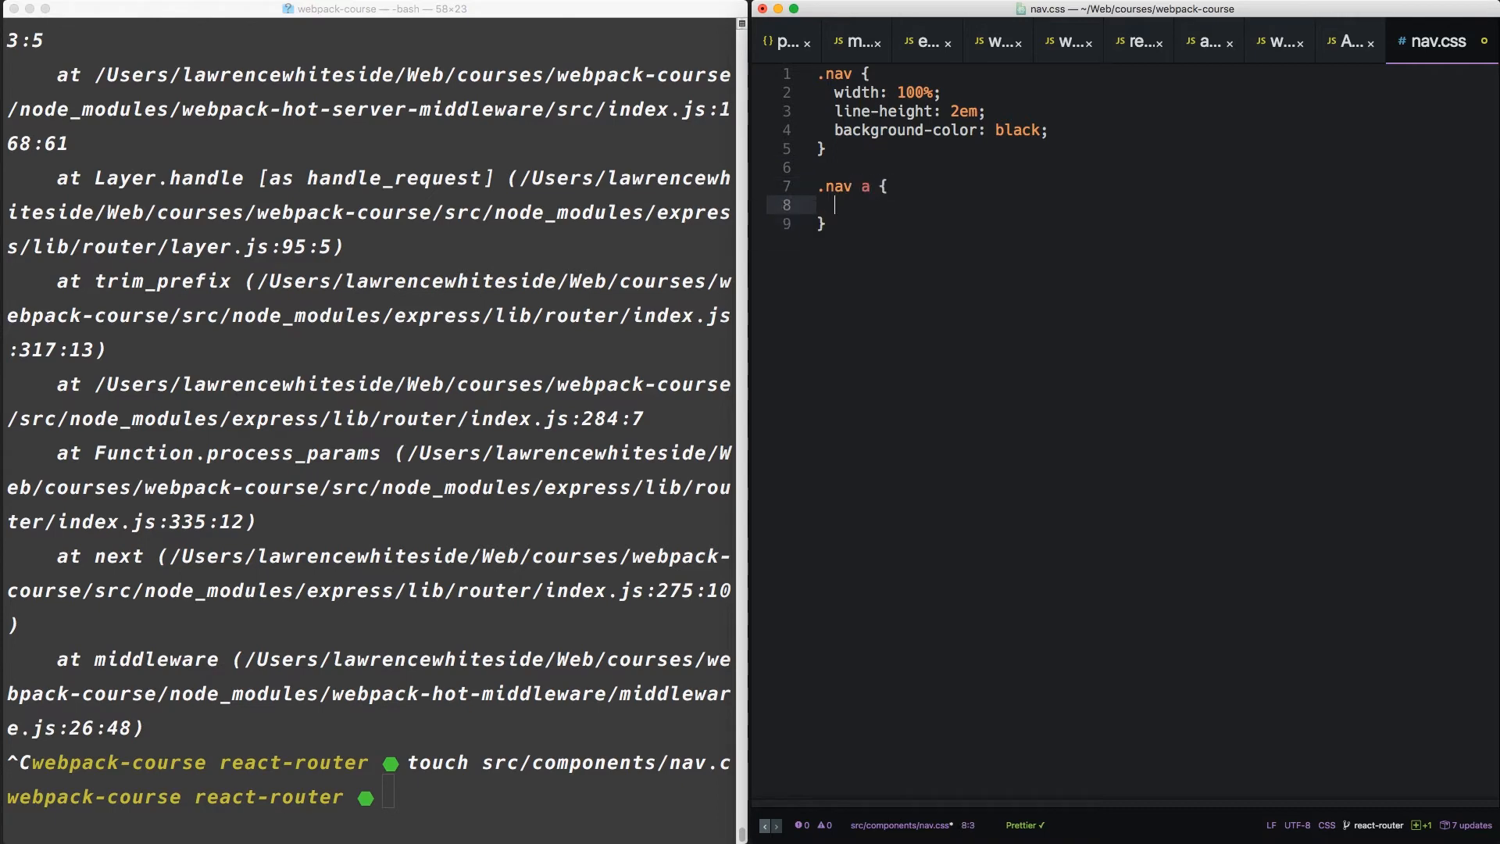
type("color")
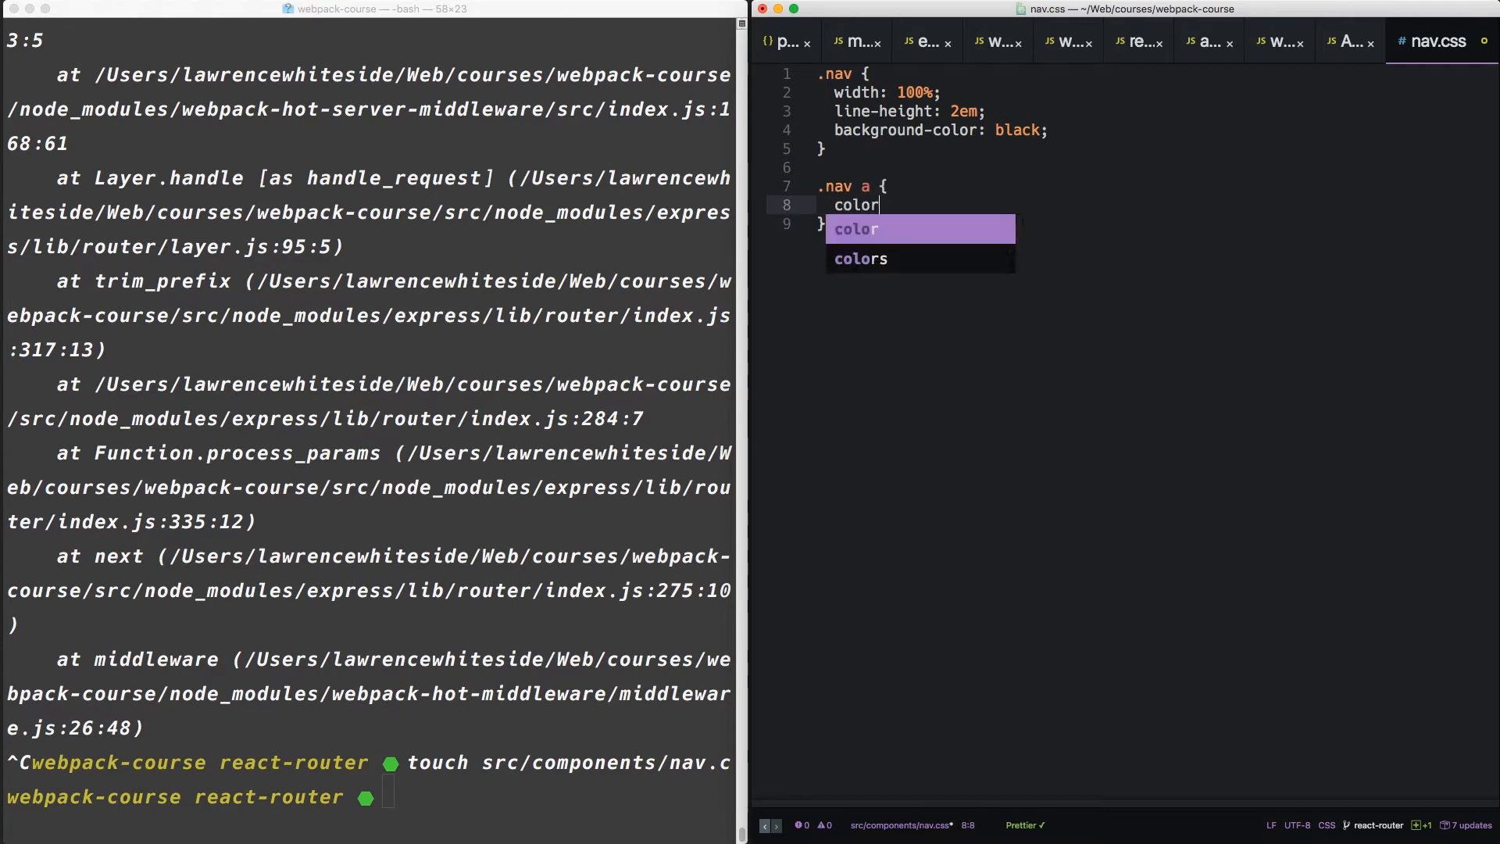
type(": white;")
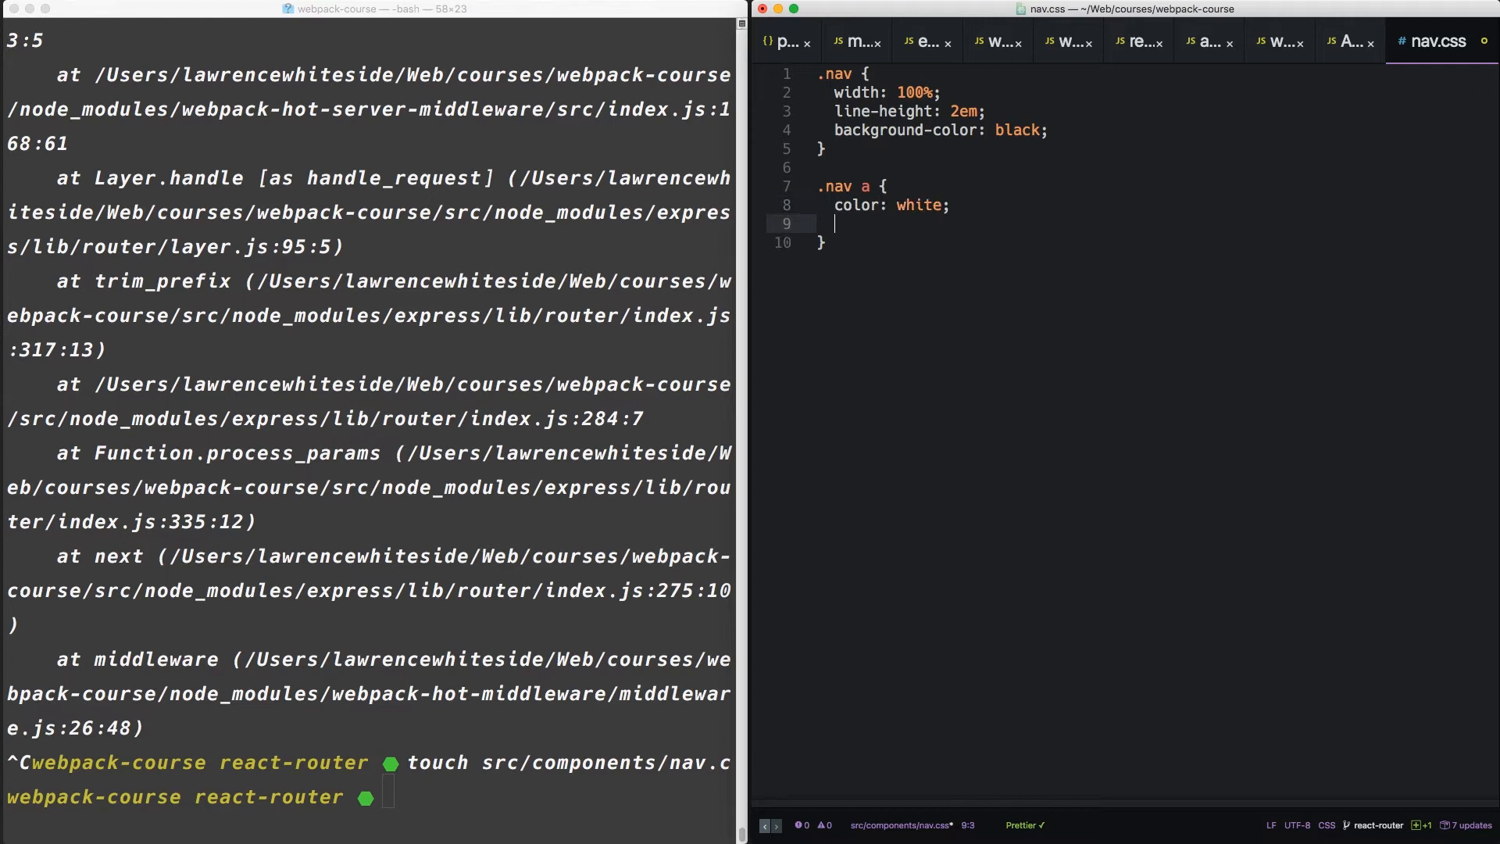
type("text-decoration: none;")
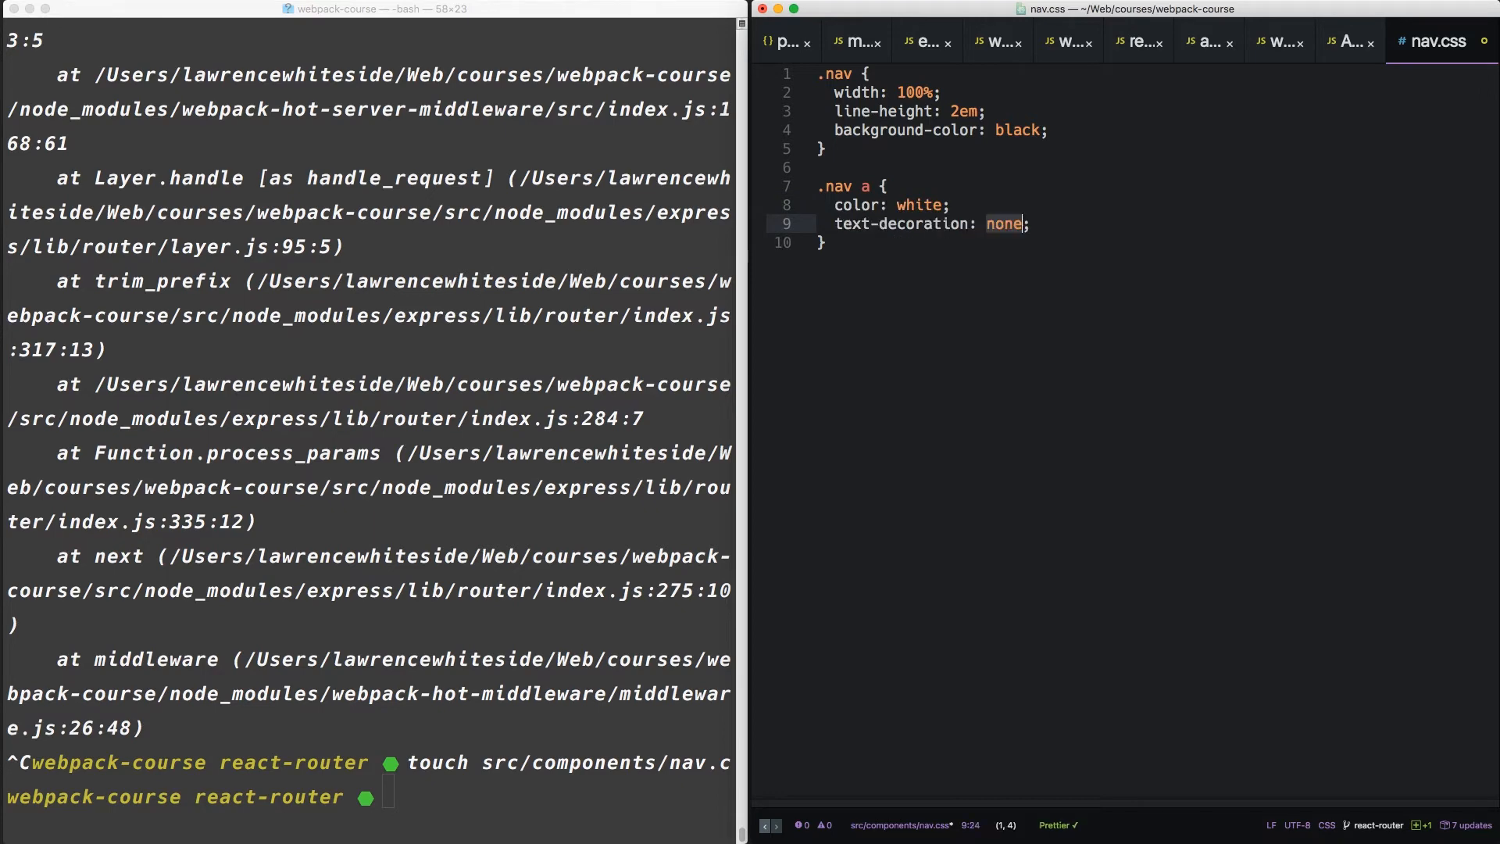
key("Return")
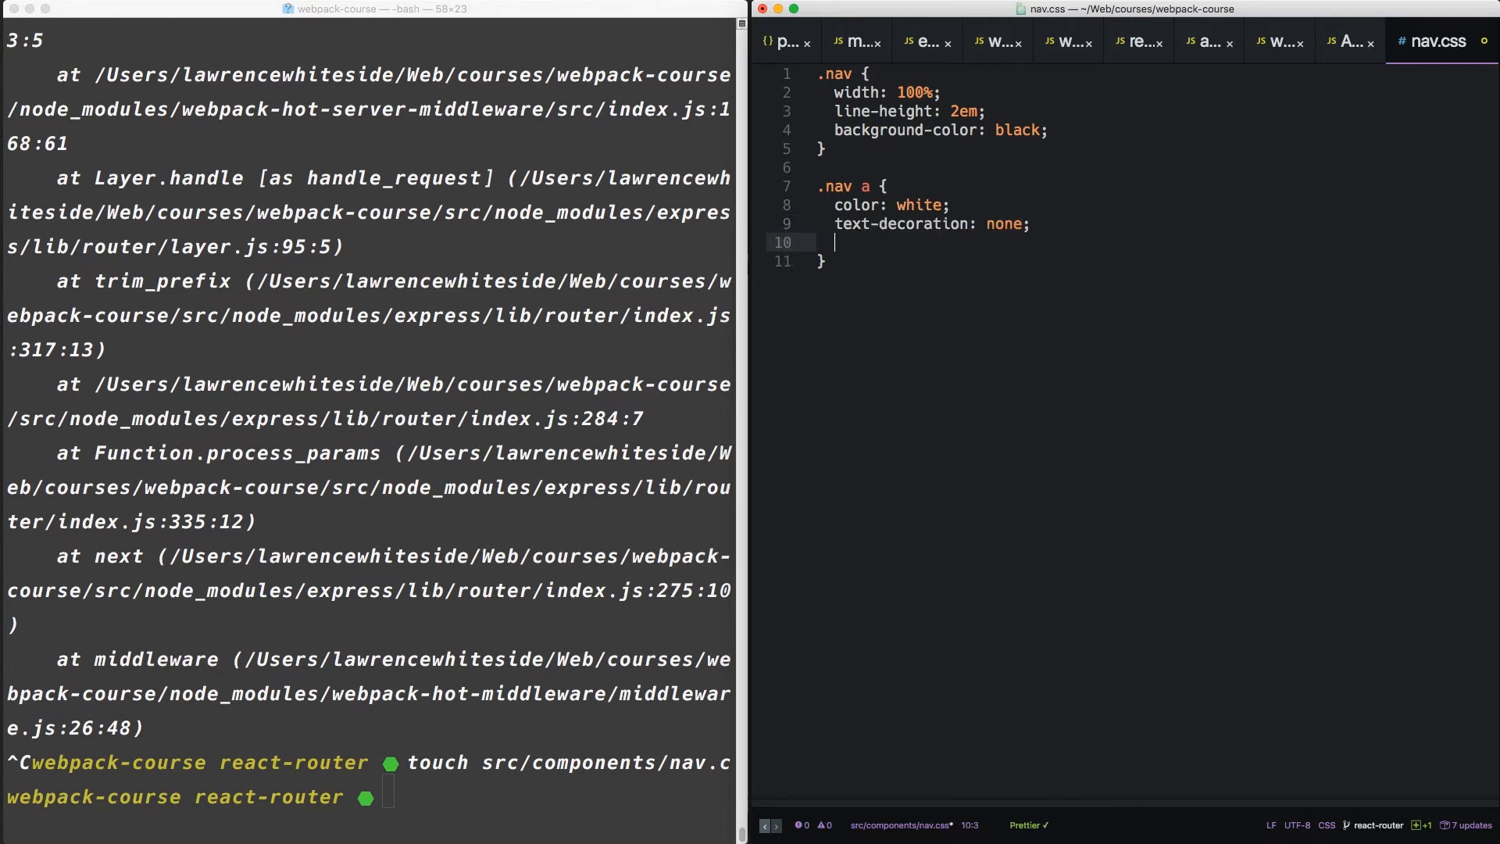
type("padding: 0;")
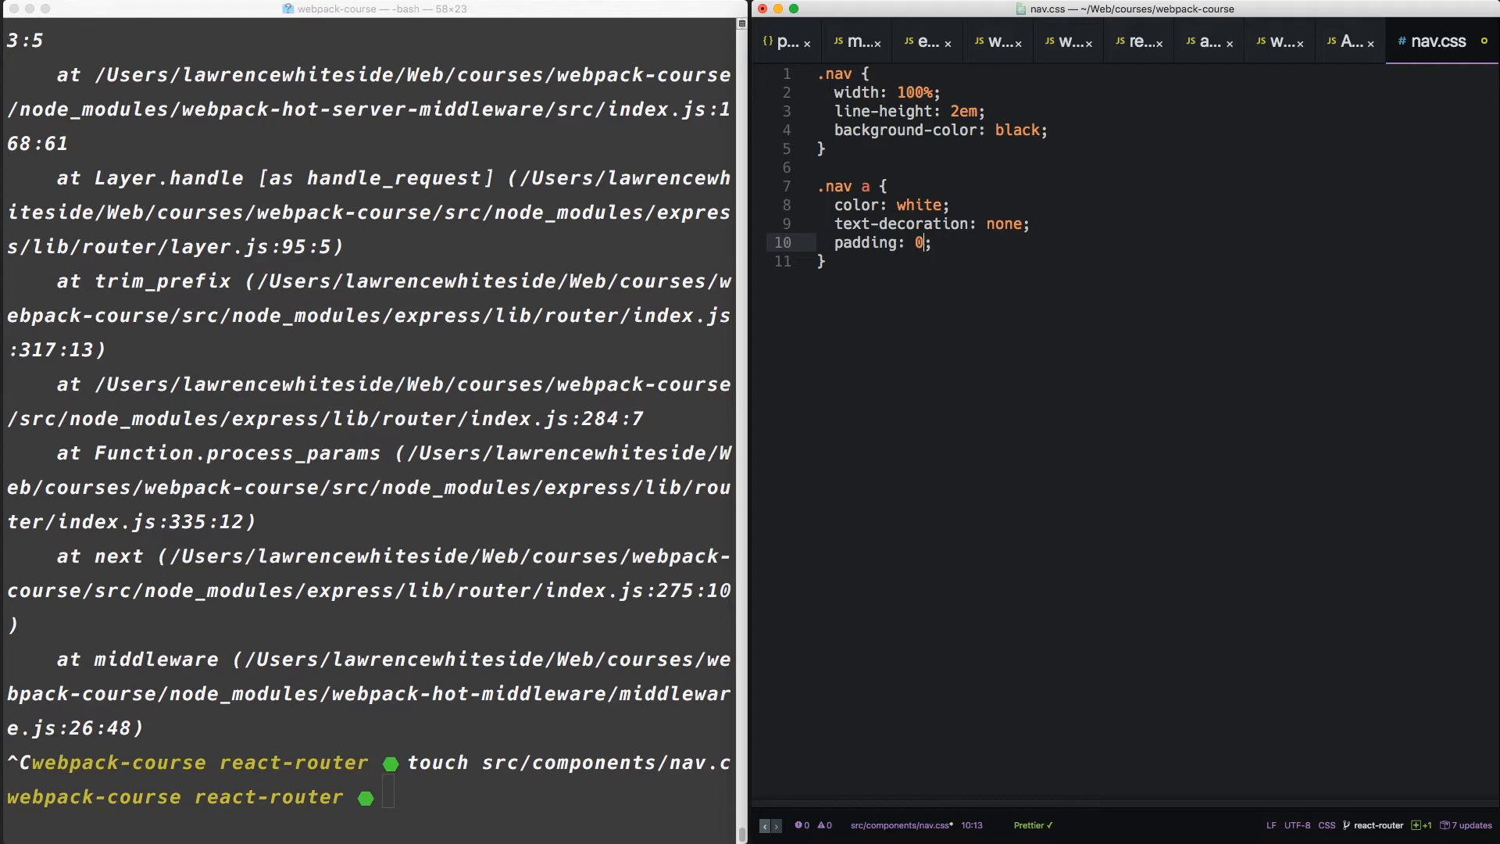
type("20px")
type("main")
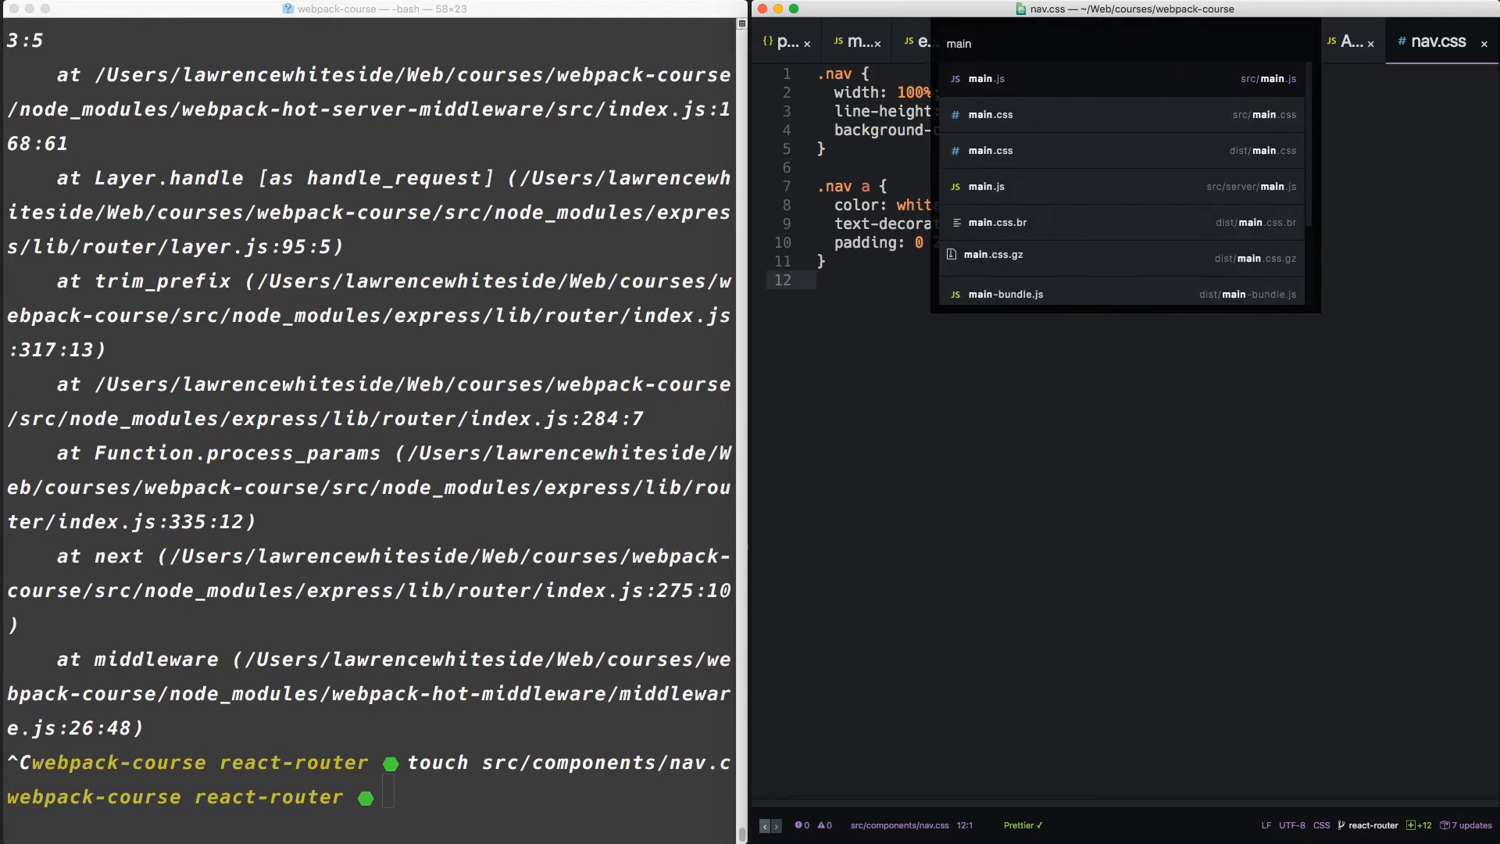
- Reload localhost:8080 in Chrome to show Gallery under the black Gallery/About/Article nav bar
left_click(989, 114)
type("localhost:8080/")
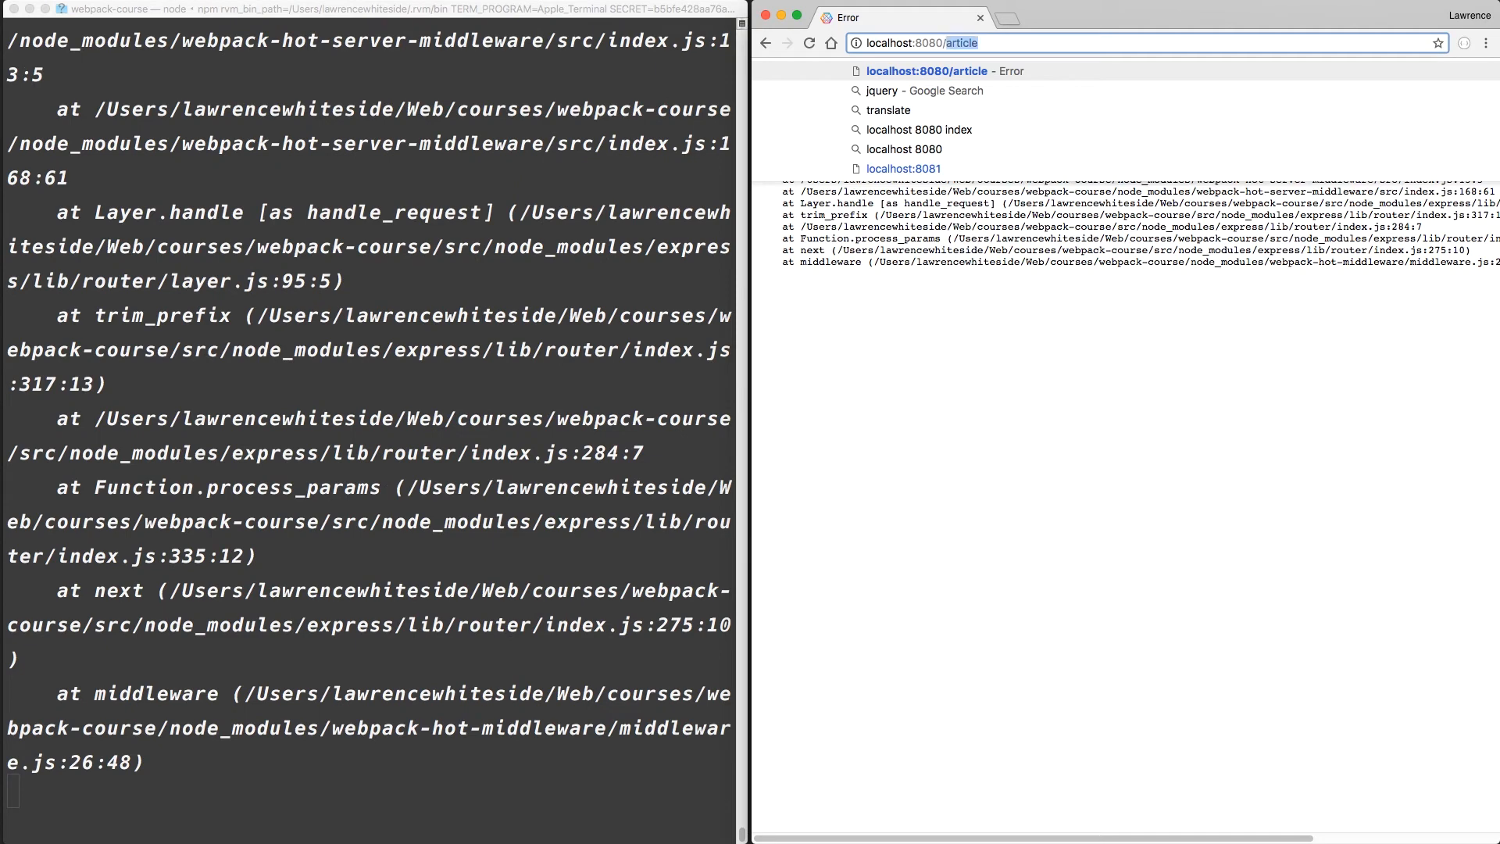
key("Backspace")
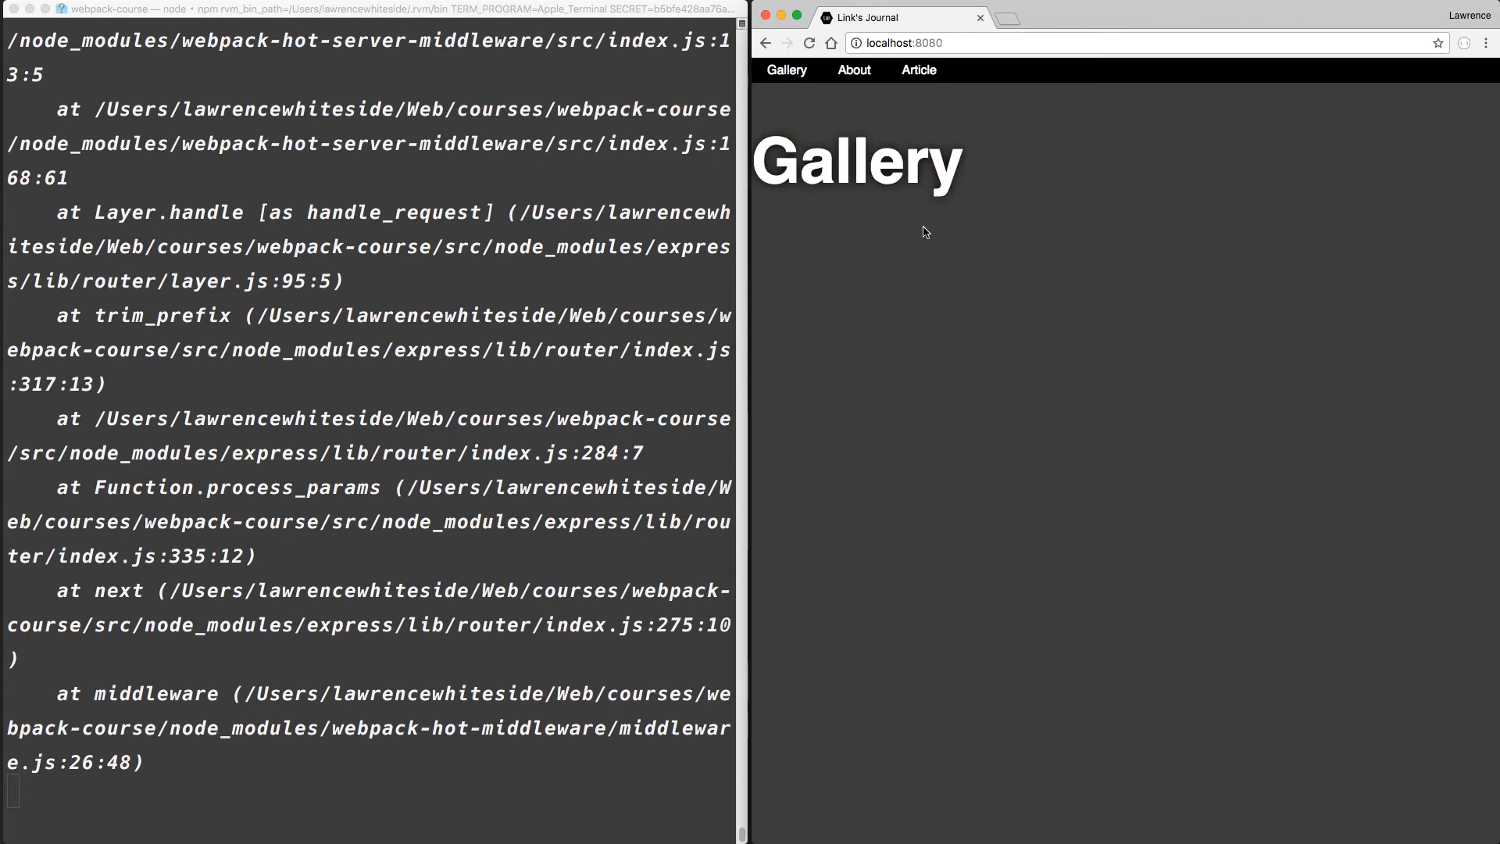
mouse_move(853, 69)
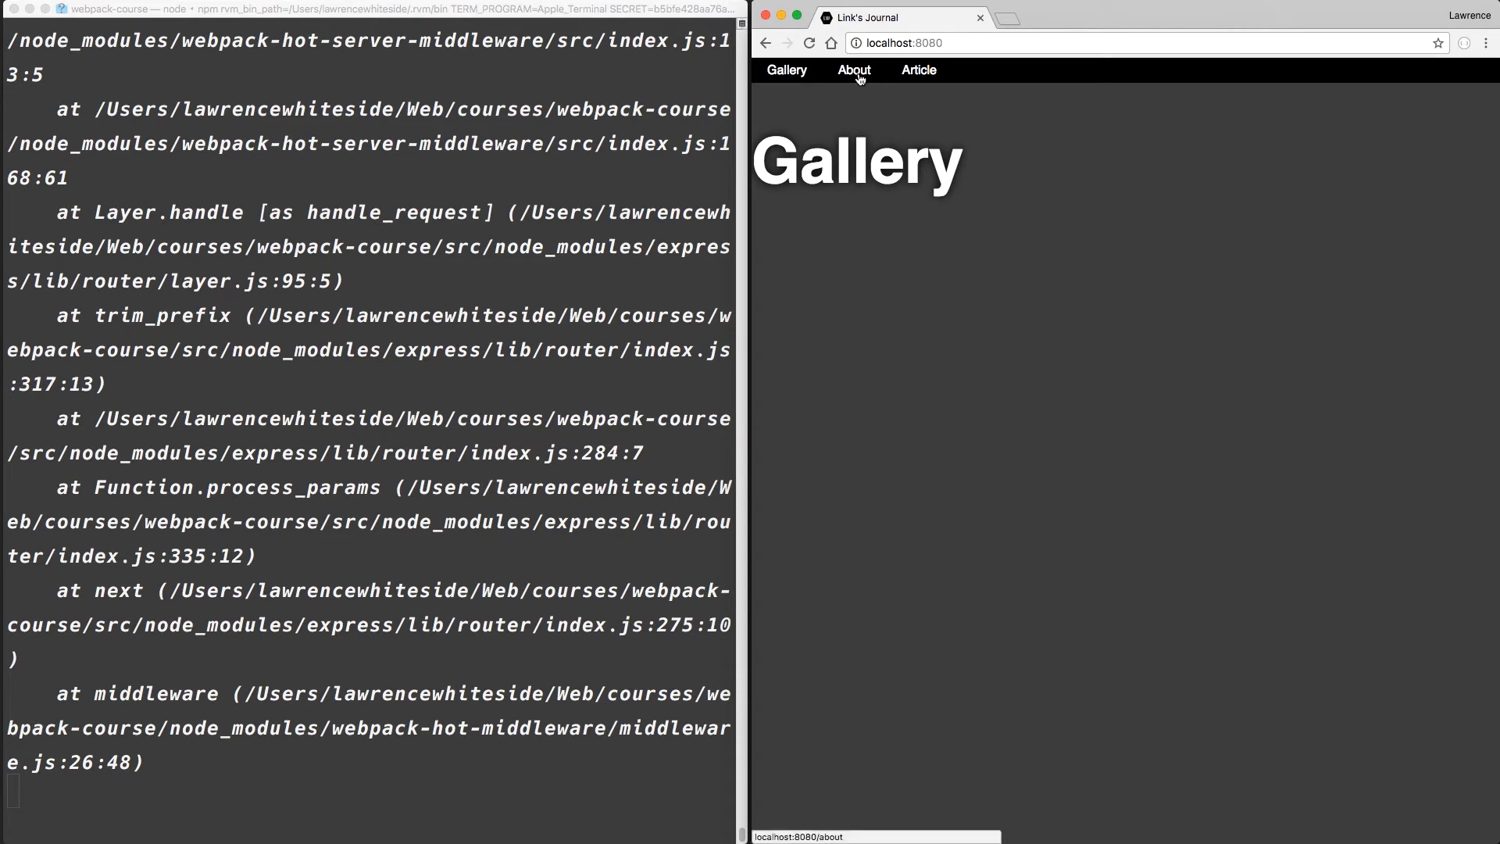
mouse_move(973, 184)
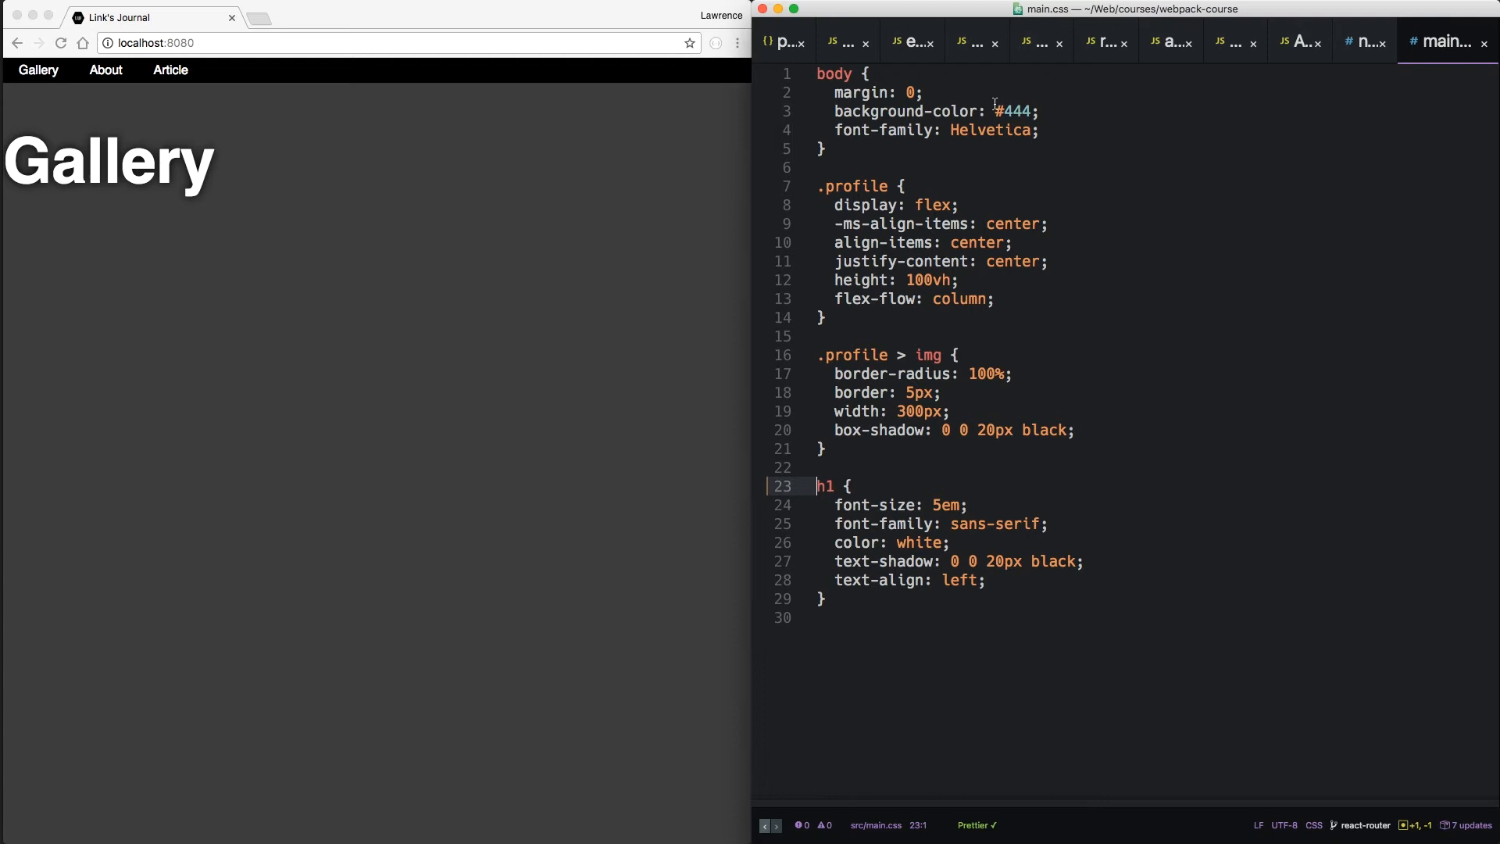
- In webpack.dev-client.js, replace the .css rule's ExtractTextPlugin extraction with style-loader and css-loader
type("r")
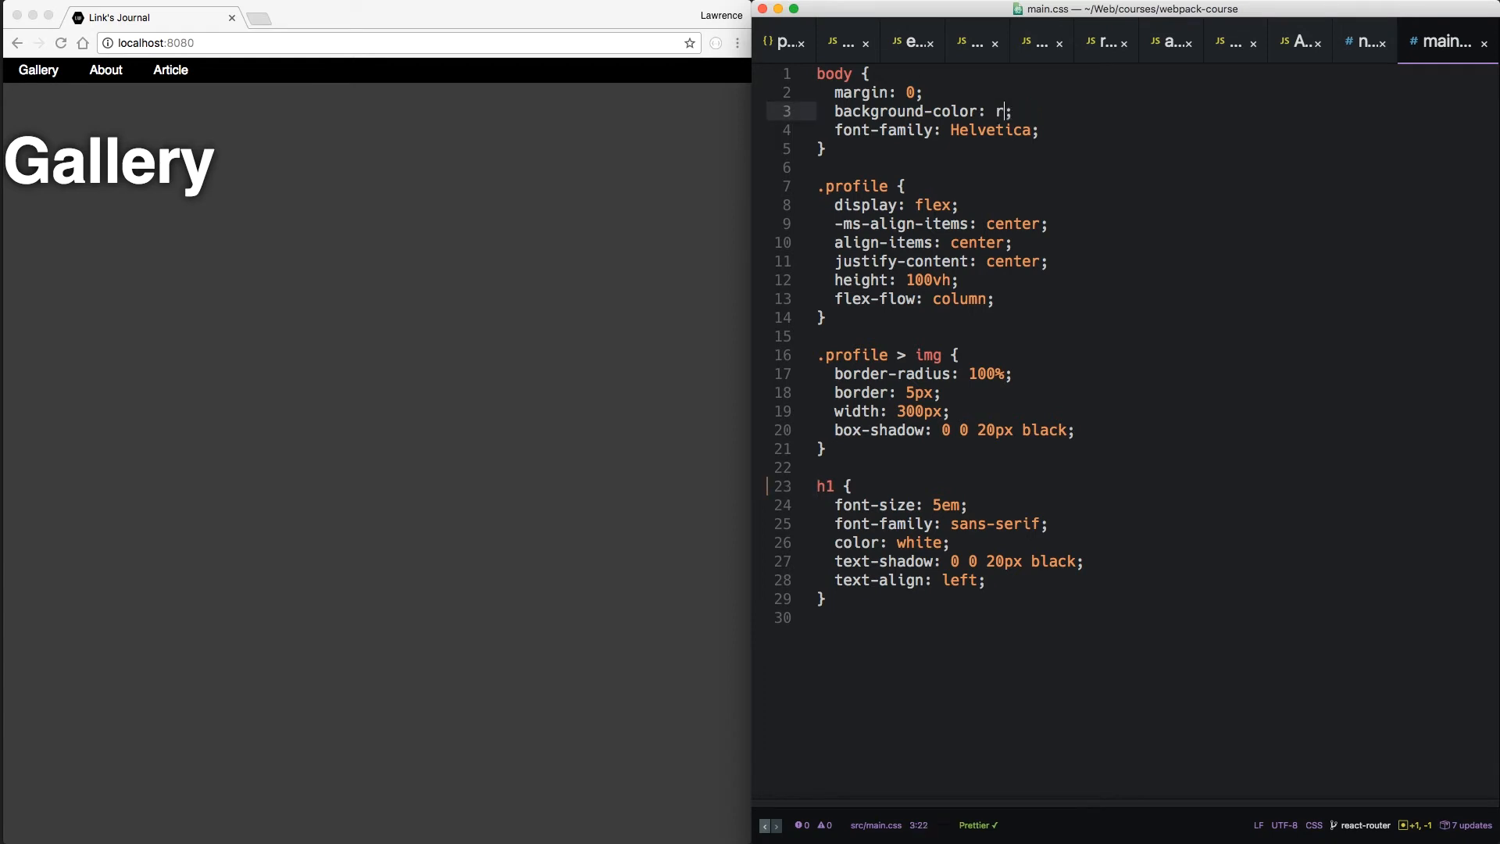
left_click(993, 42)
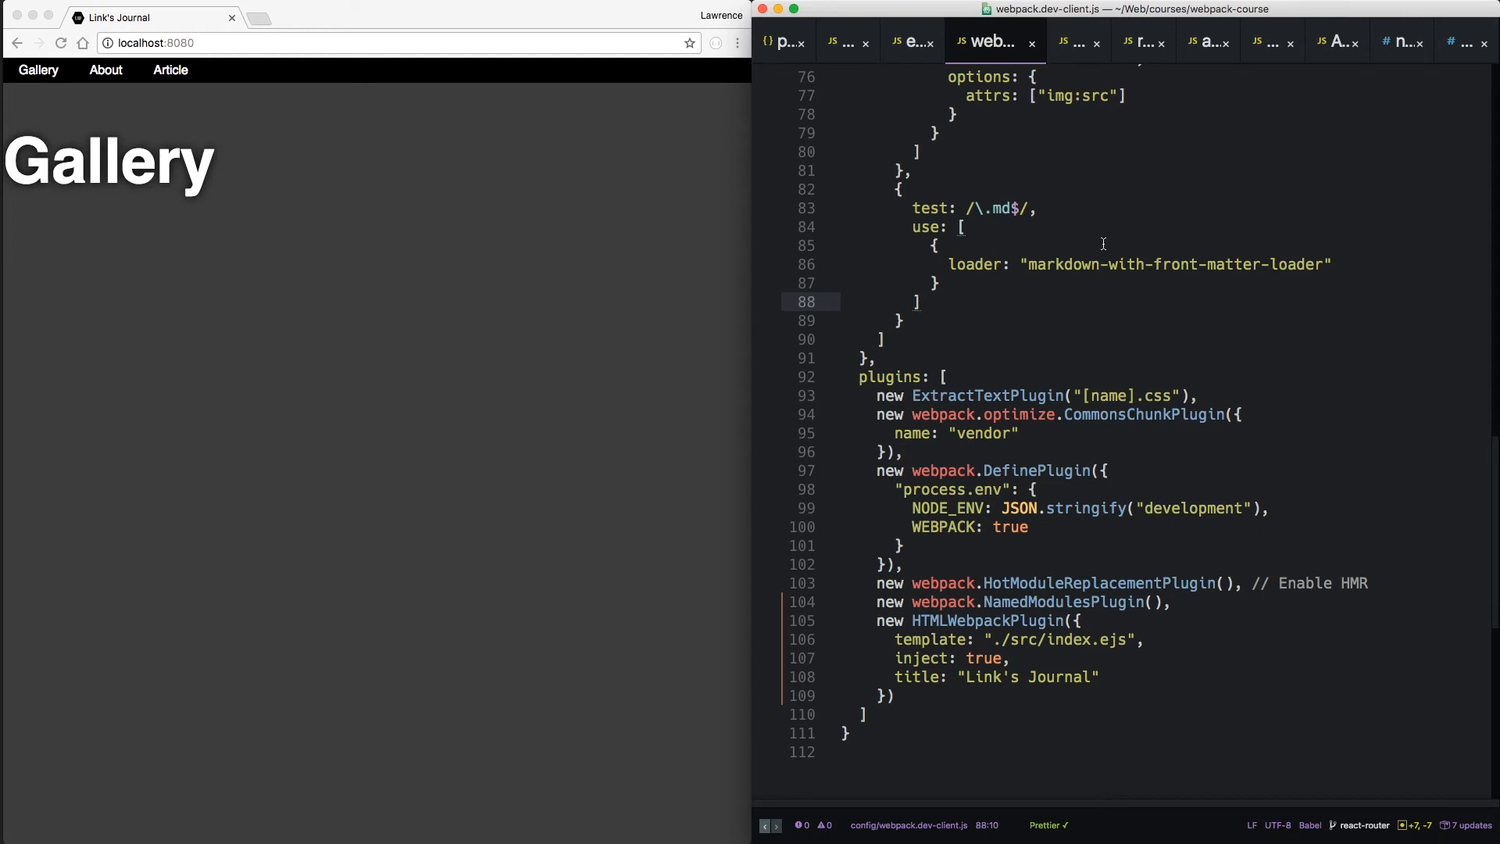
scroll("up", 3)
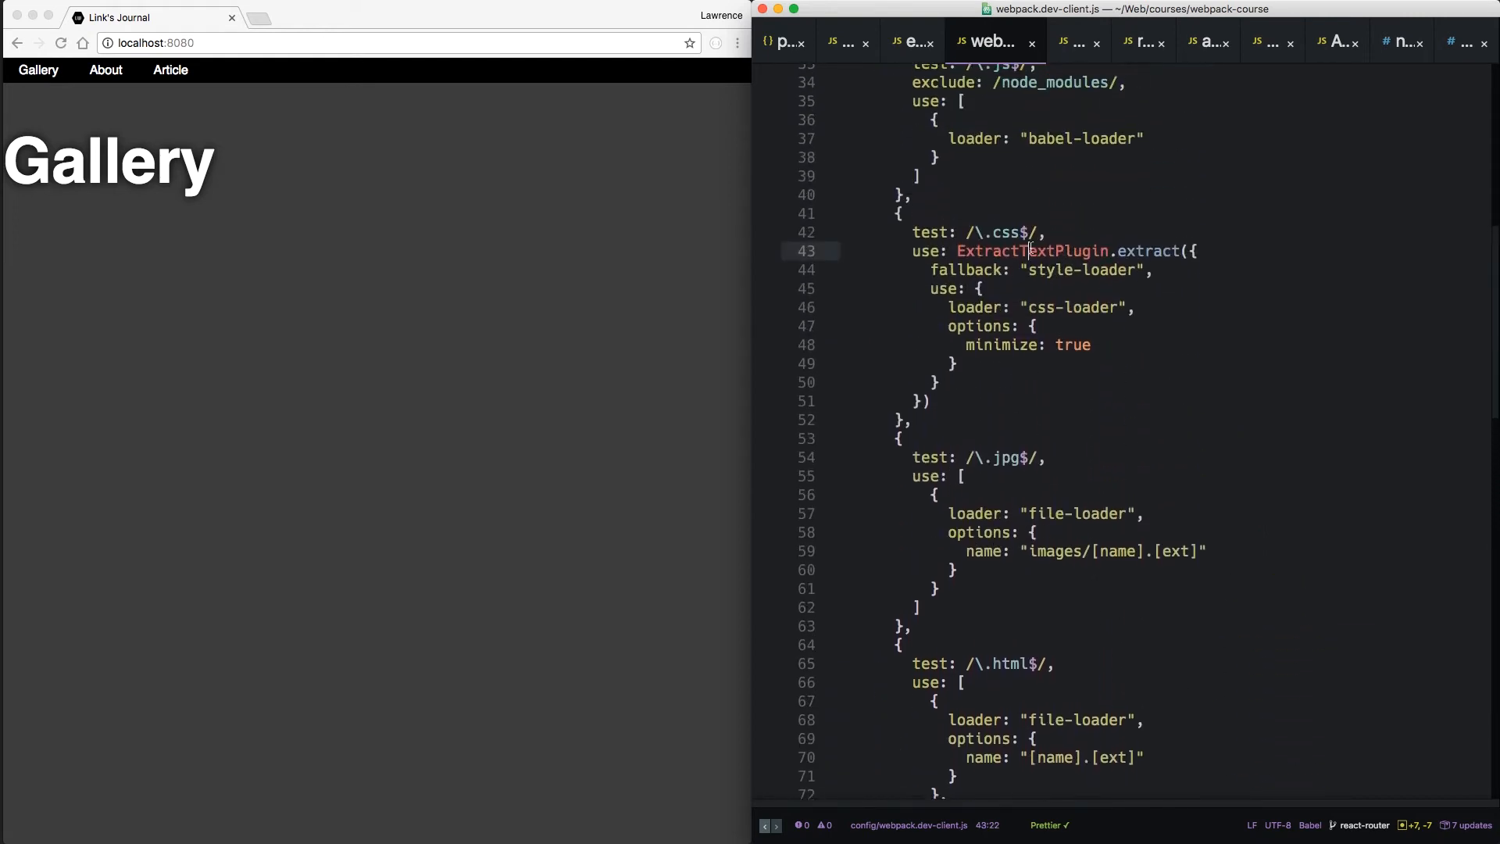
left_click(916, 251)
type("\"")
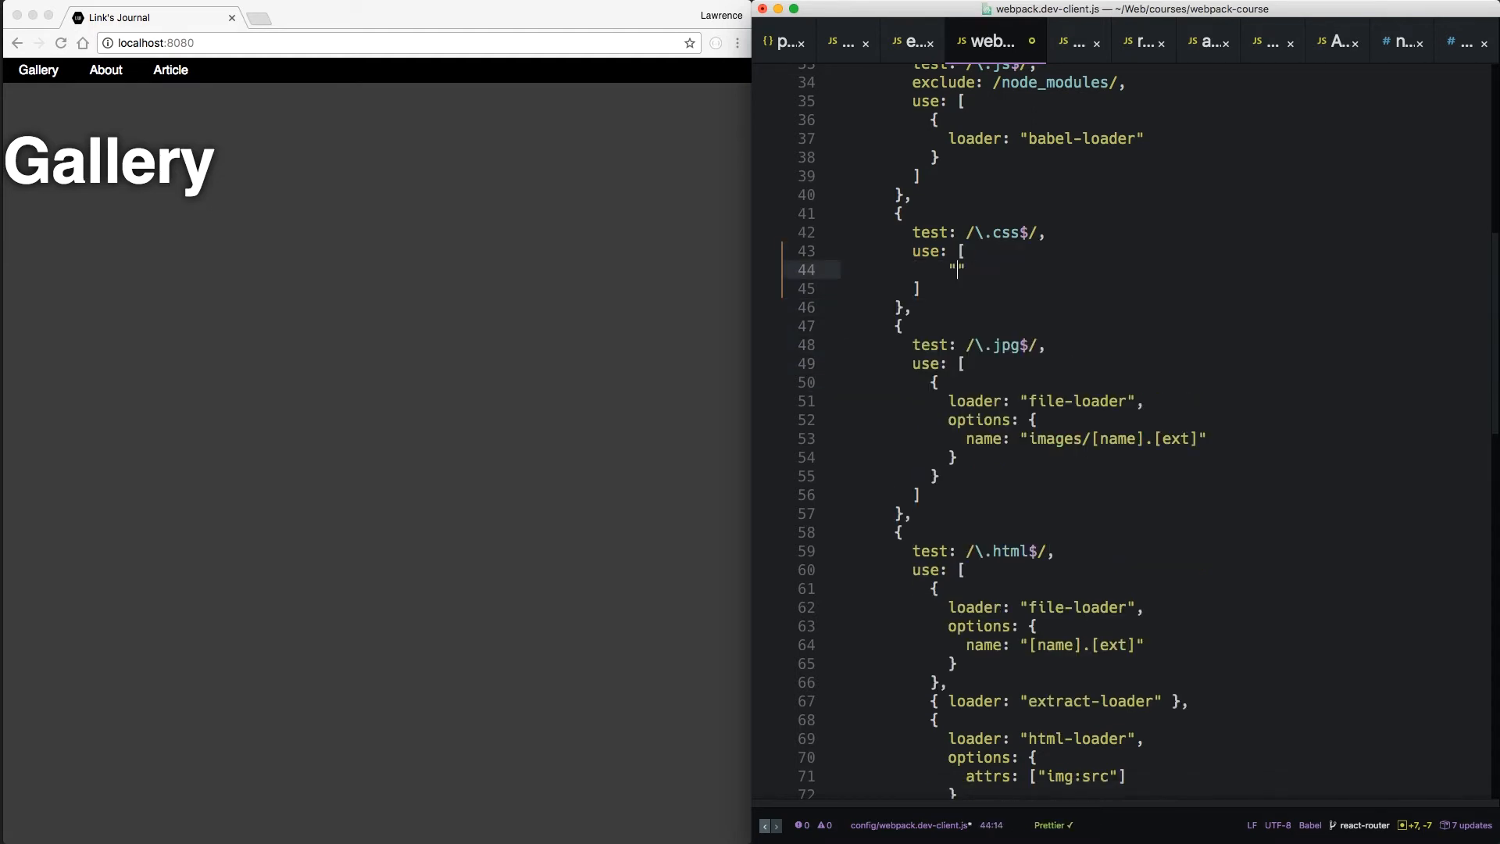
type("style-loader")
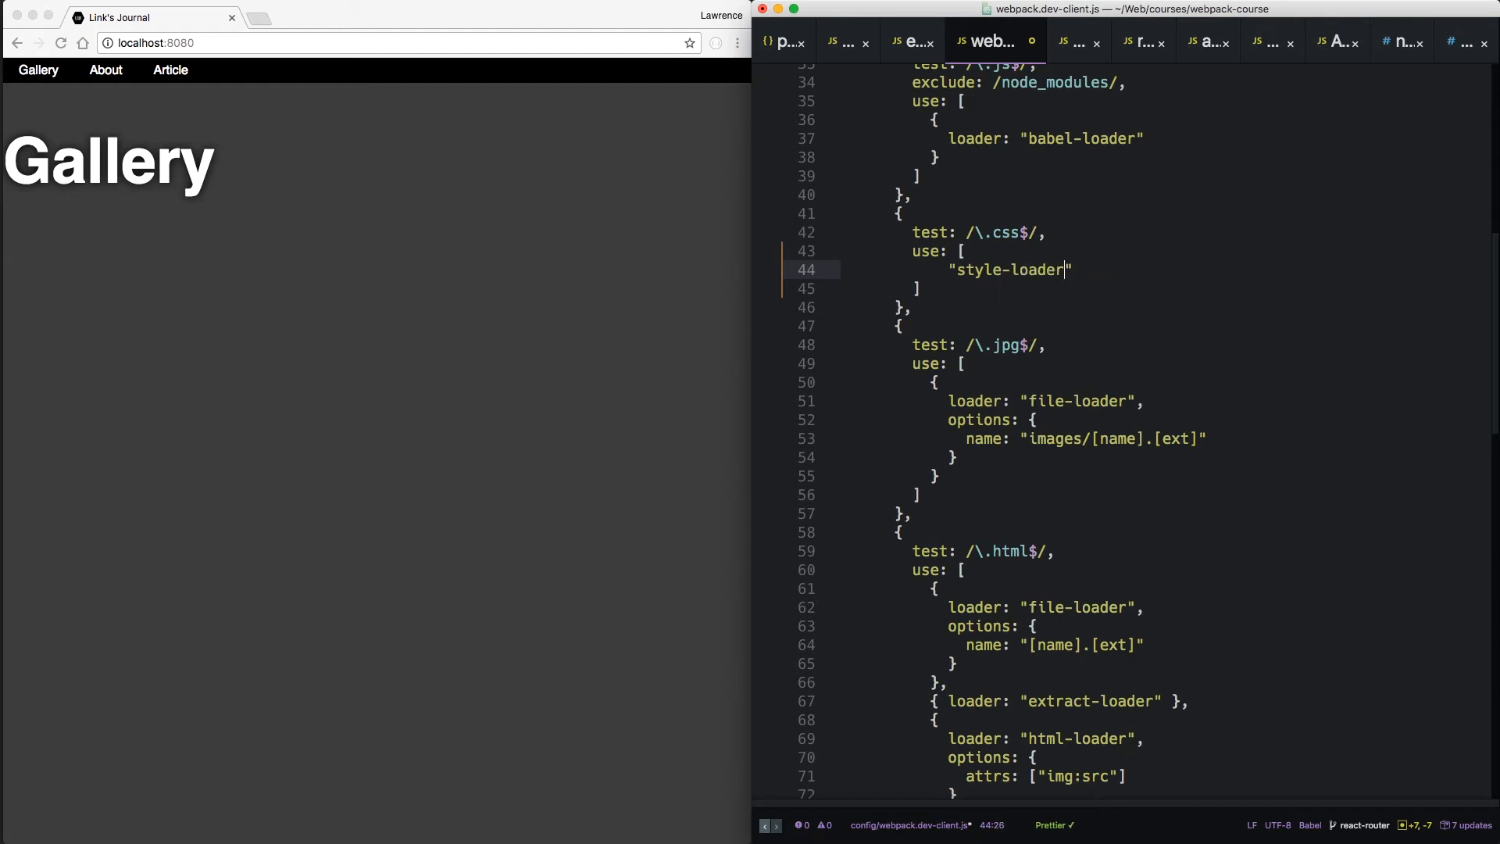
type(", \"s")
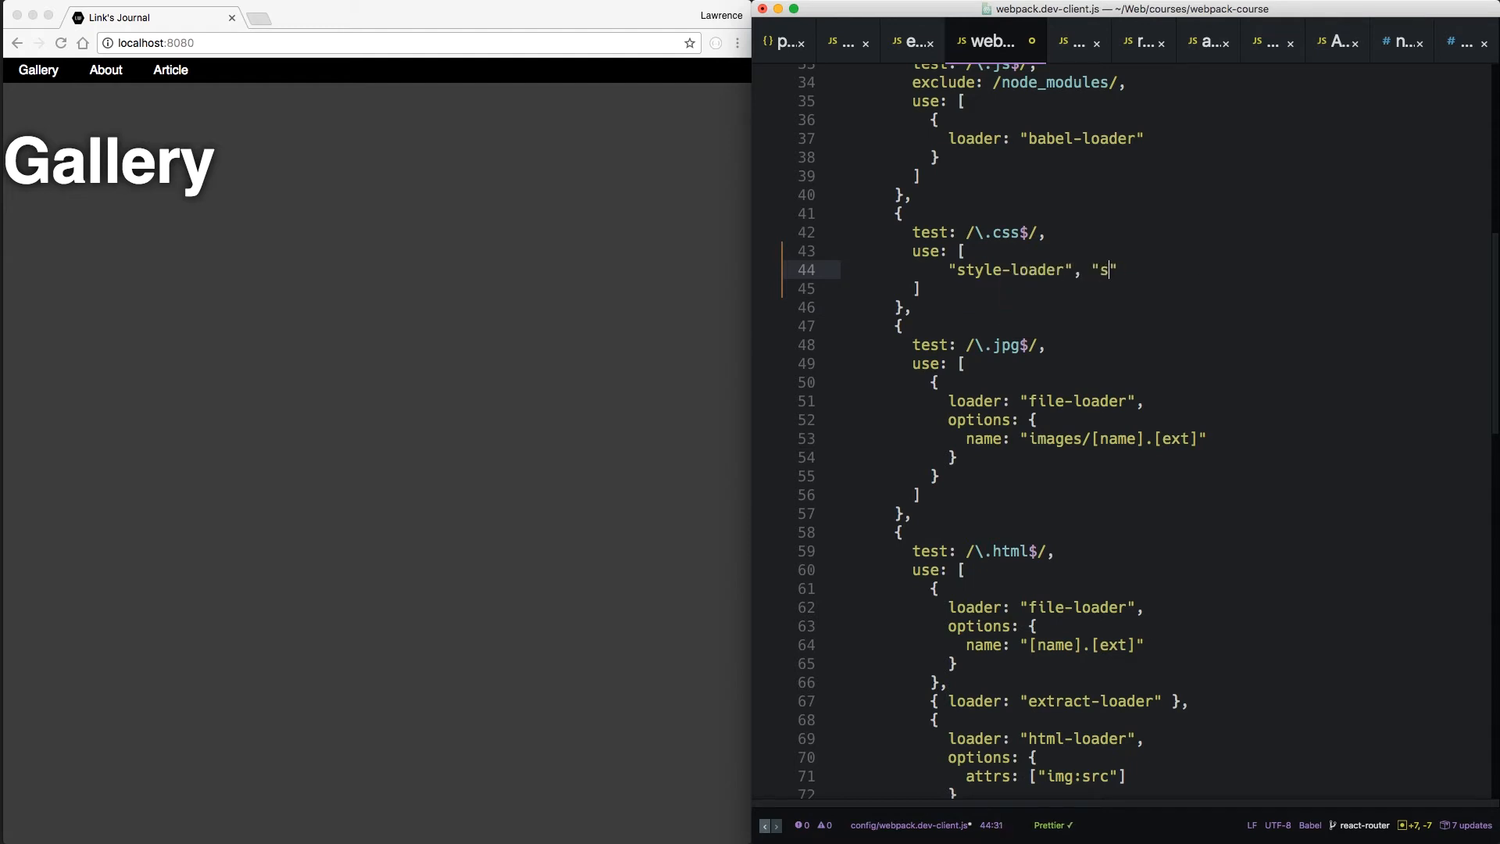
type("css-loader")
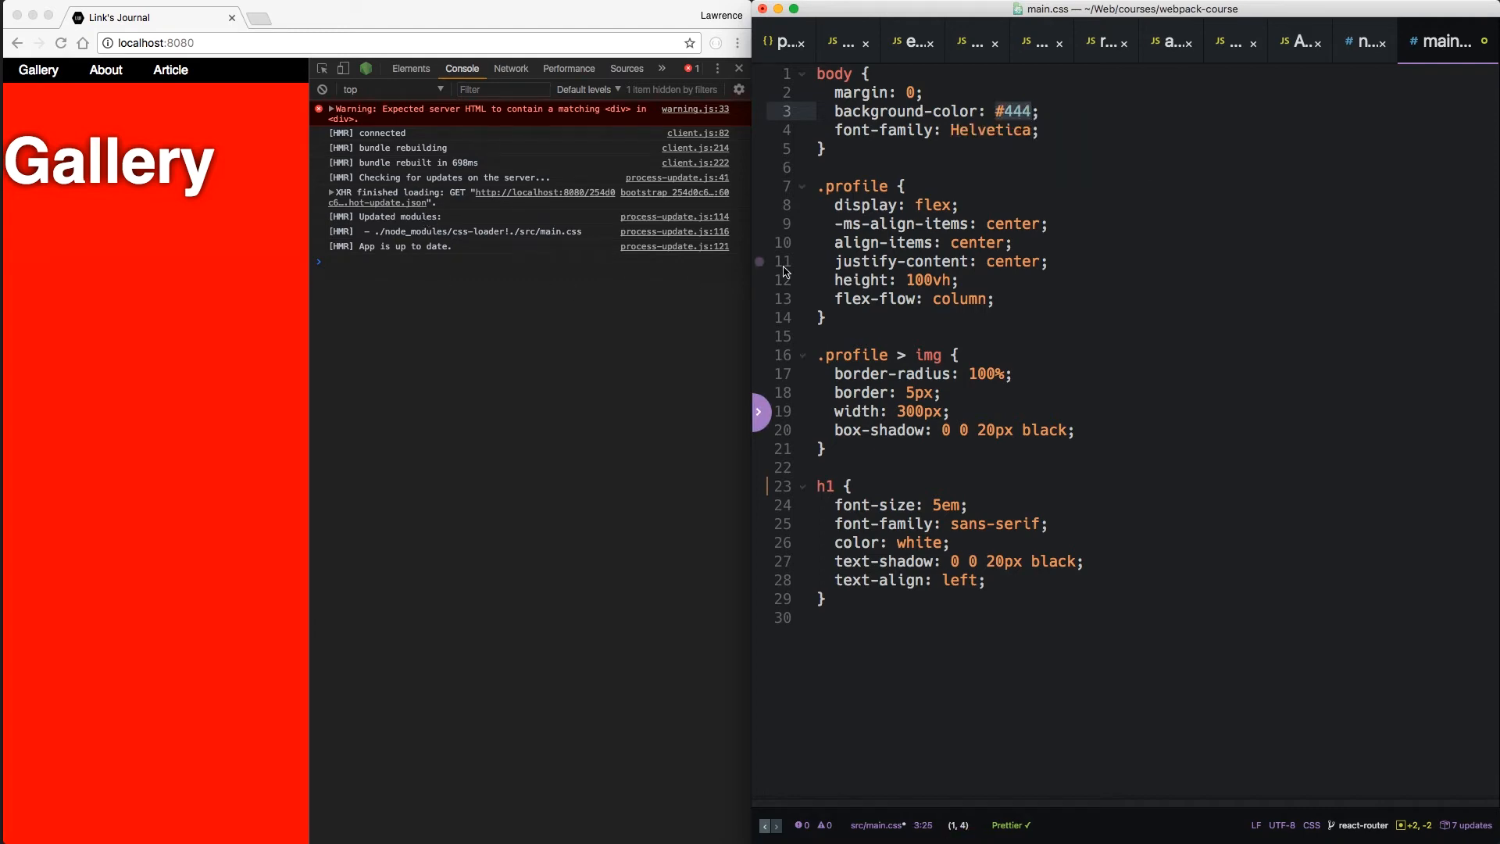
- Look through package.json and webpack.dev-client.js, then bring up AppRoot.js
left_click(799, 42)
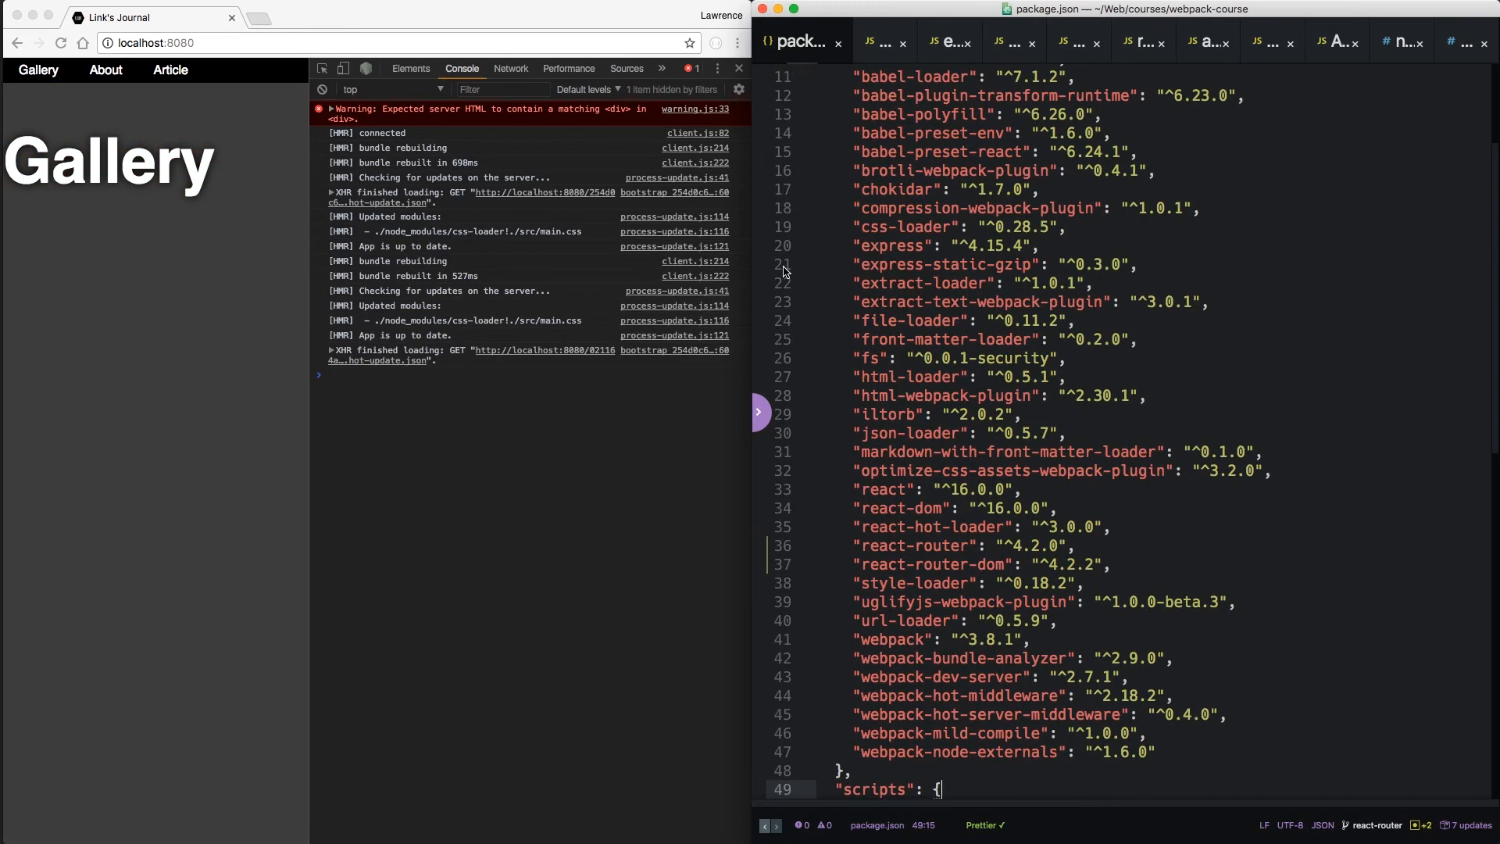
left_click(995, 42)
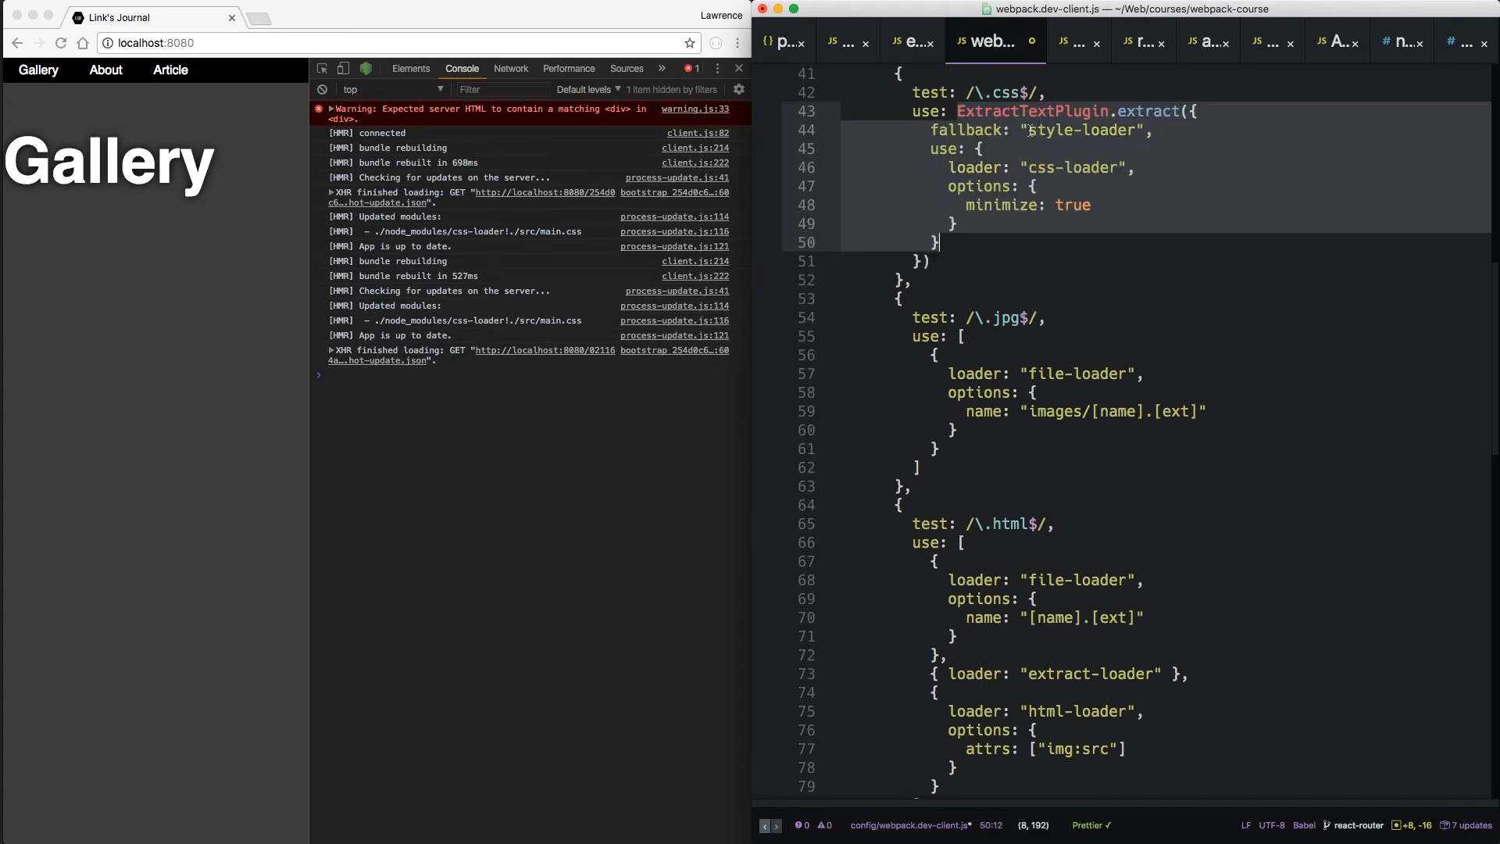
left_click(1022, 149)
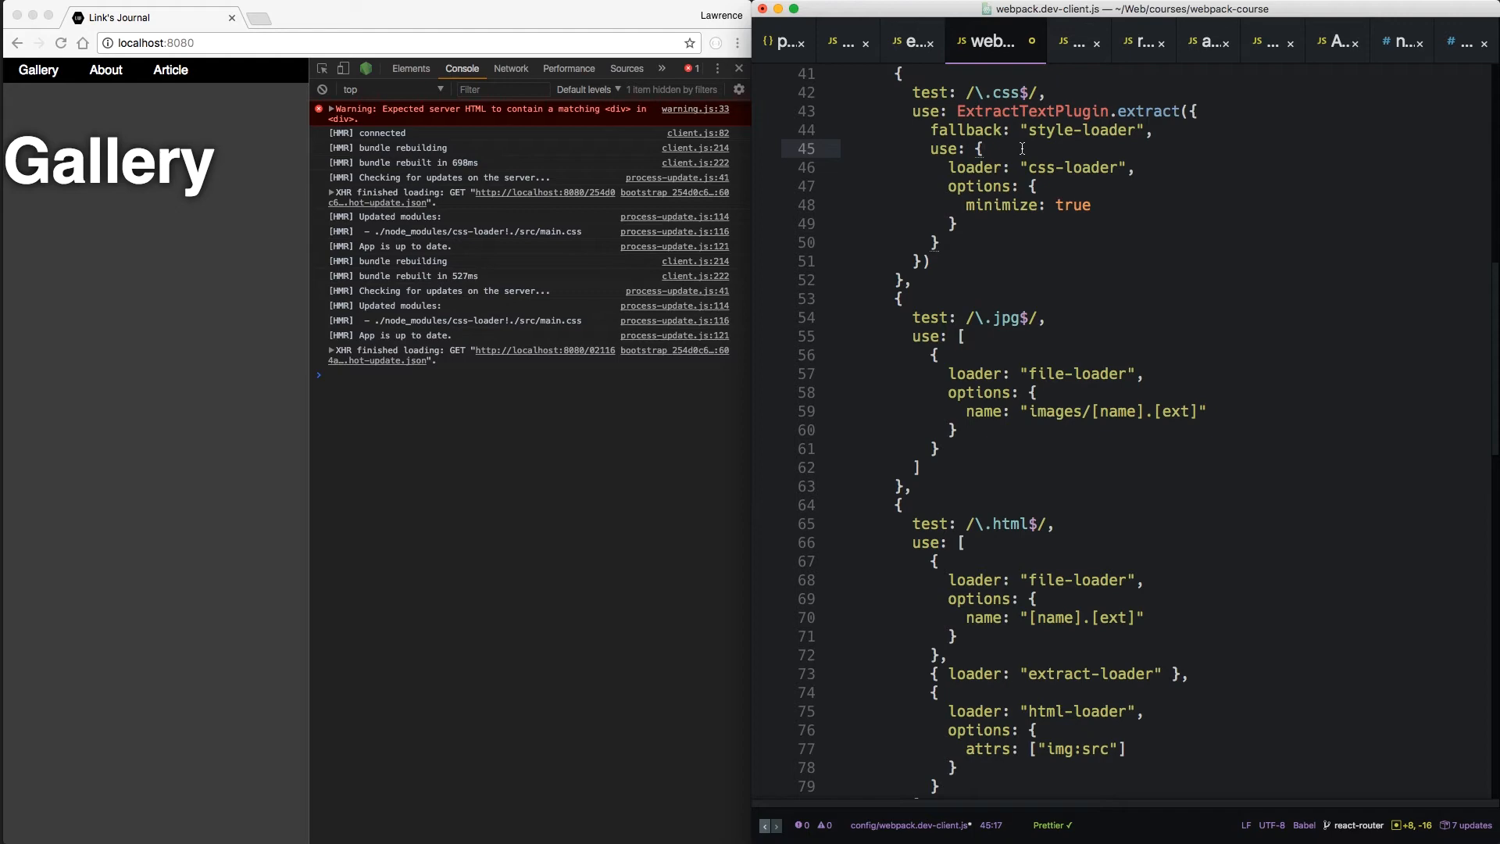
left_click(1318, 41)
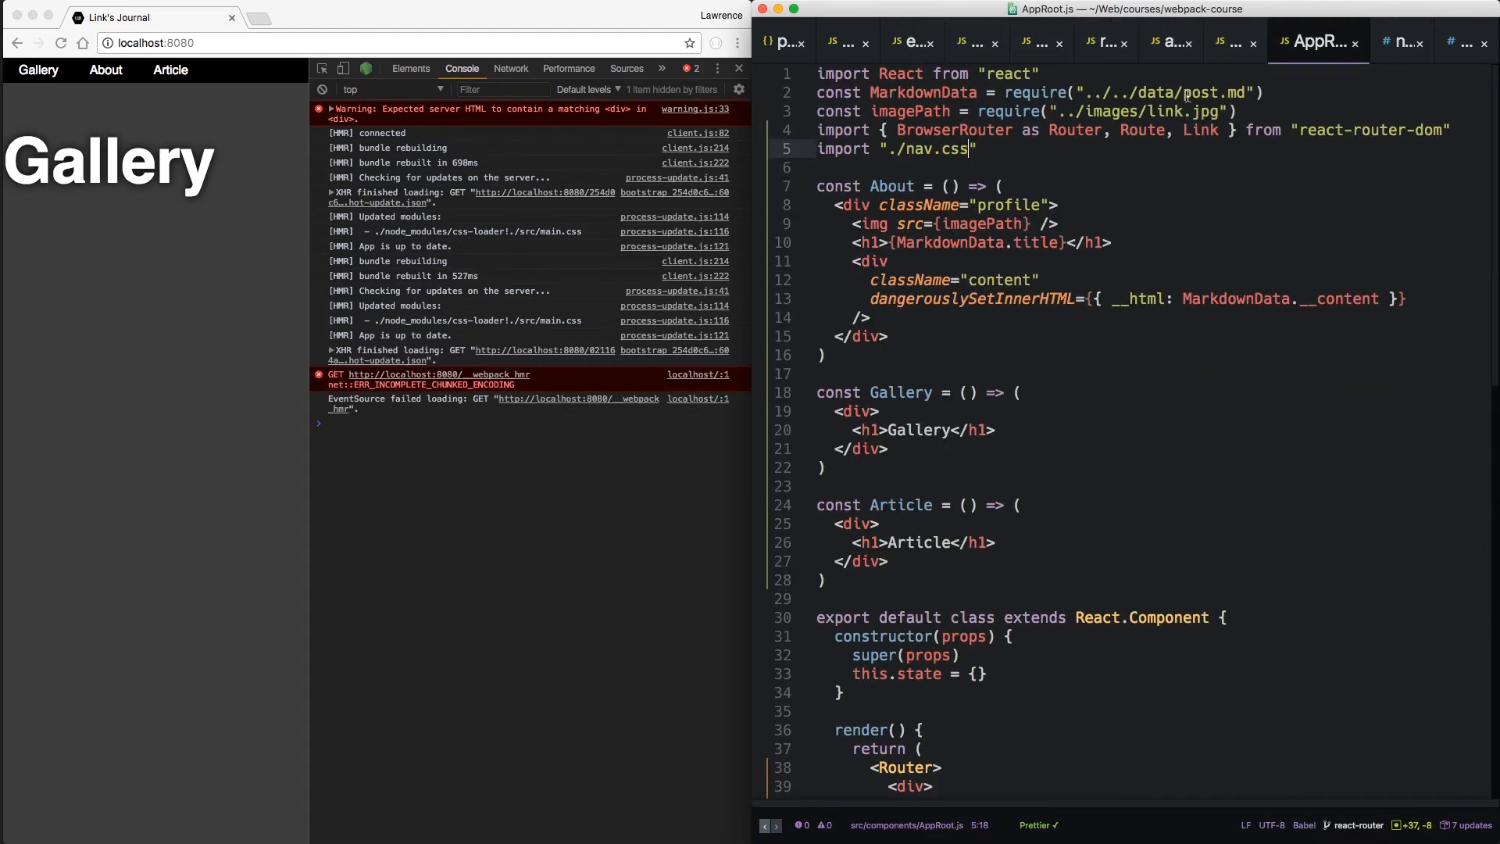
mouse_move(1079, 427)
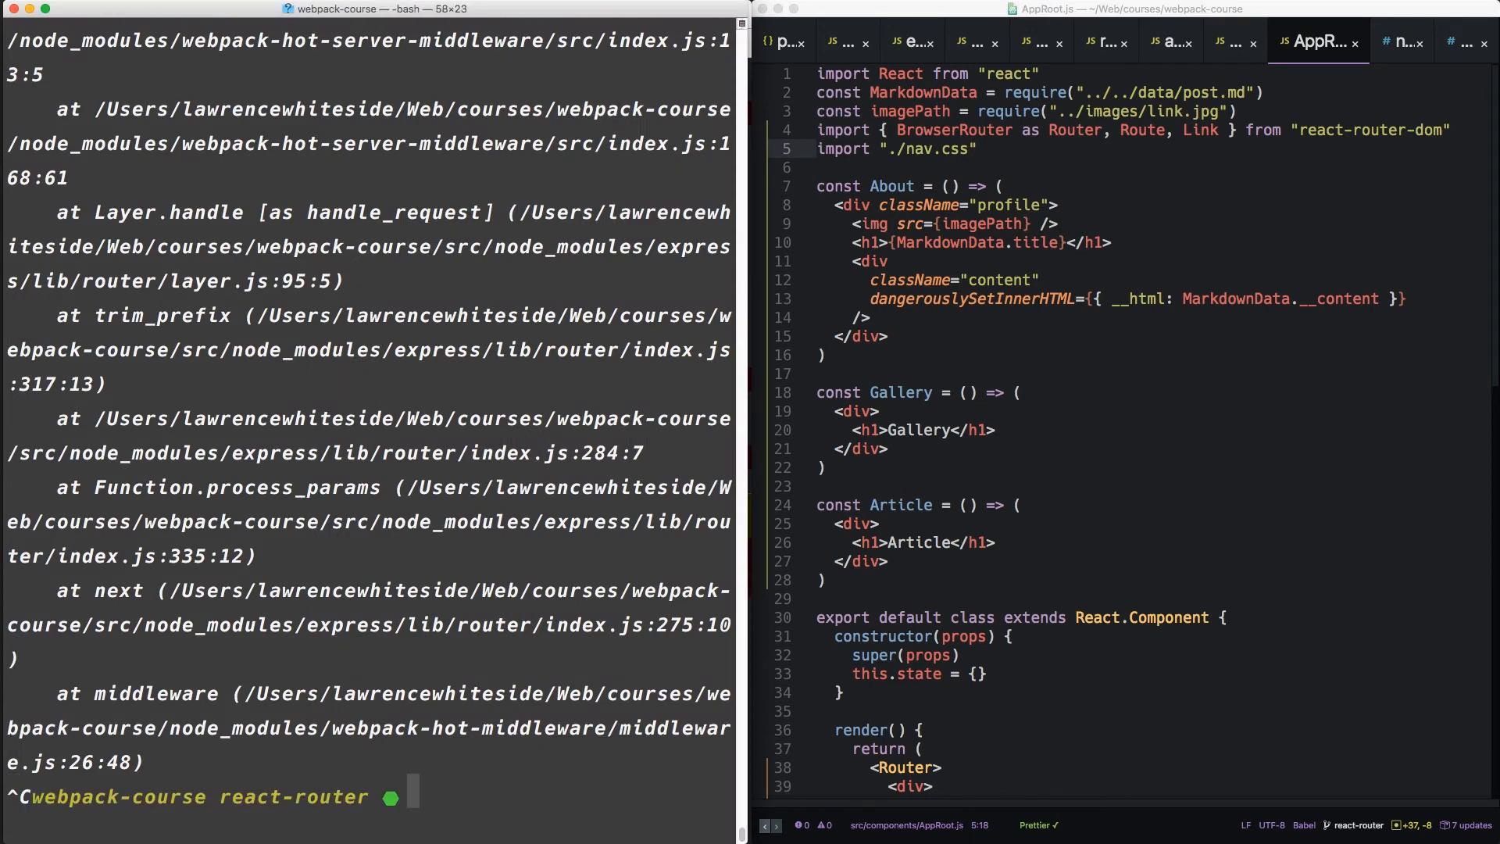
- Touch Routes.js, About.js, Gallery.js and Article.js in src/components, then cd back to the root
type("cd src/components/")
type("tou")
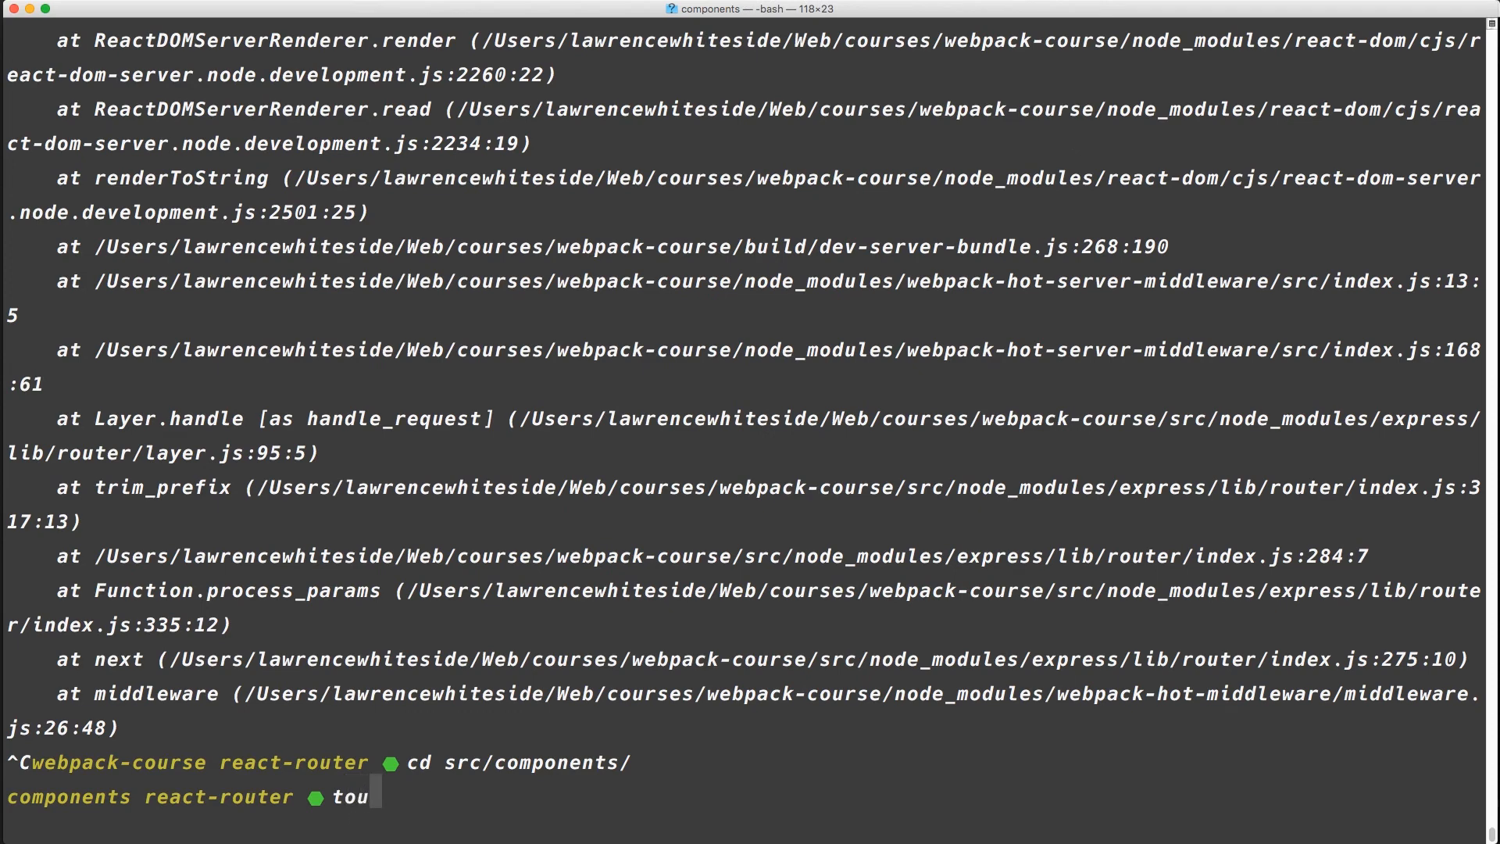
type("ch Ro")
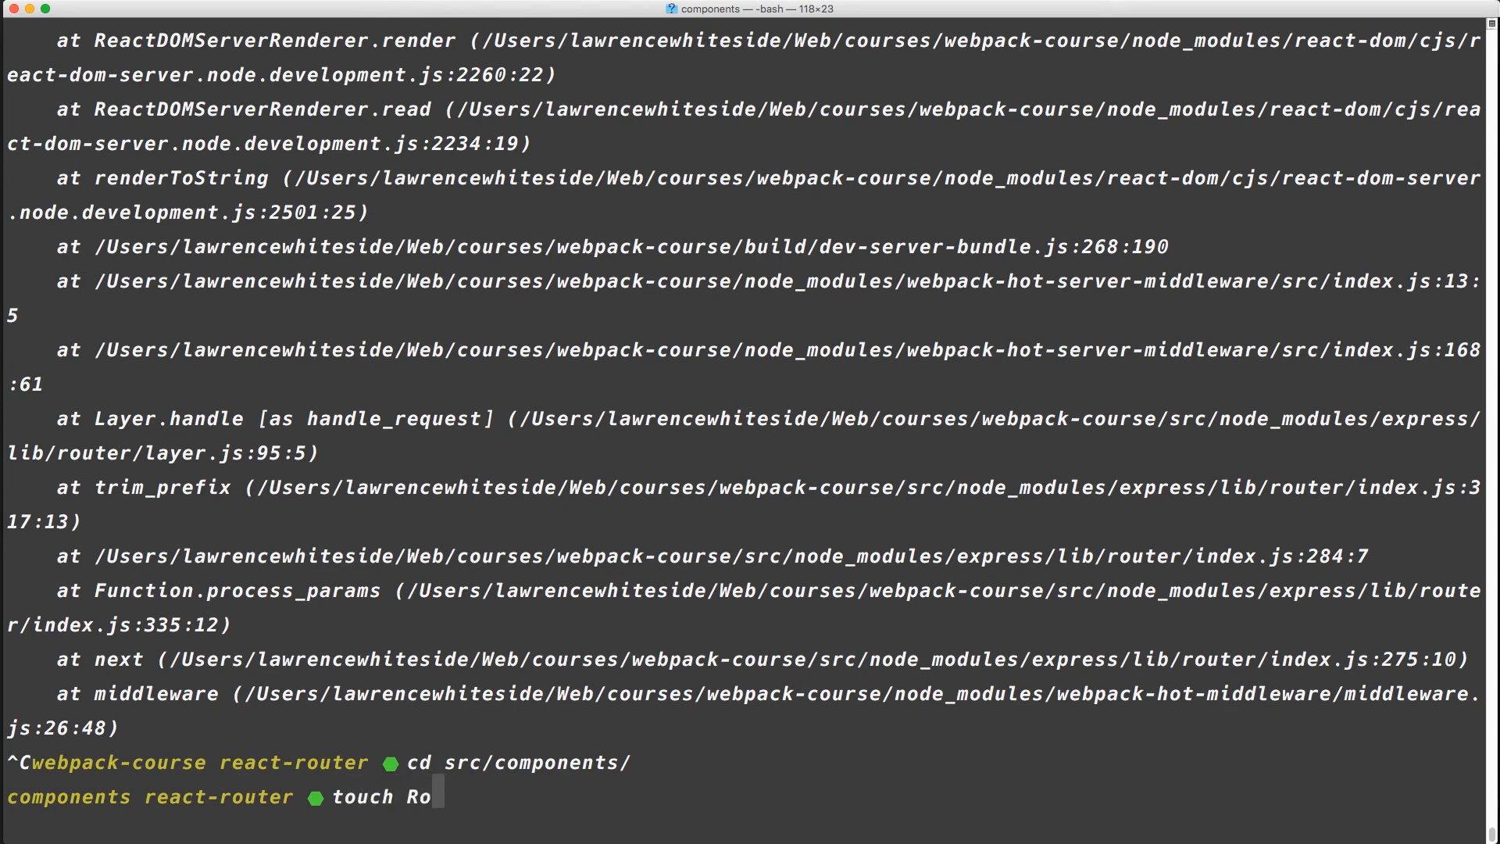
type("utes.js")
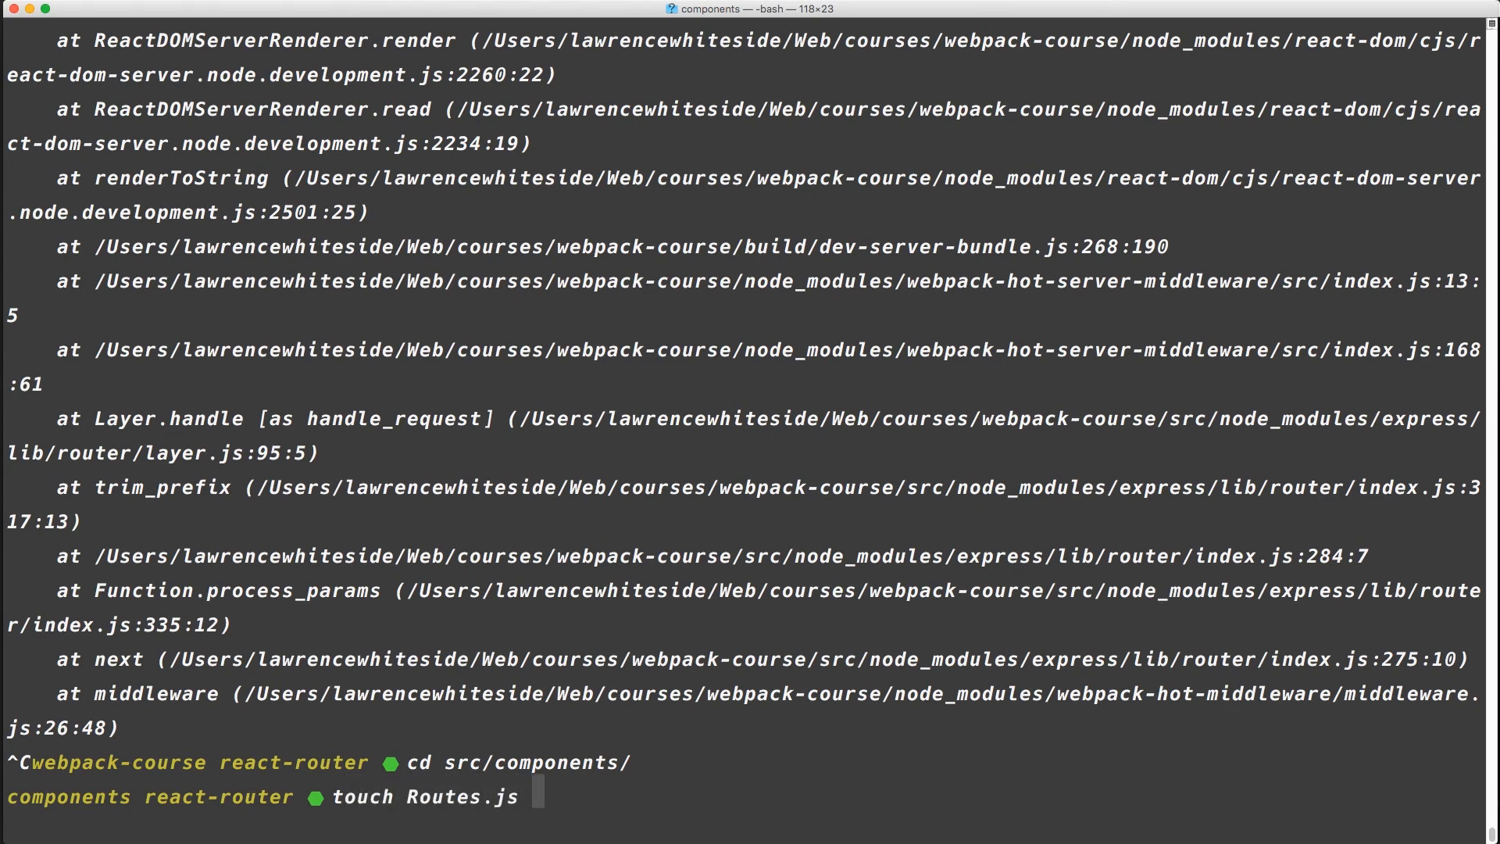
type("About.js")
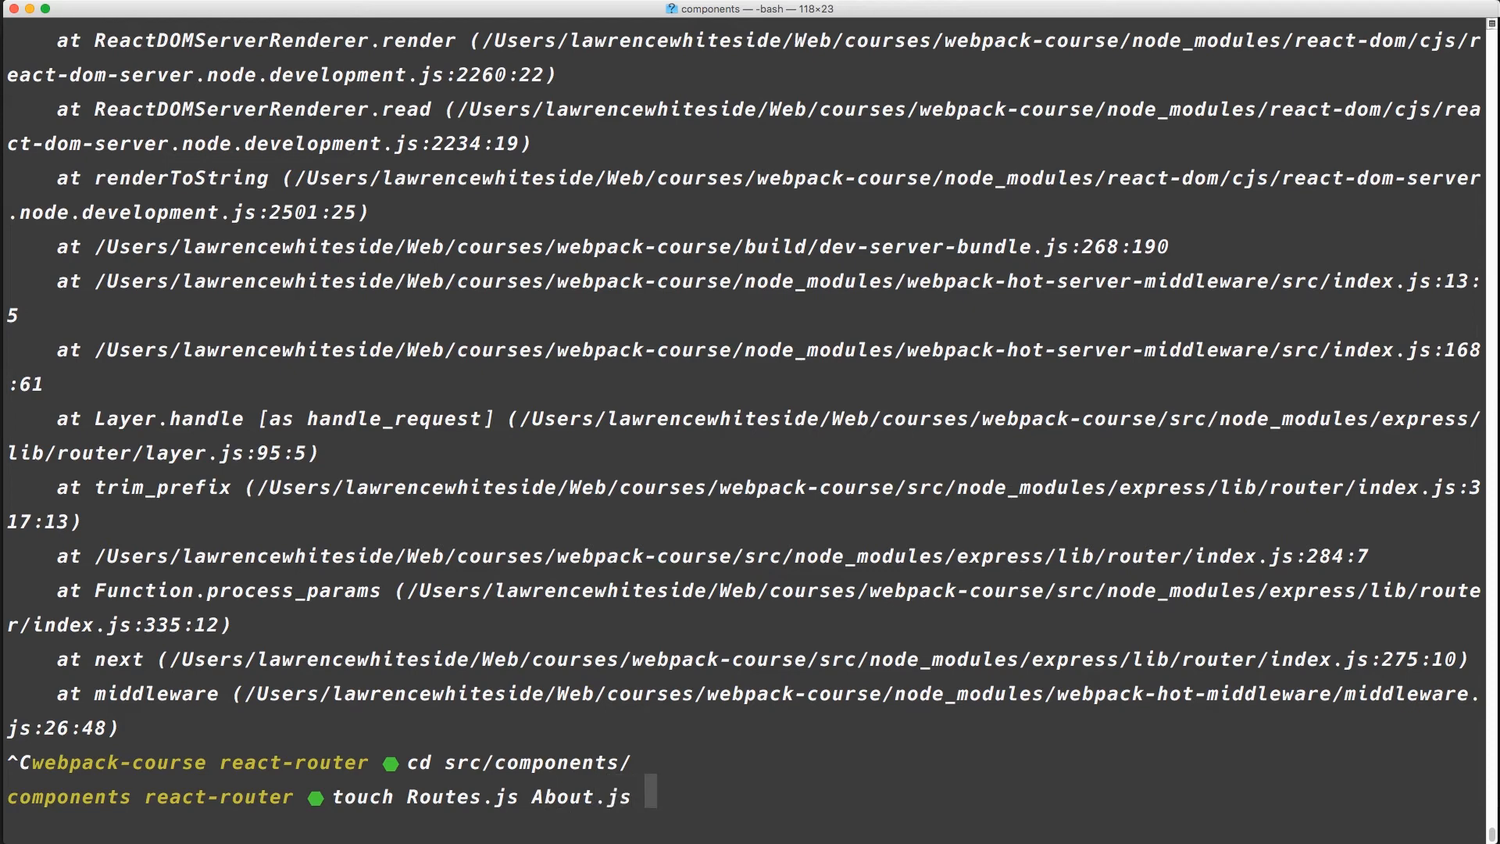
type("Gallery.js")
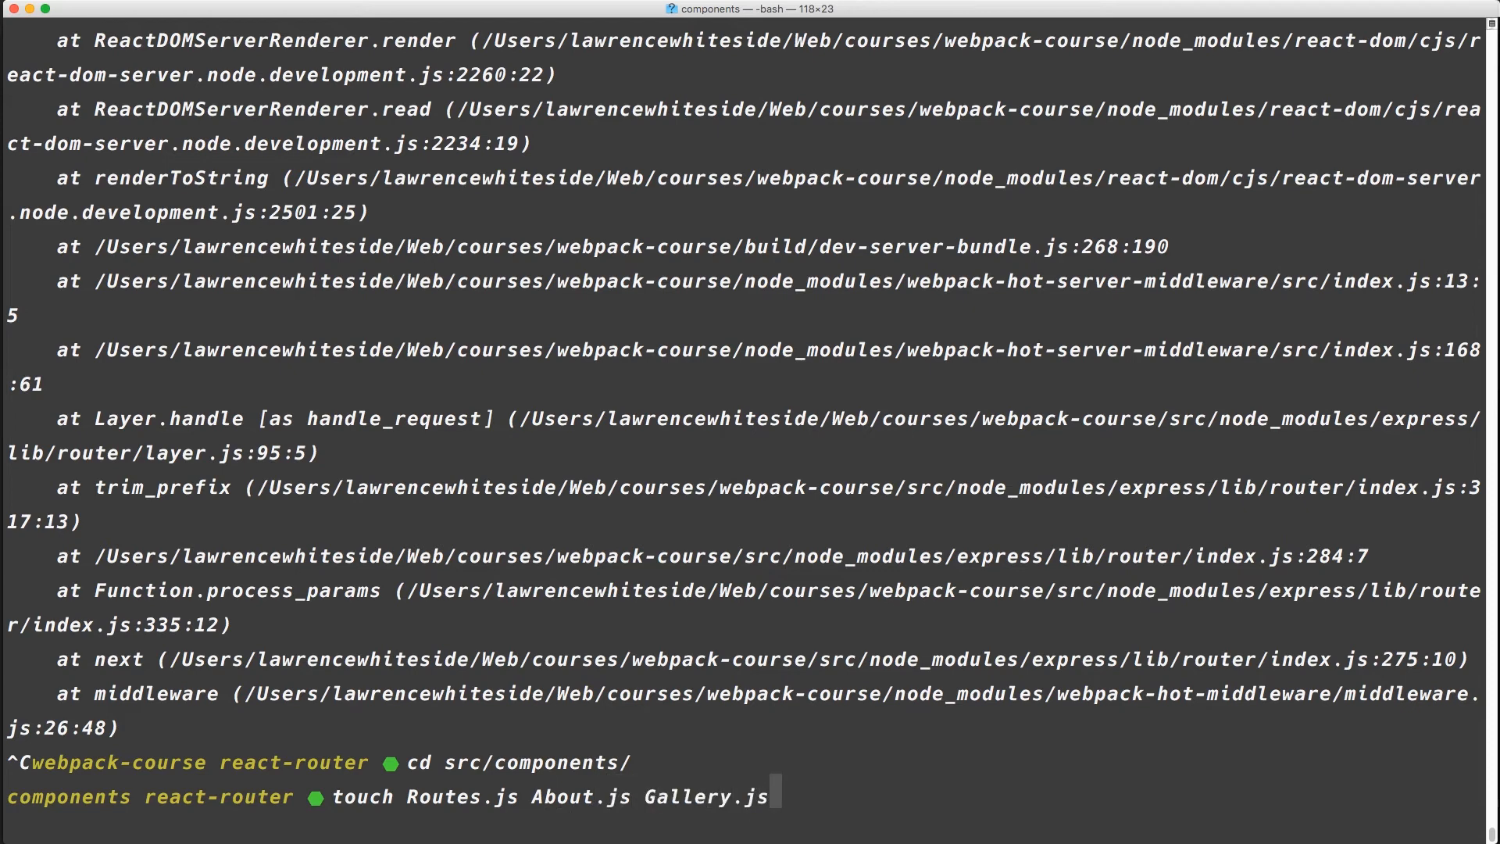
type("Article.")
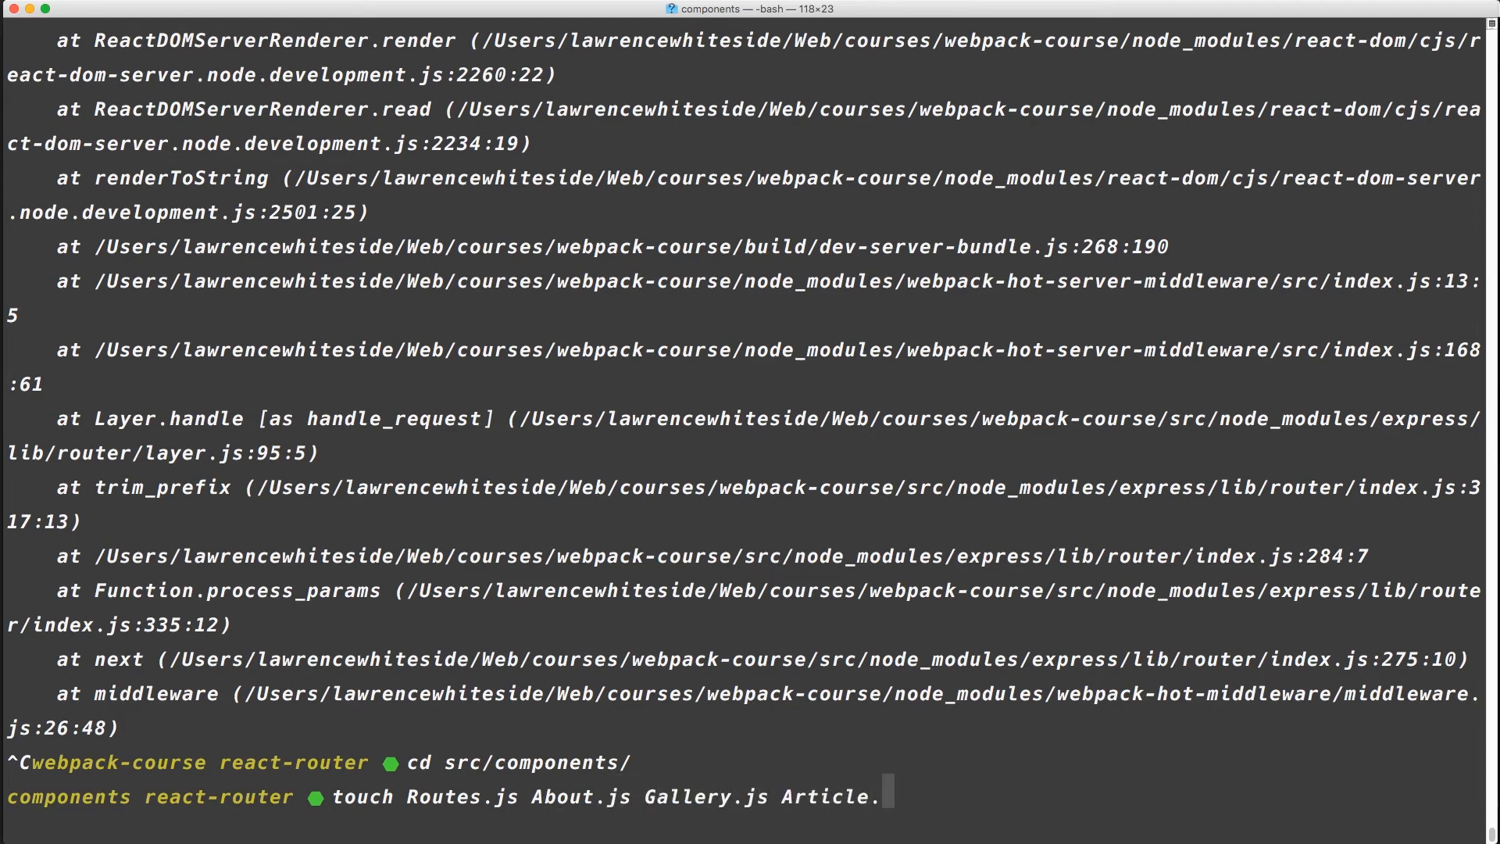
key("Return")
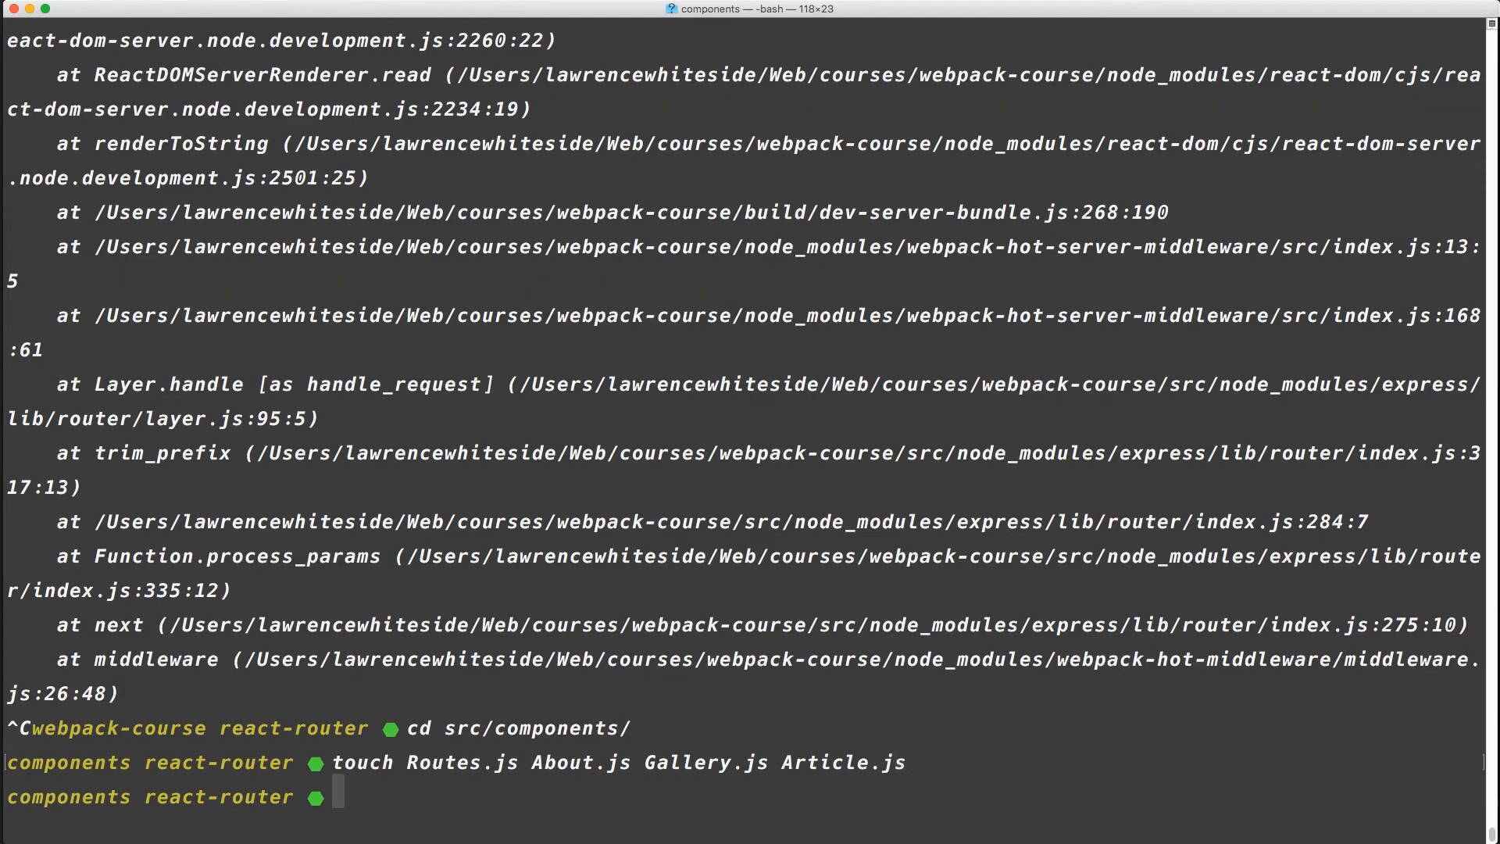
type("cd ../")
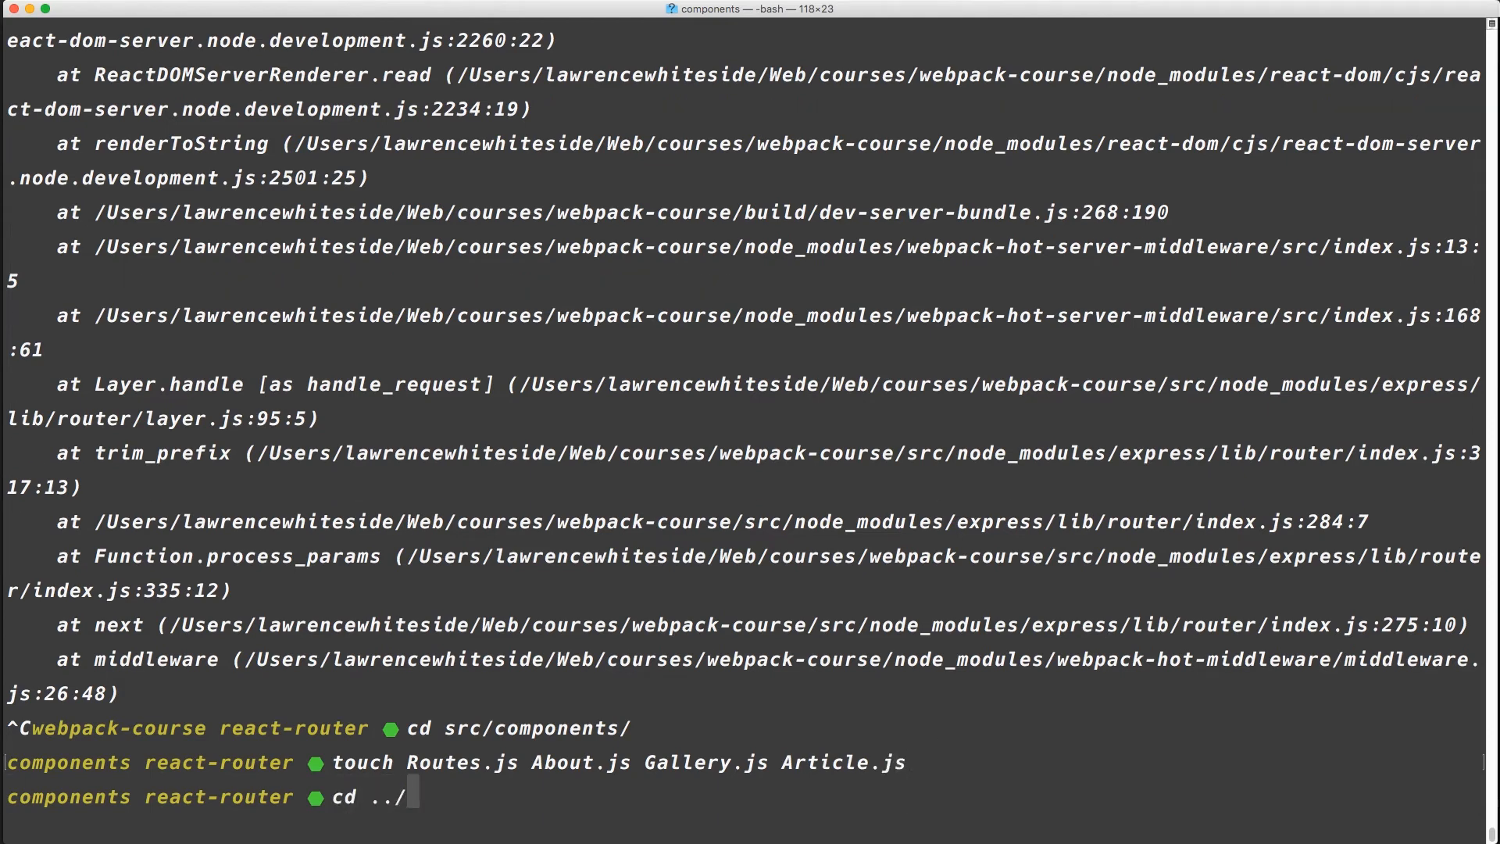
key("Return")
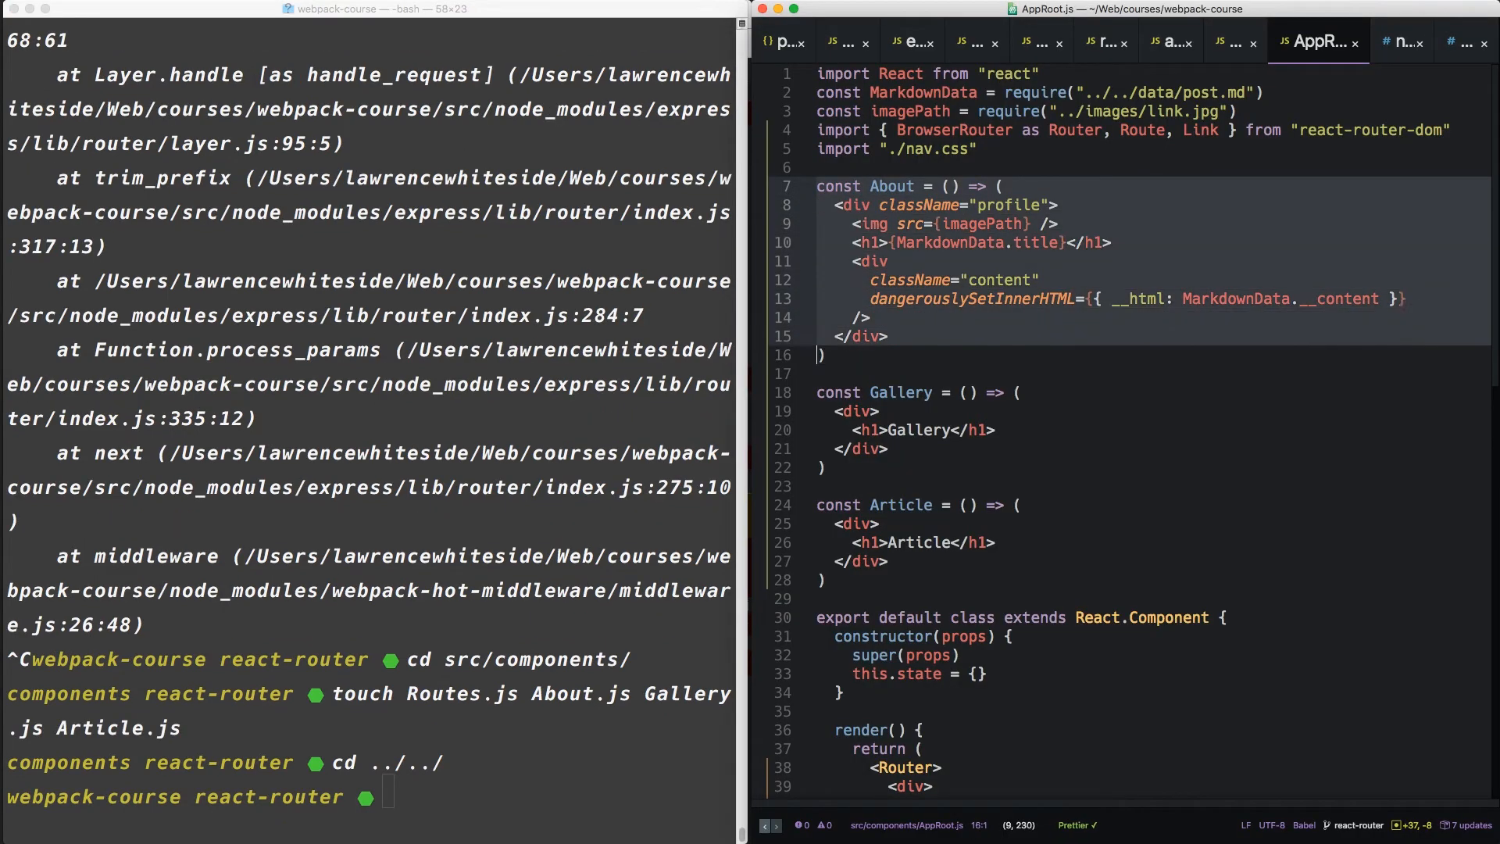
- Paste About with its import lines into About.js and make Gallery the default export in Gallery.js
type("abo")
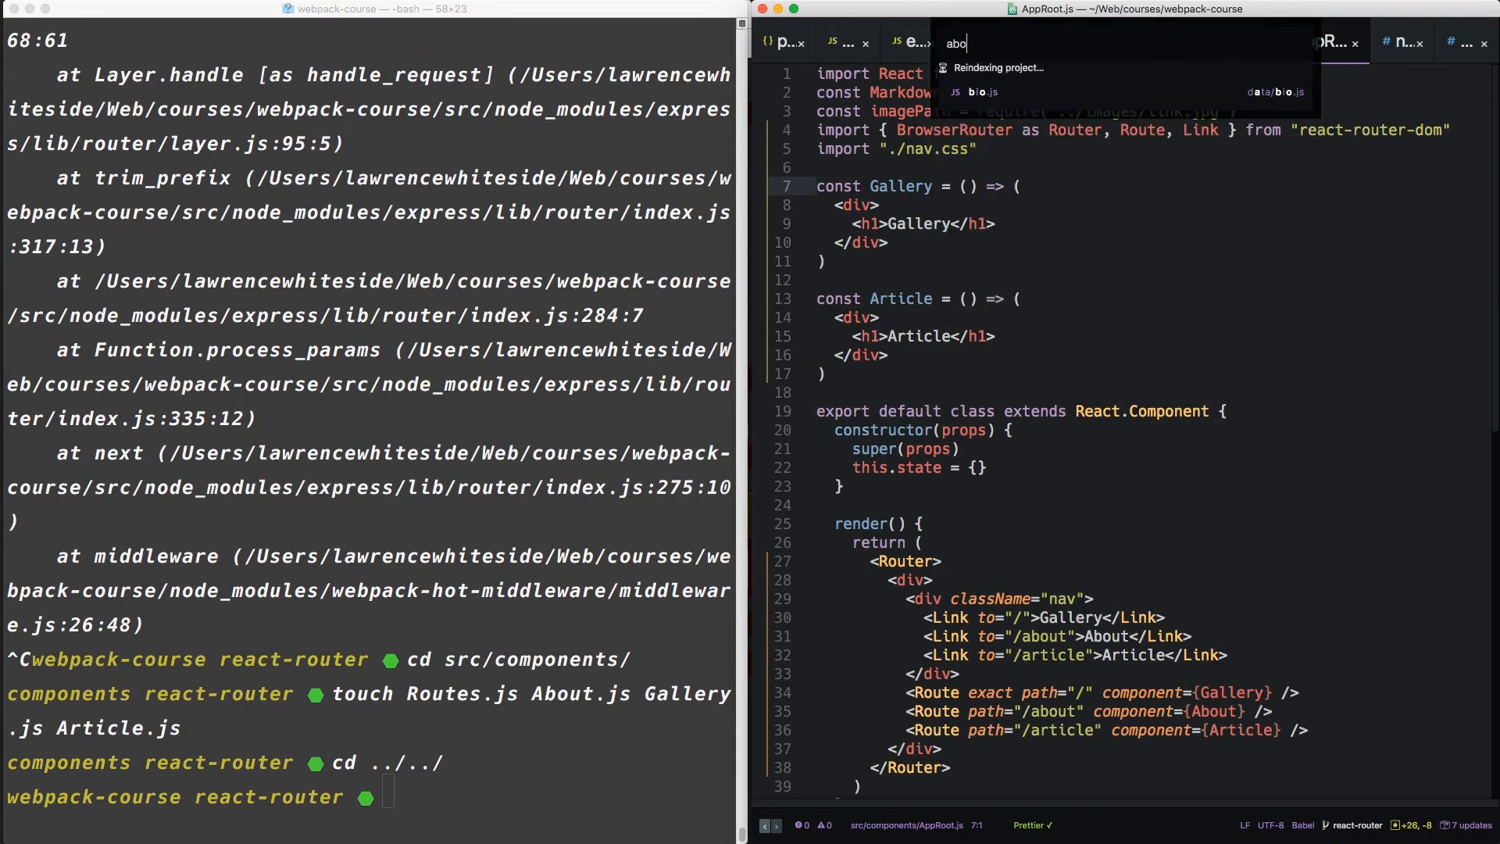
left_click(998, 90)
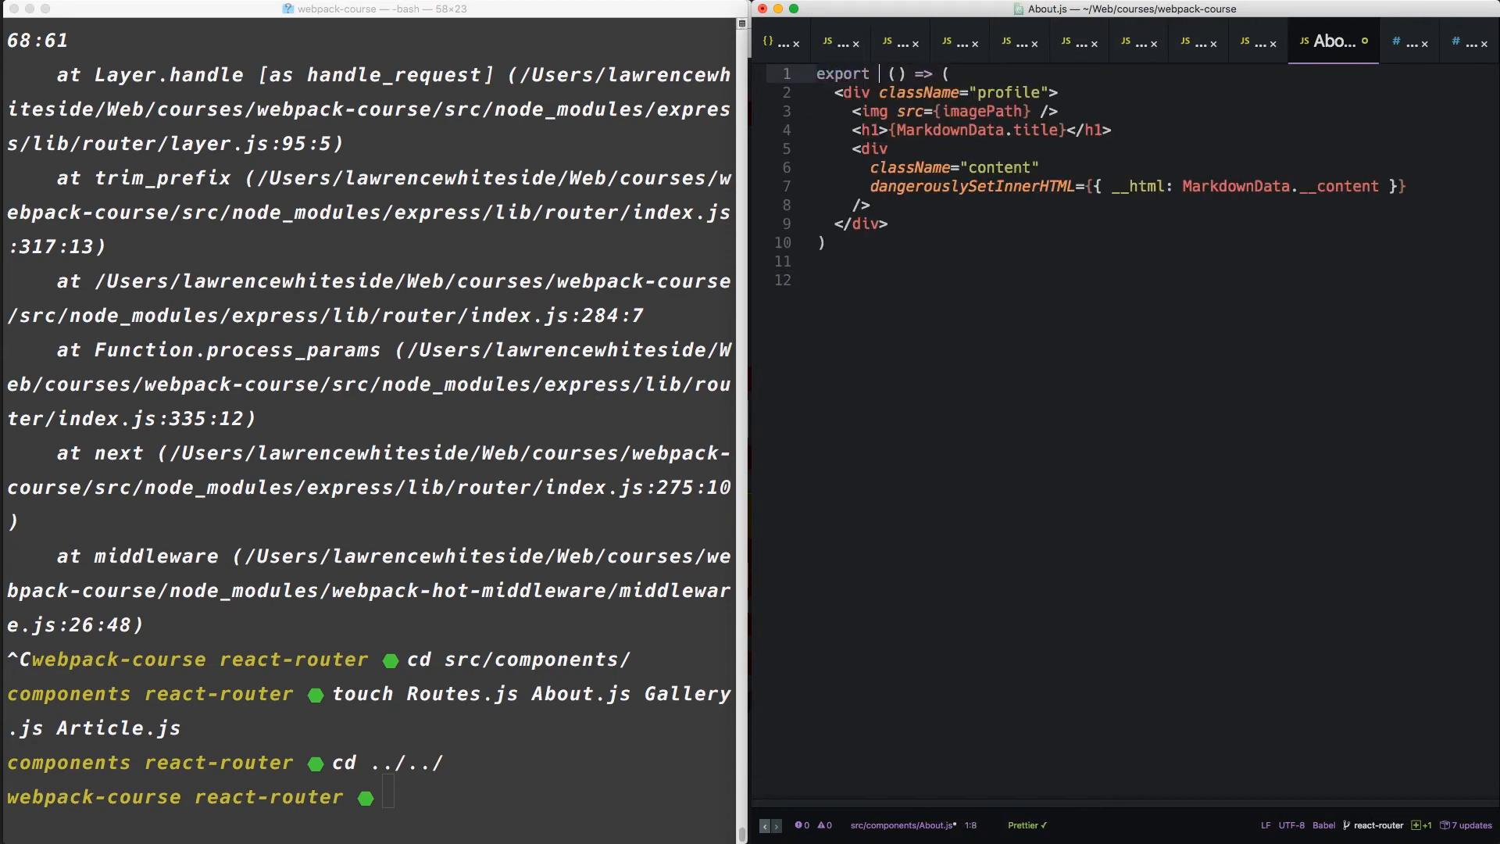
left_click(1272, 42)
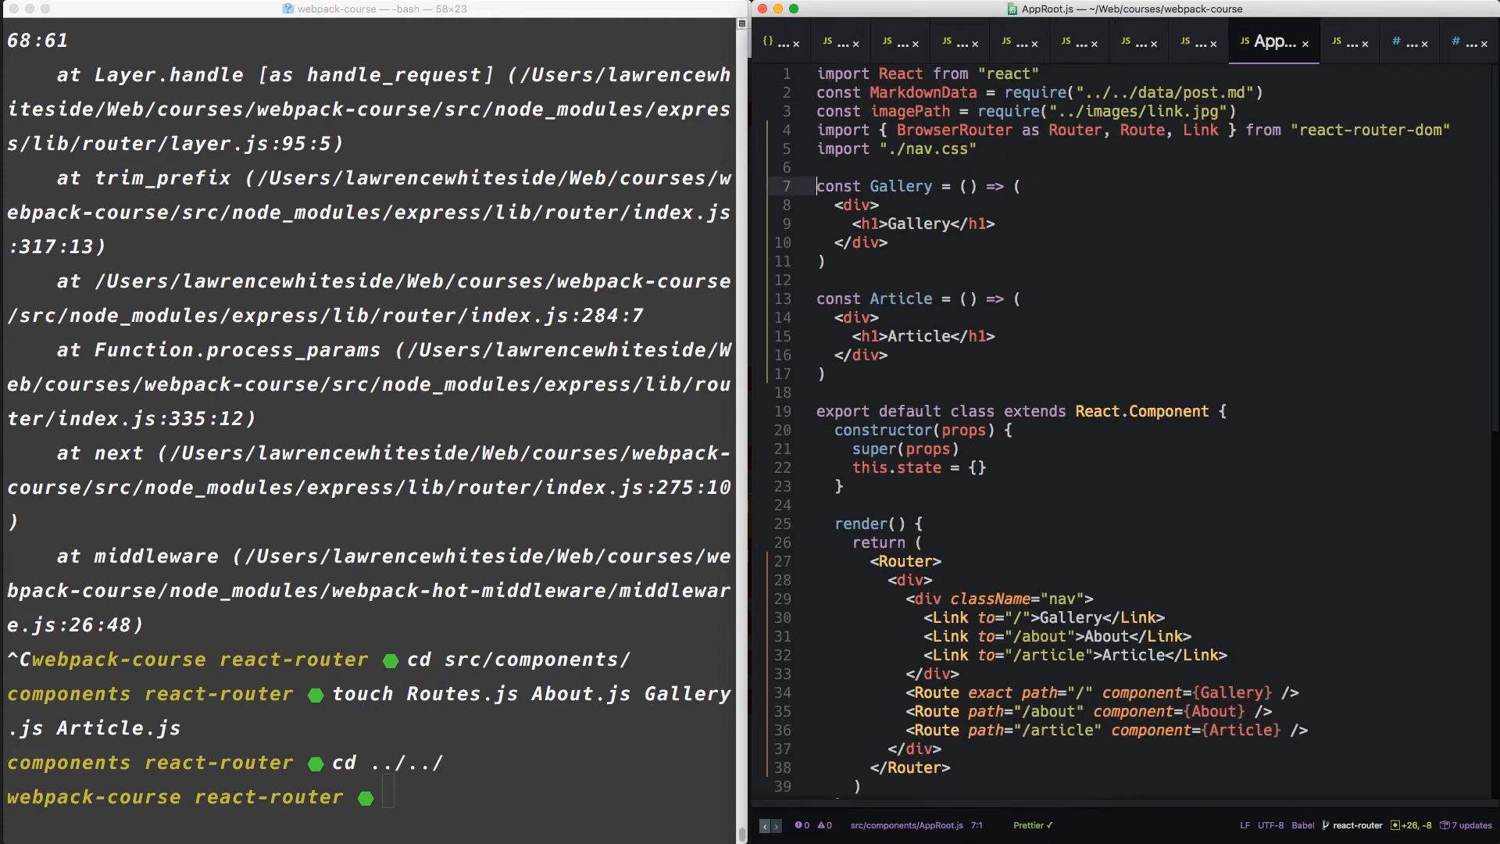
left_click(817, 129)
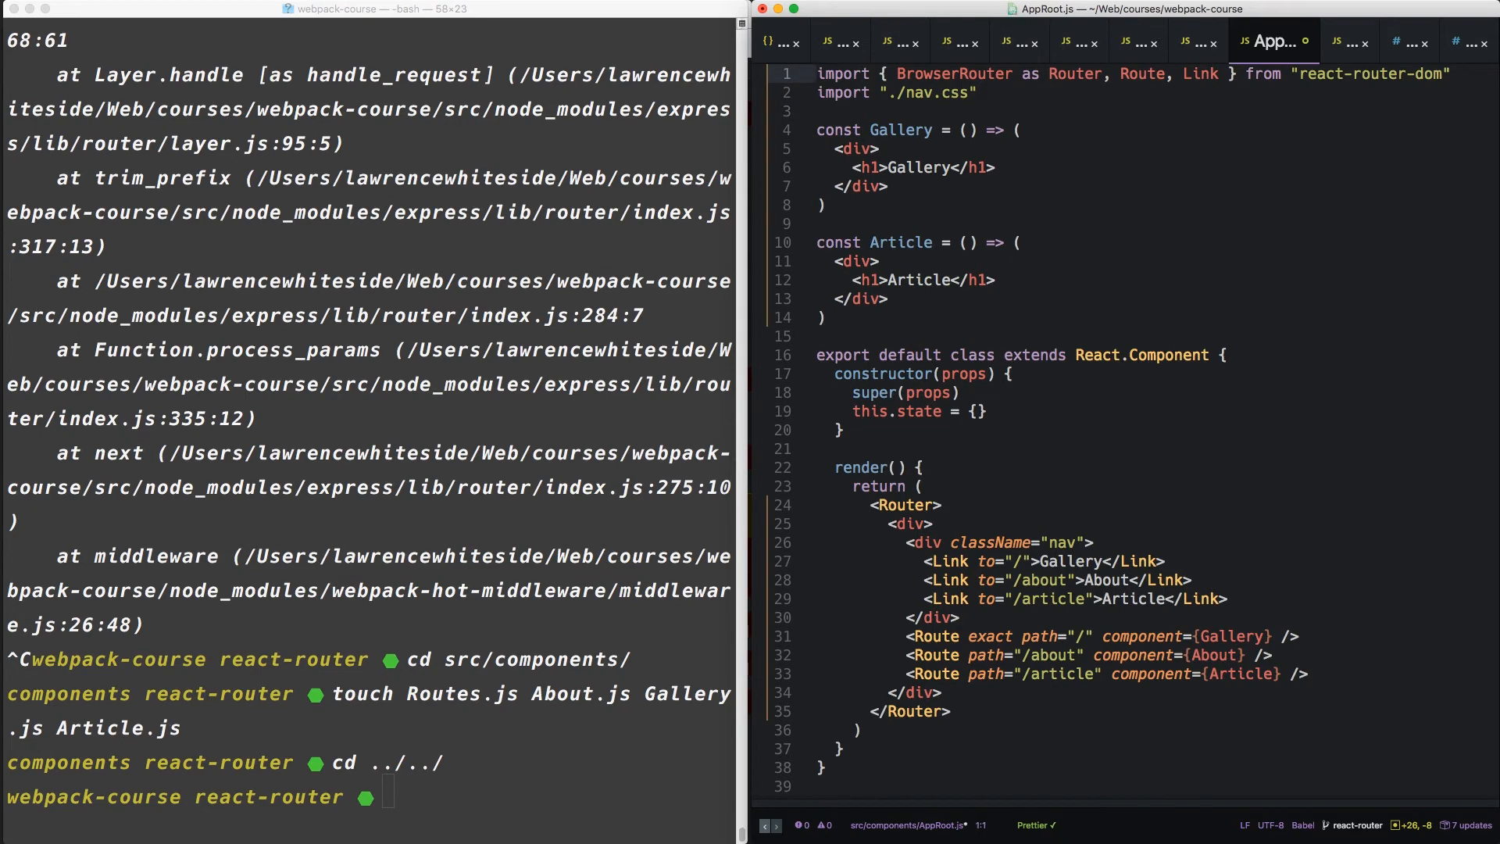
left_click(1333, 41)
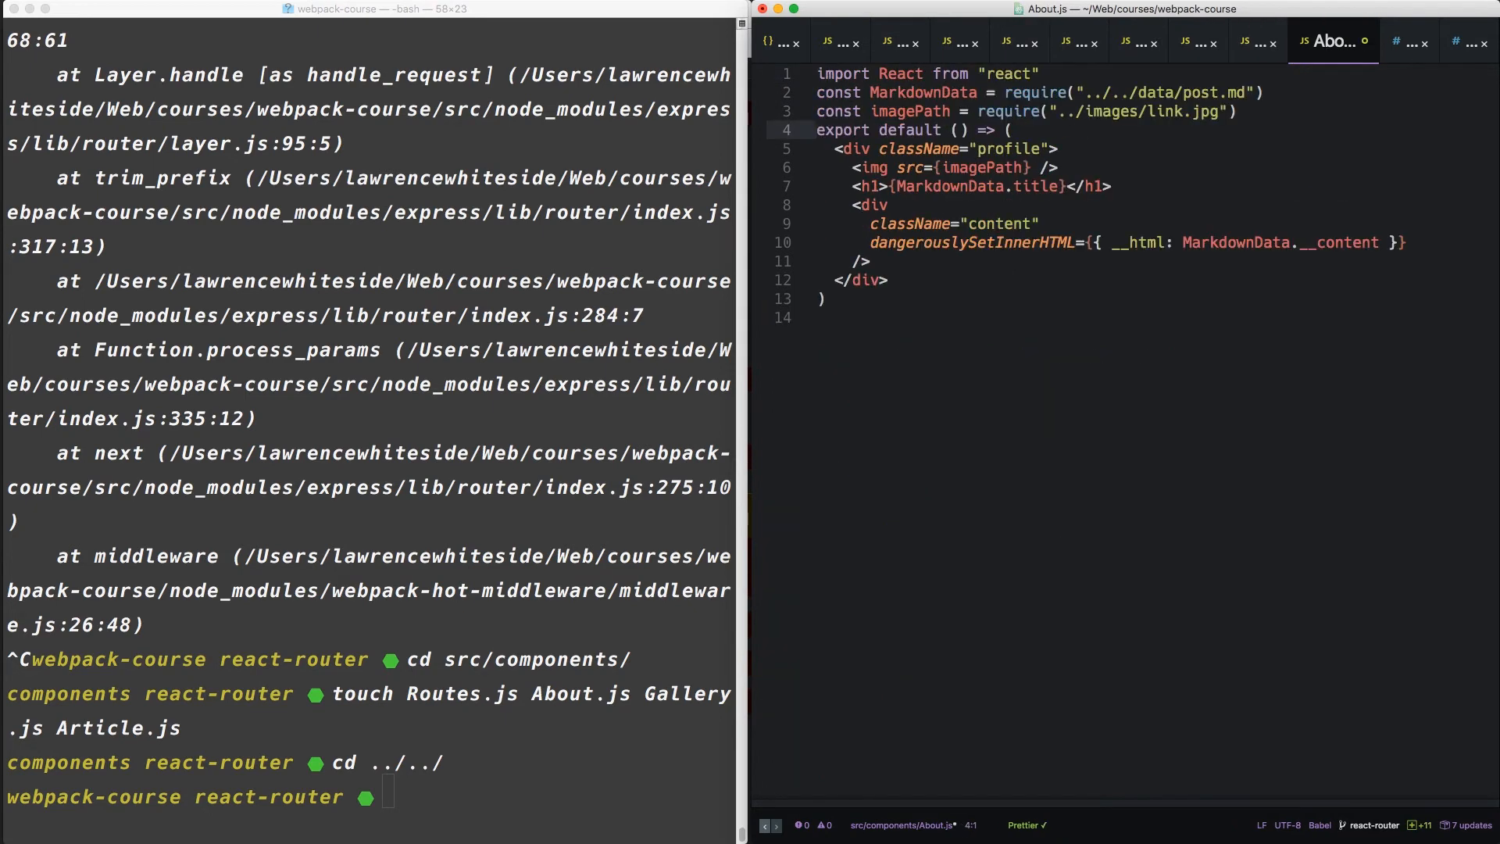
left_click(1273, 41)
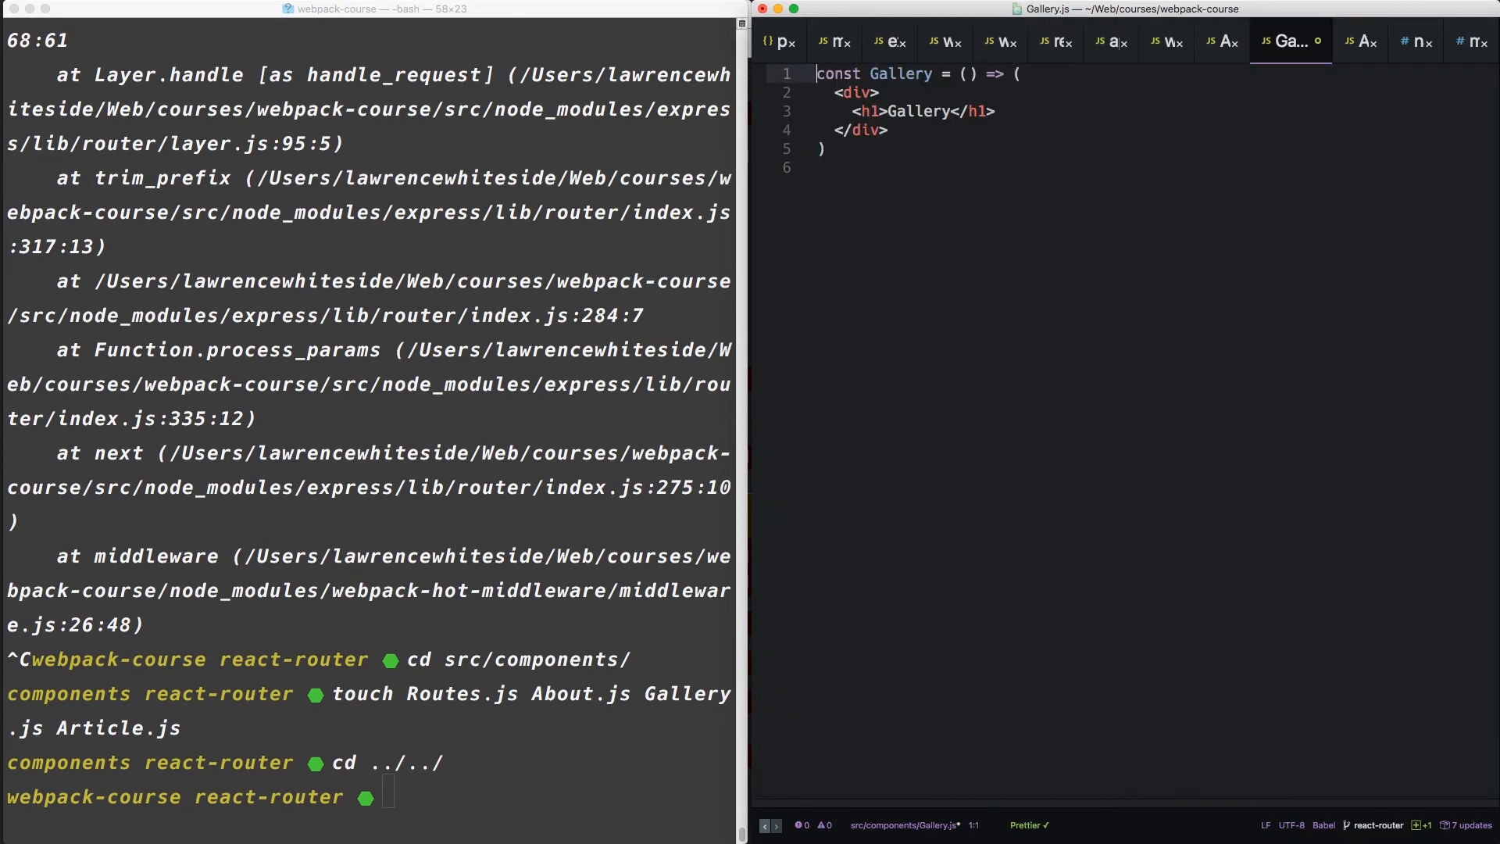
type("export default")
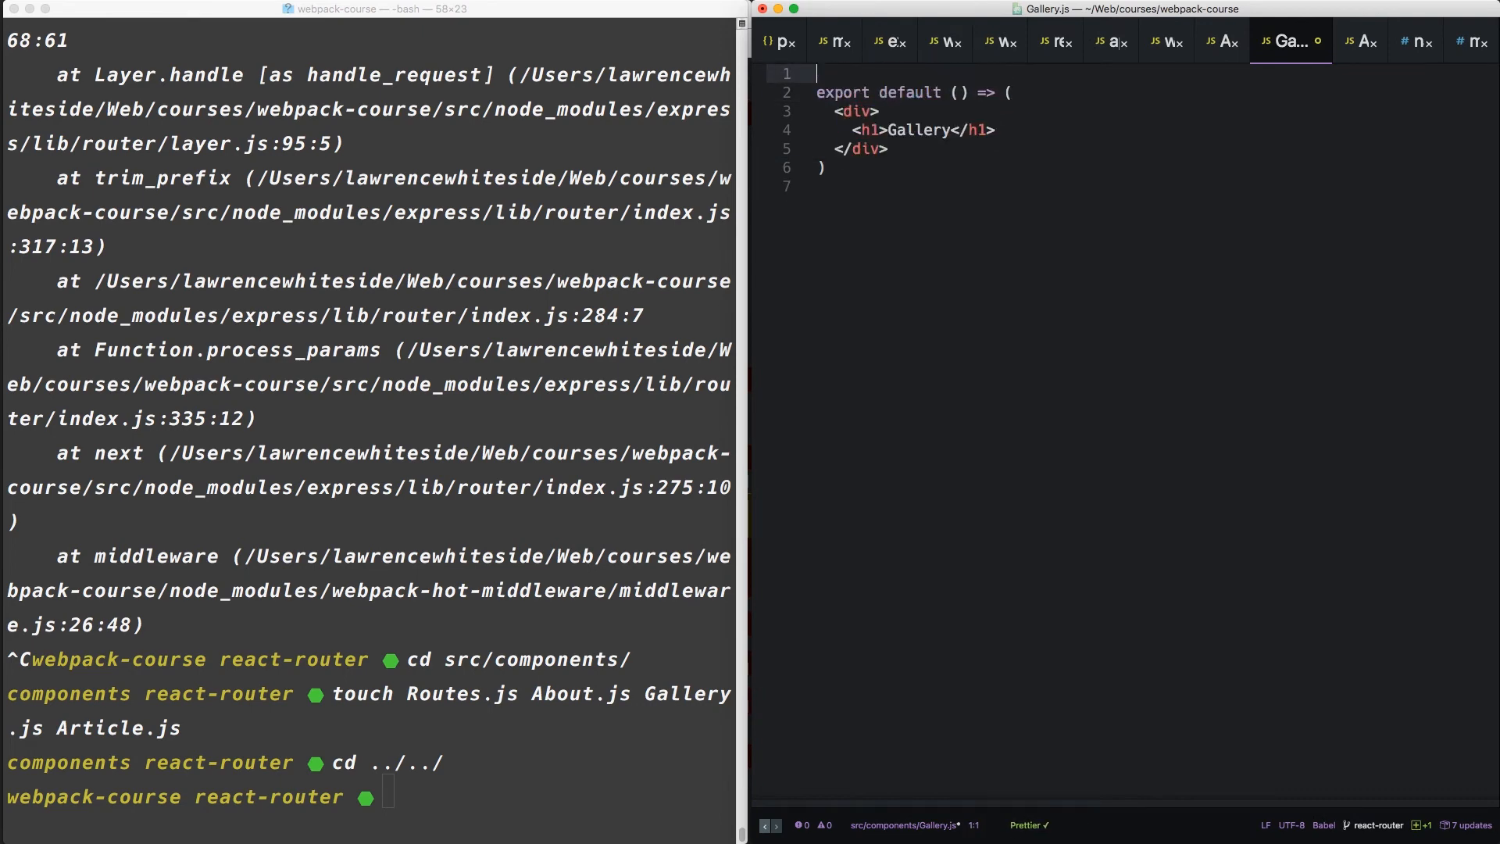
- Add import React to Gallery.js, then move Article into Article.js with a React import
left_click(1235, 41)
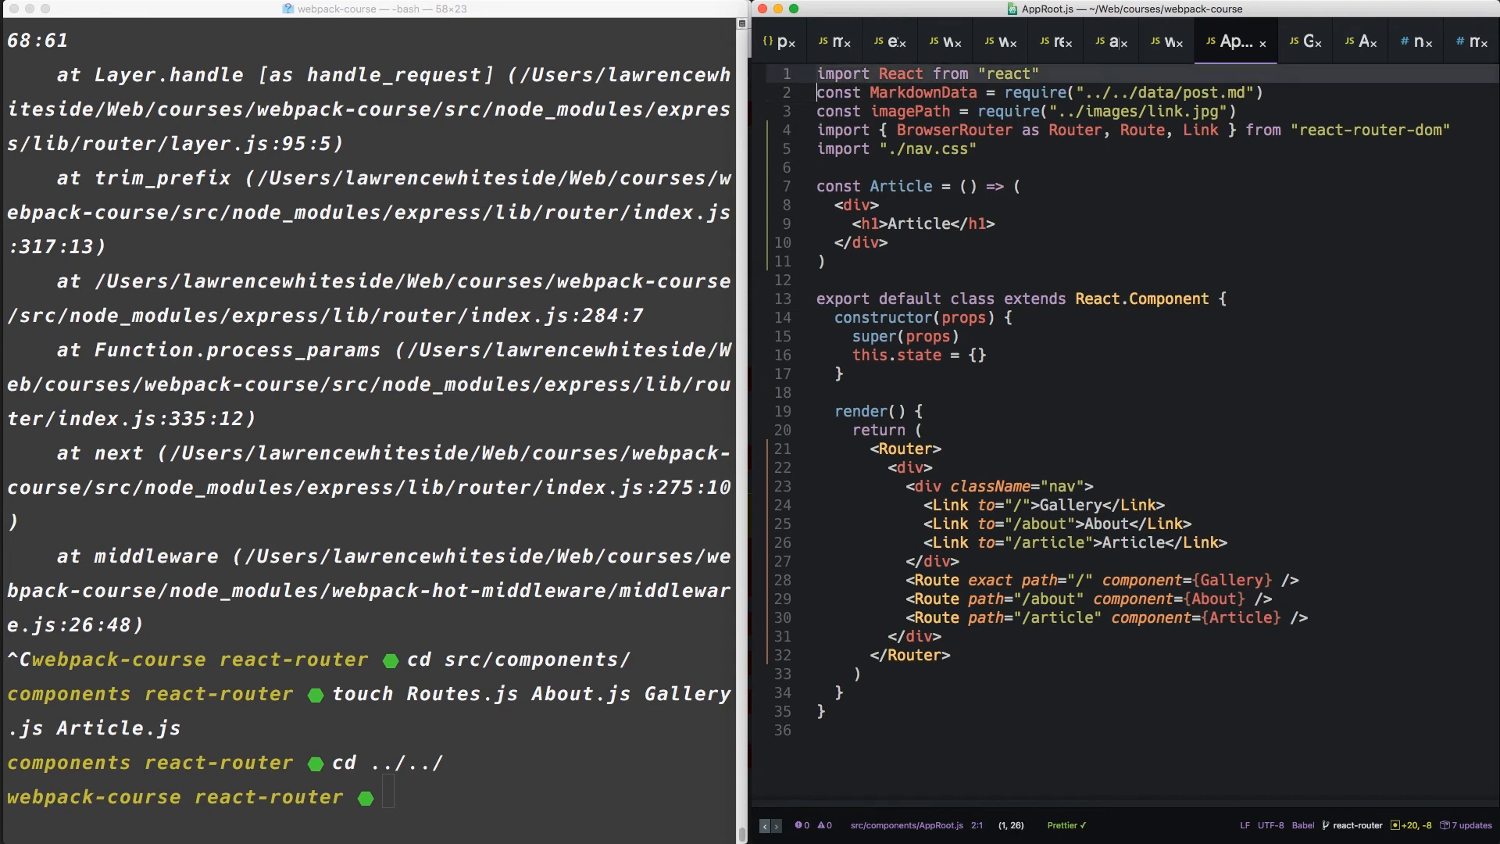
left_click(1287, 40)
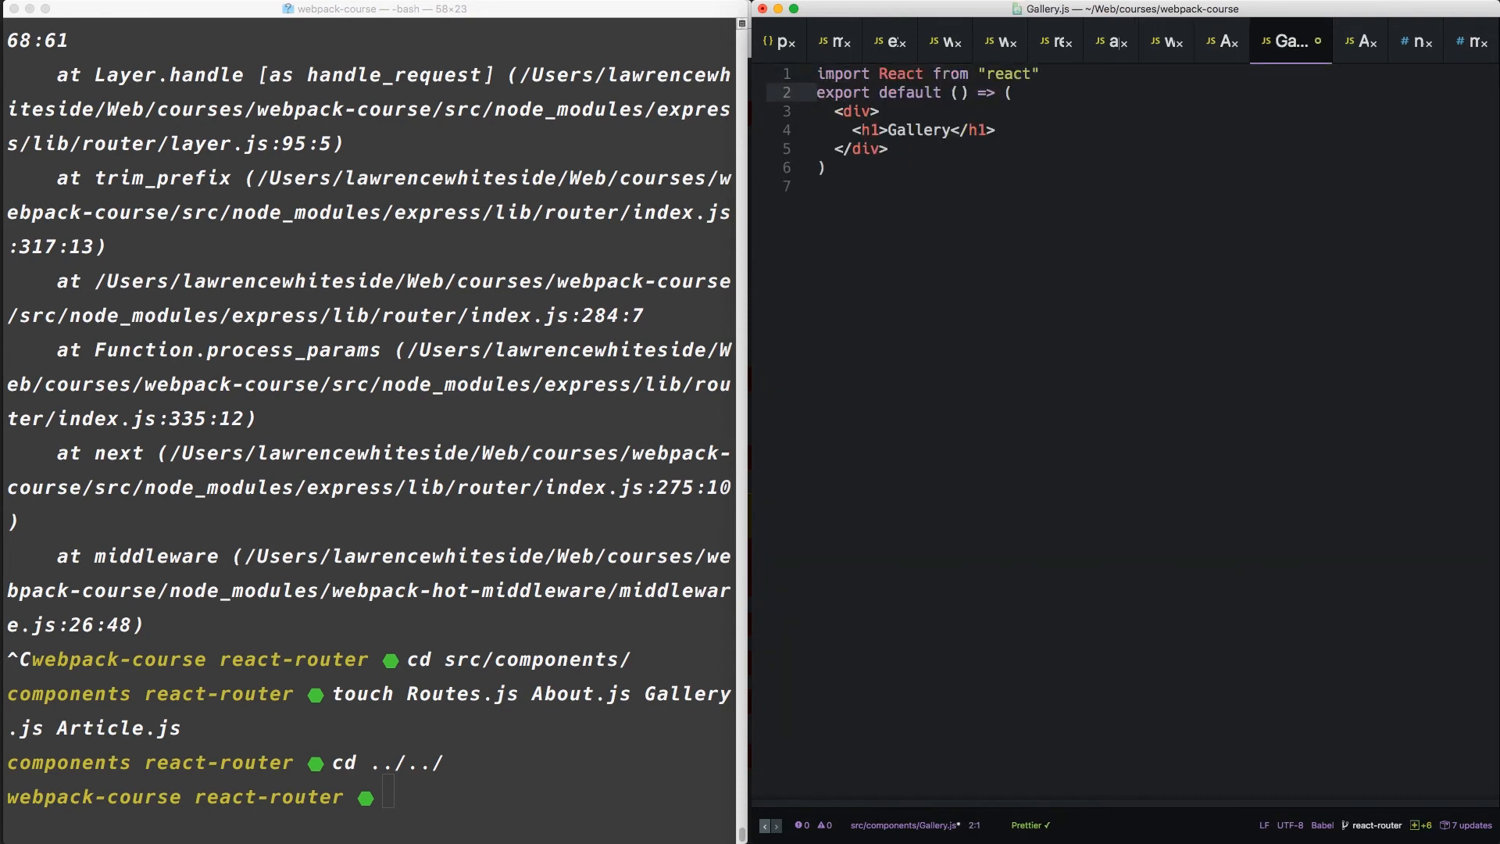
left_click(1235, 39)
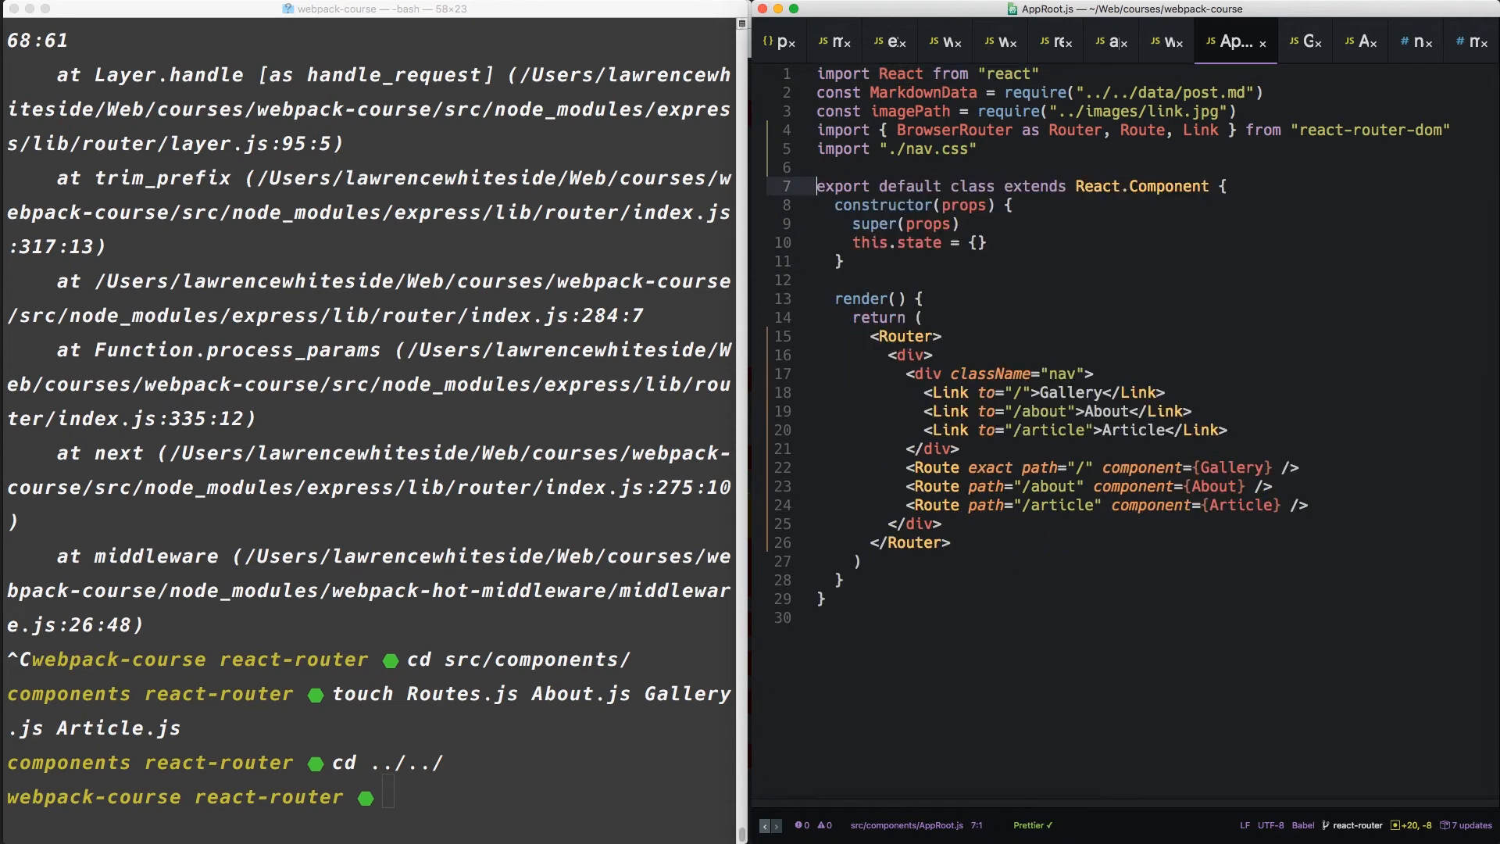
left_click(1252, 42)
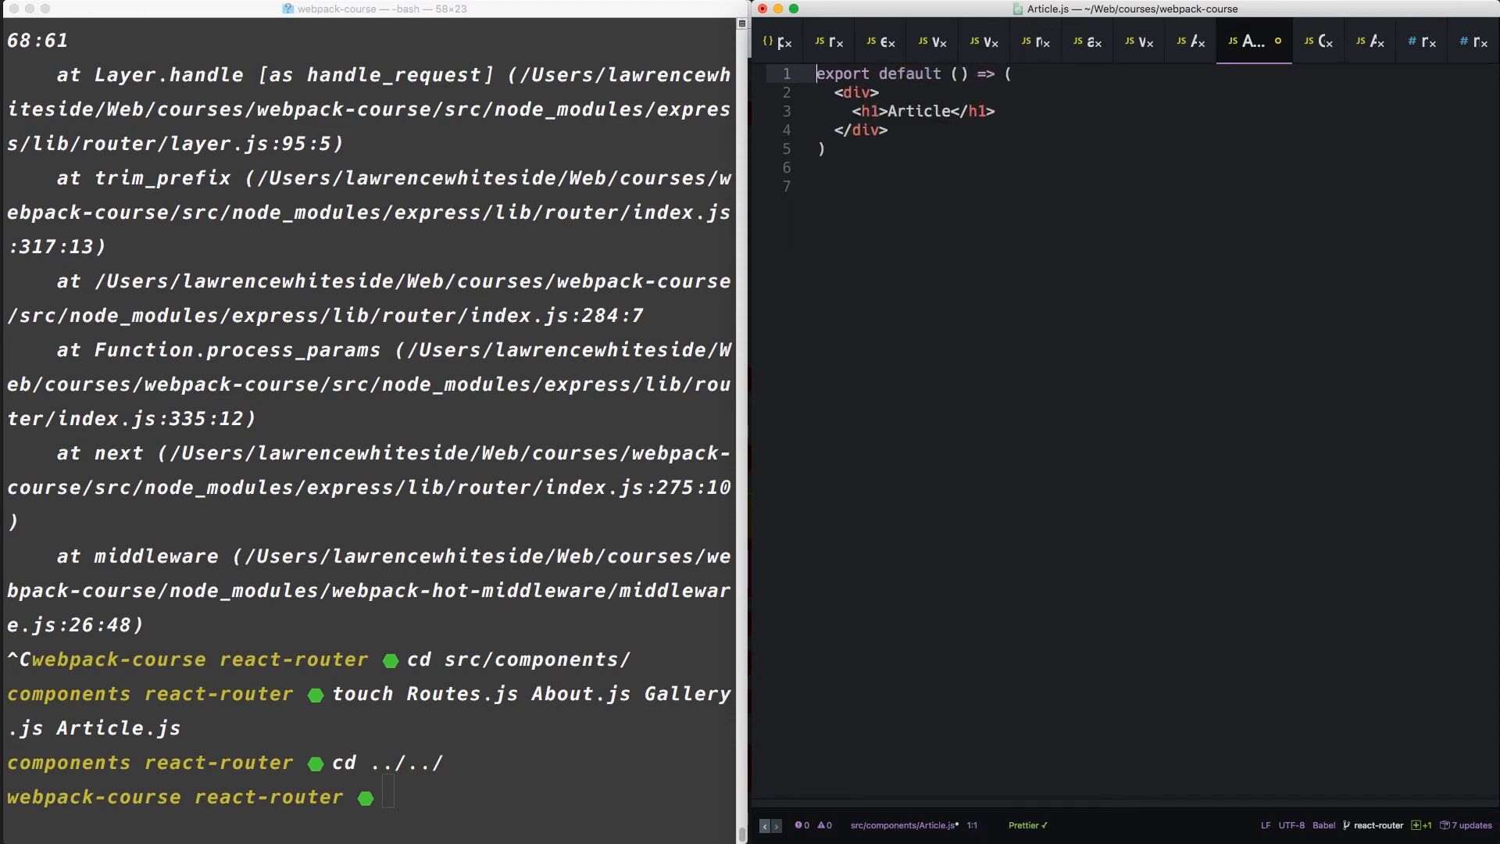
left_click(1199, 42)
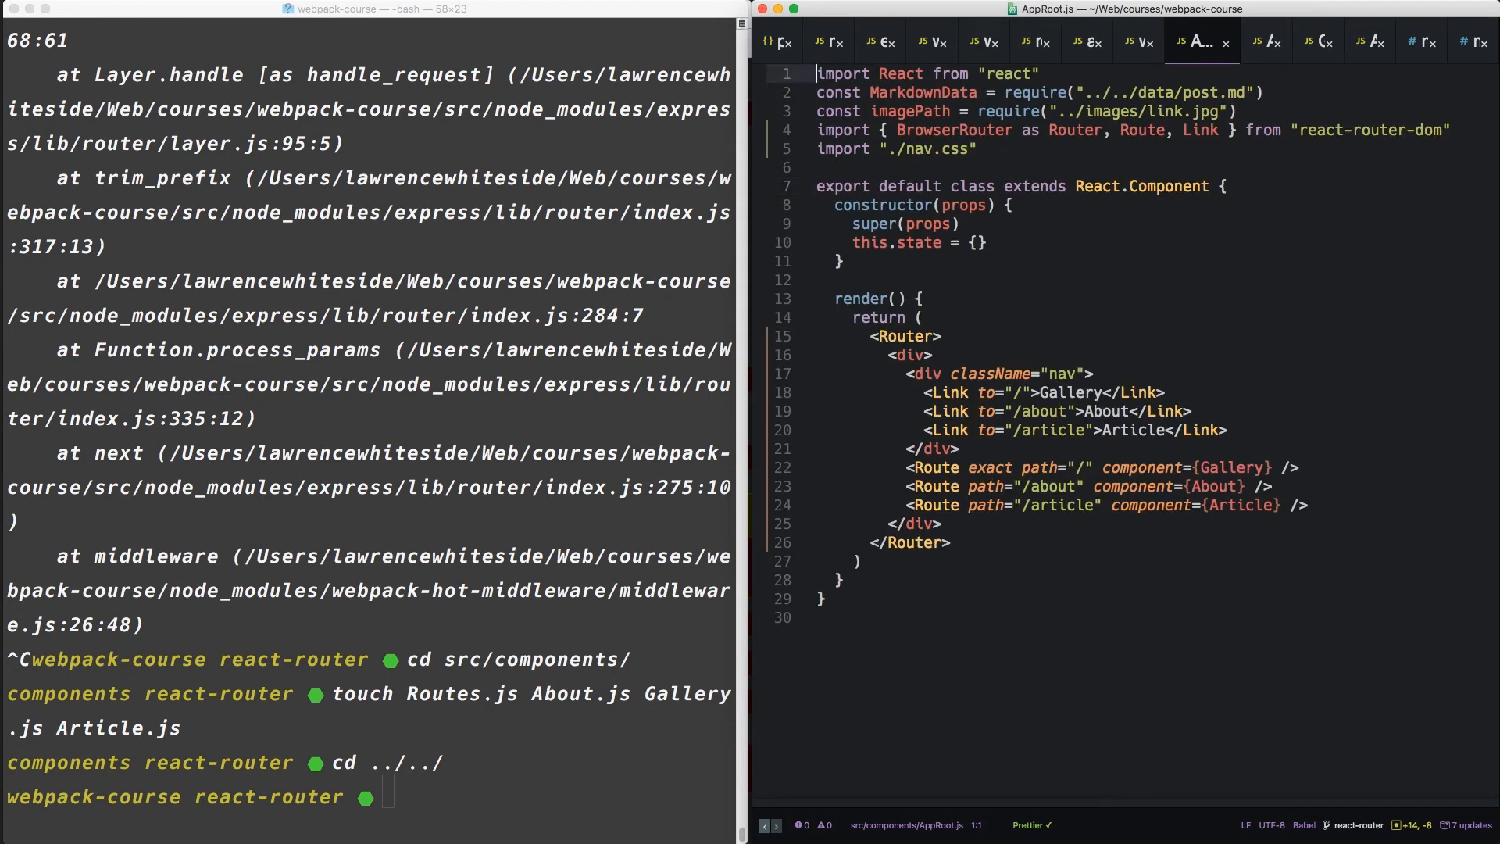
left_click(1249, 41)
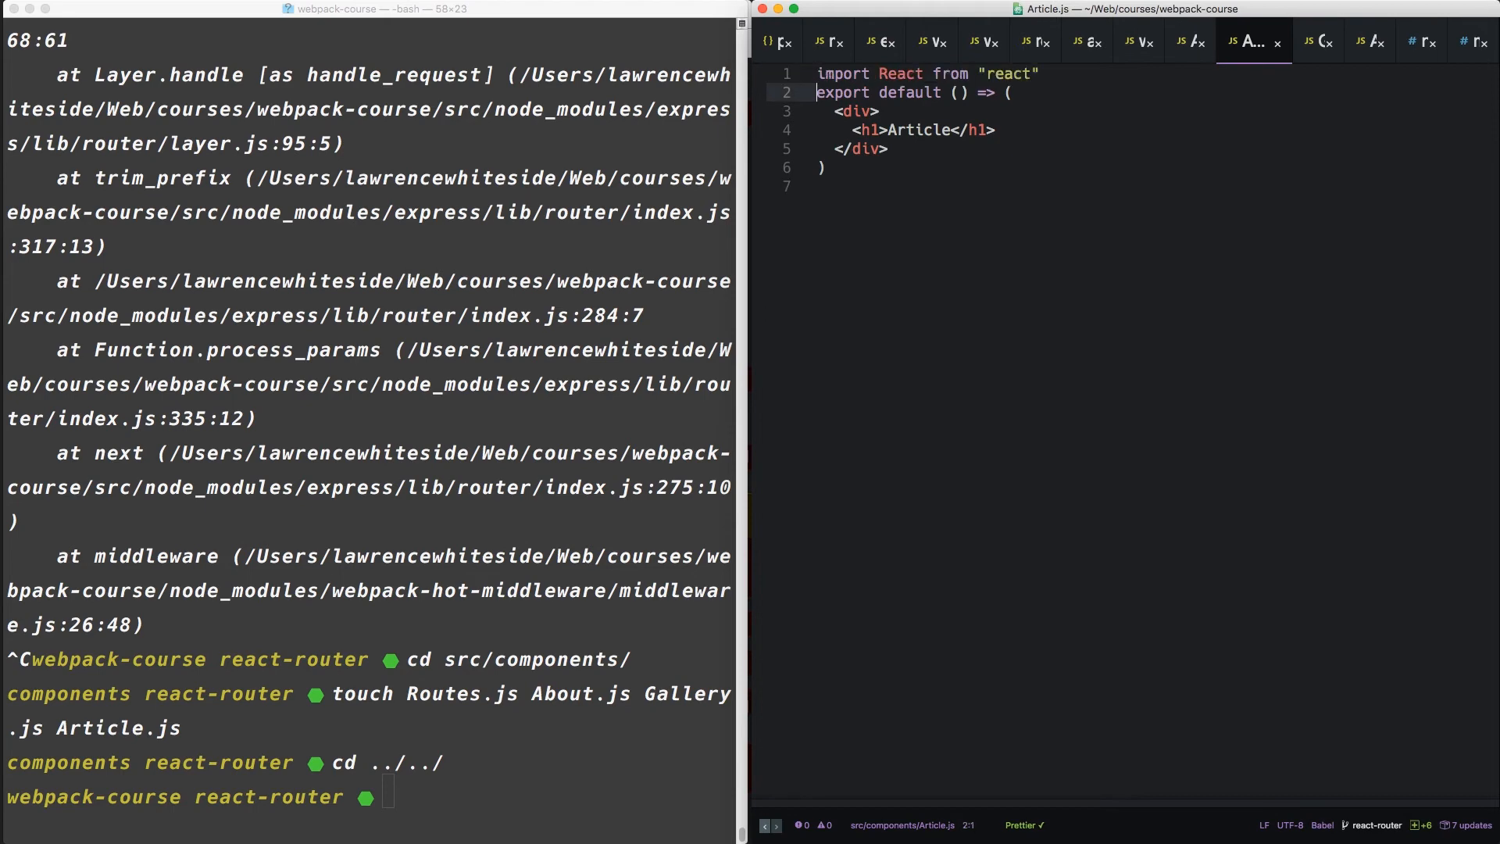
left_click(1201, 42)
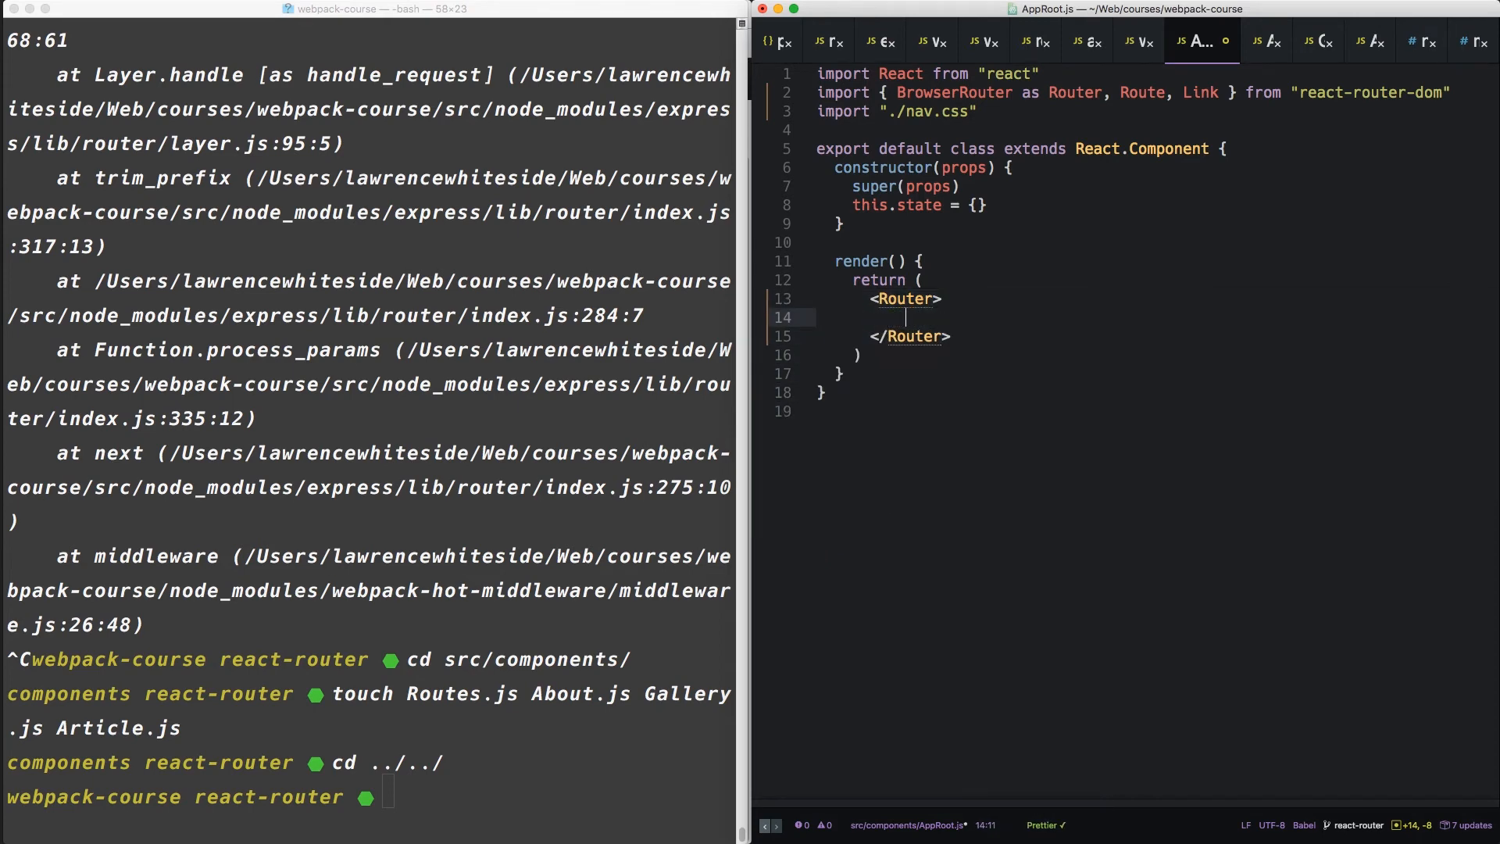
- Render <Routes /> inside Router in AppRoot.js and start import Routes from "./Routes"
type("<Routes />")
type("import Routes")
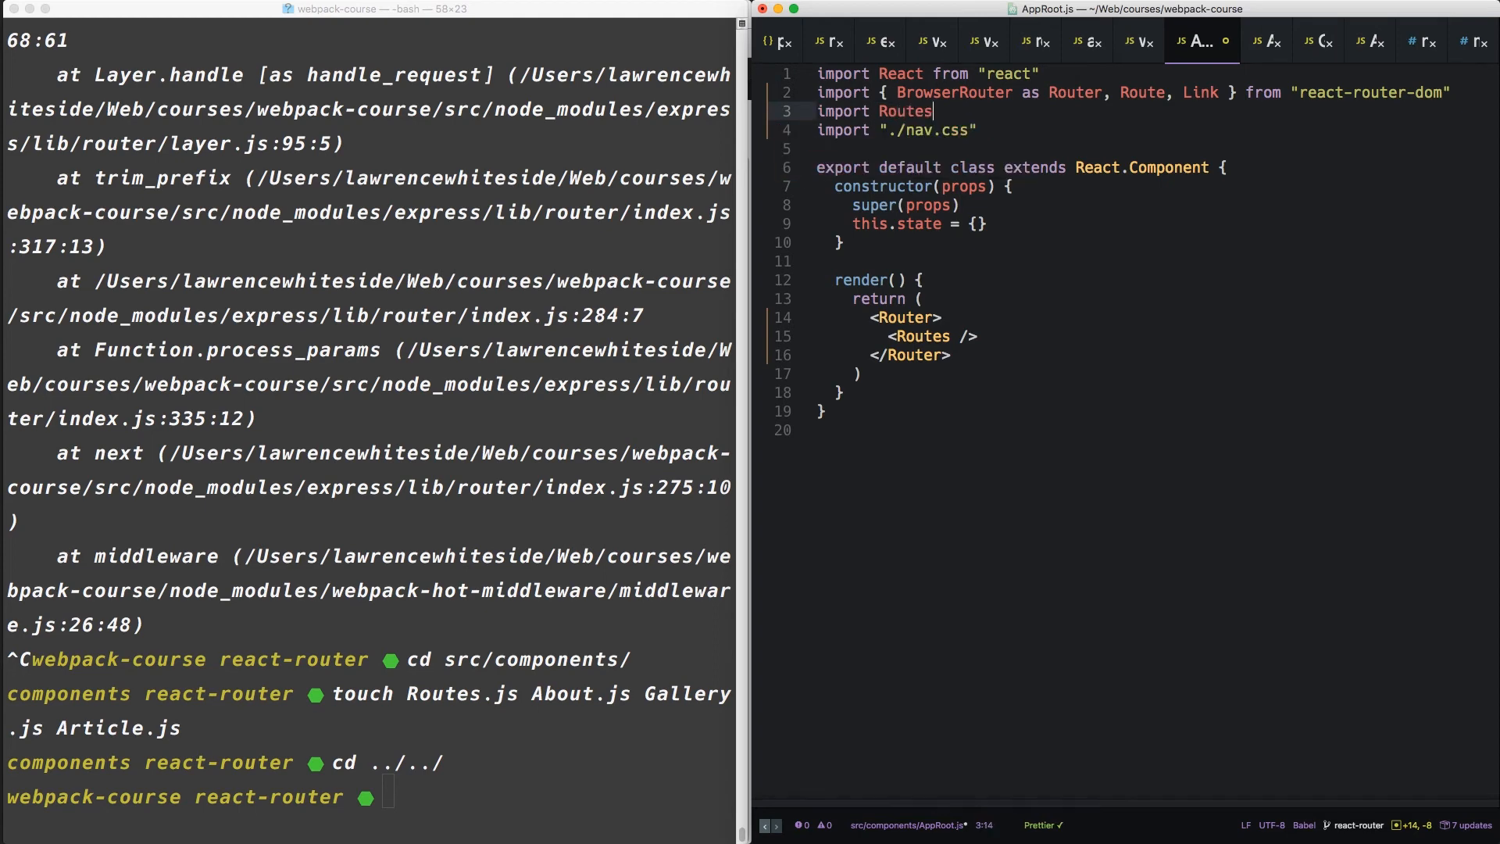
type("from \"./R")
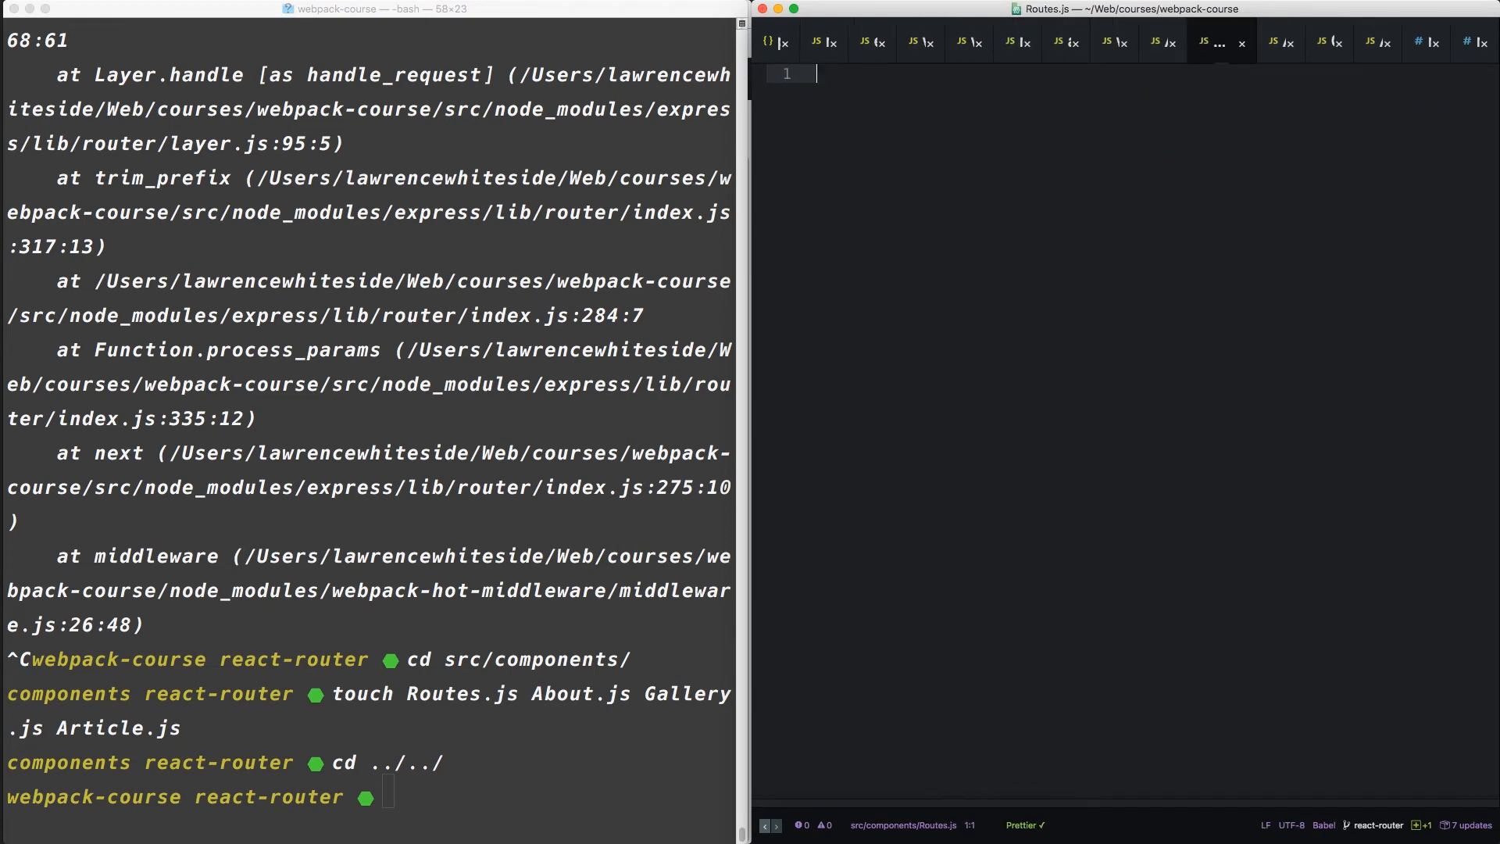
- Wrap the nav Links and Routes in export default () => and import React, Route, Link, Gallery, About, Article
type("export default")
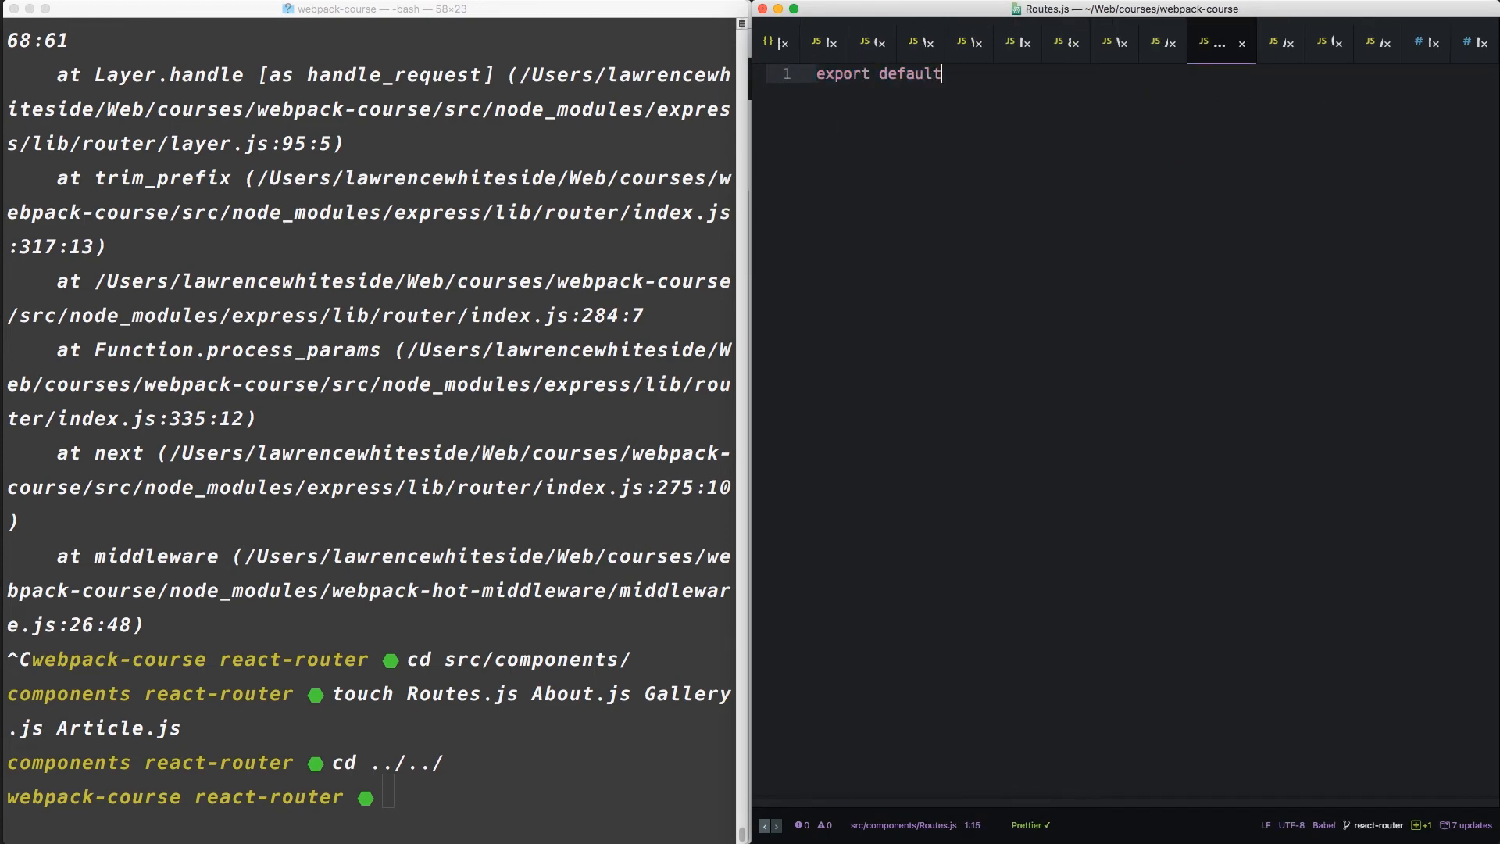
type("() => (")
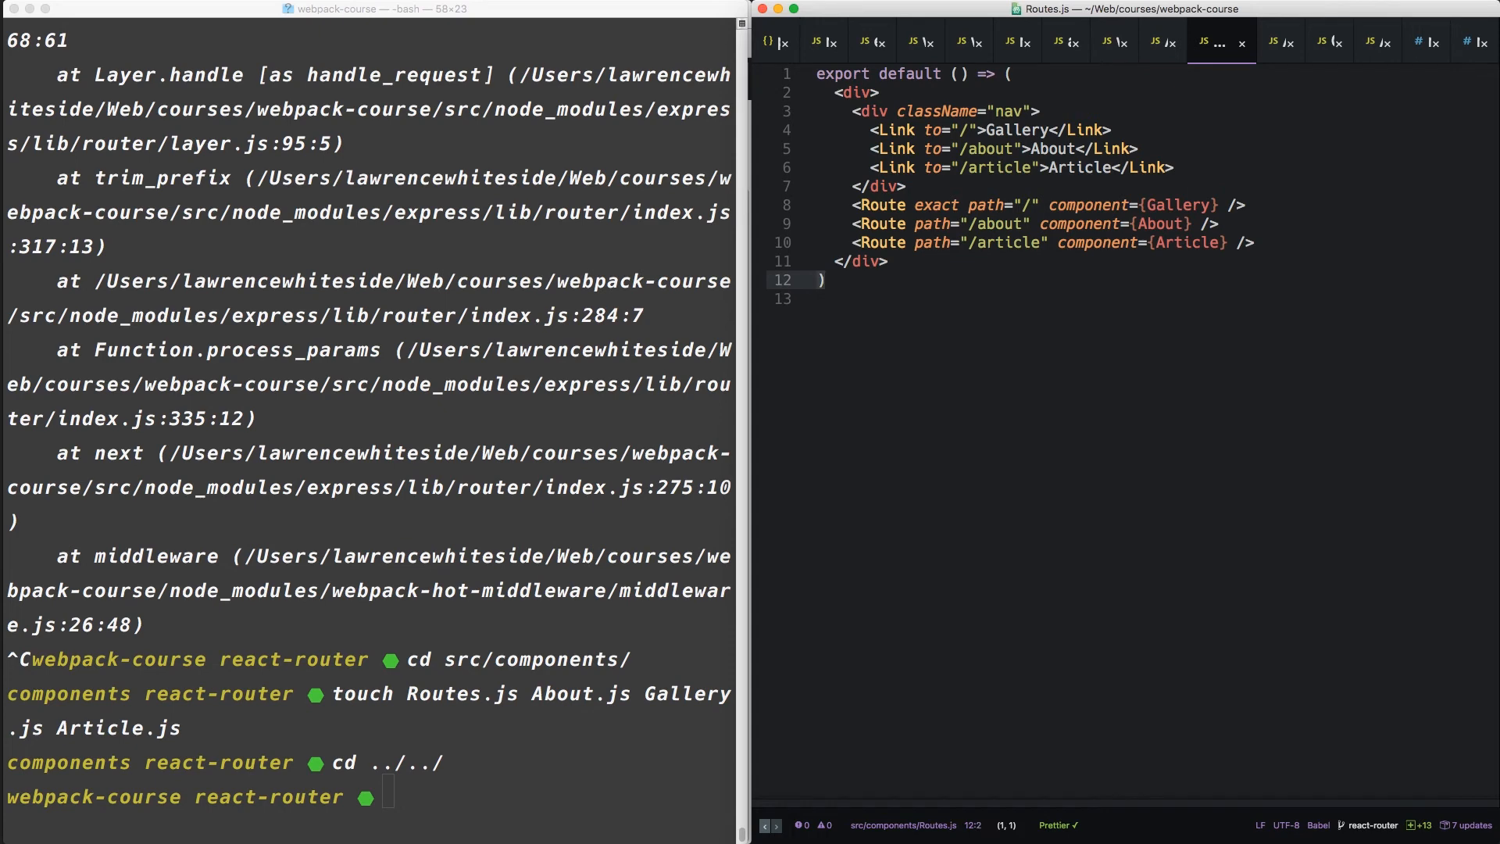
left_click(1232, 42)
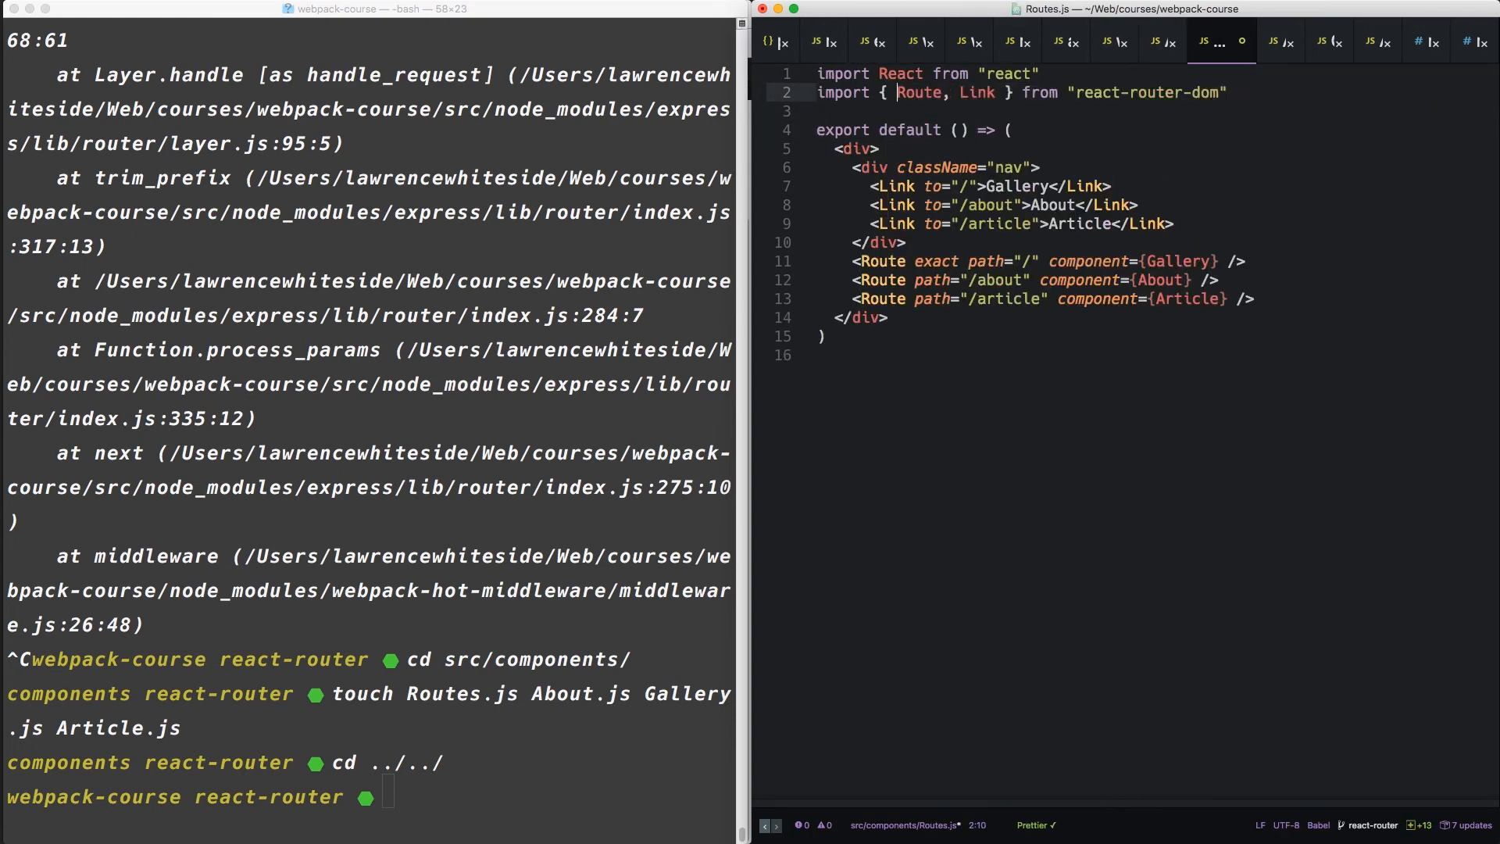
left_click(1232, 42)
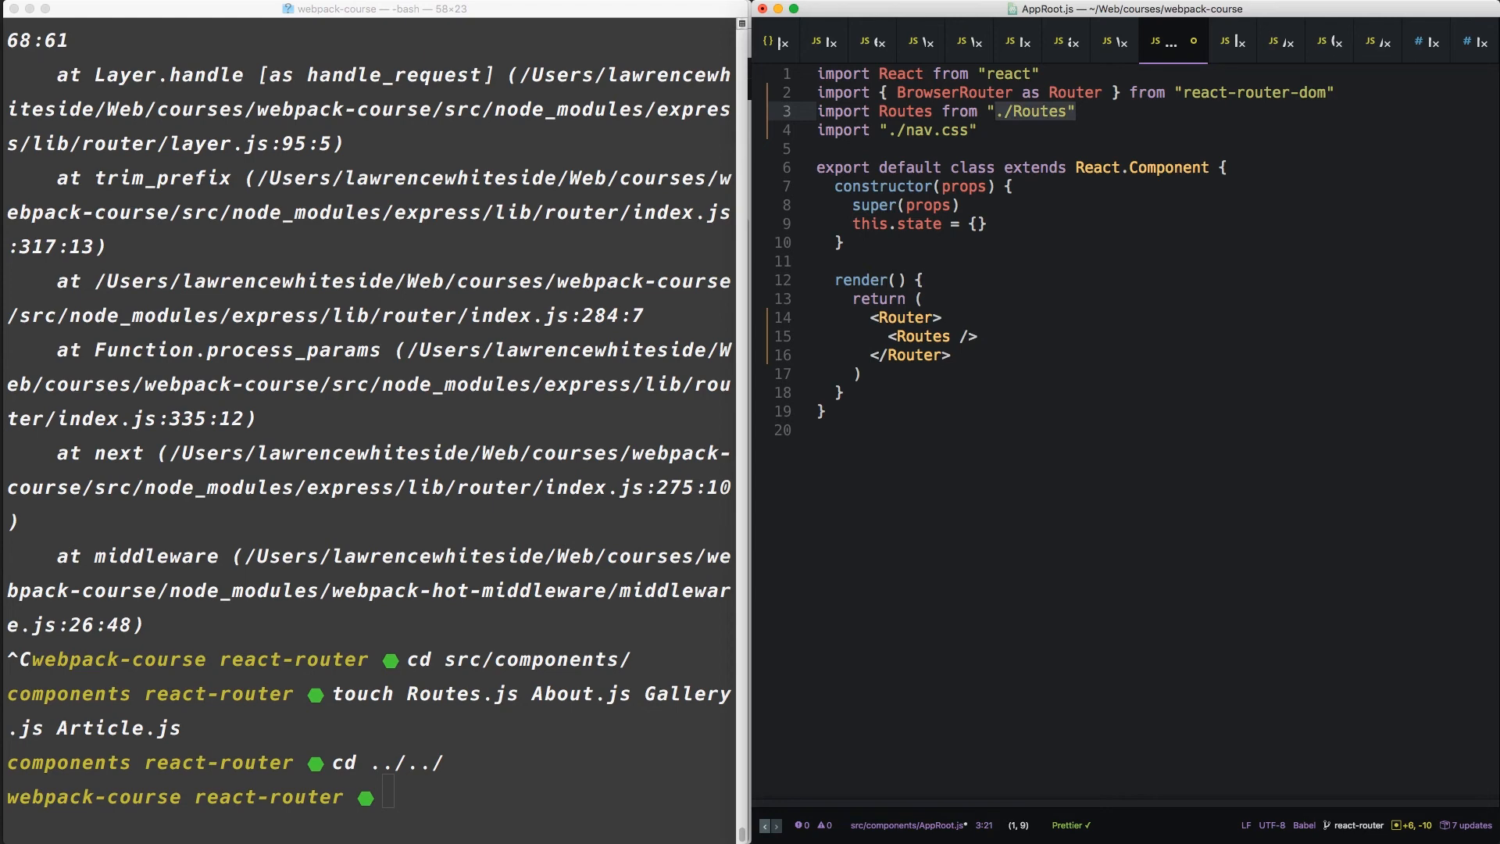
left_click(1173, 42)
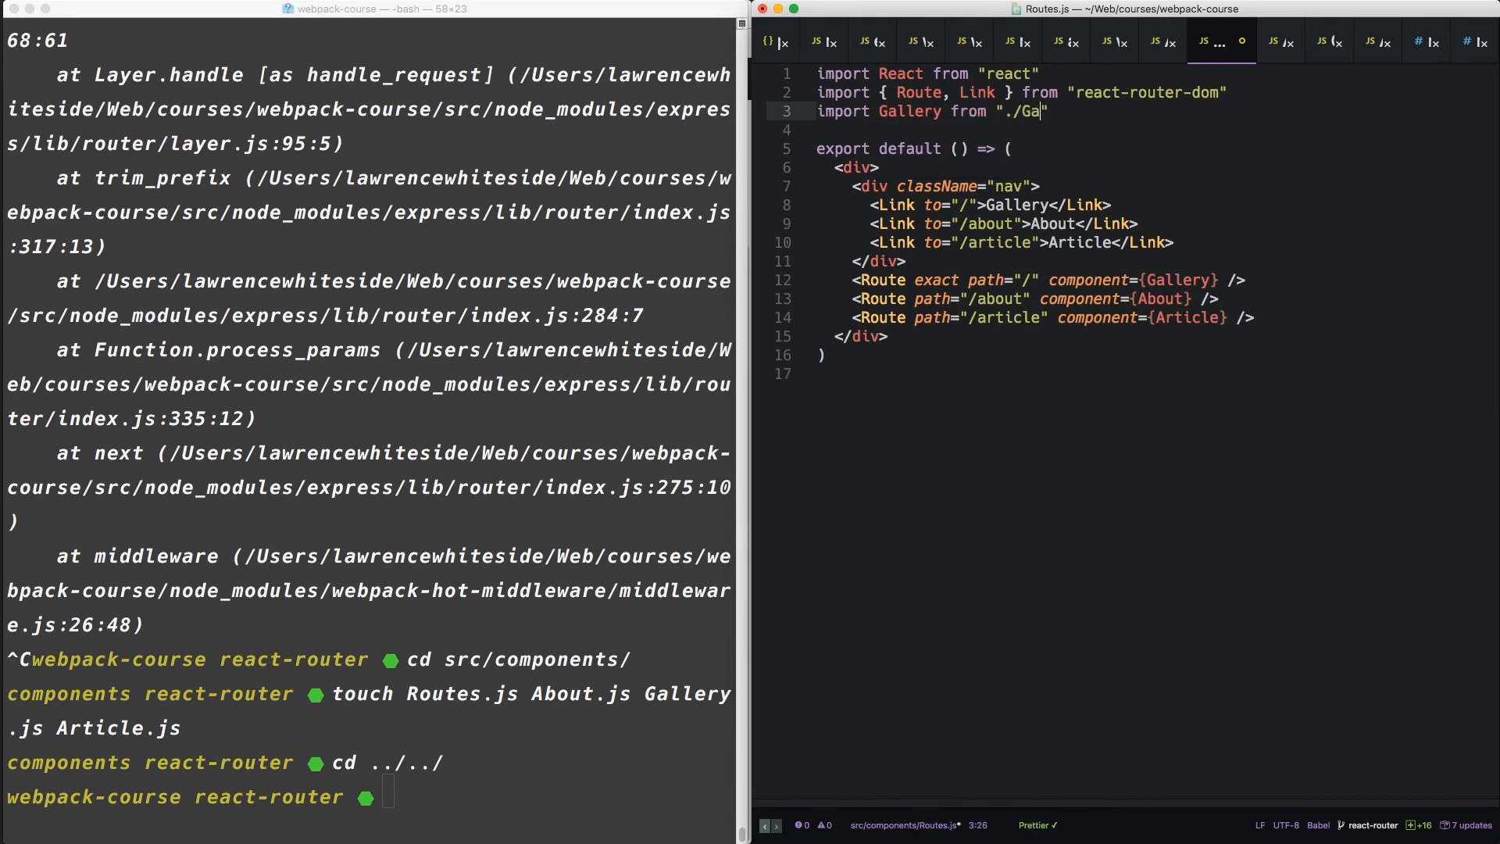
type("llery")
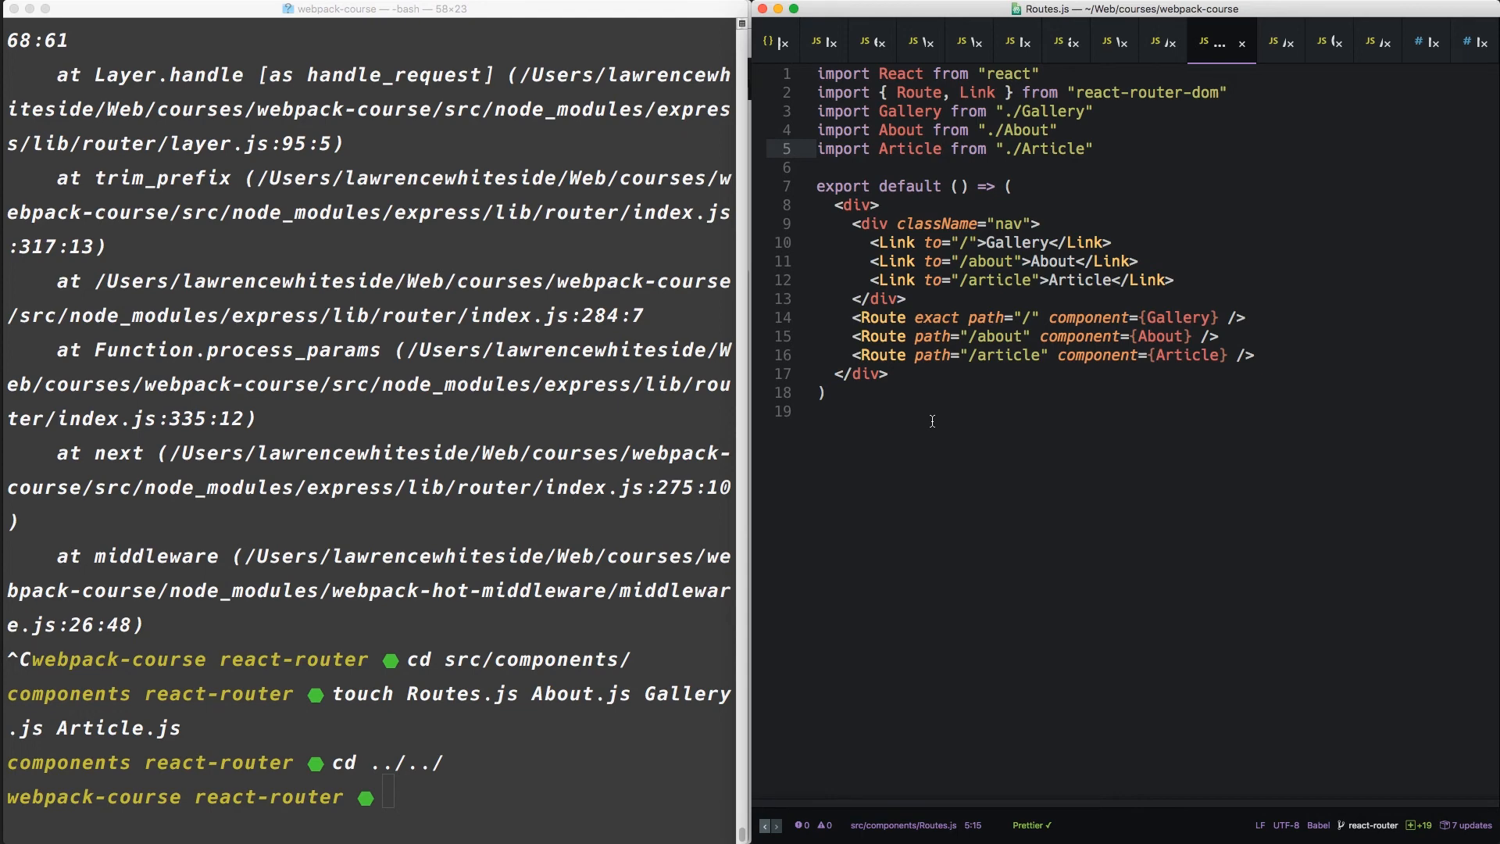
left_click(899, 41)
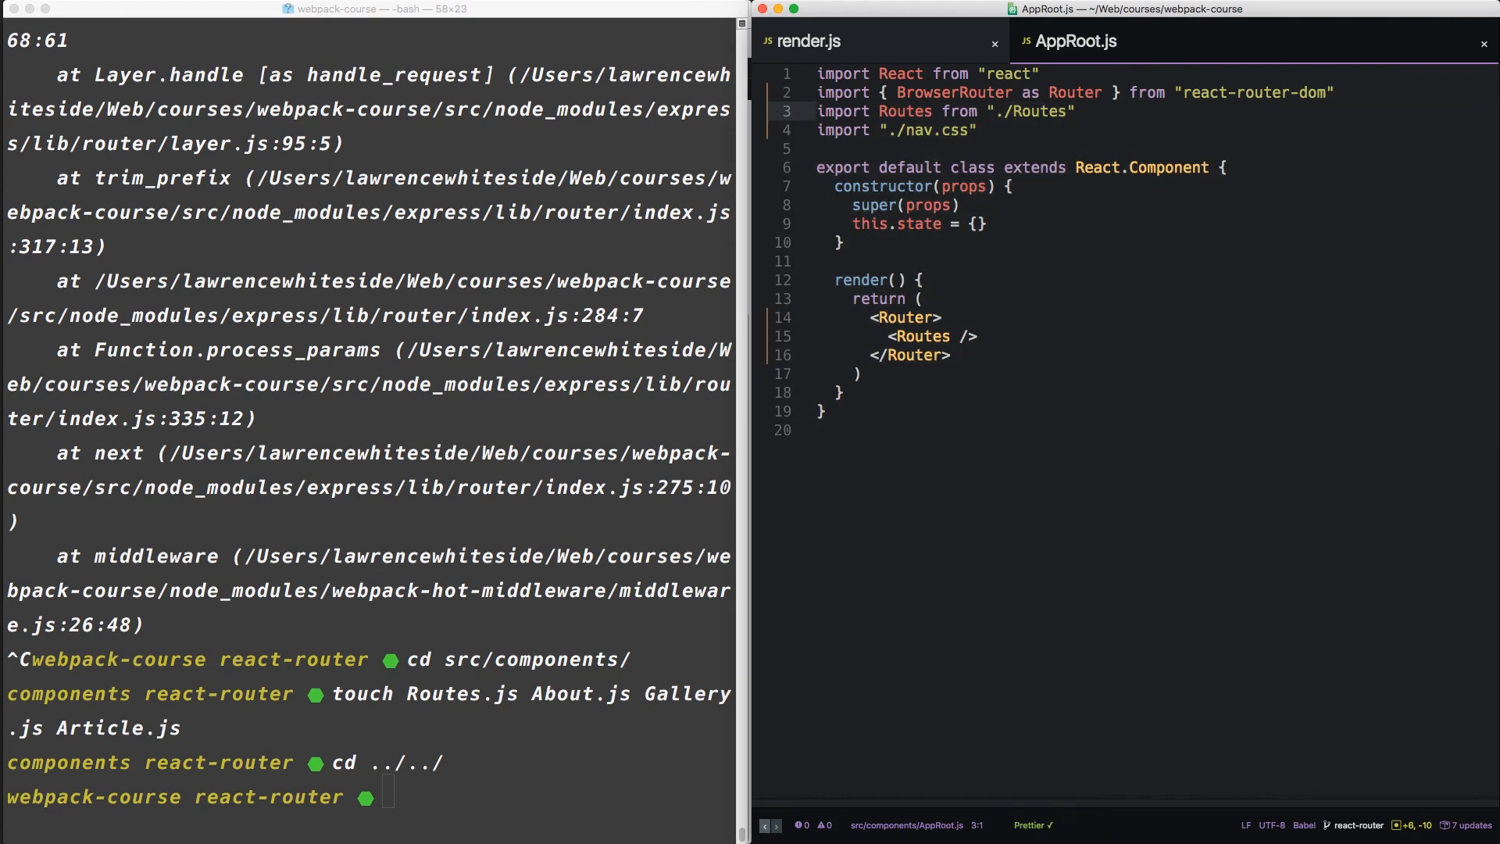
- In render.js, replace <AppRoot /> with <StaticRouter><Routes /></StaticRouter>
left_click(808, 40)
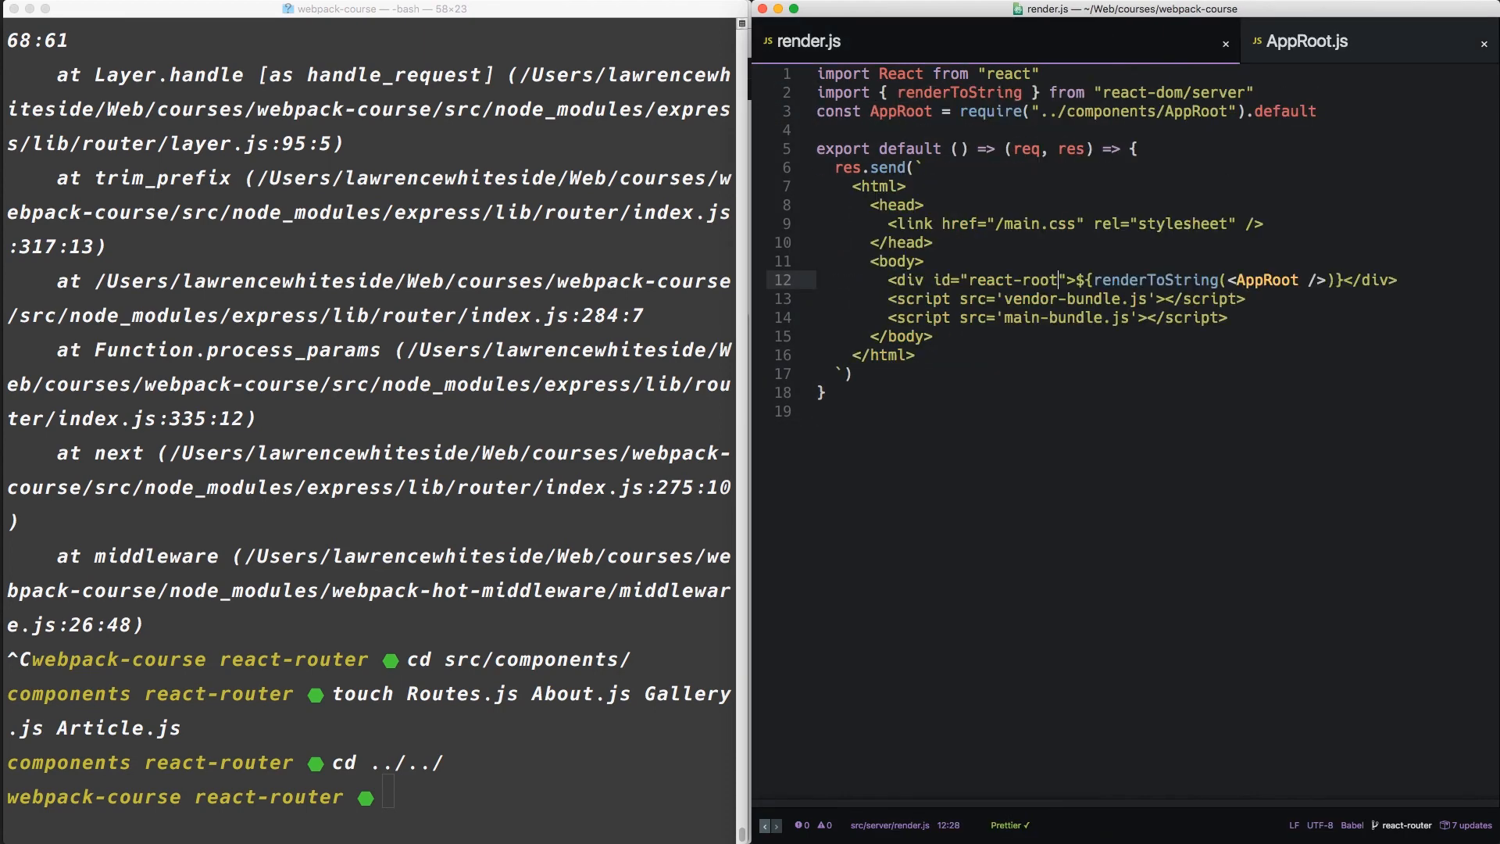
key("enter")
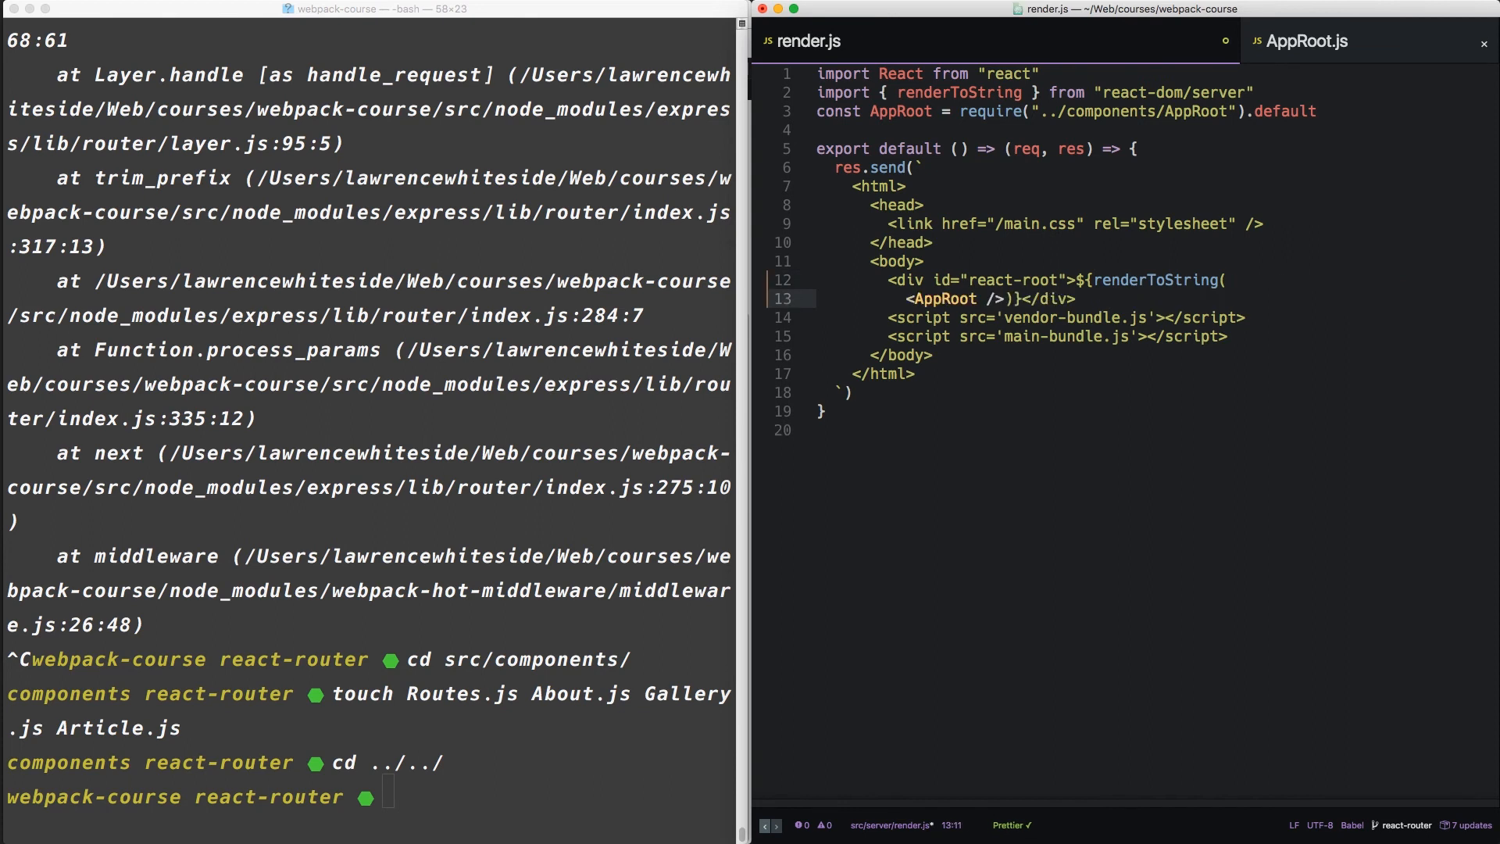
key("Return")
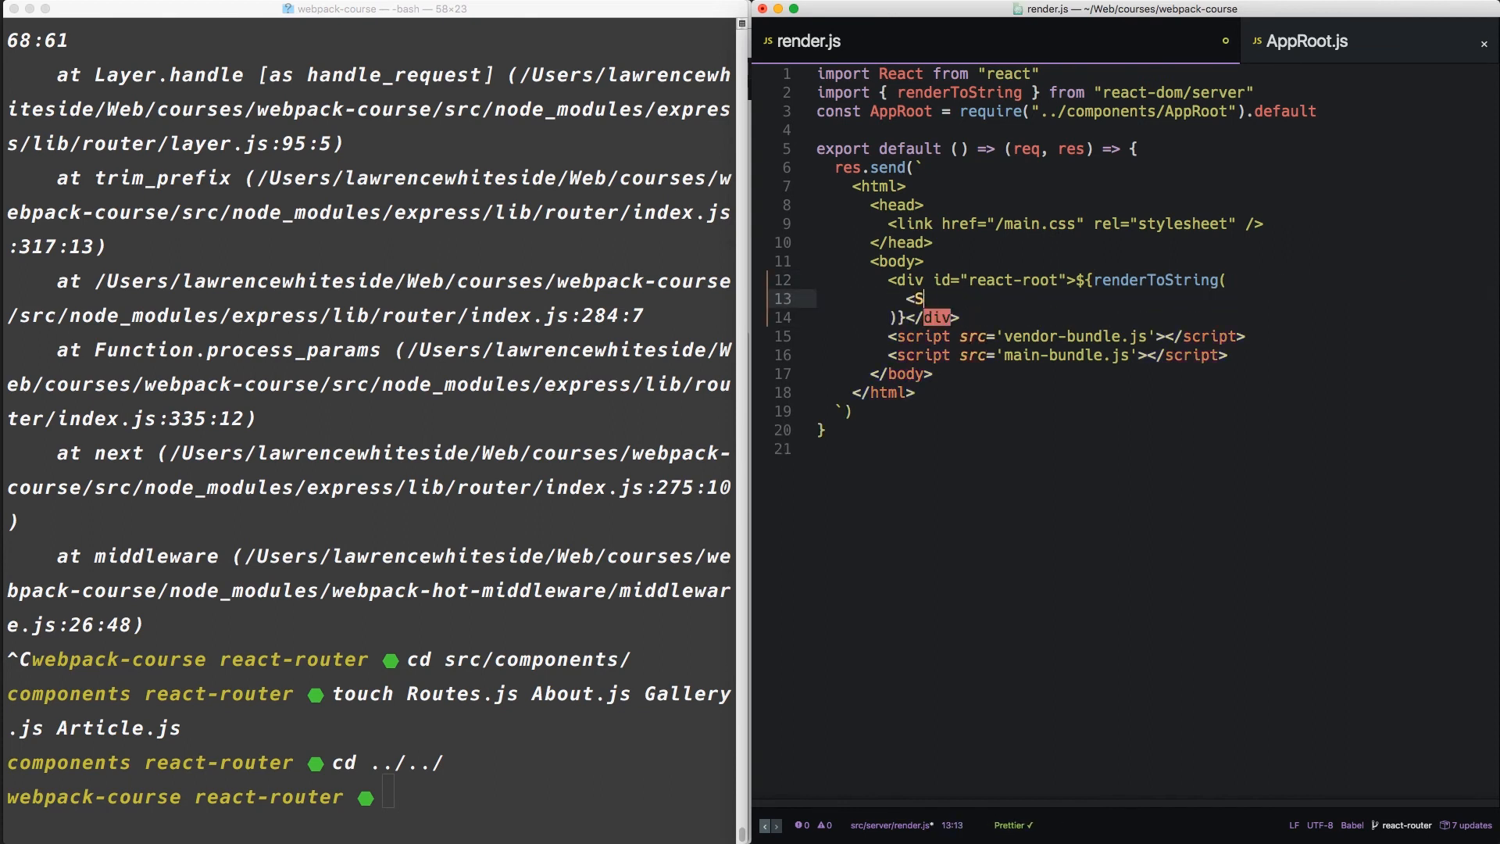
type("taticRouter>")
type("<")
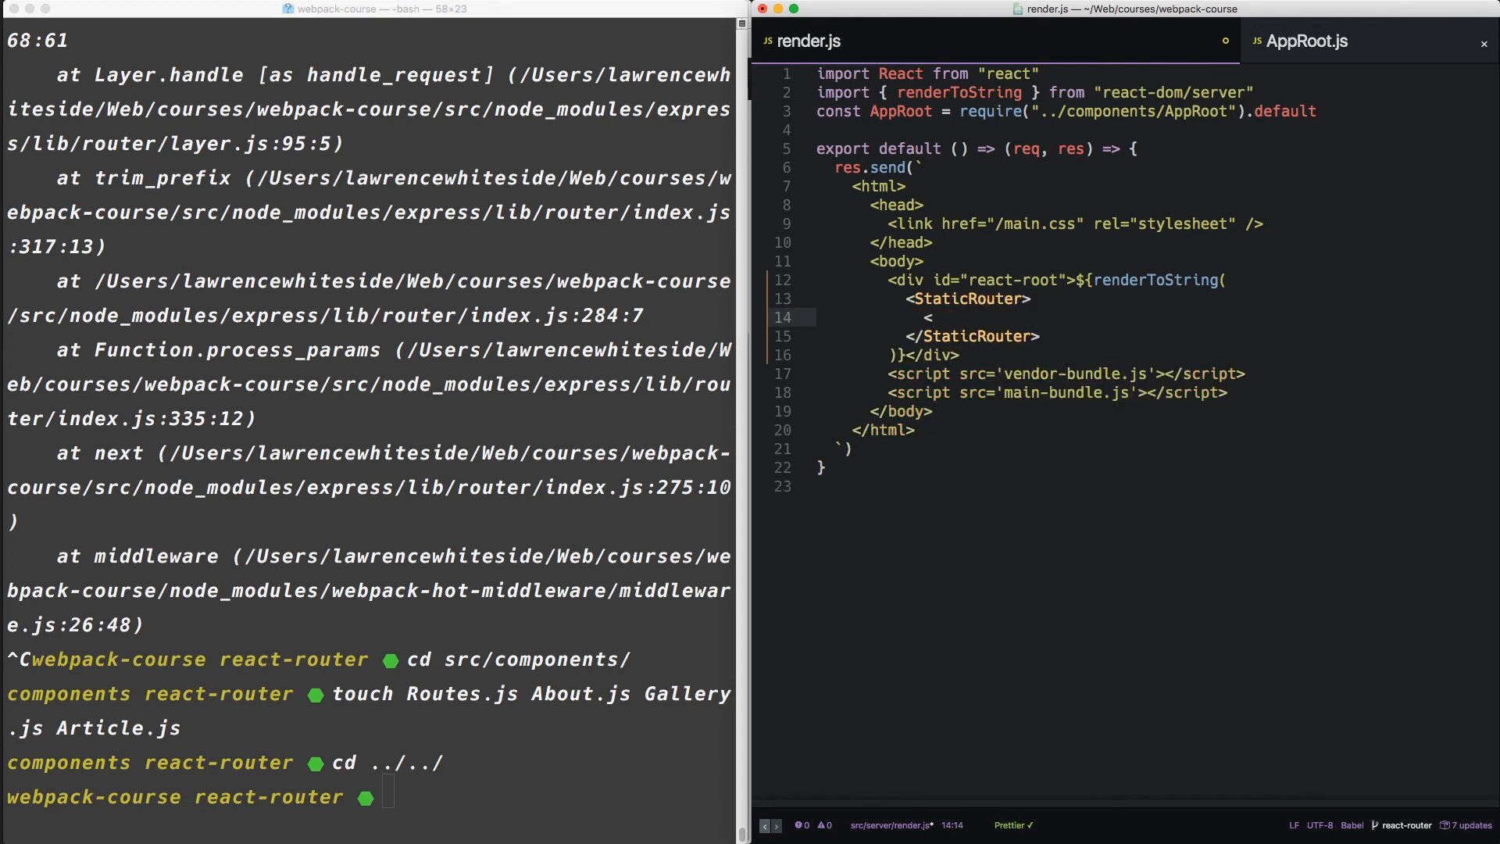
type("Routes />")
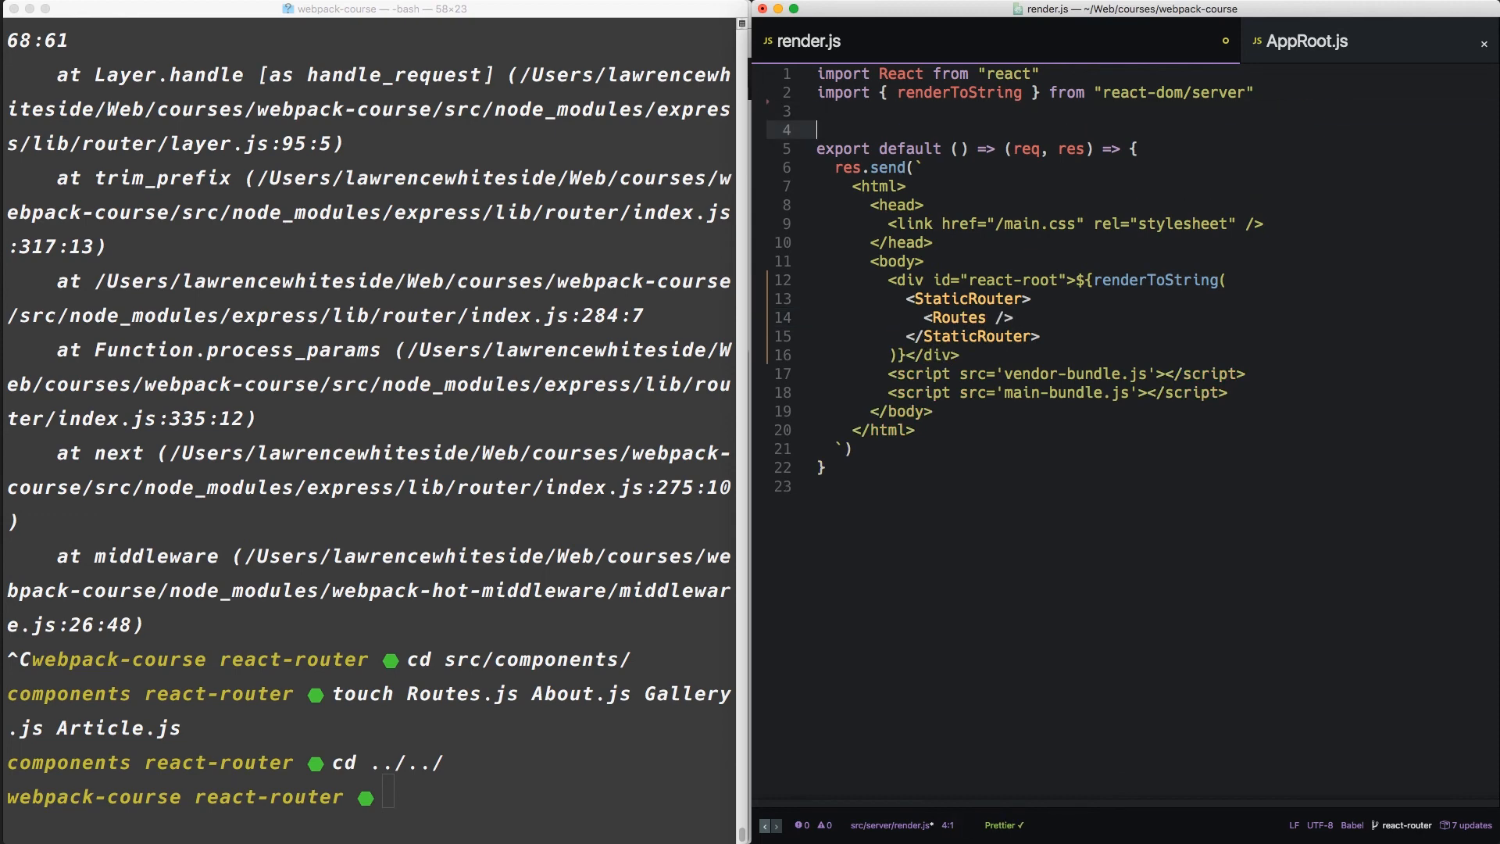
- Import StaticRouter from react-router and Routes from ../components/Routes
type("import")
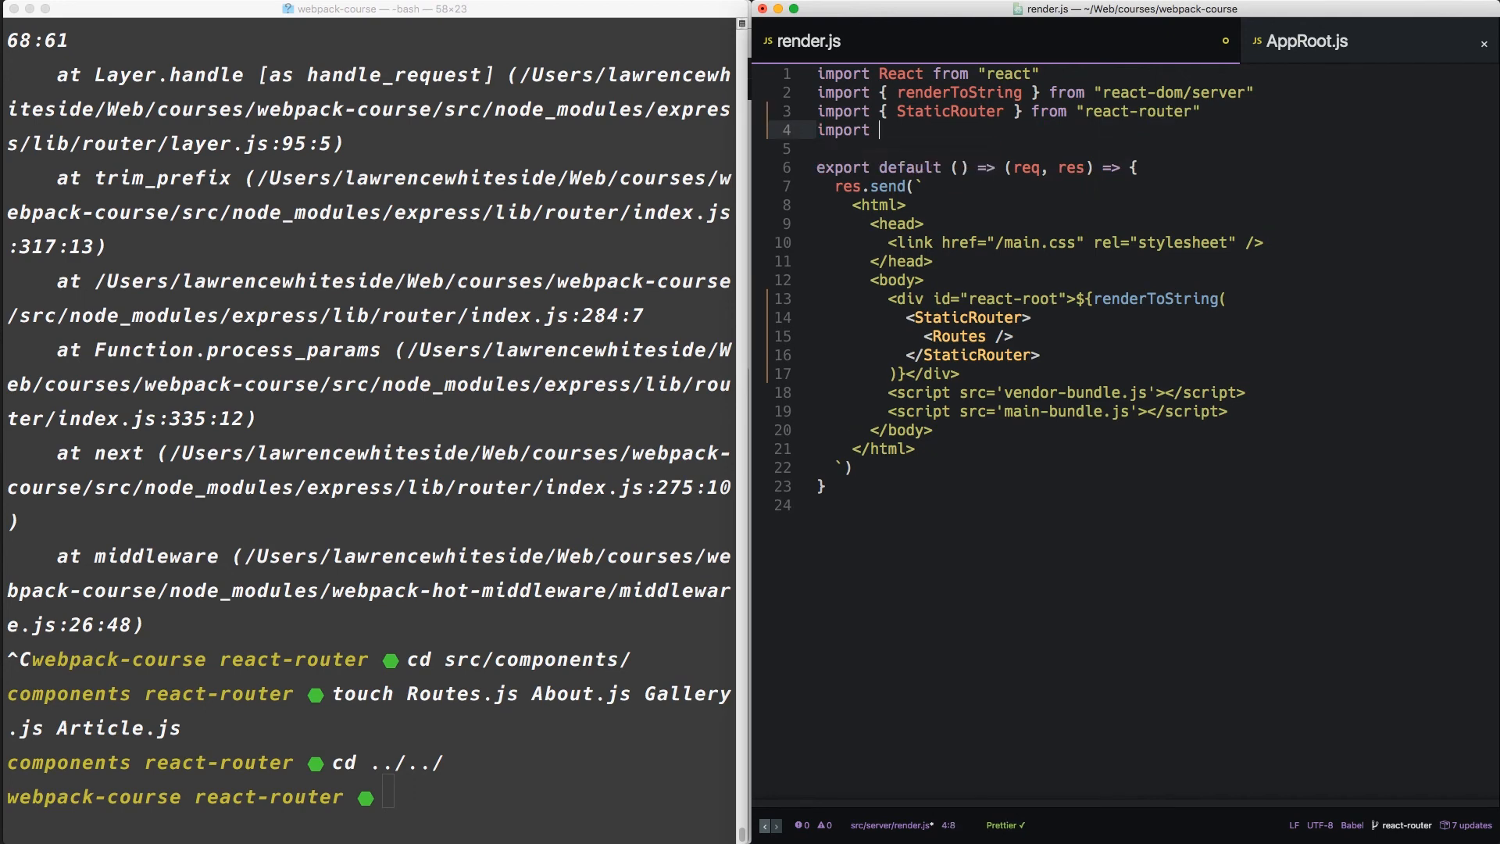
type("Routes fr")
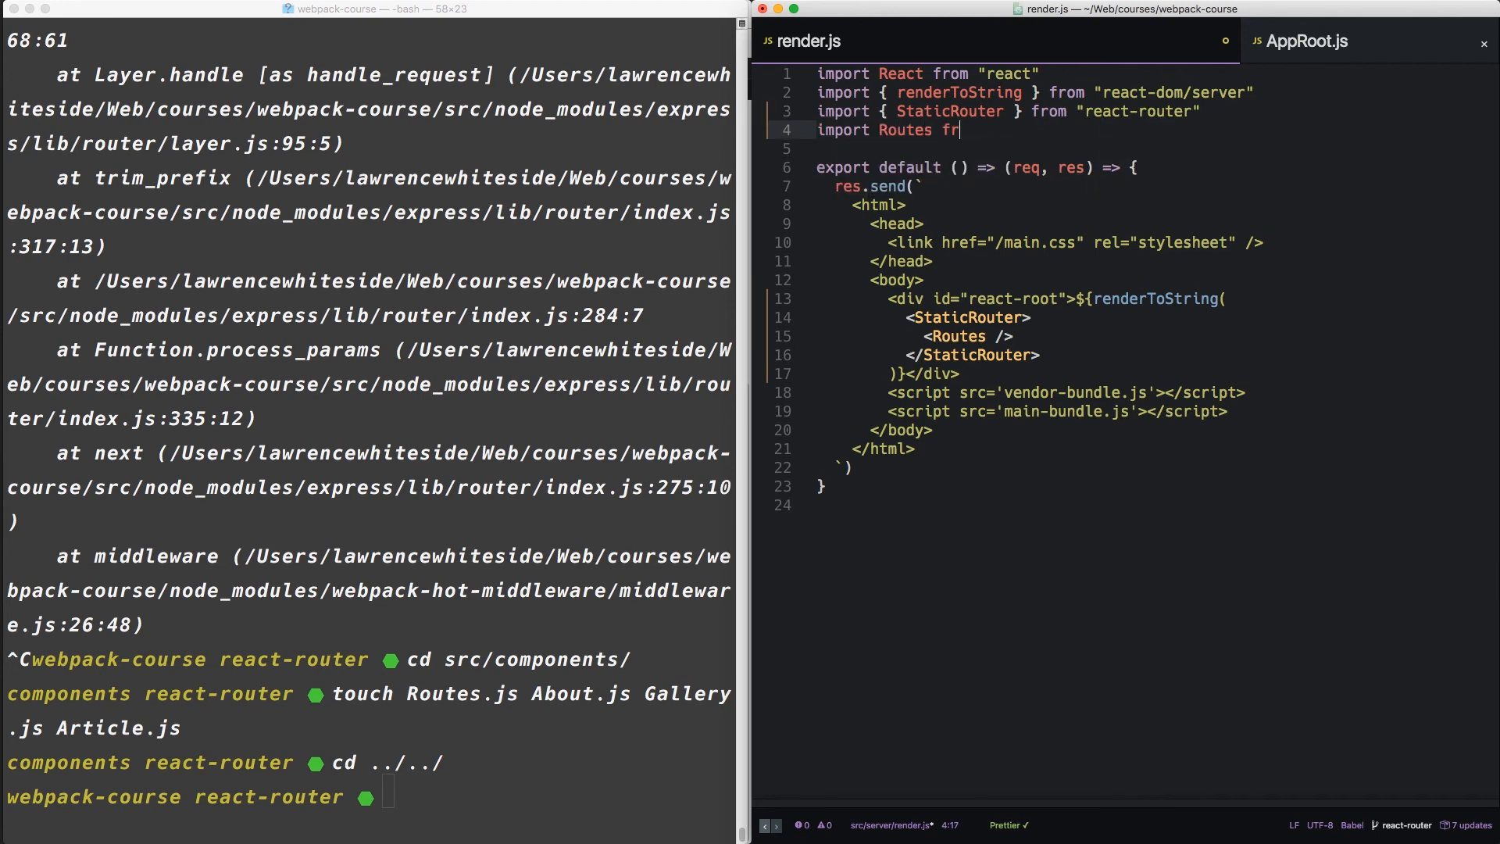
type("om \"..\"")
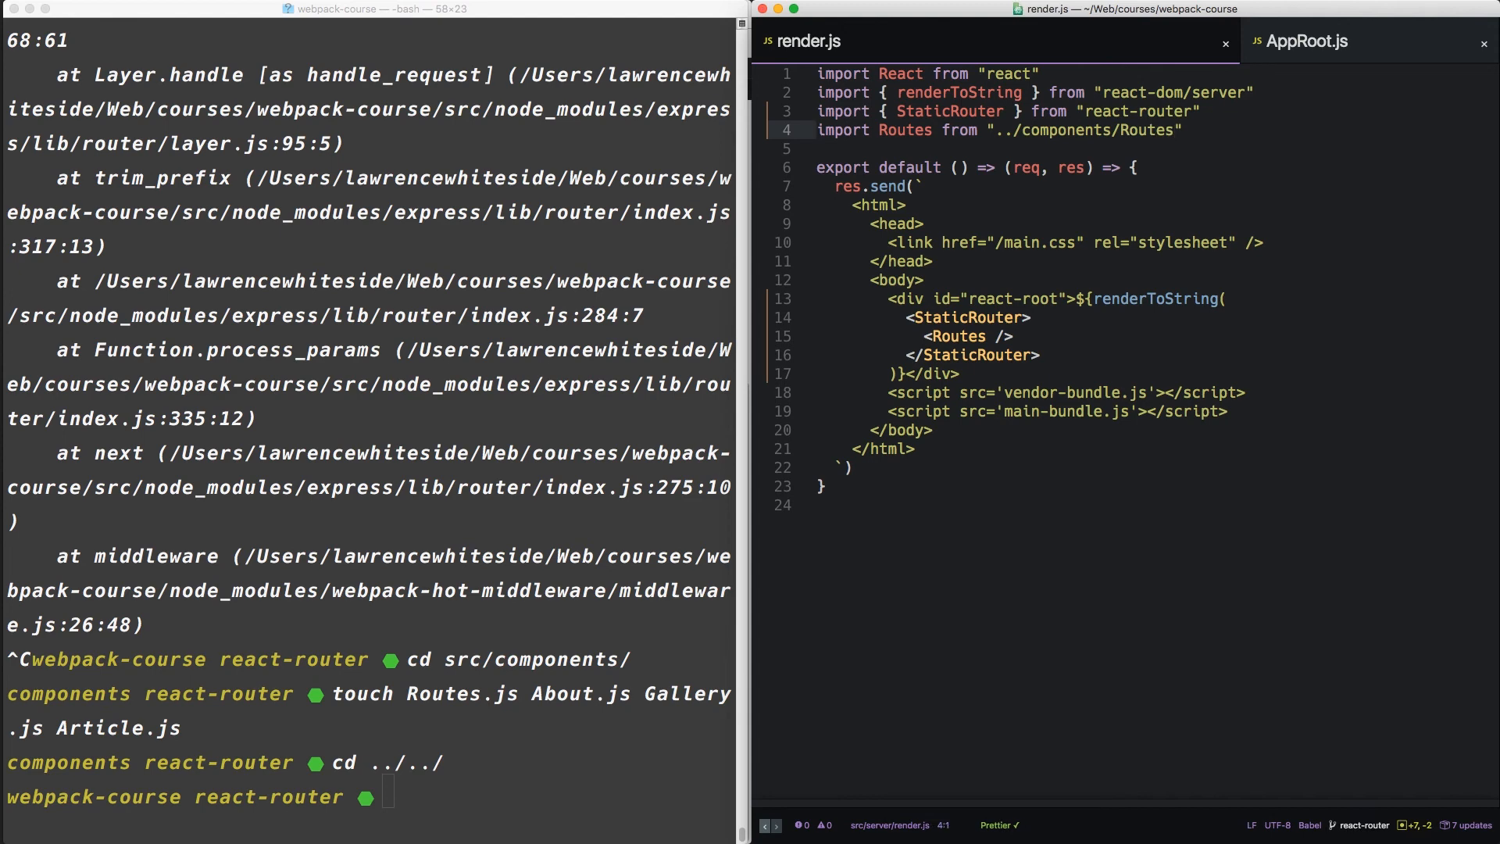
left_click(1022, 318)
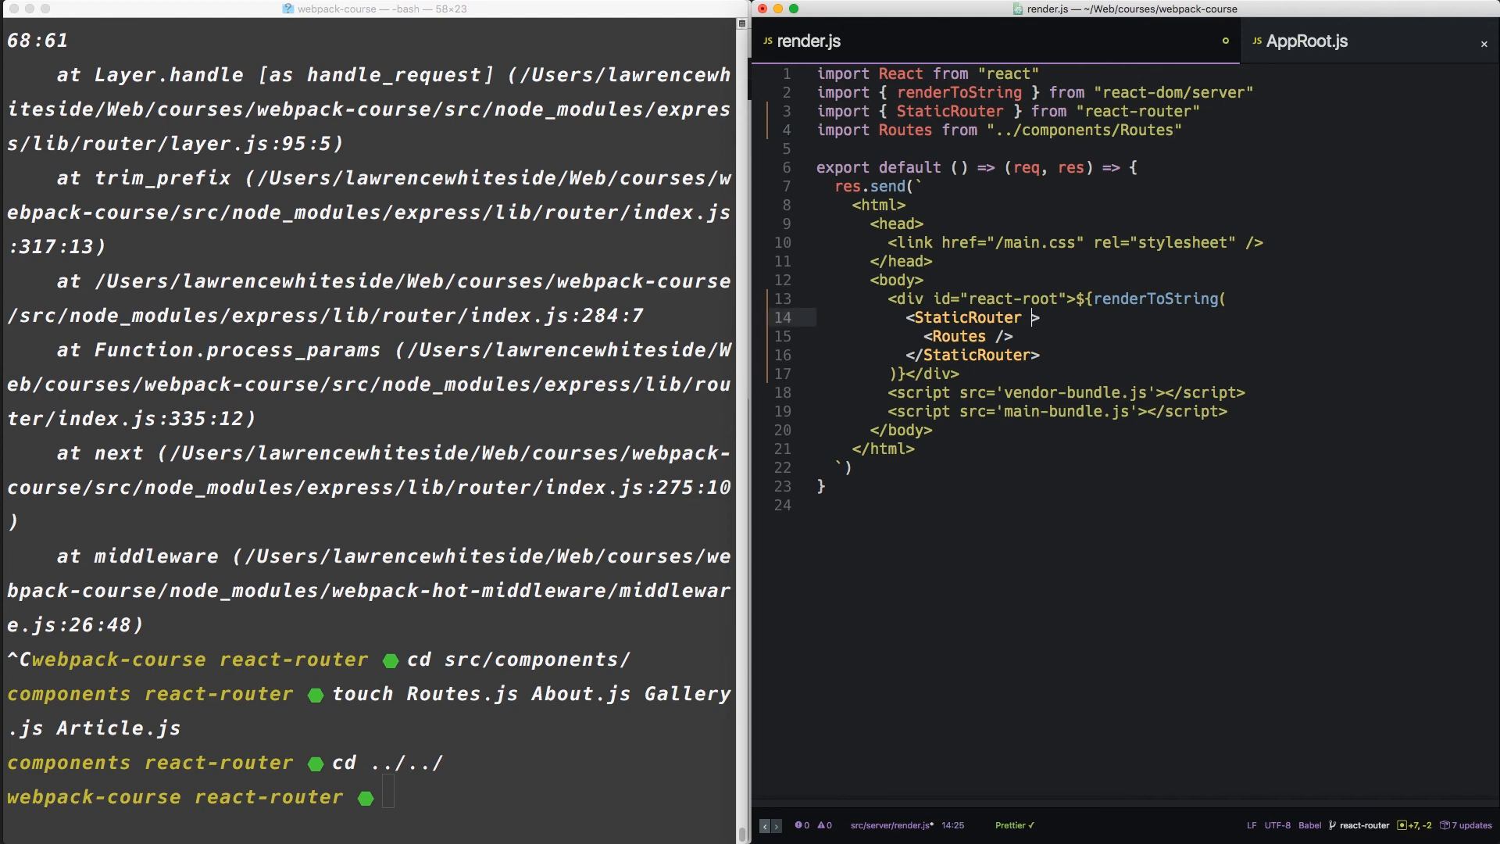
- Add location={req.url} to the StaticRouter opening tag in render.js
type("location=")
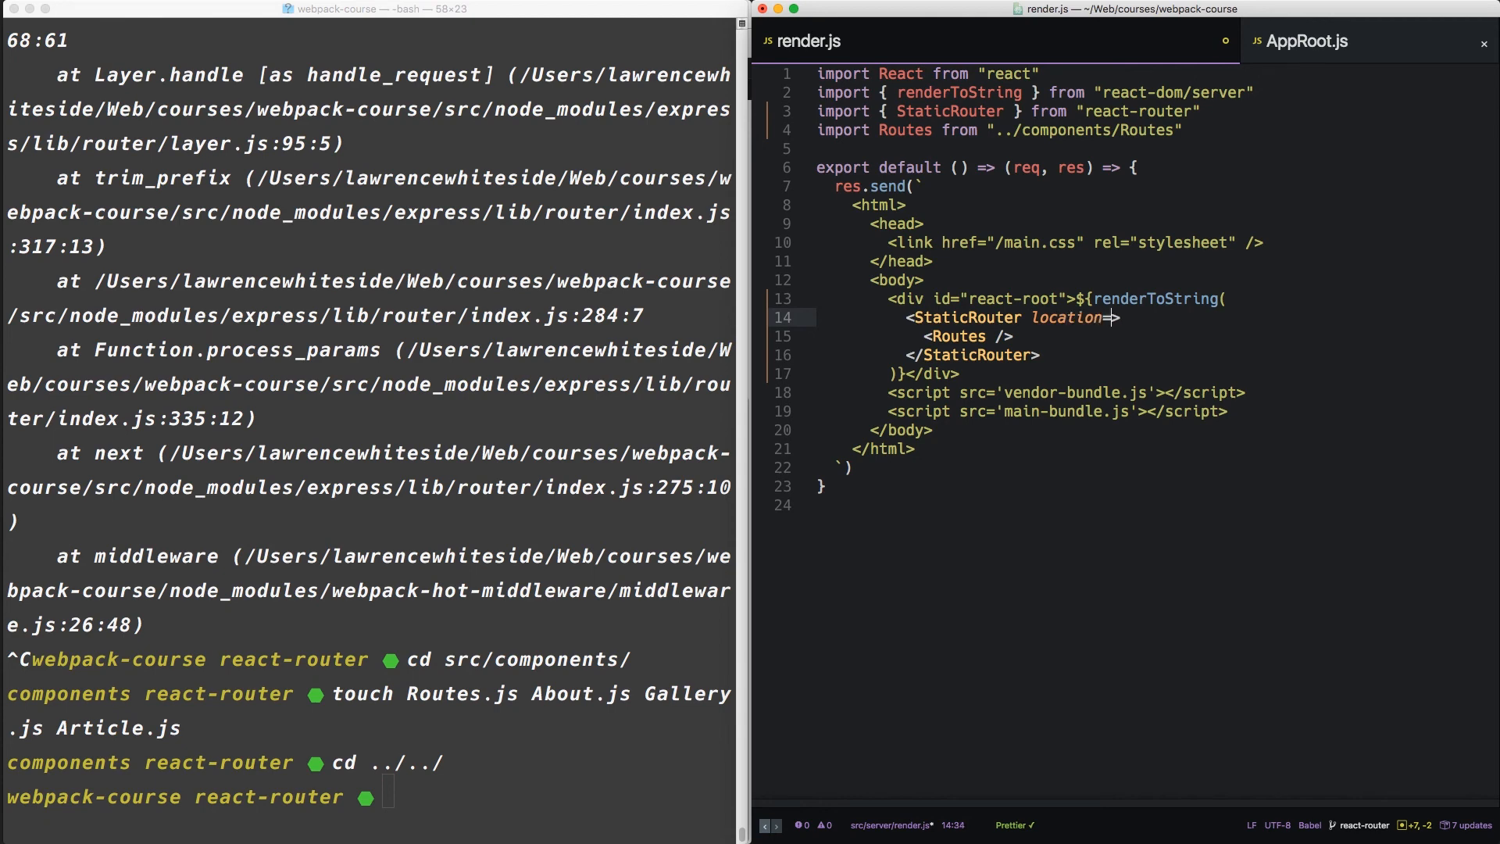
type("{}")
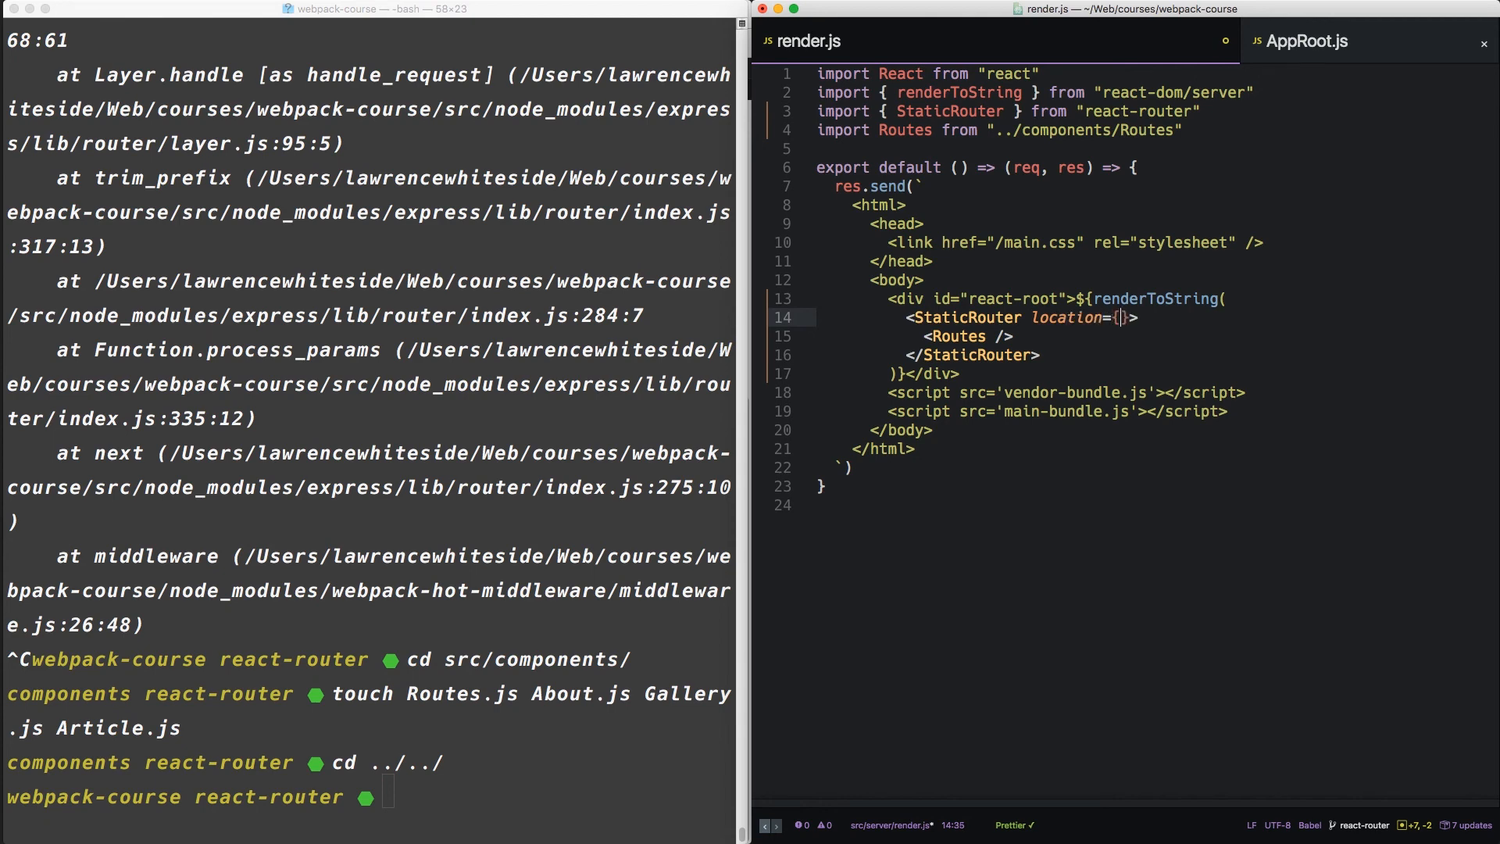
type("req.")
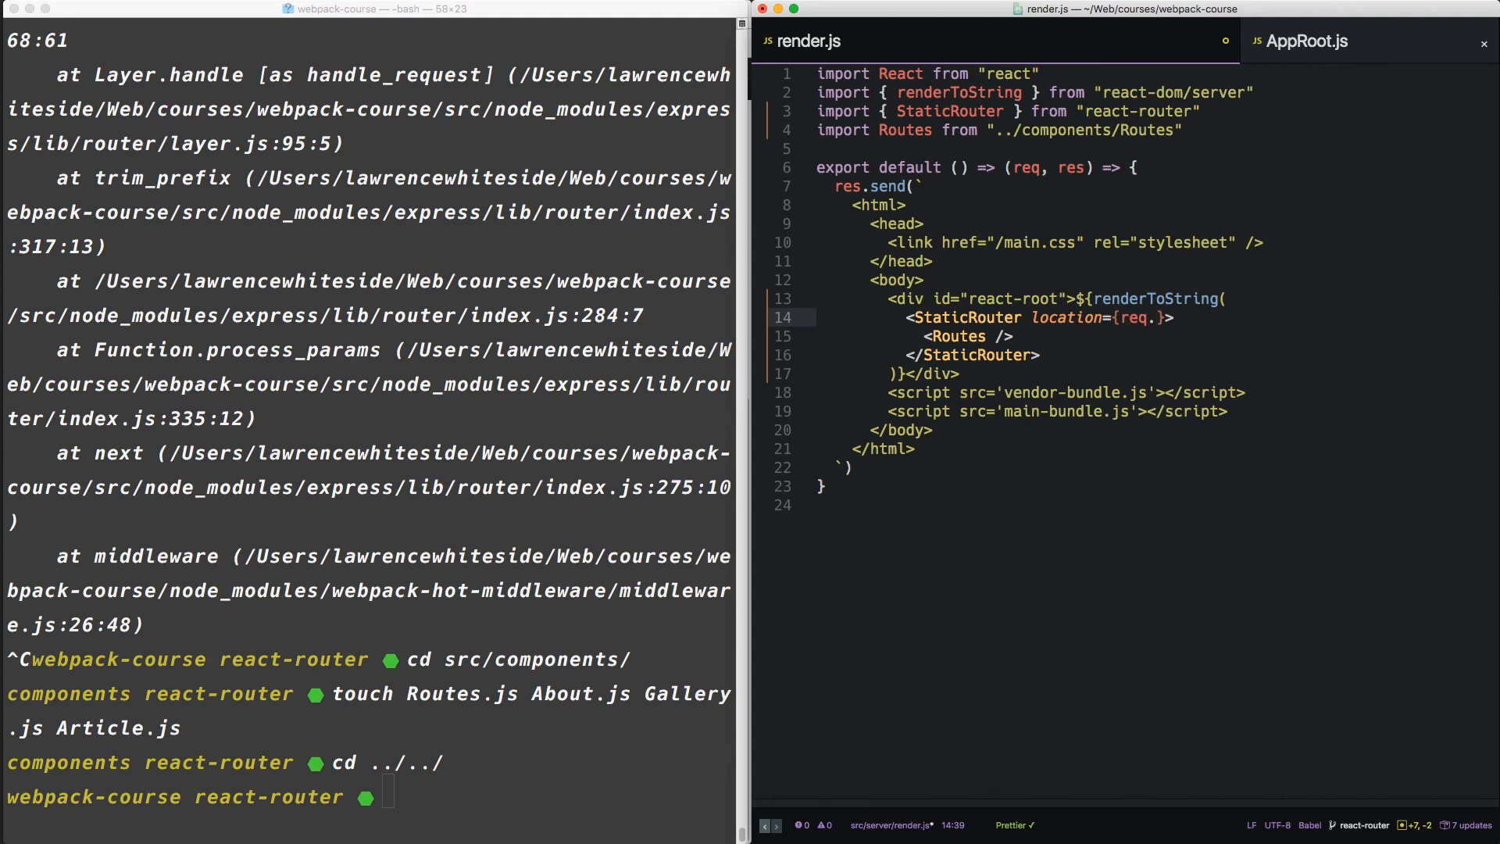
type("url")
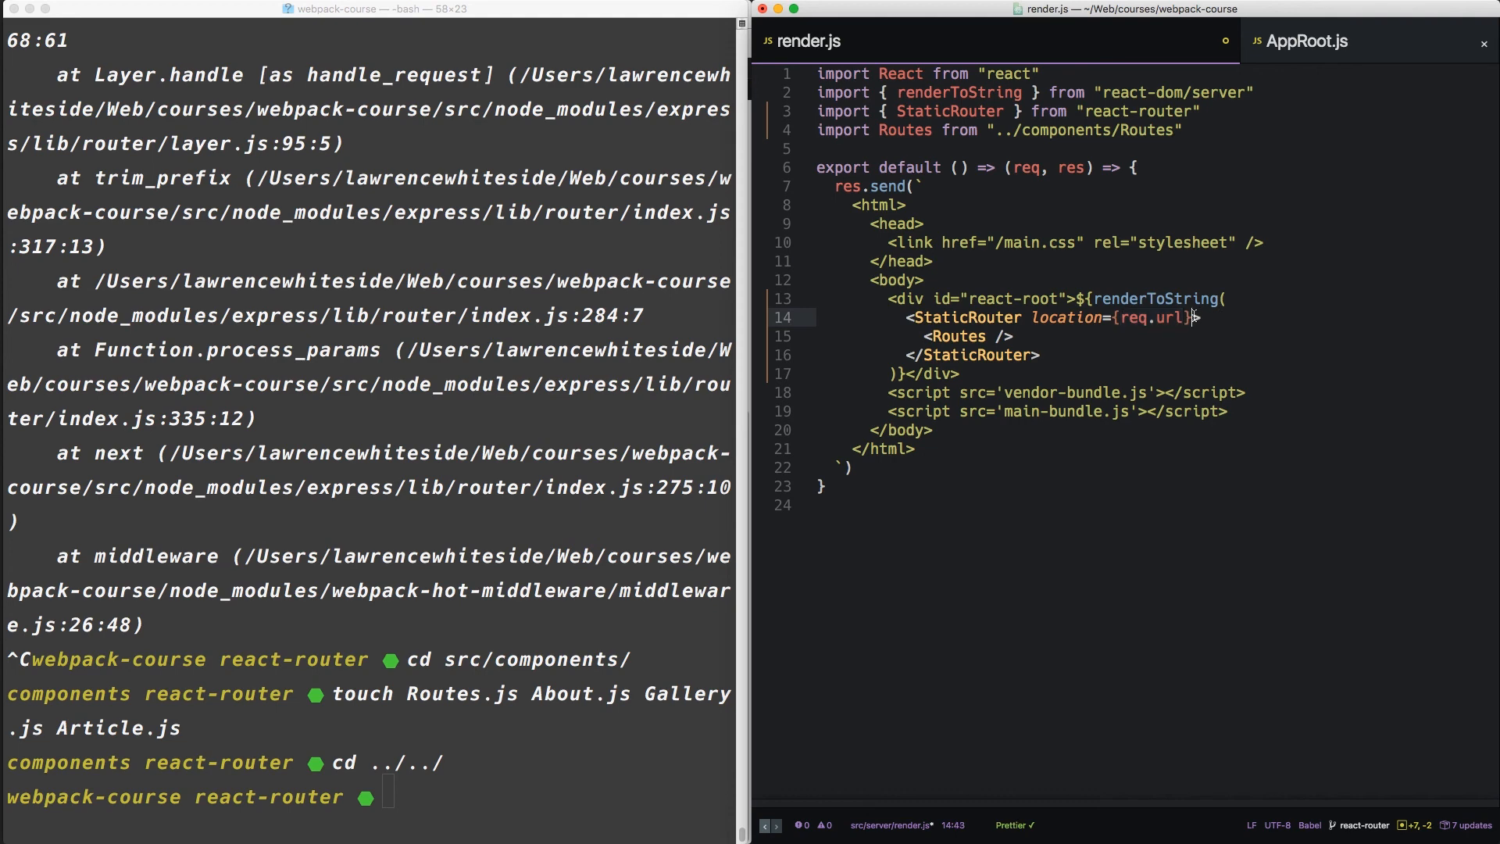
type("cont")
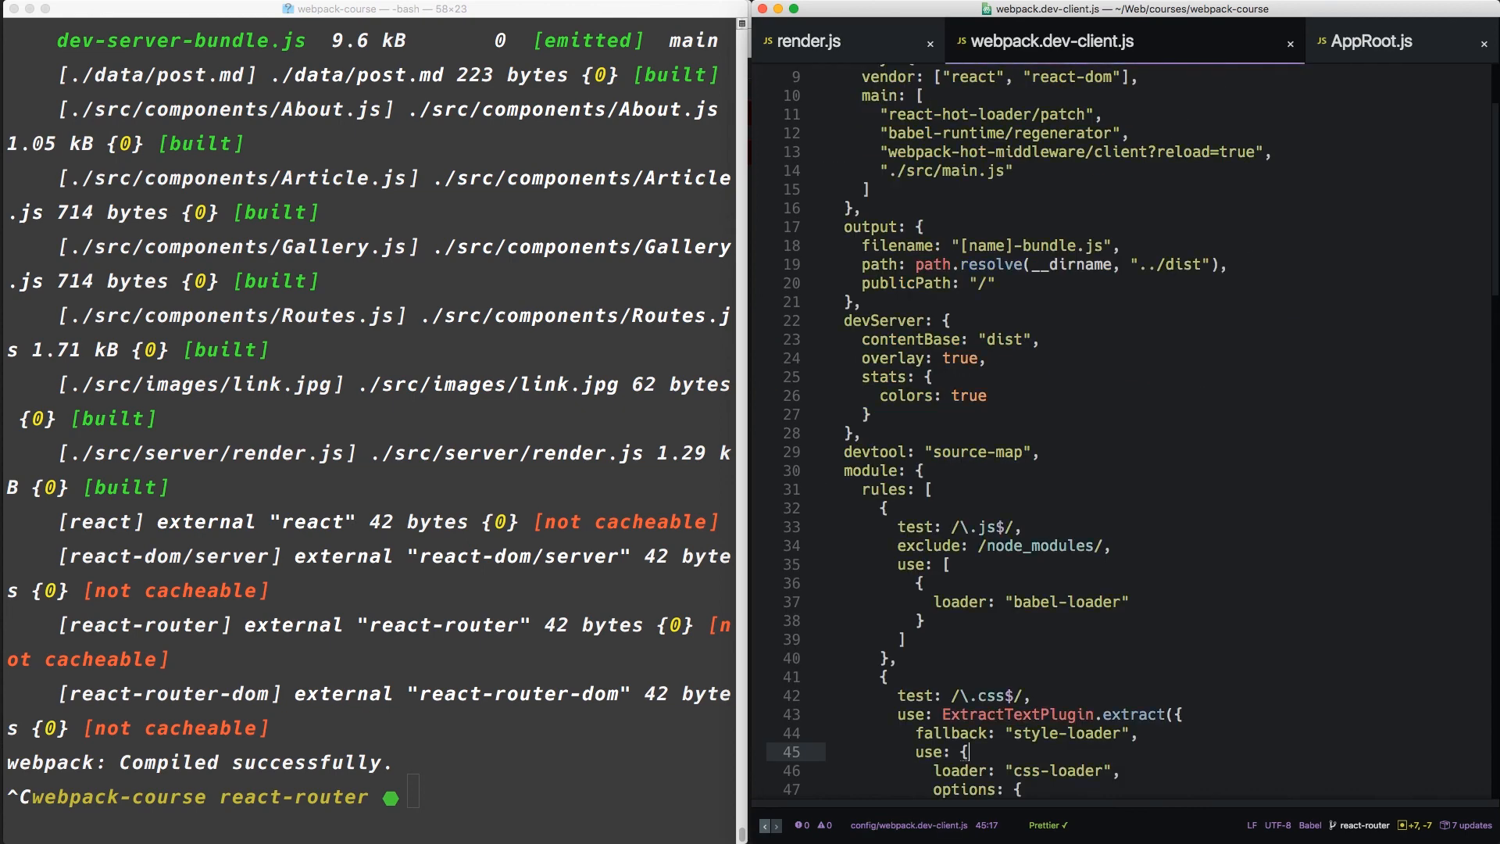
- Run the production build with 'npm run prod' in Terminal
scroll("down", 3)
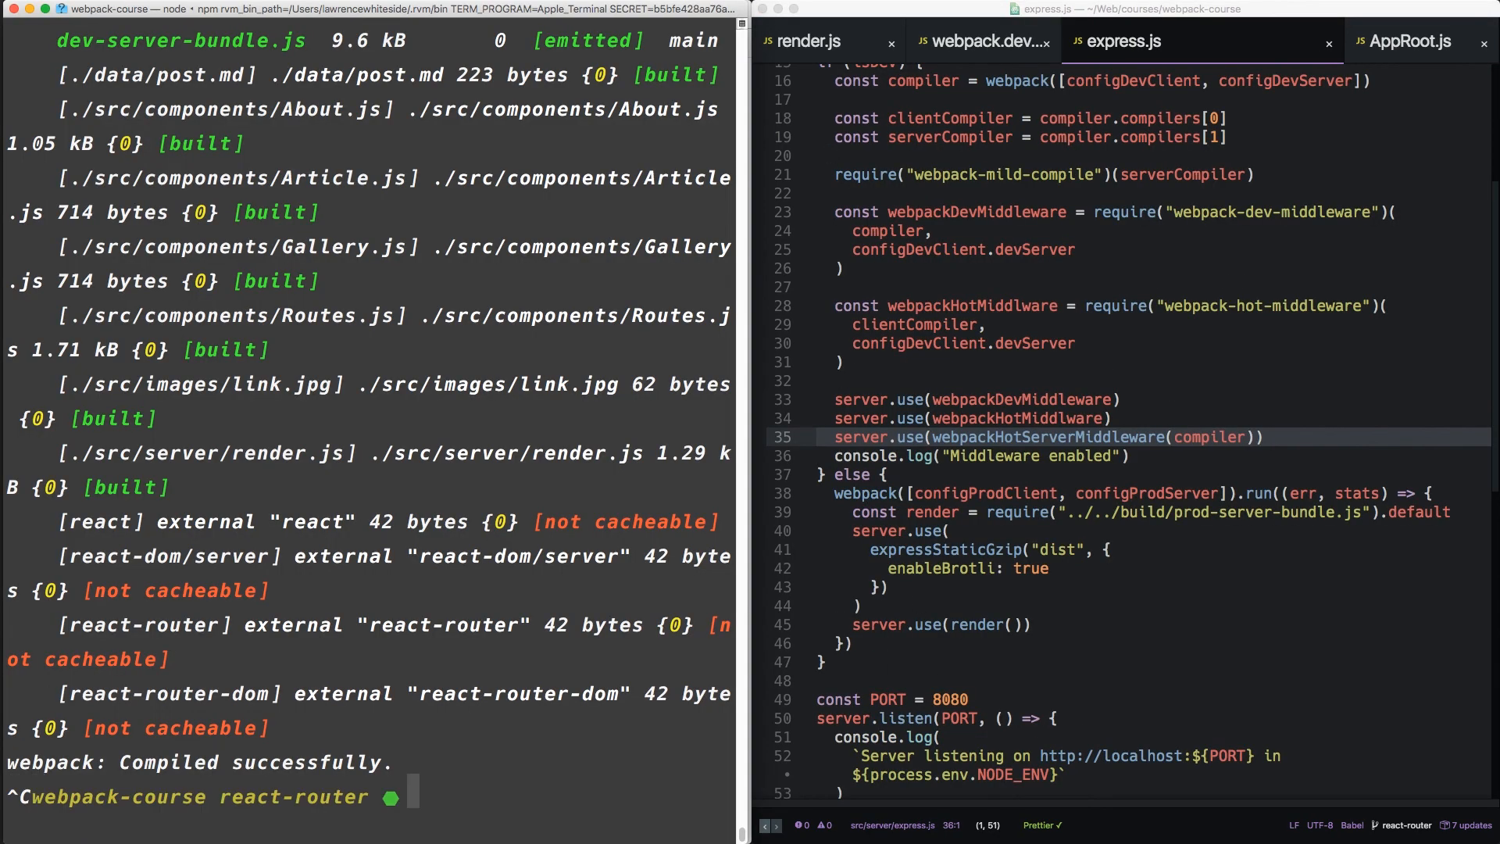
type("npm run prod")
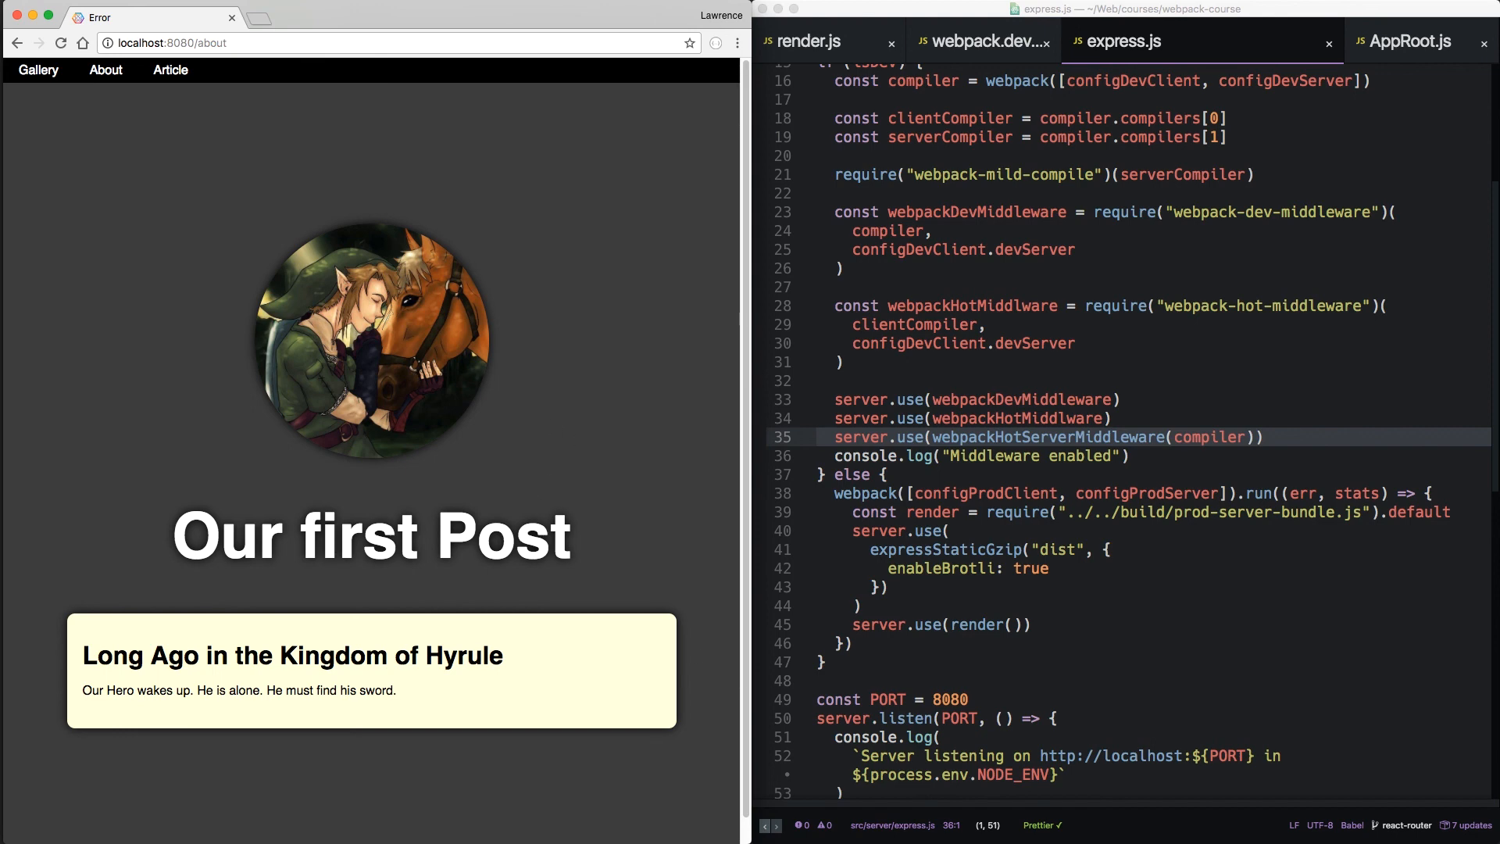
mouse_move(696, 655)
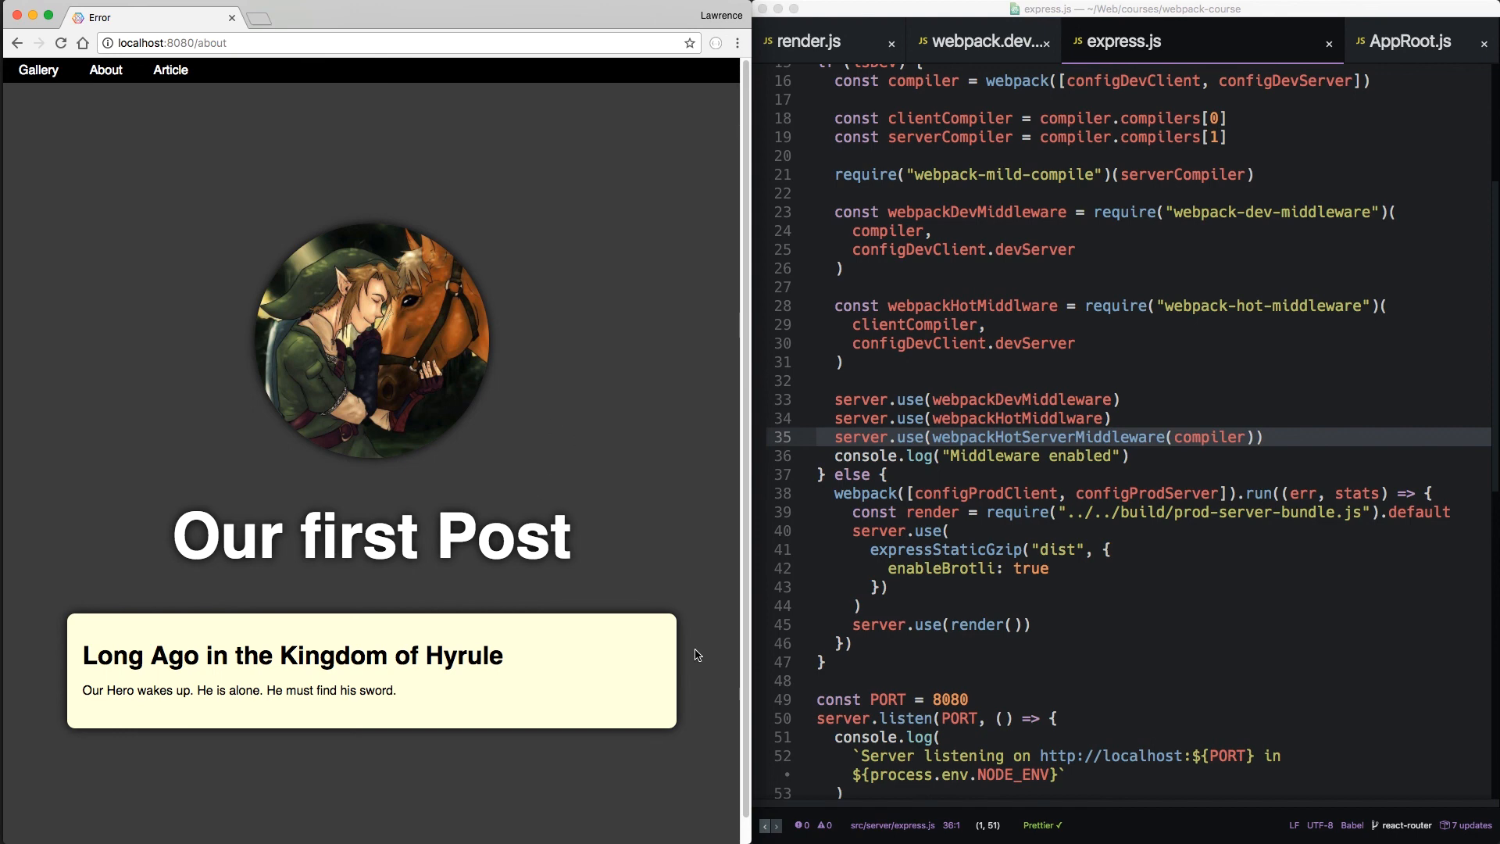